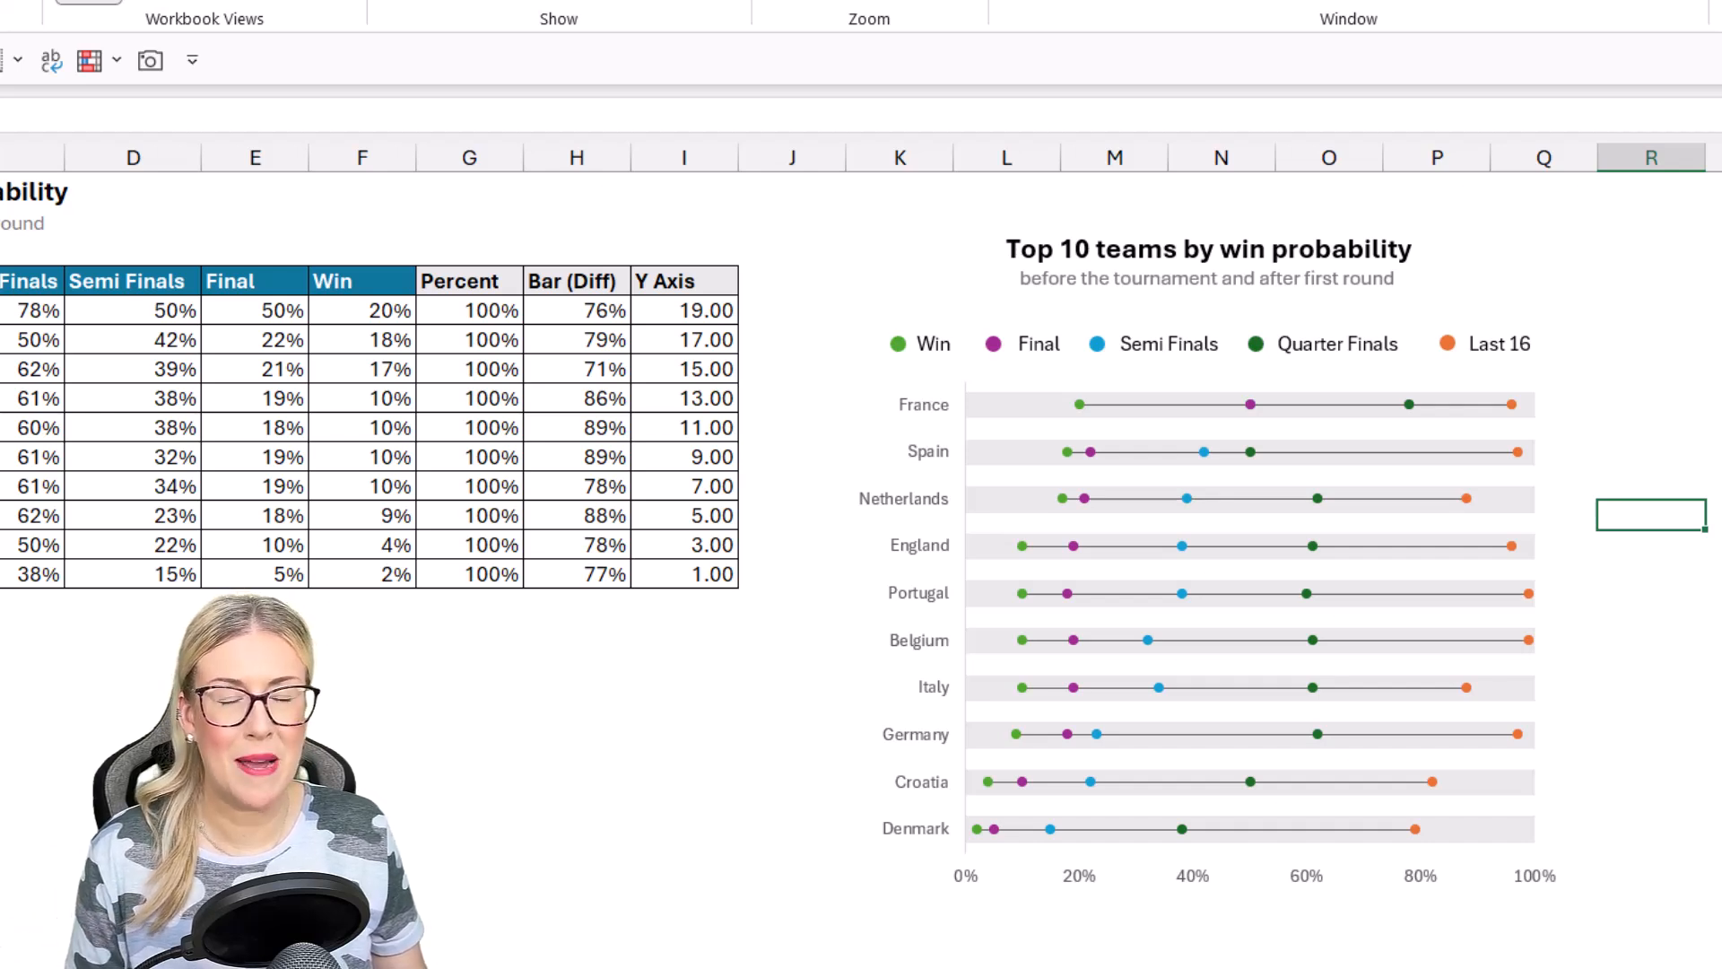
mouse_move(1248, 781)
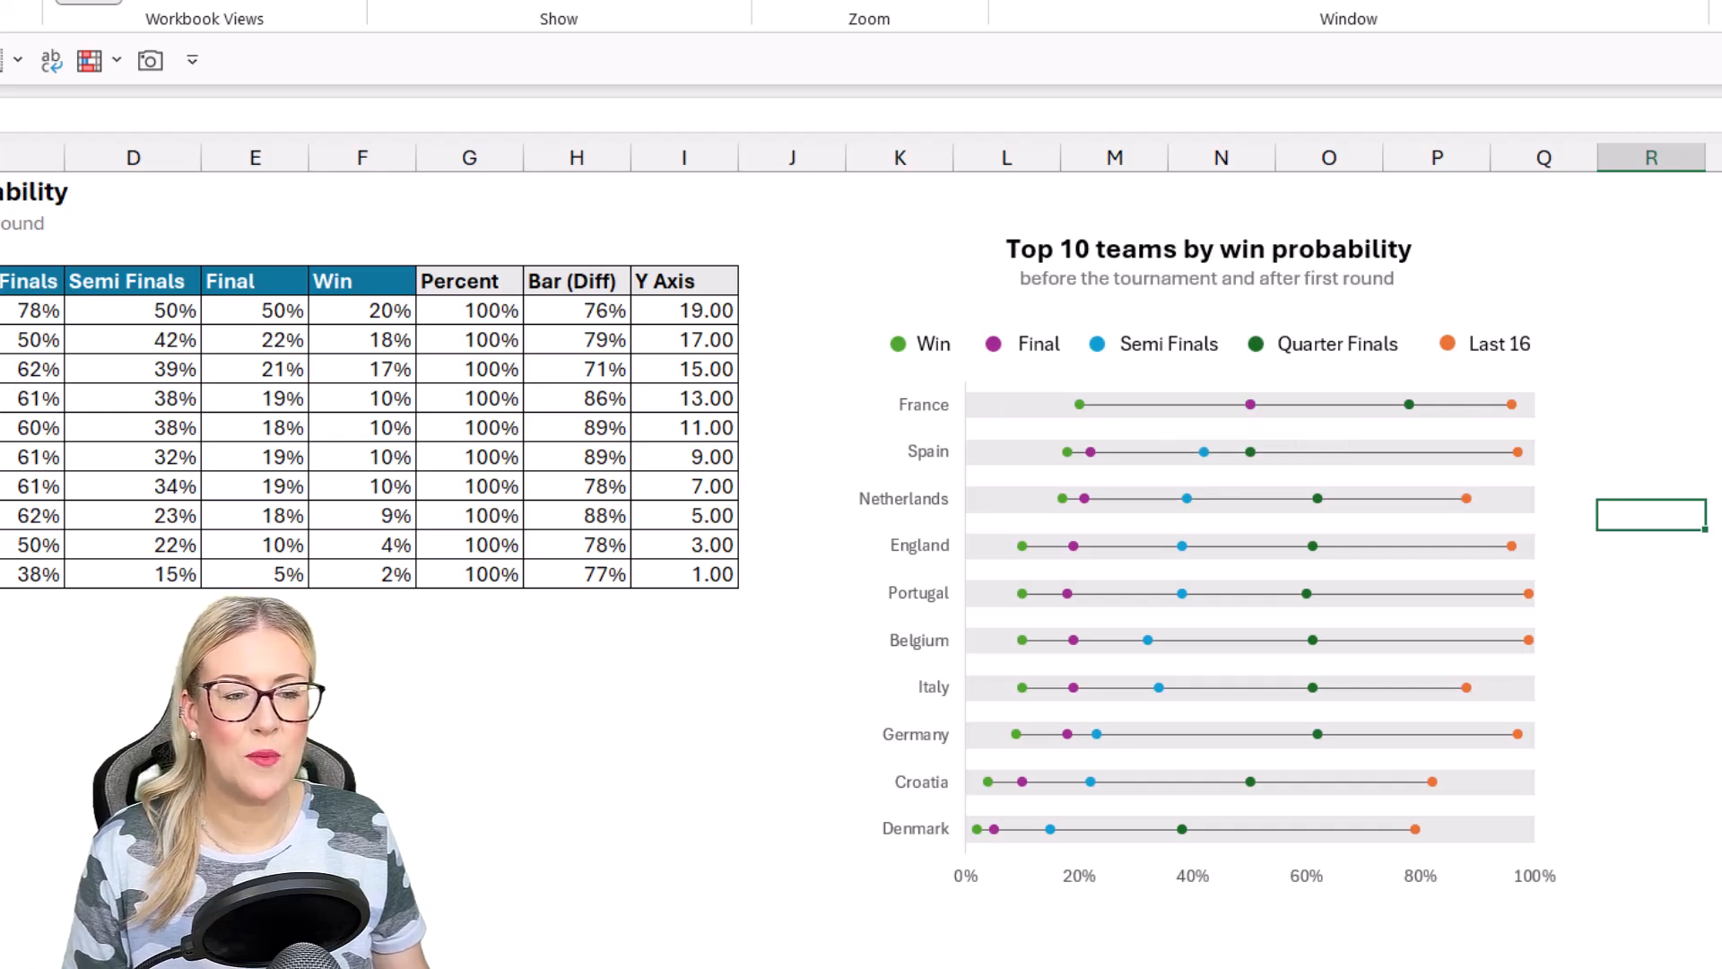
mouse_move(1098, 405)
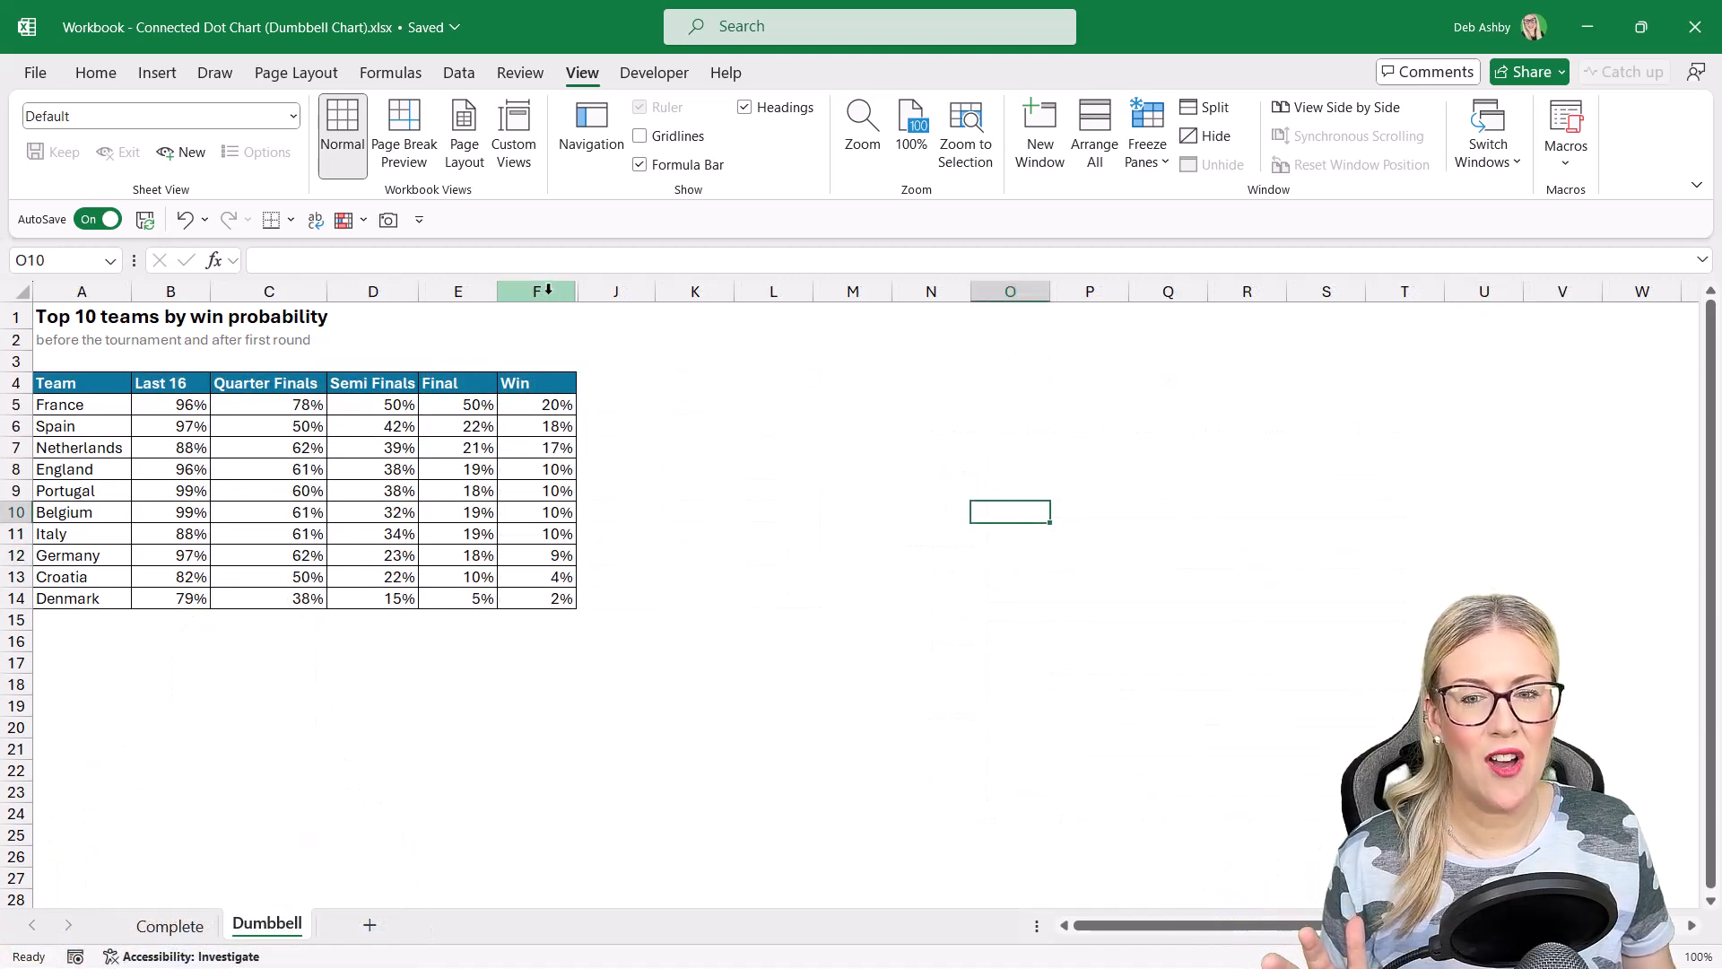
Step: Enter 100% in France's Percent cell to start the helper column
right_click(534, 290)
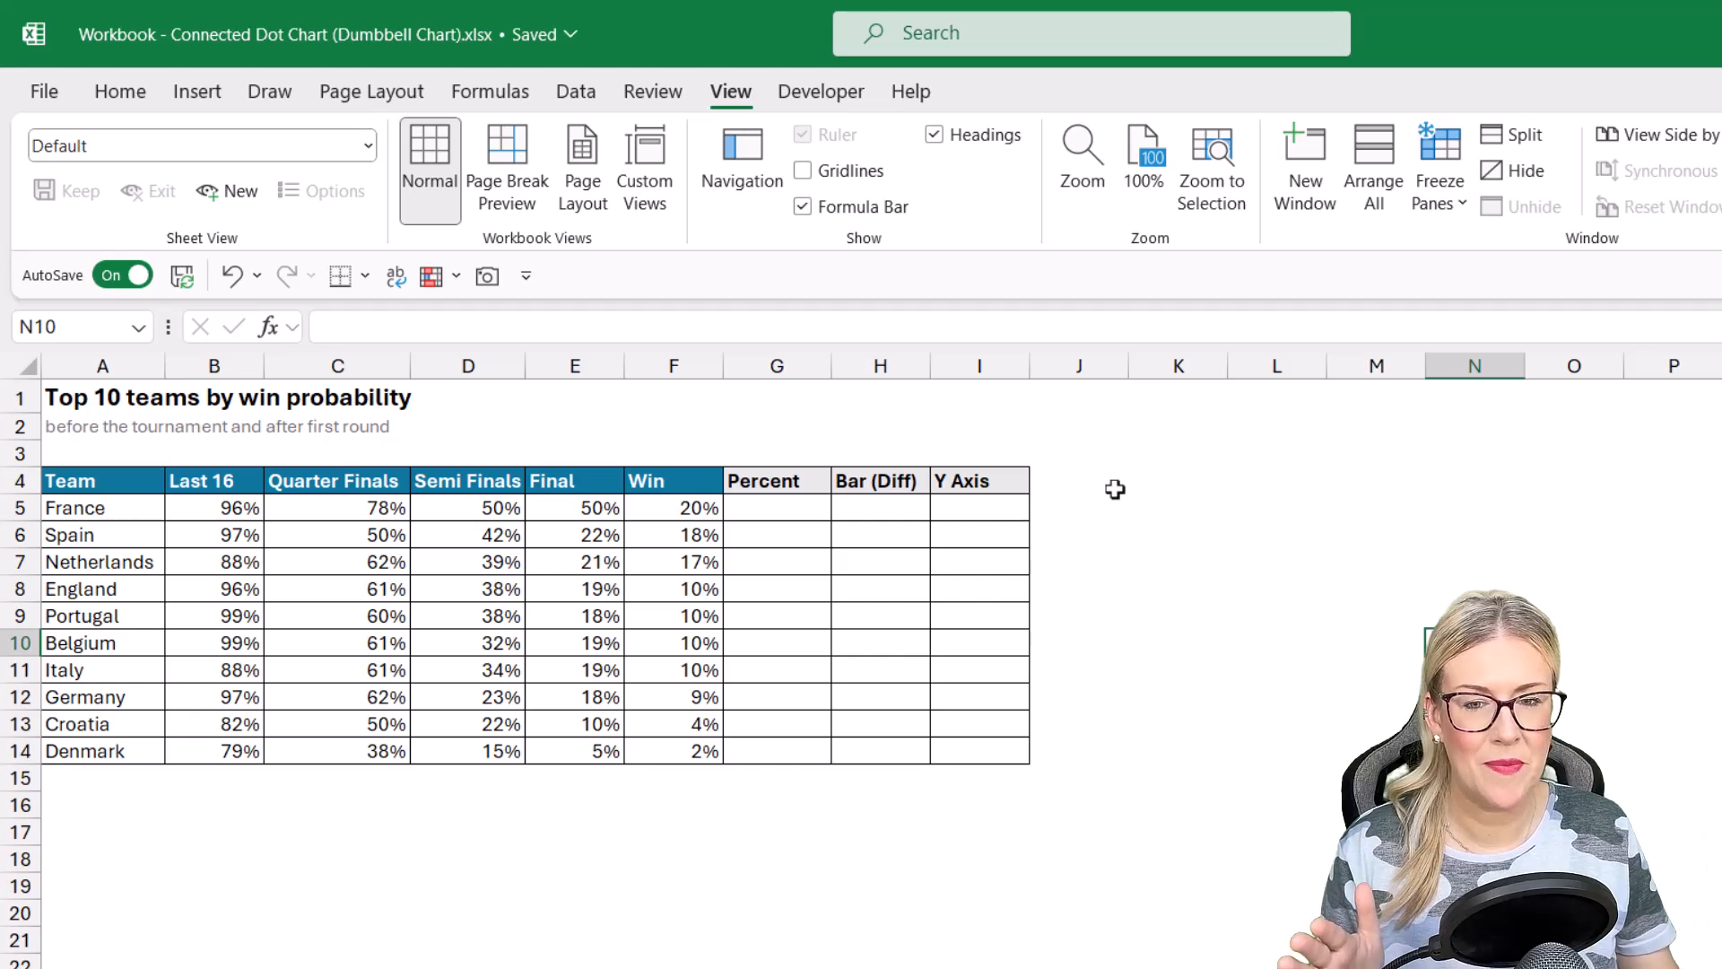
left_click(777, 508)
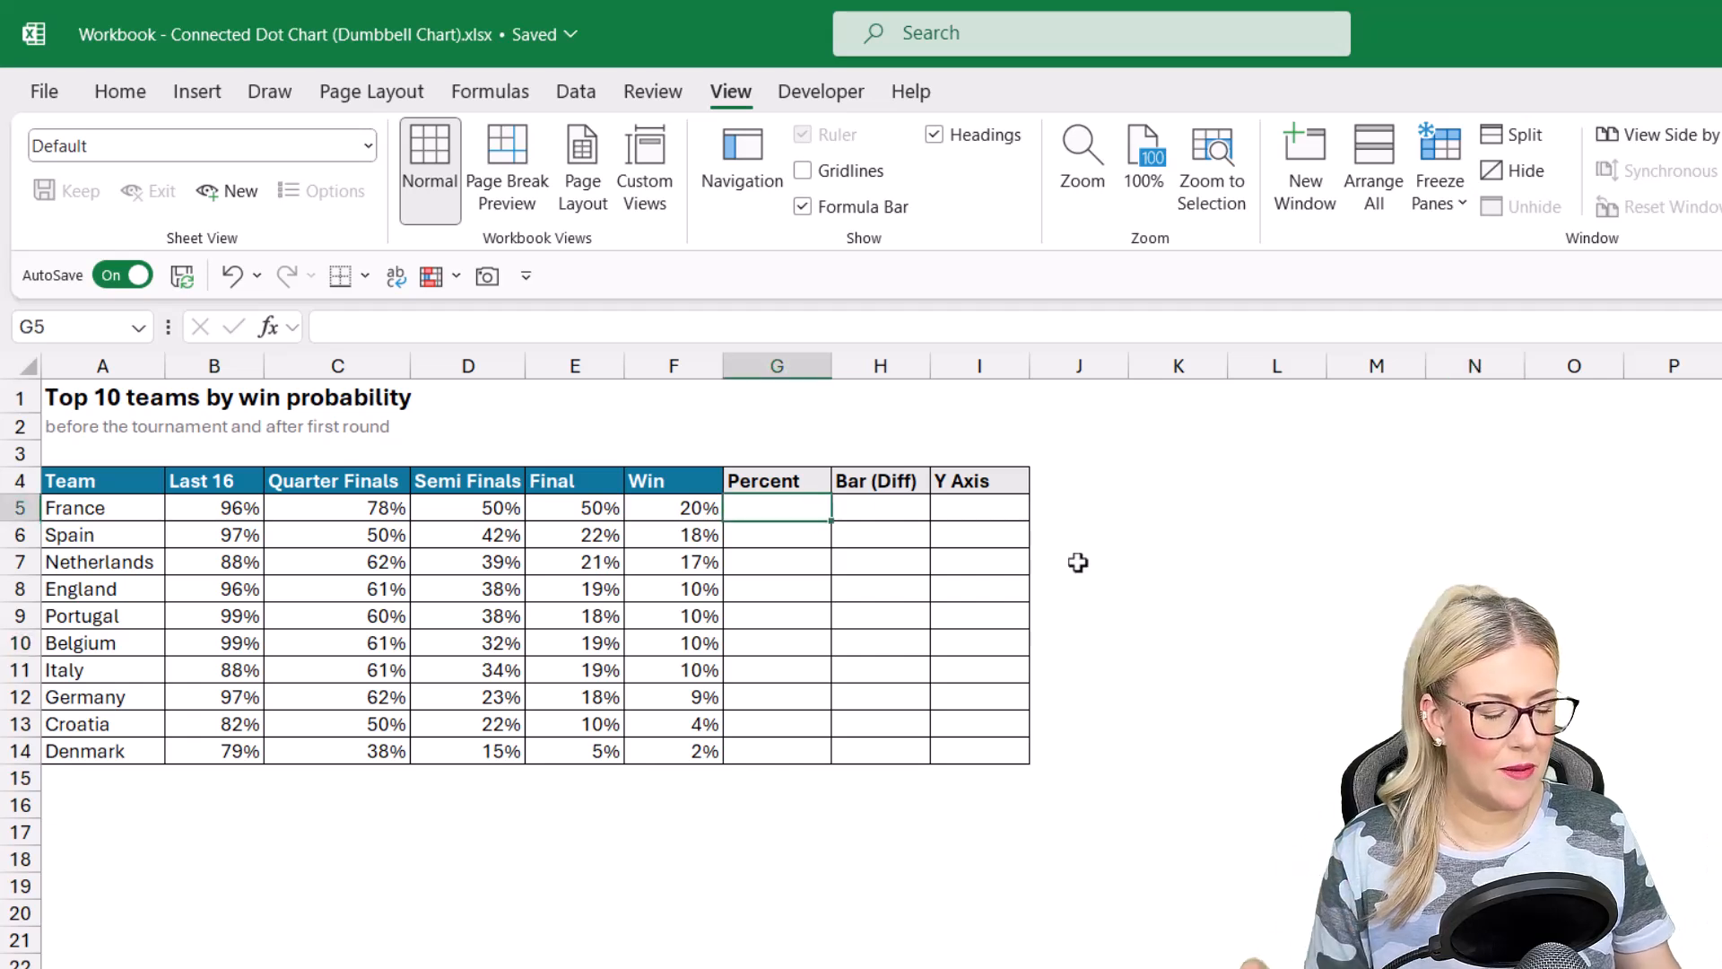
type("100%")
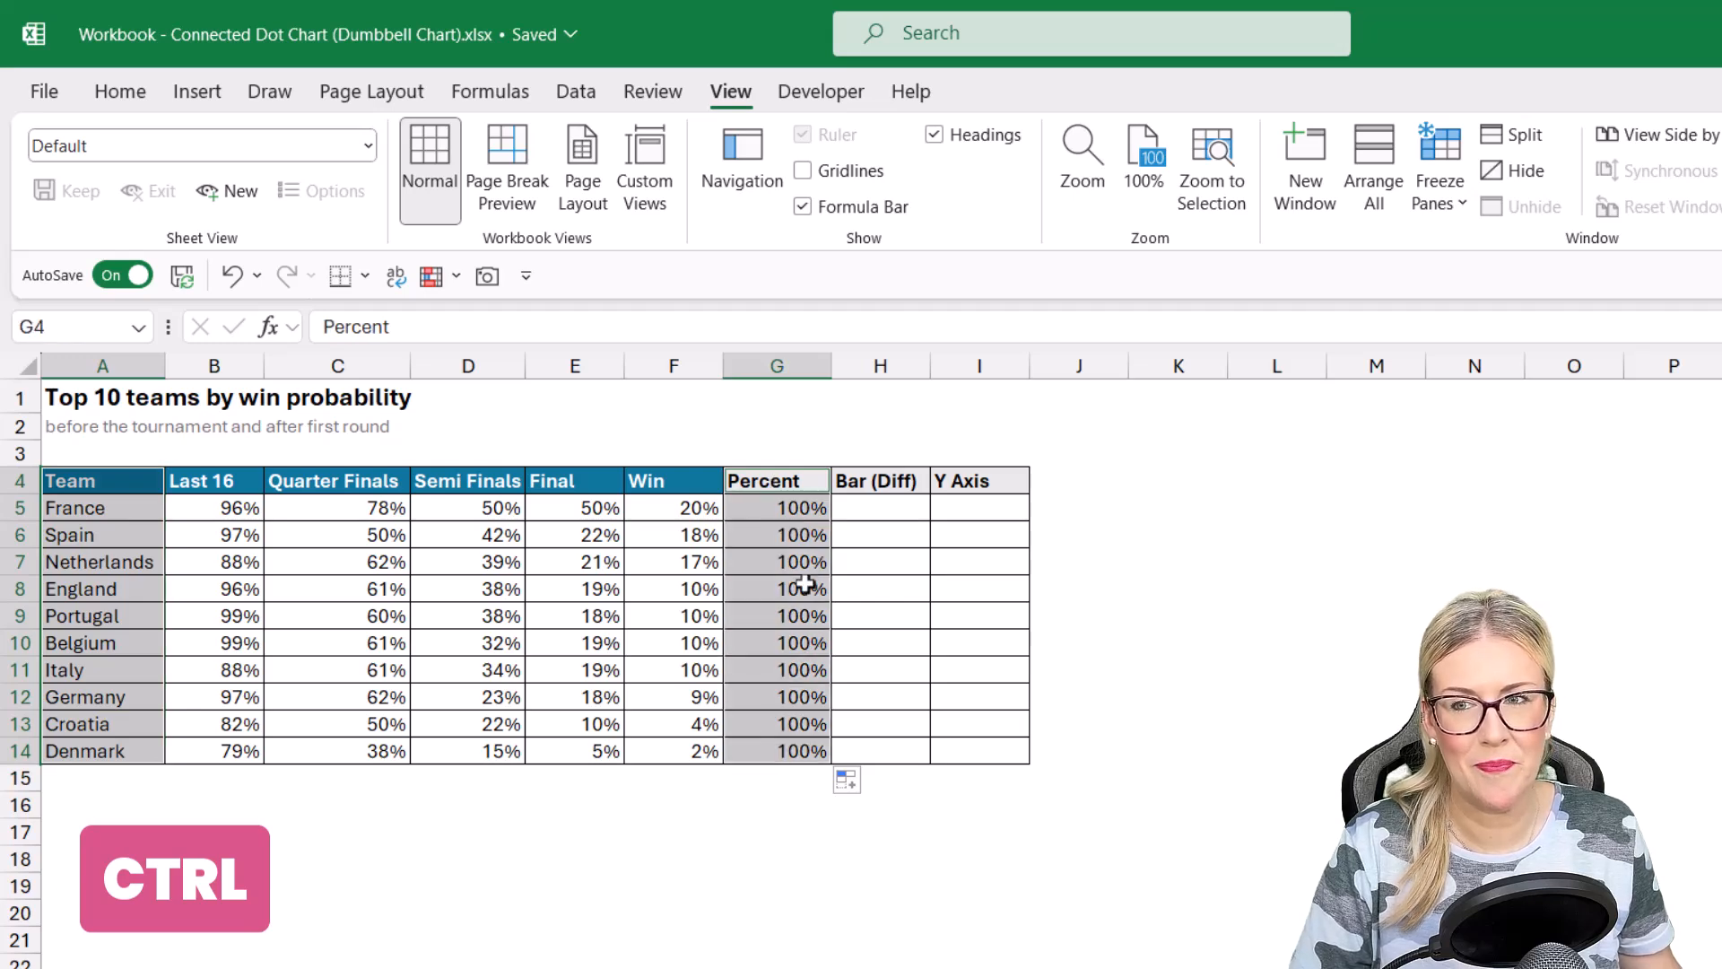
Step: Insert a 2-D clustered bar chart of the teams' Percent values
left_click(197, 91)
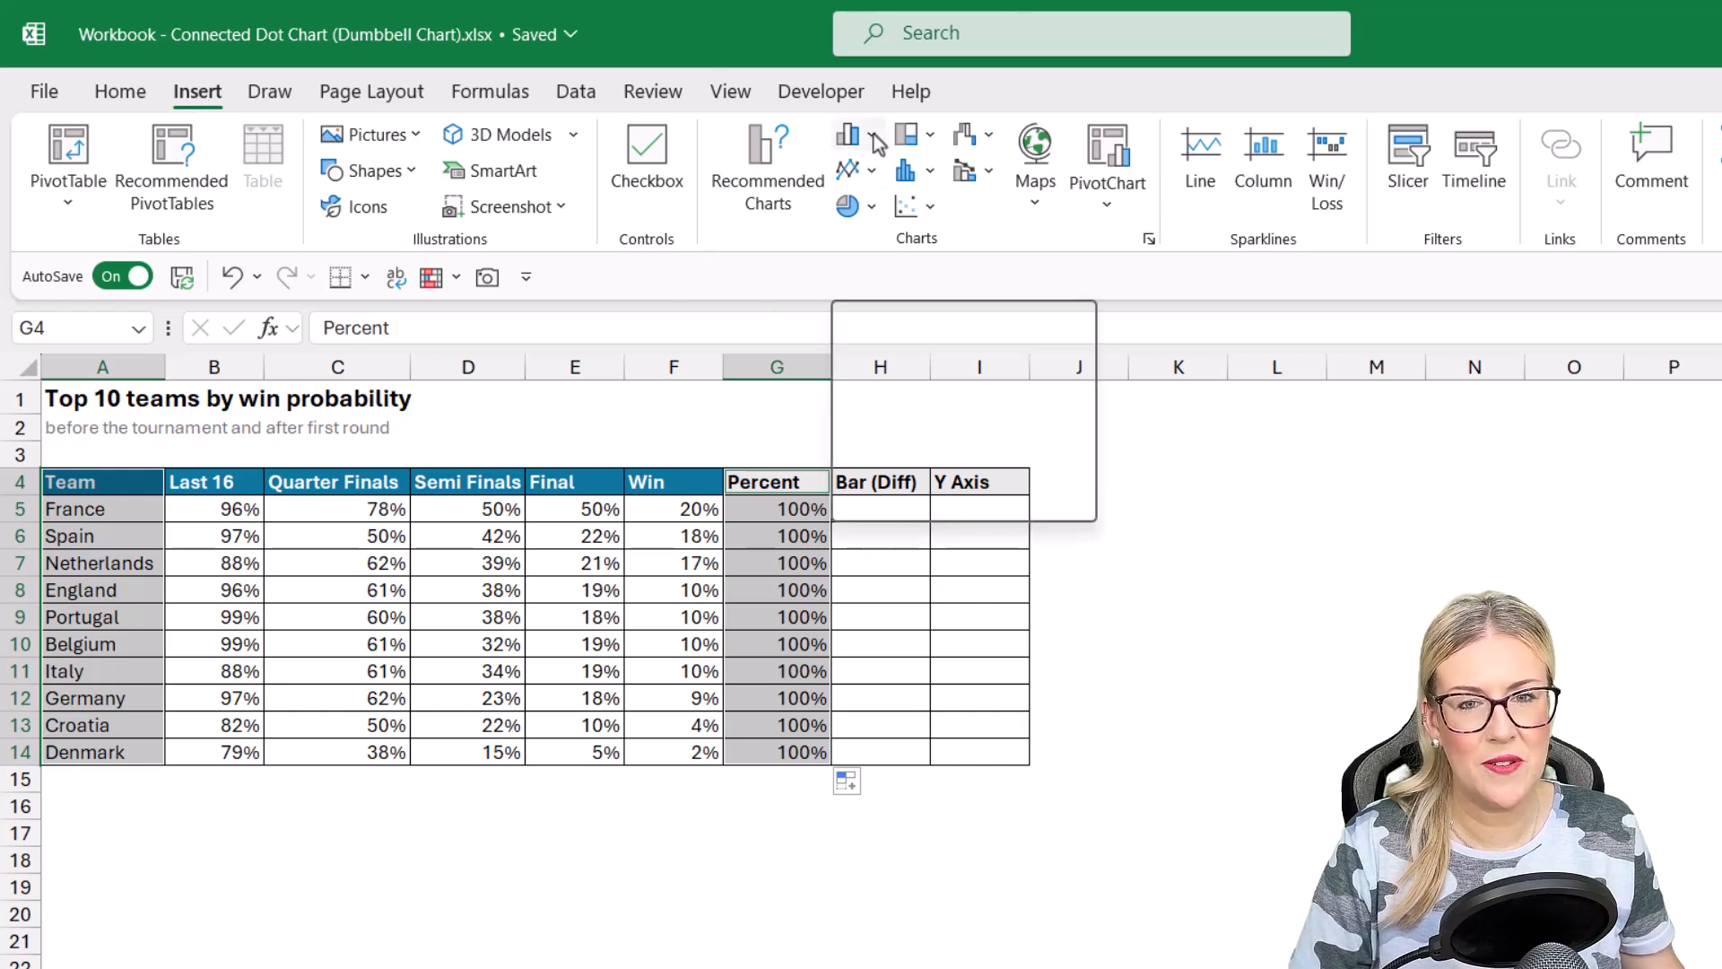
left_click(851, 146)
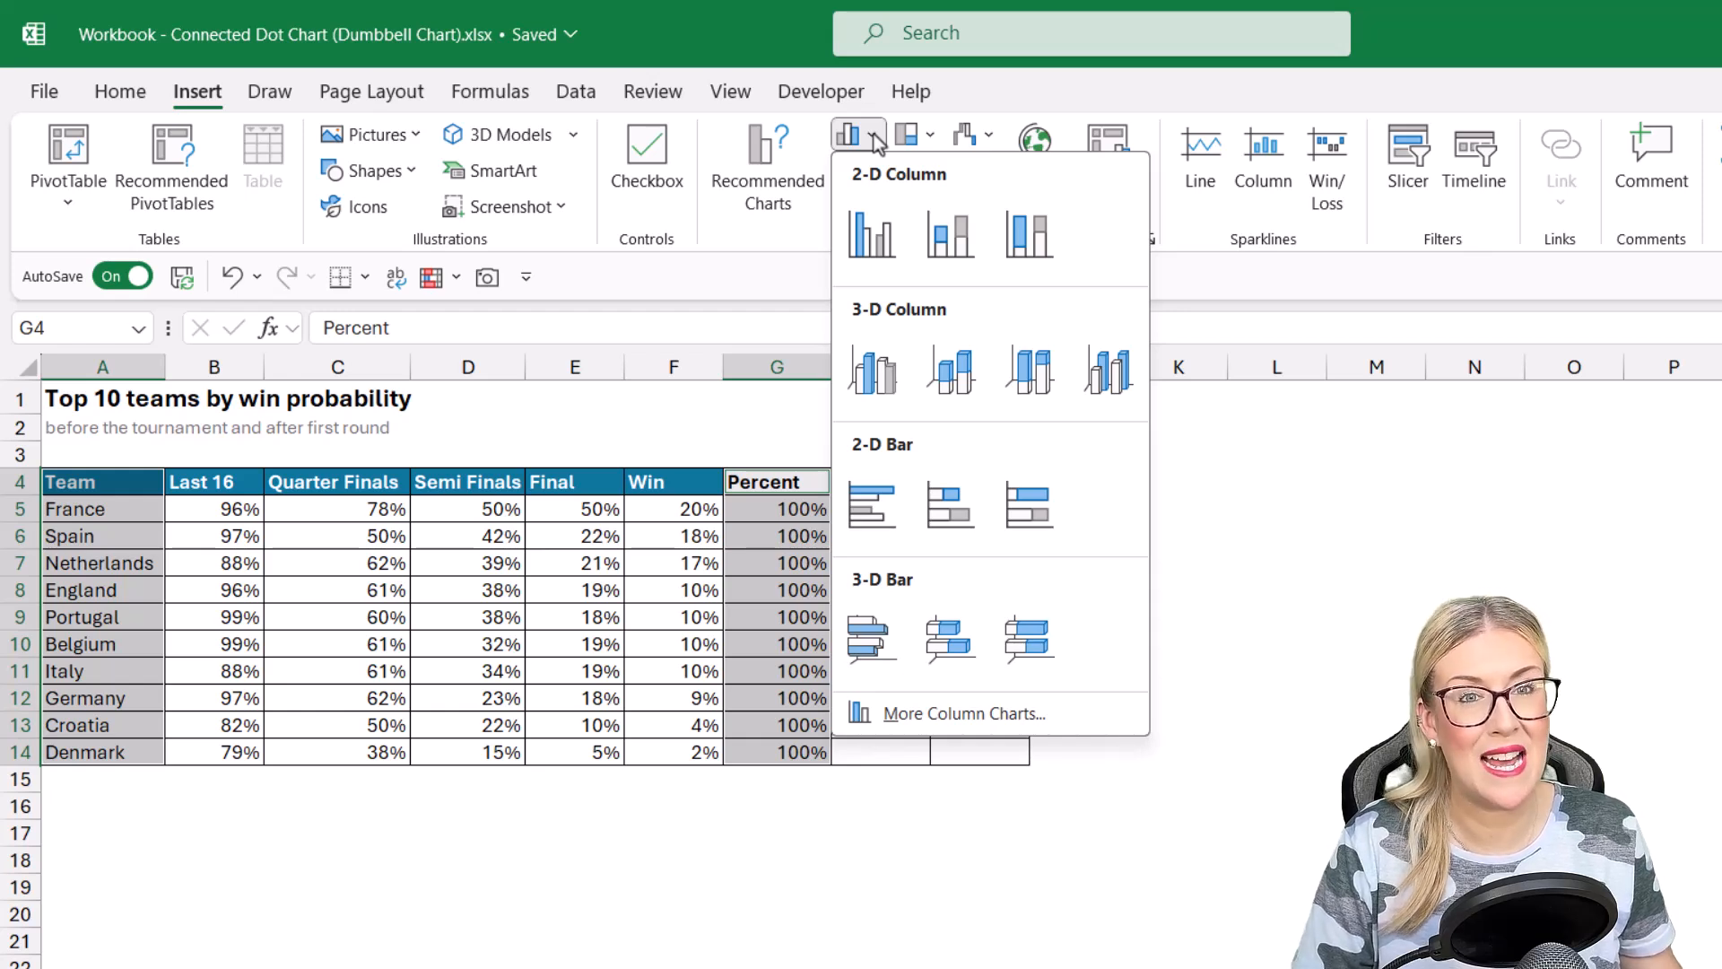
left_click(871, 505)
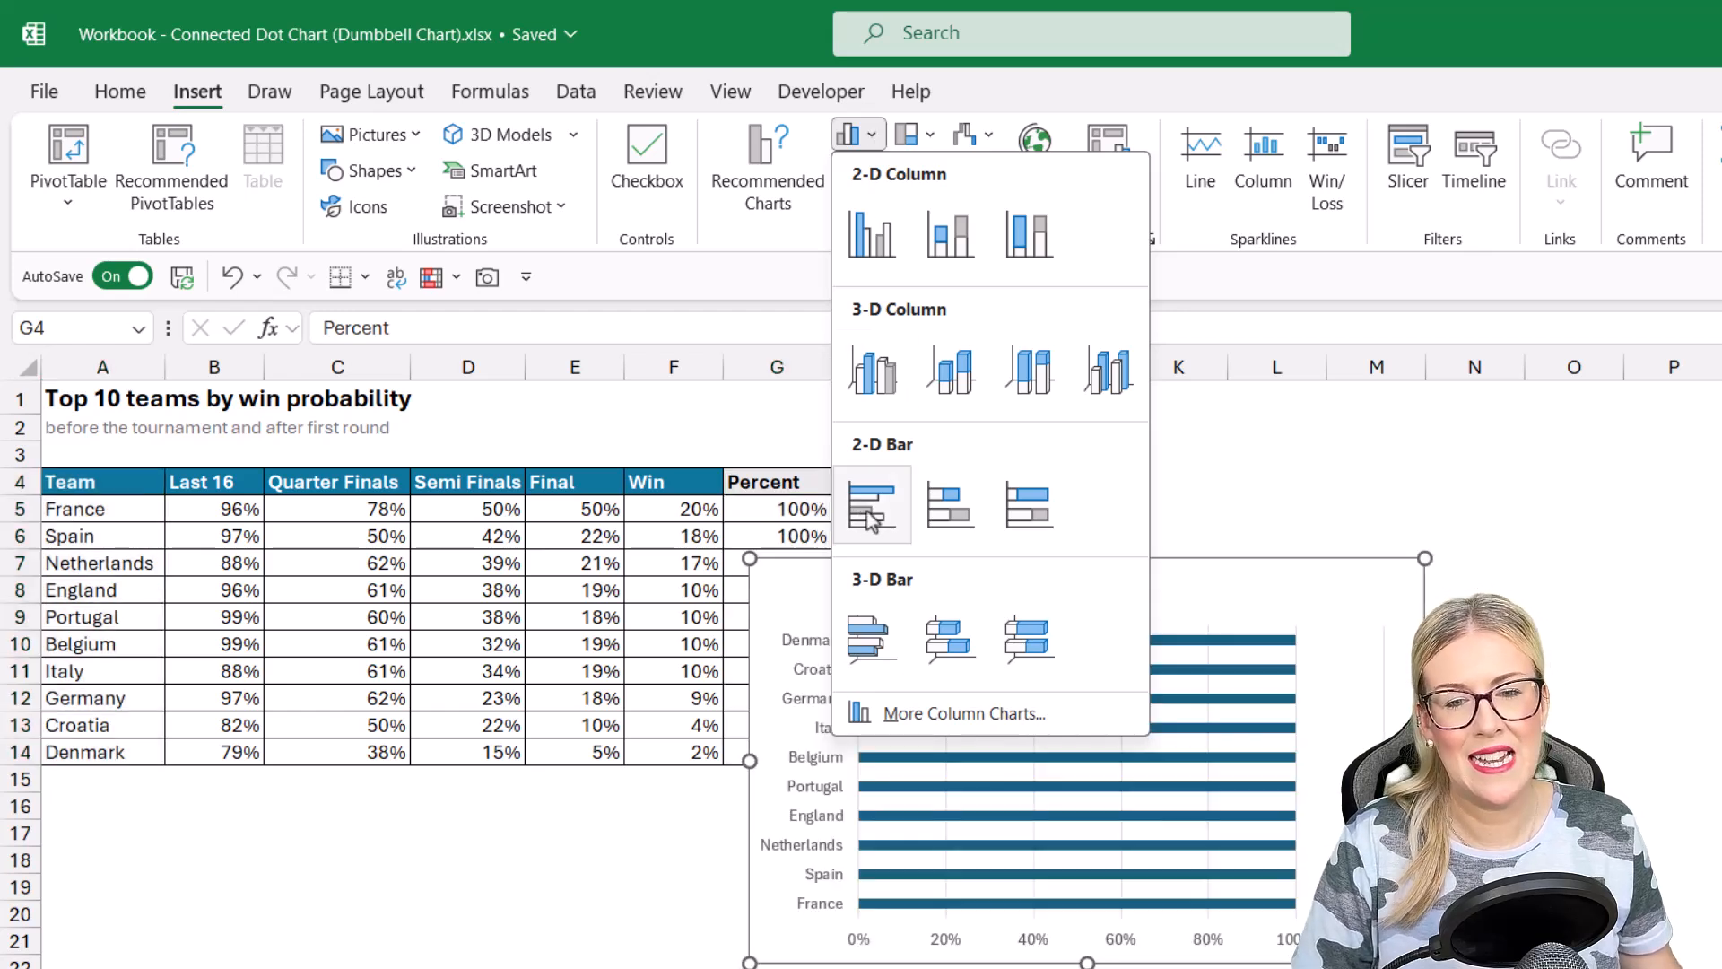
left_click(871, 504)
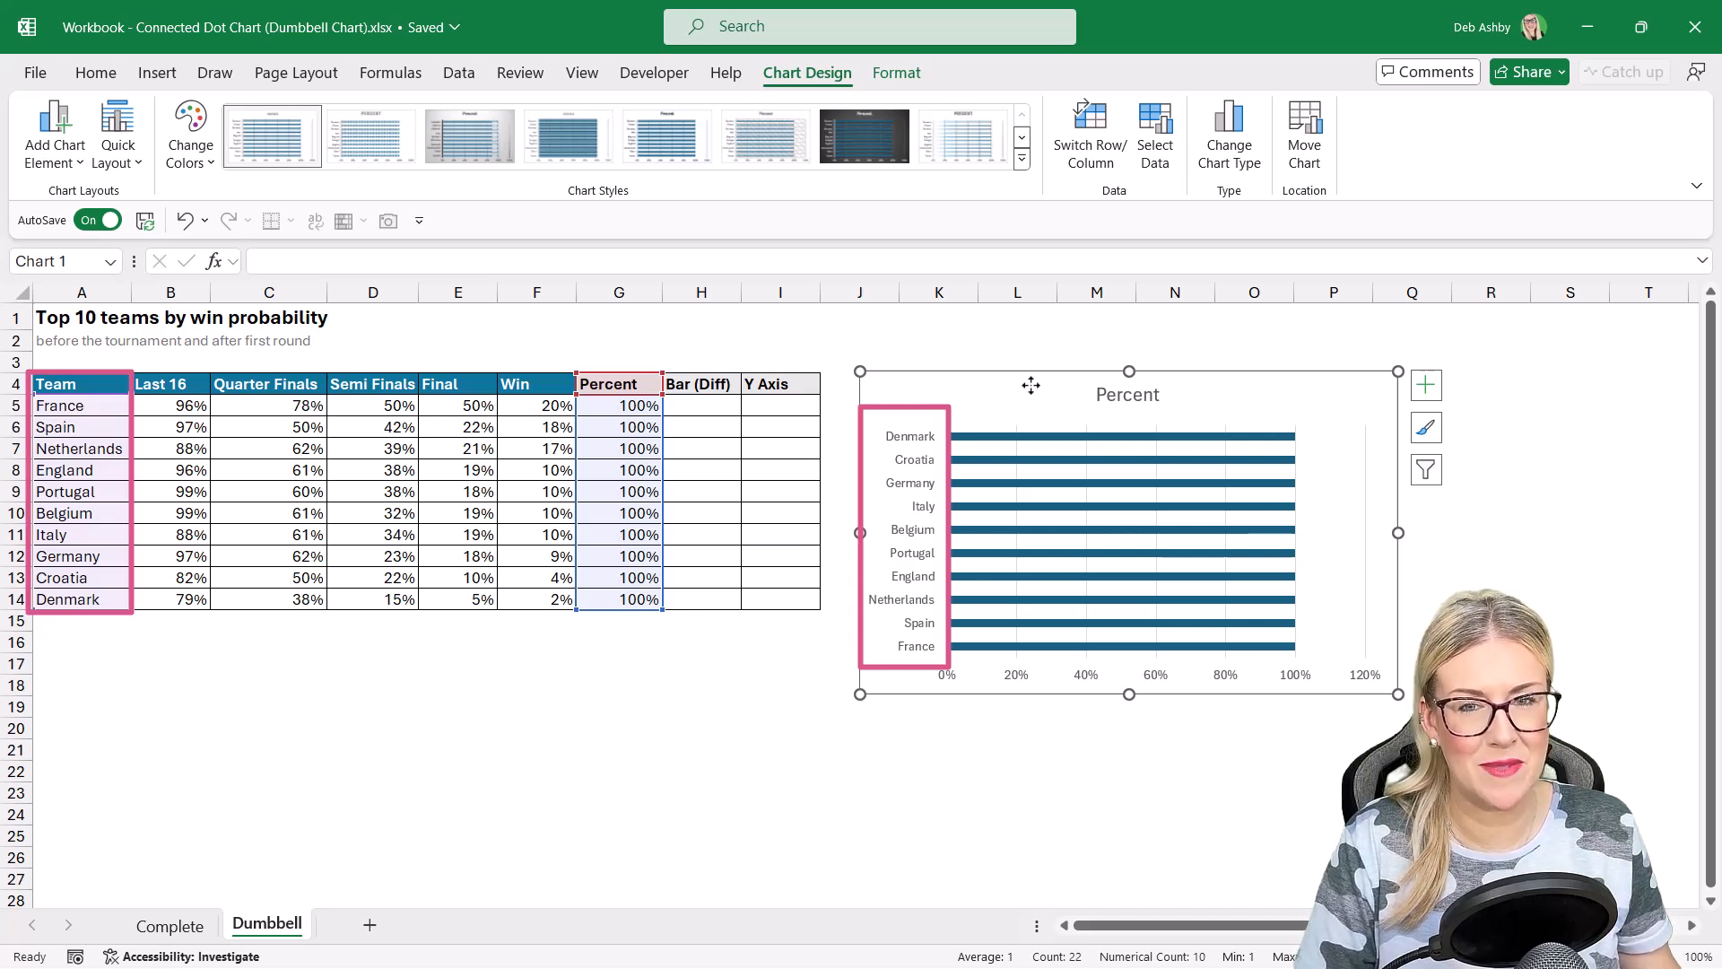
mouse_move(80, 405)
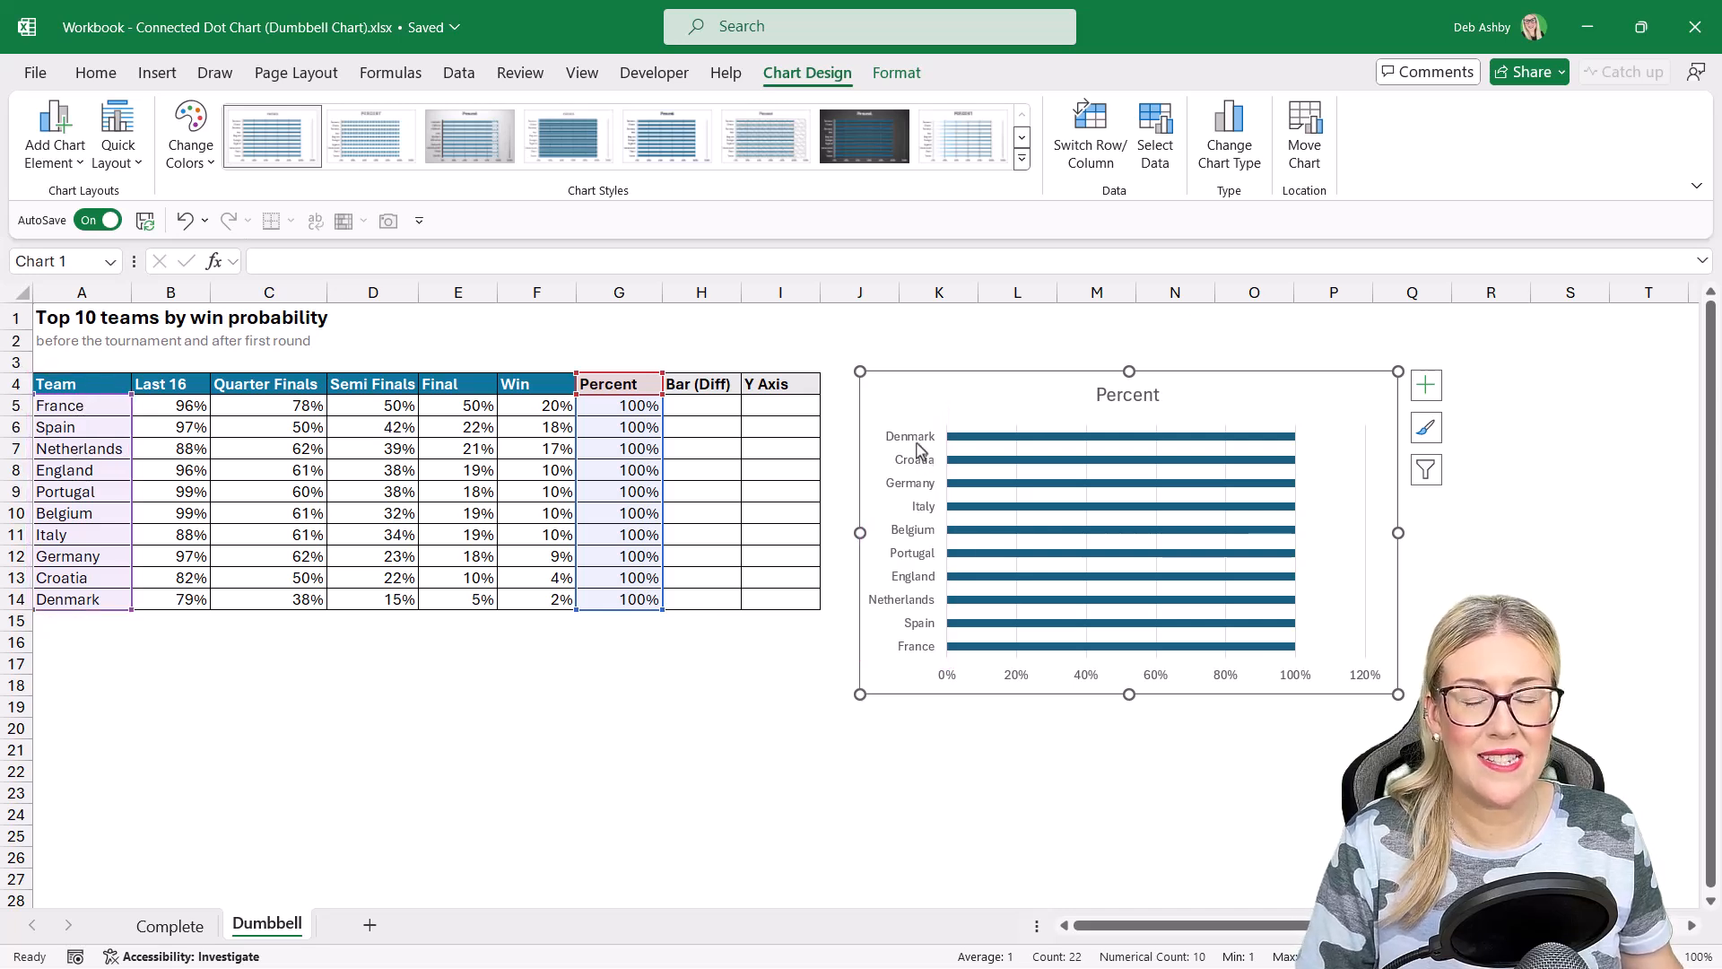
mouse_move(909, 494)
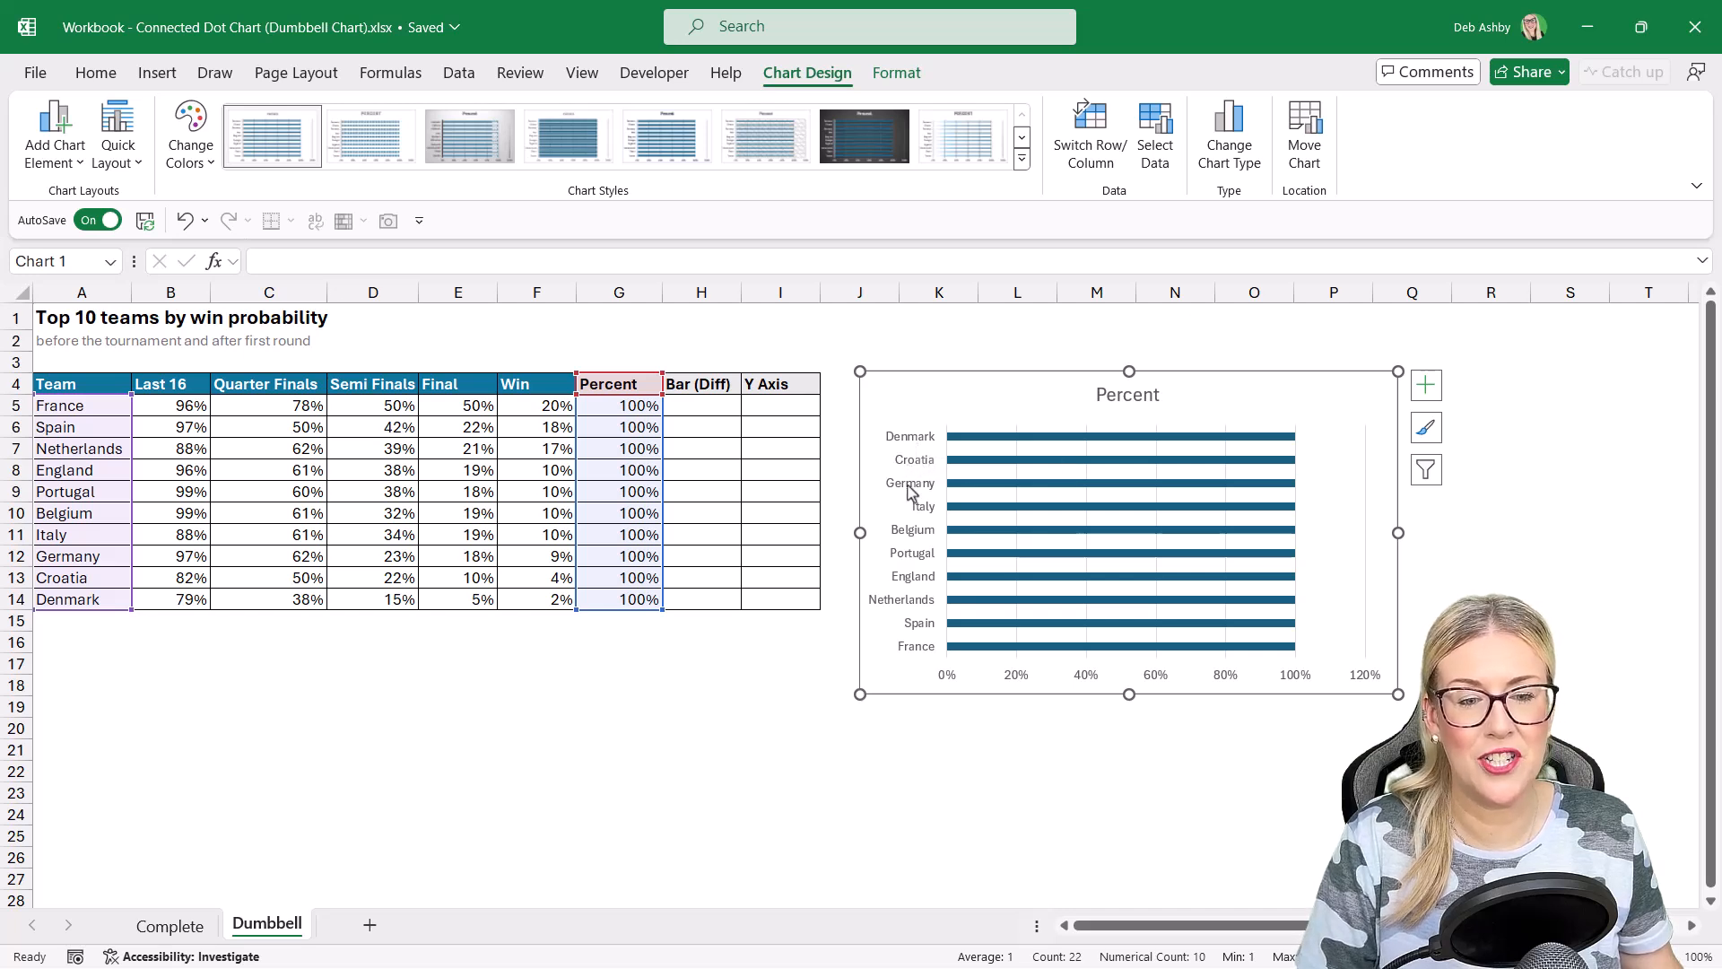
mouse_move(911, 484)
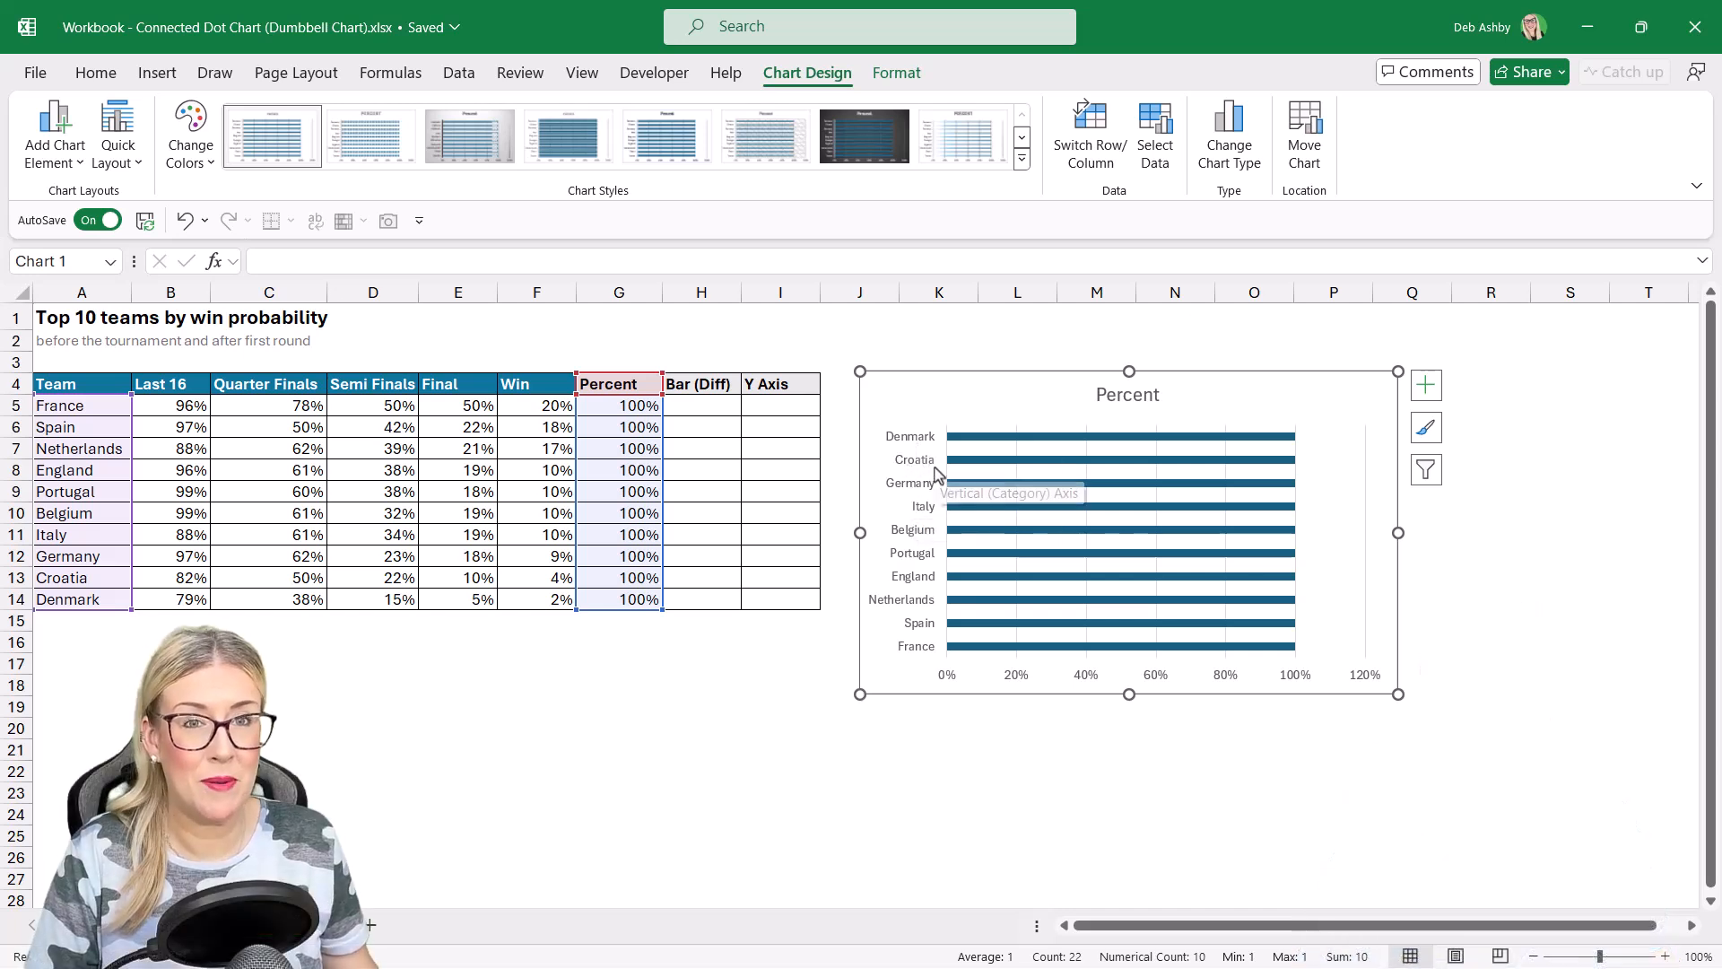
mouse_move(928, 470)
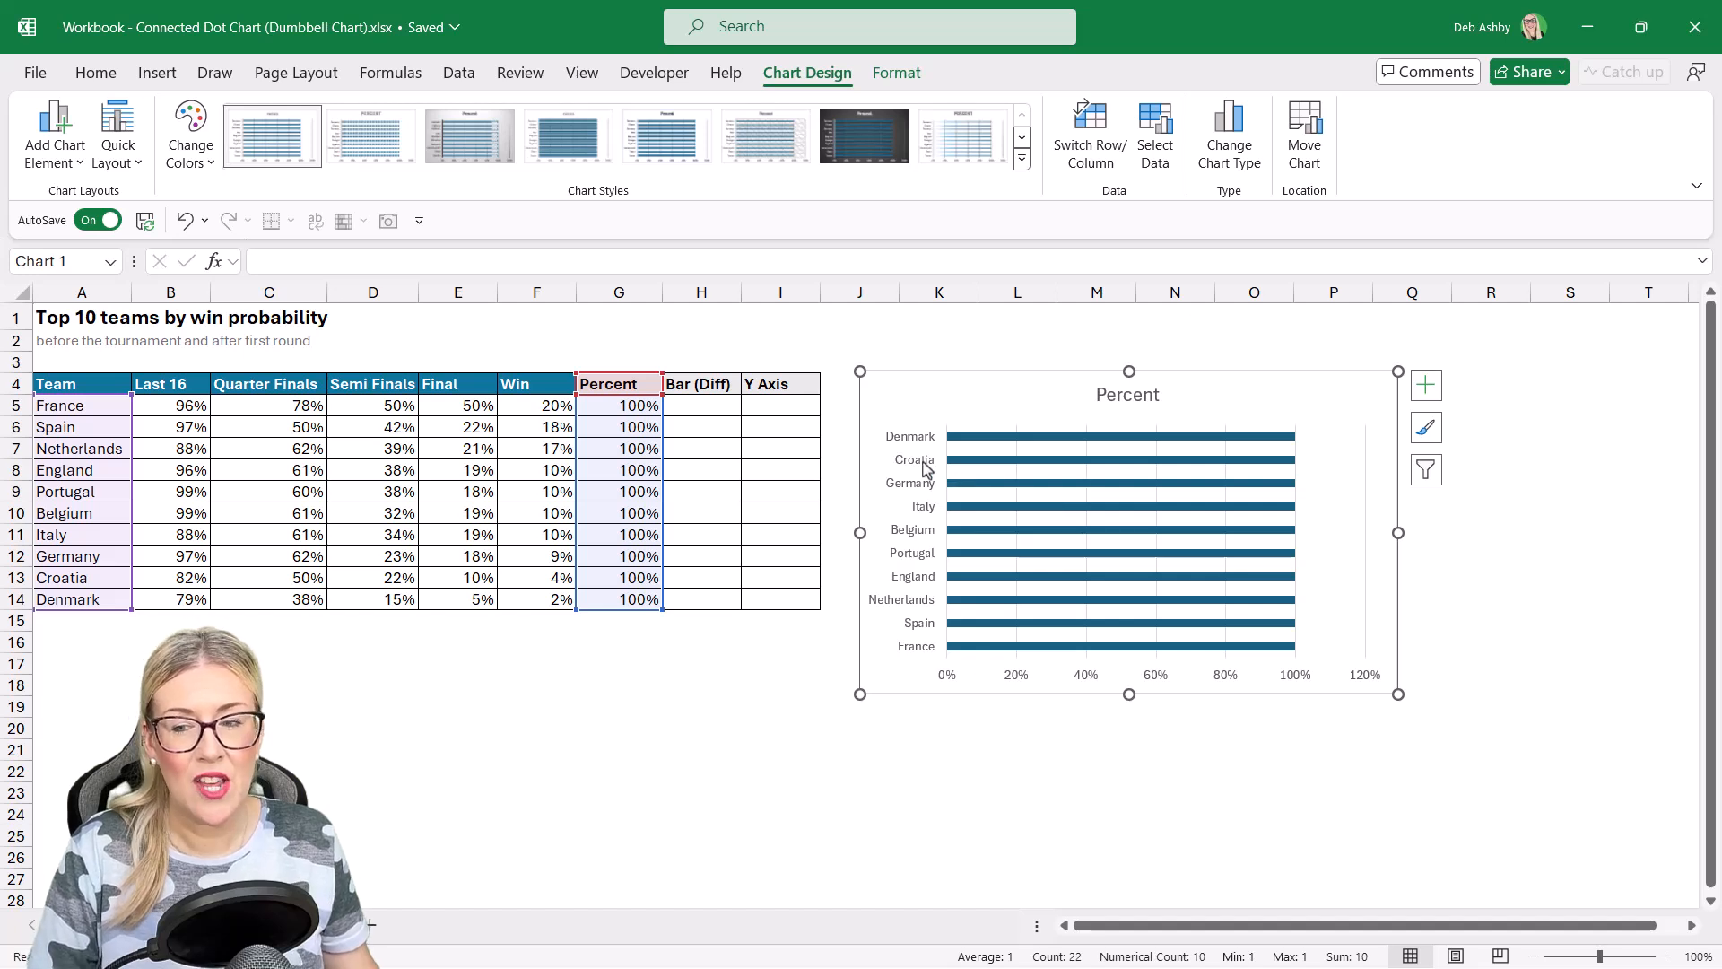
mouse_move(921, 455)
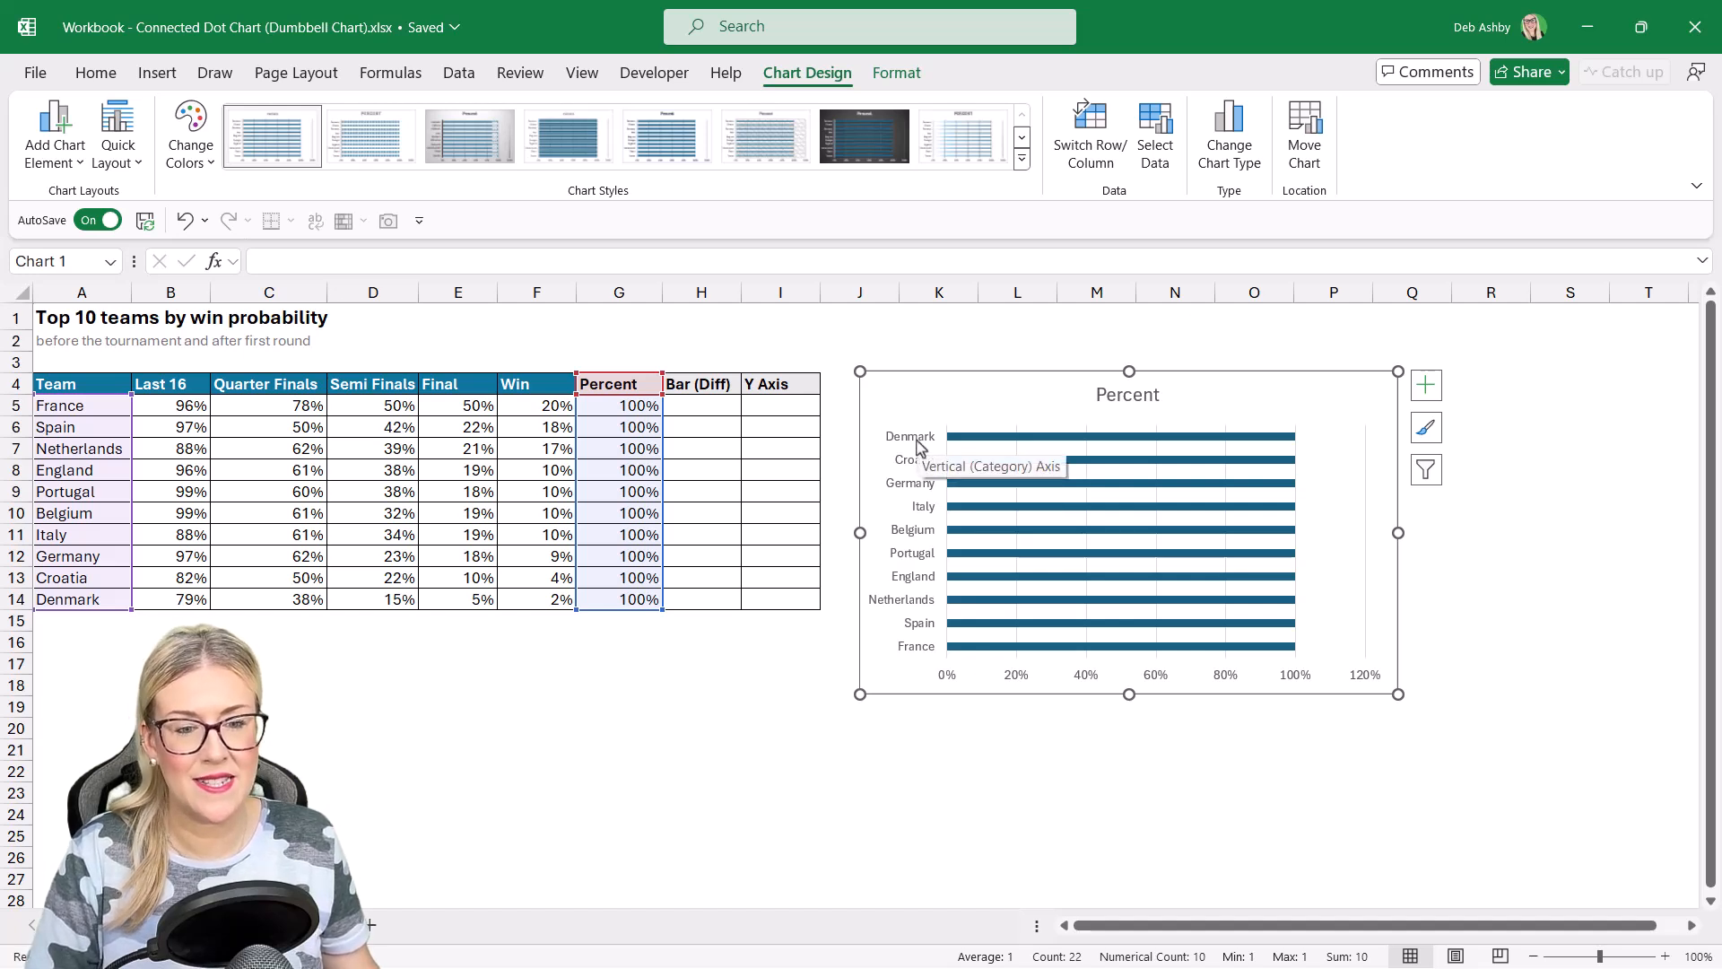
Step: Reverse the team axis order and set the horizontal axis to cross at maximum category
left_click(910, 460)
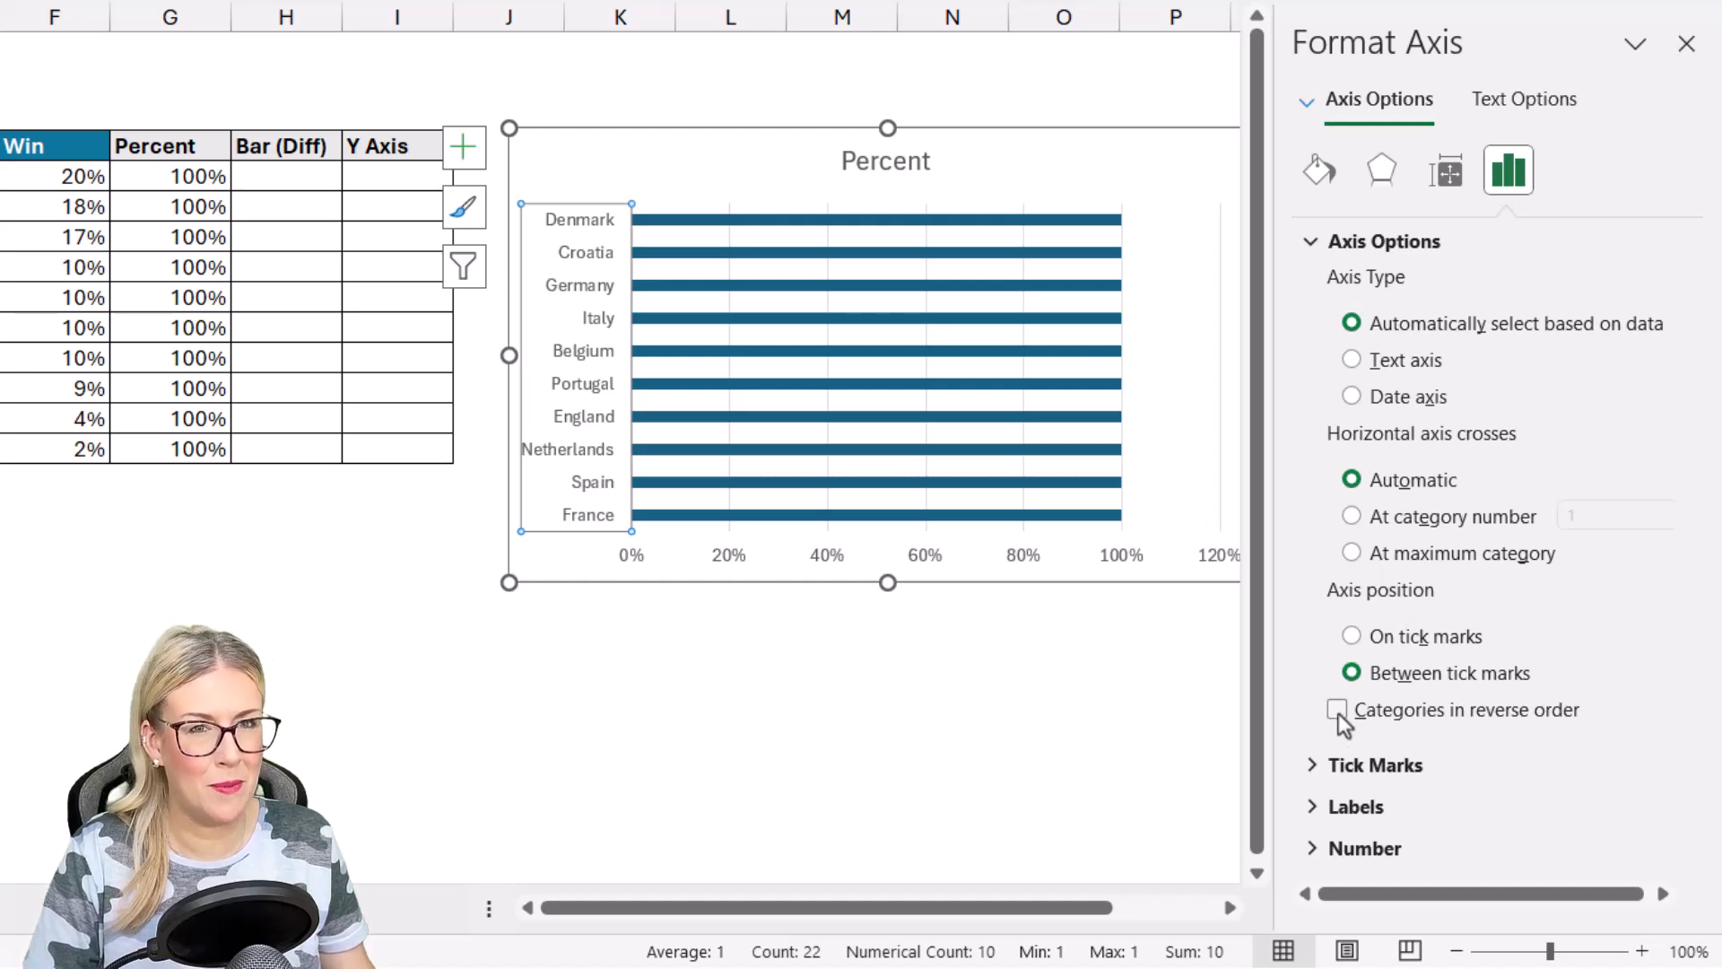
left_click(1338, 710)
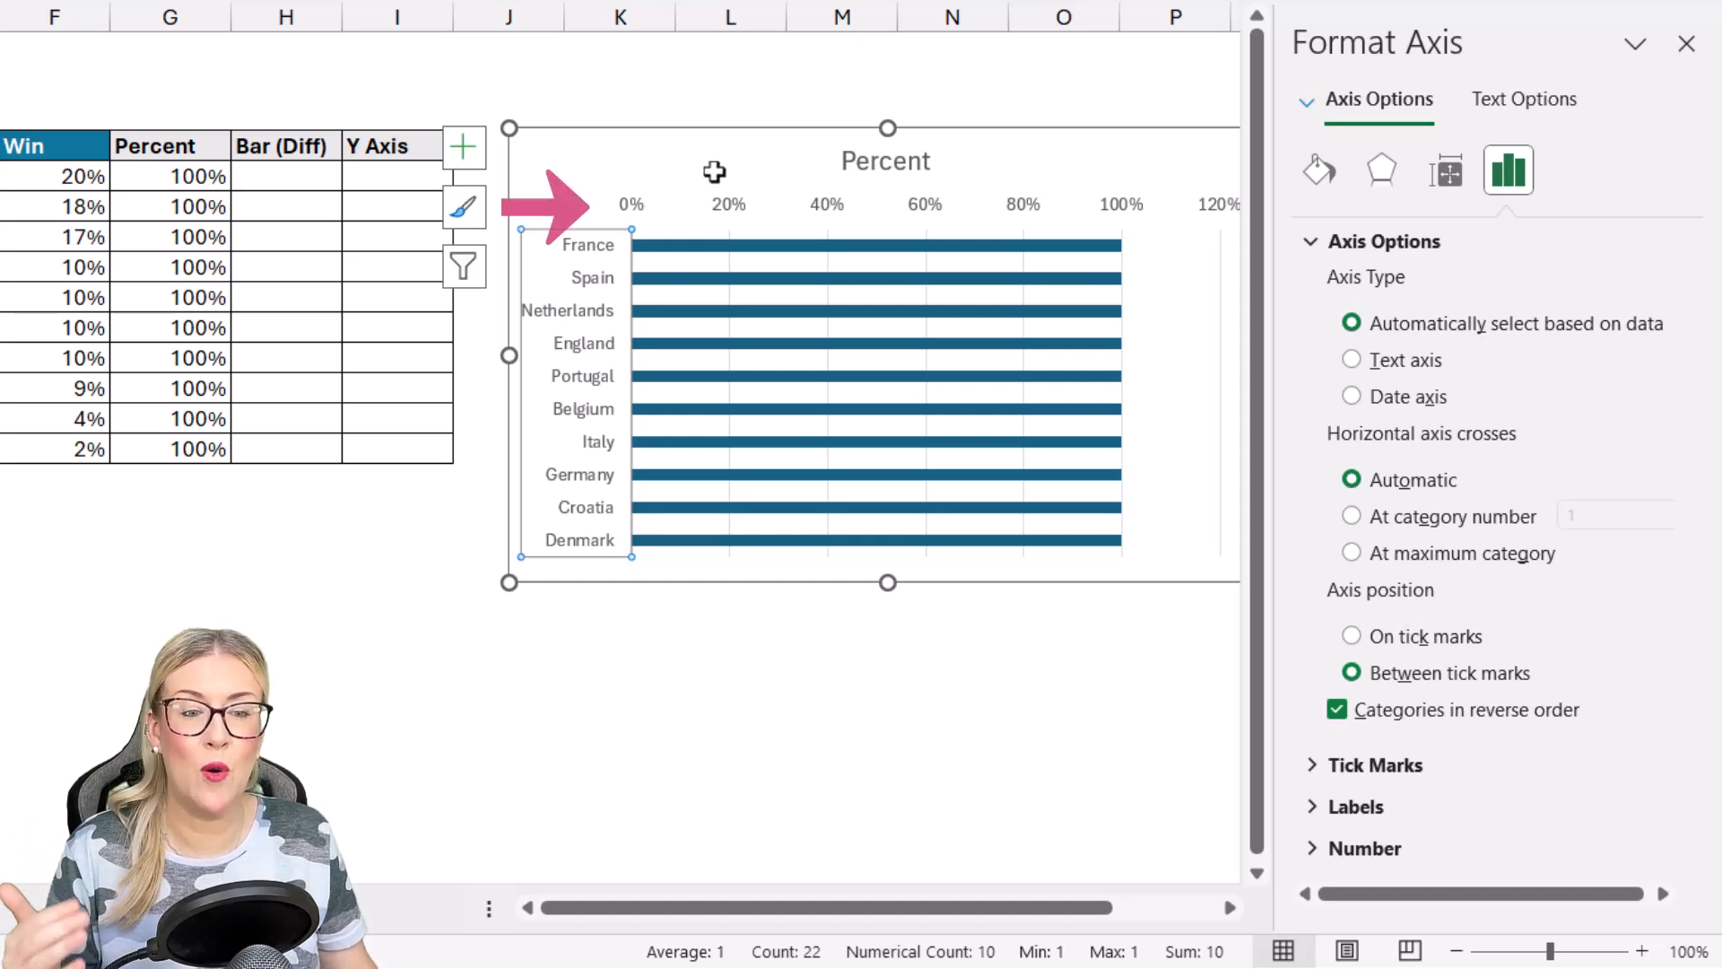
mouse_move(817, 239)
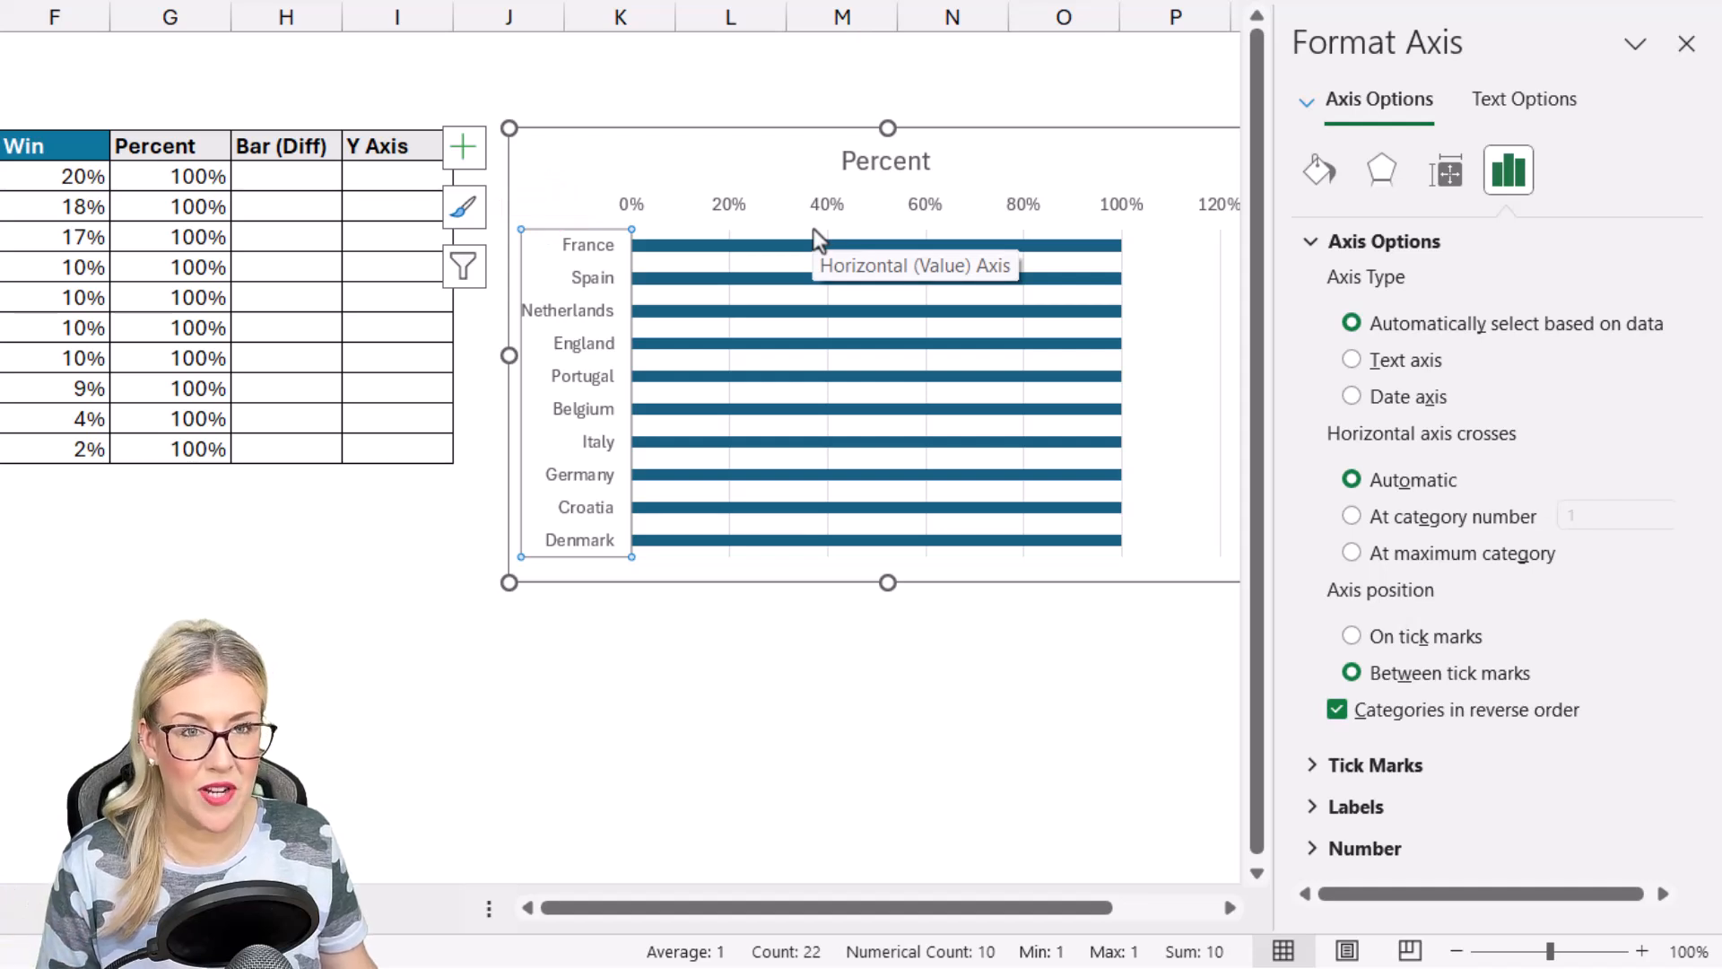
mouse_move(1311, 421)
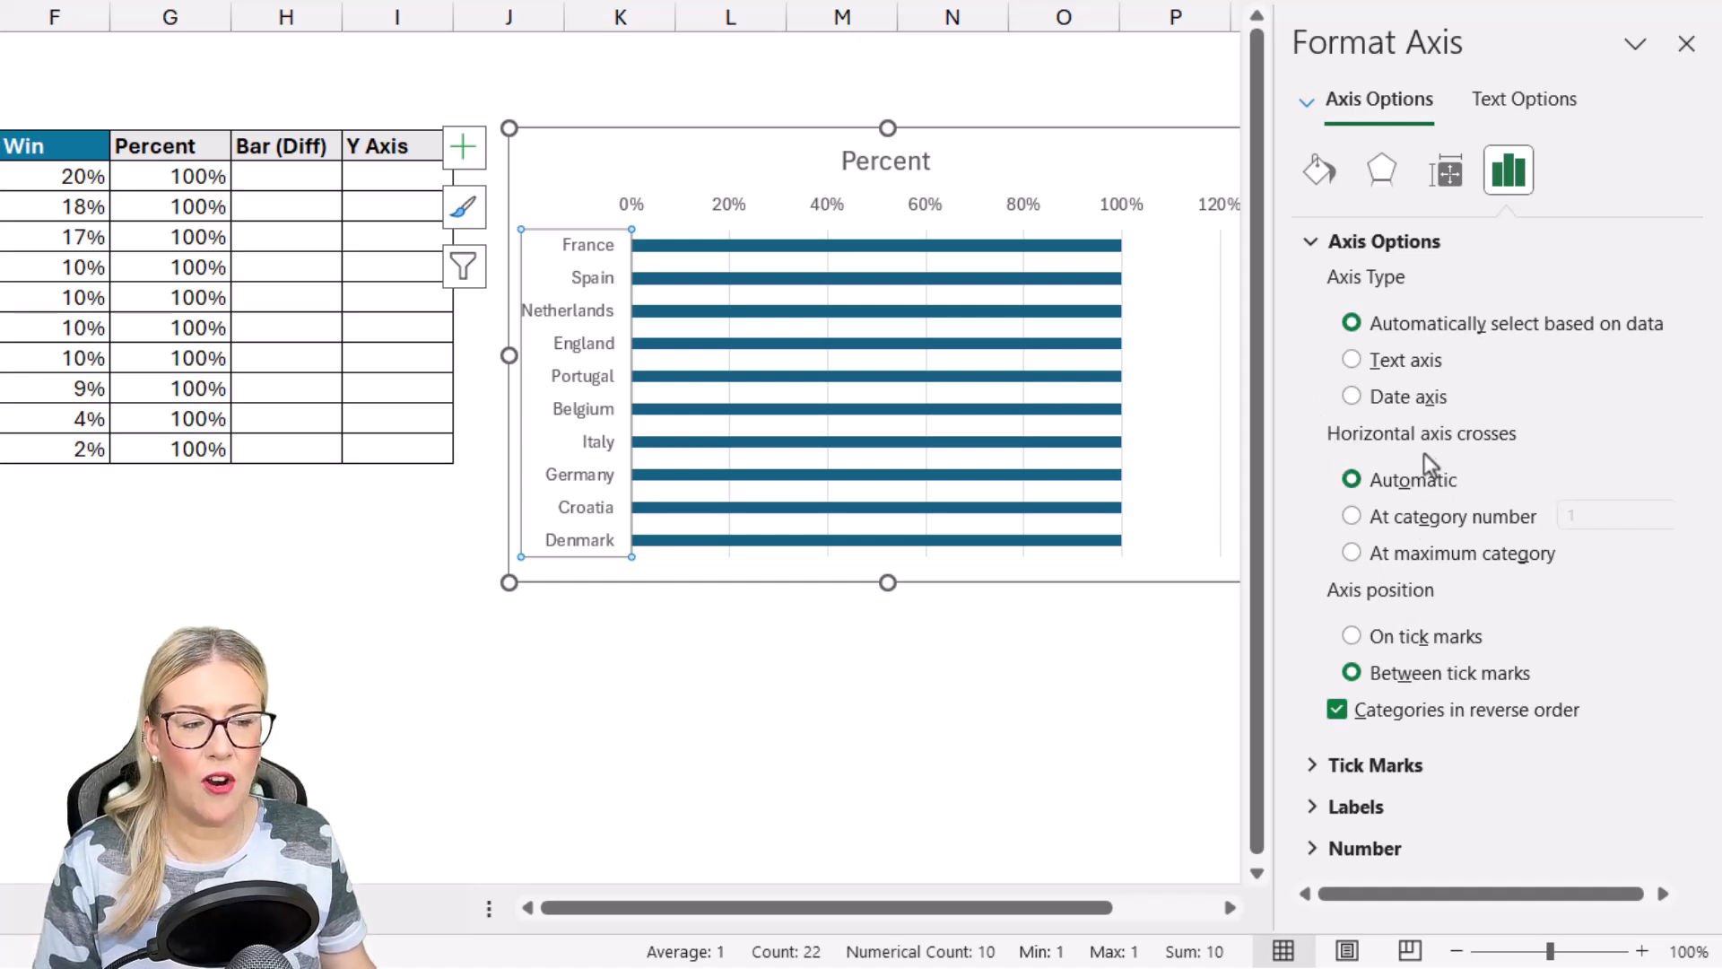
mouse_move(1353, 566)
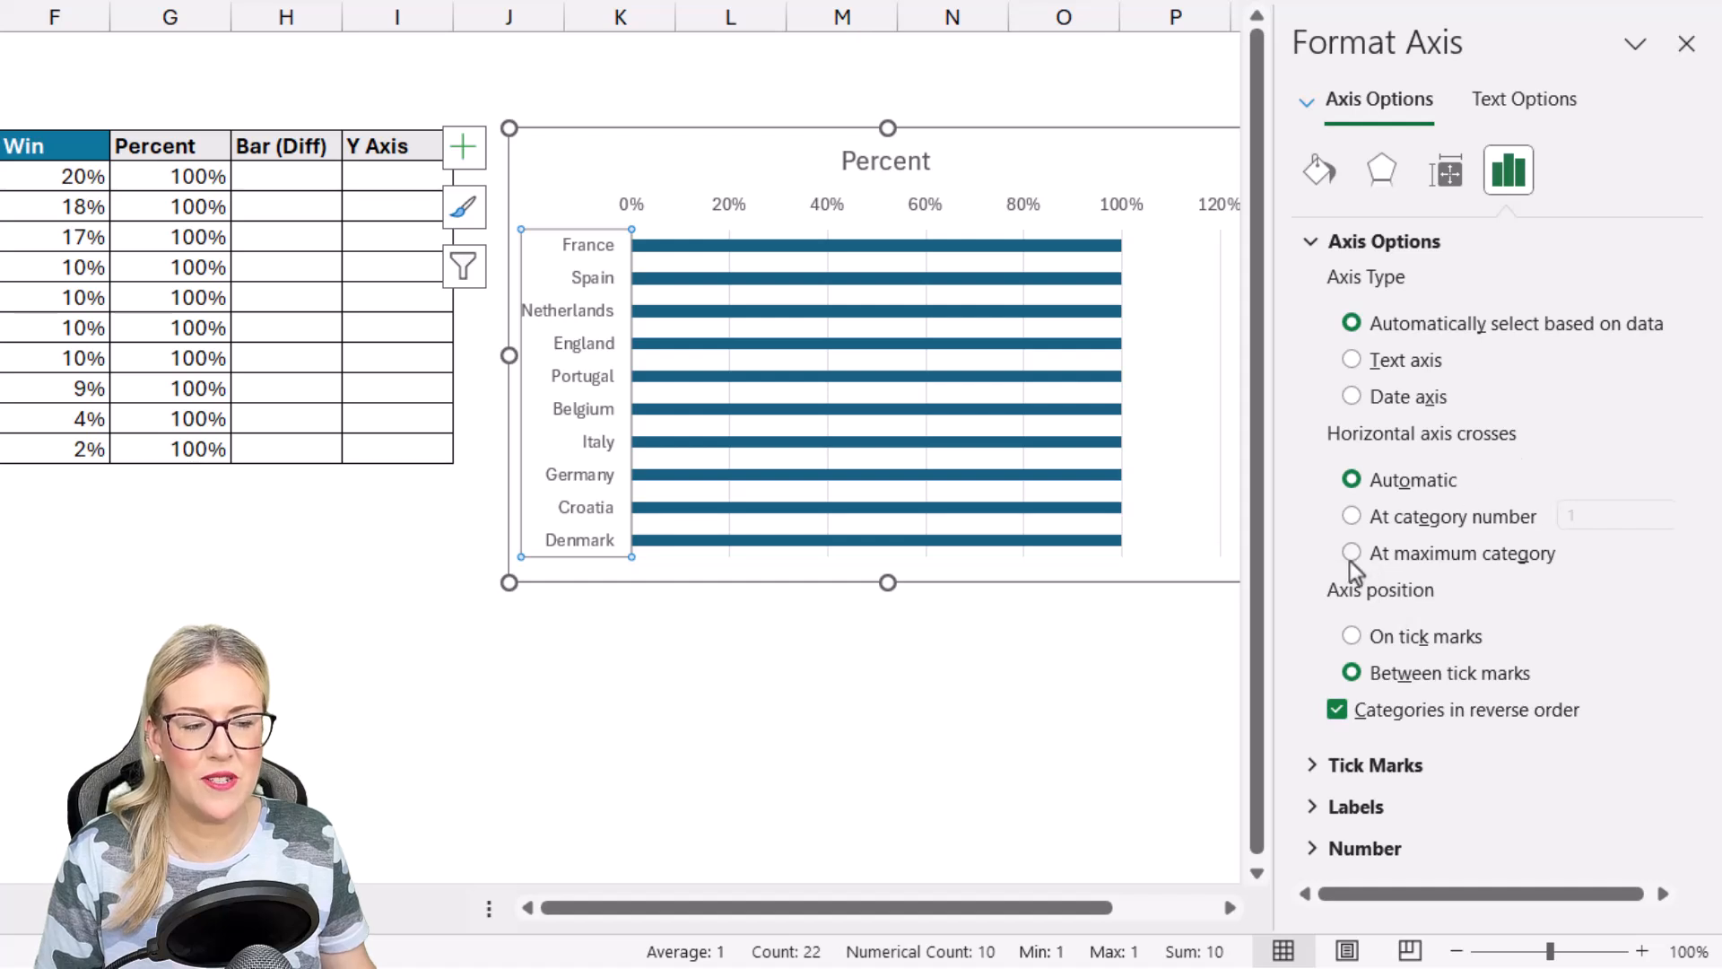
left_click(1352, 552)
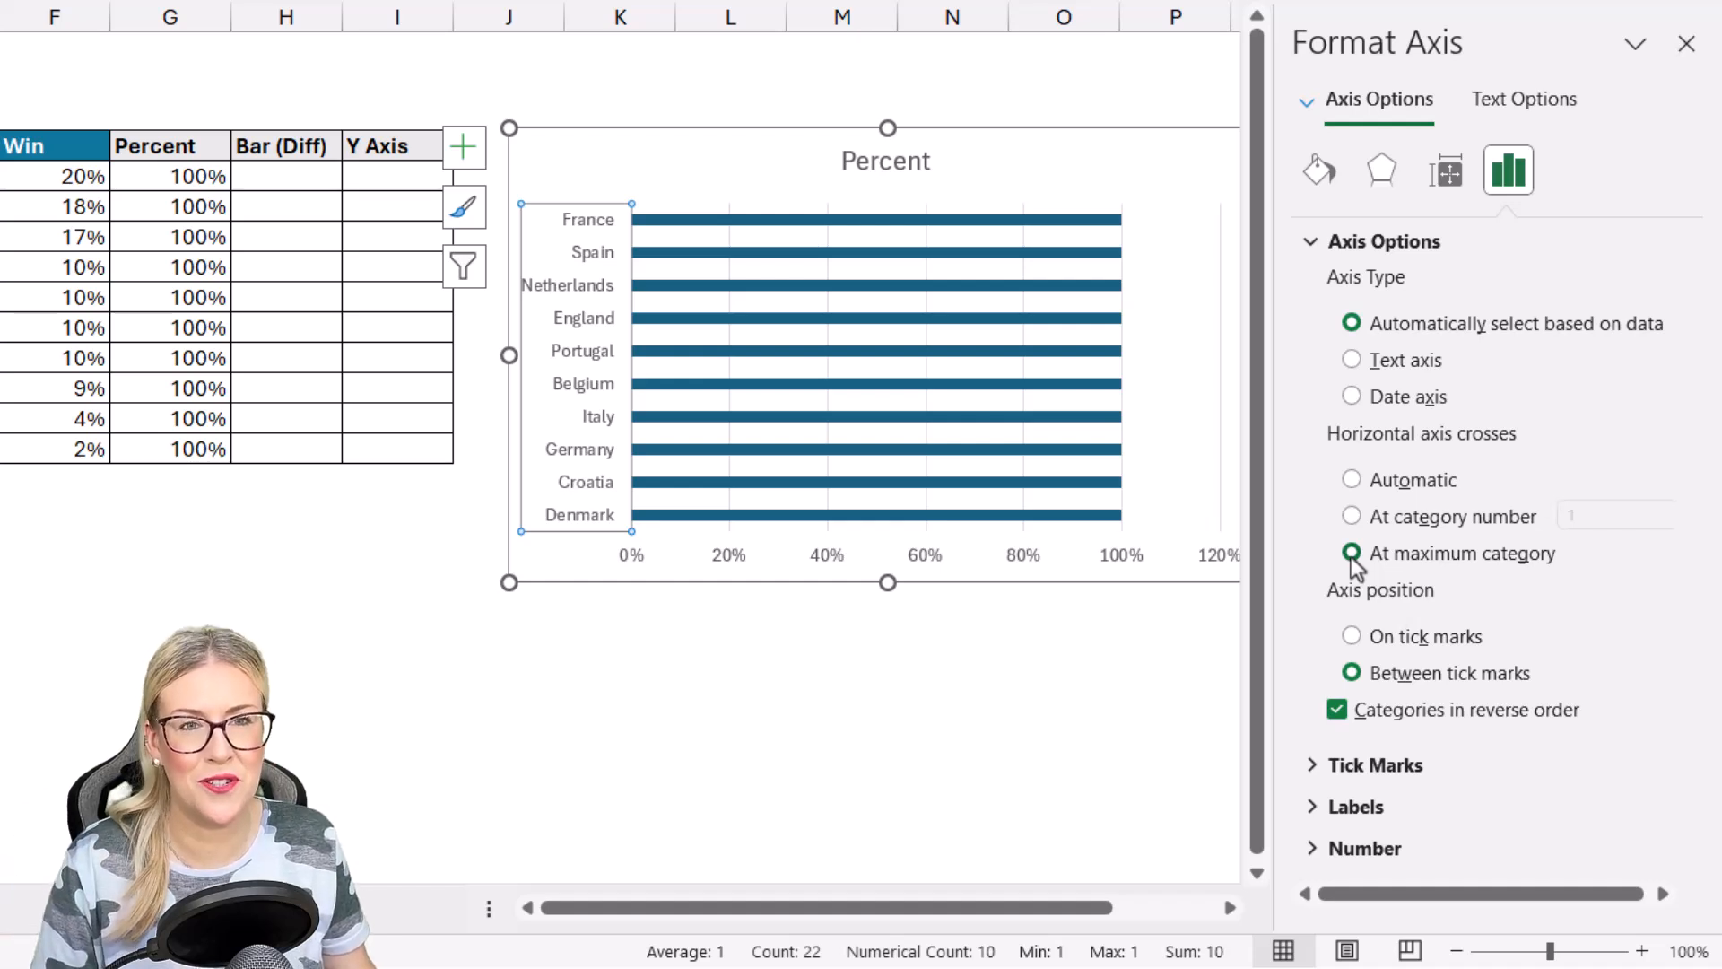
left_click(1154, 395)
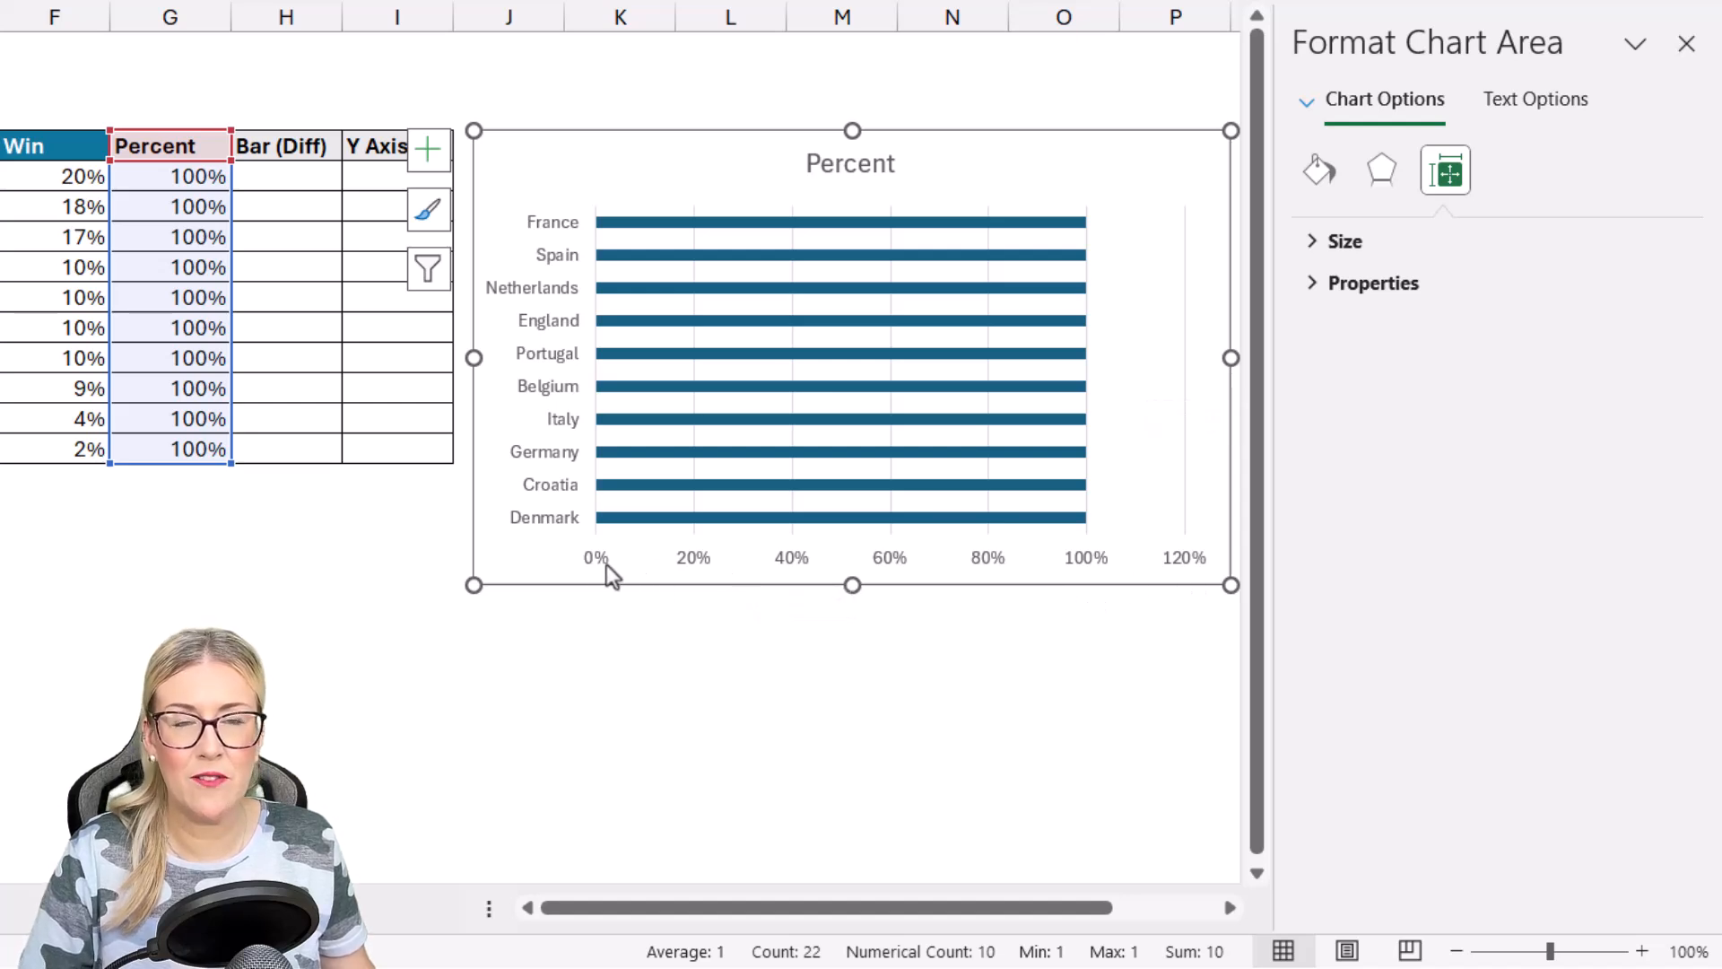
mouse_move(1192, 566)
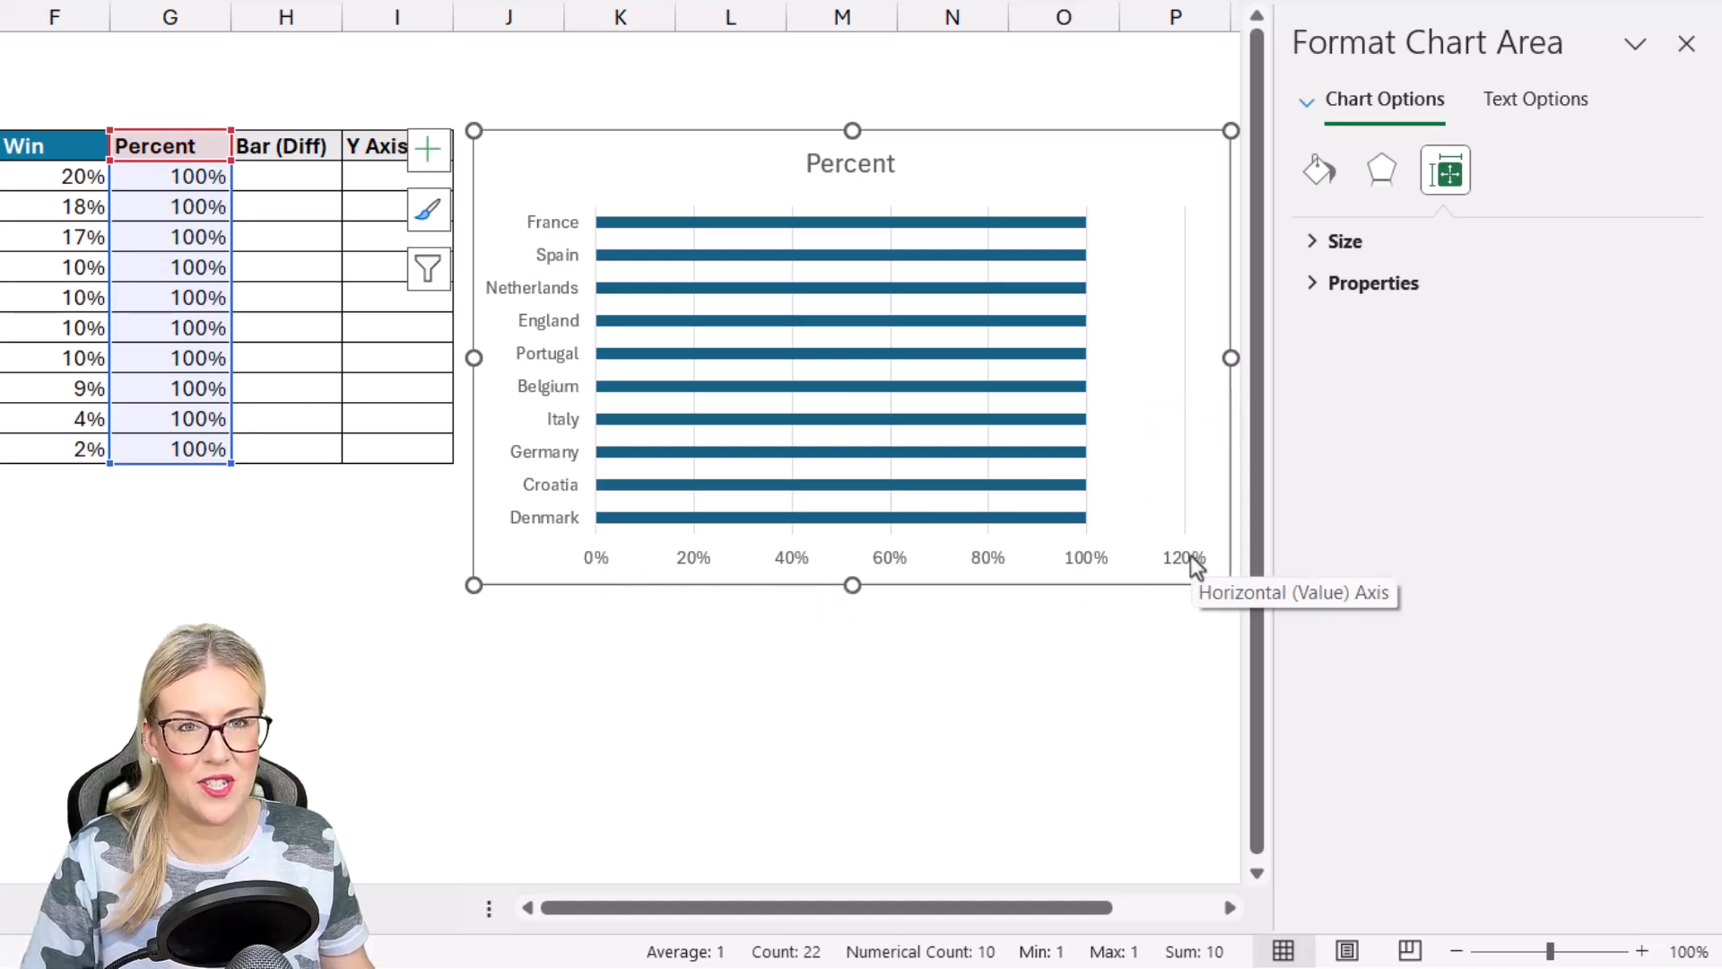
mouse_move(1104, 229)
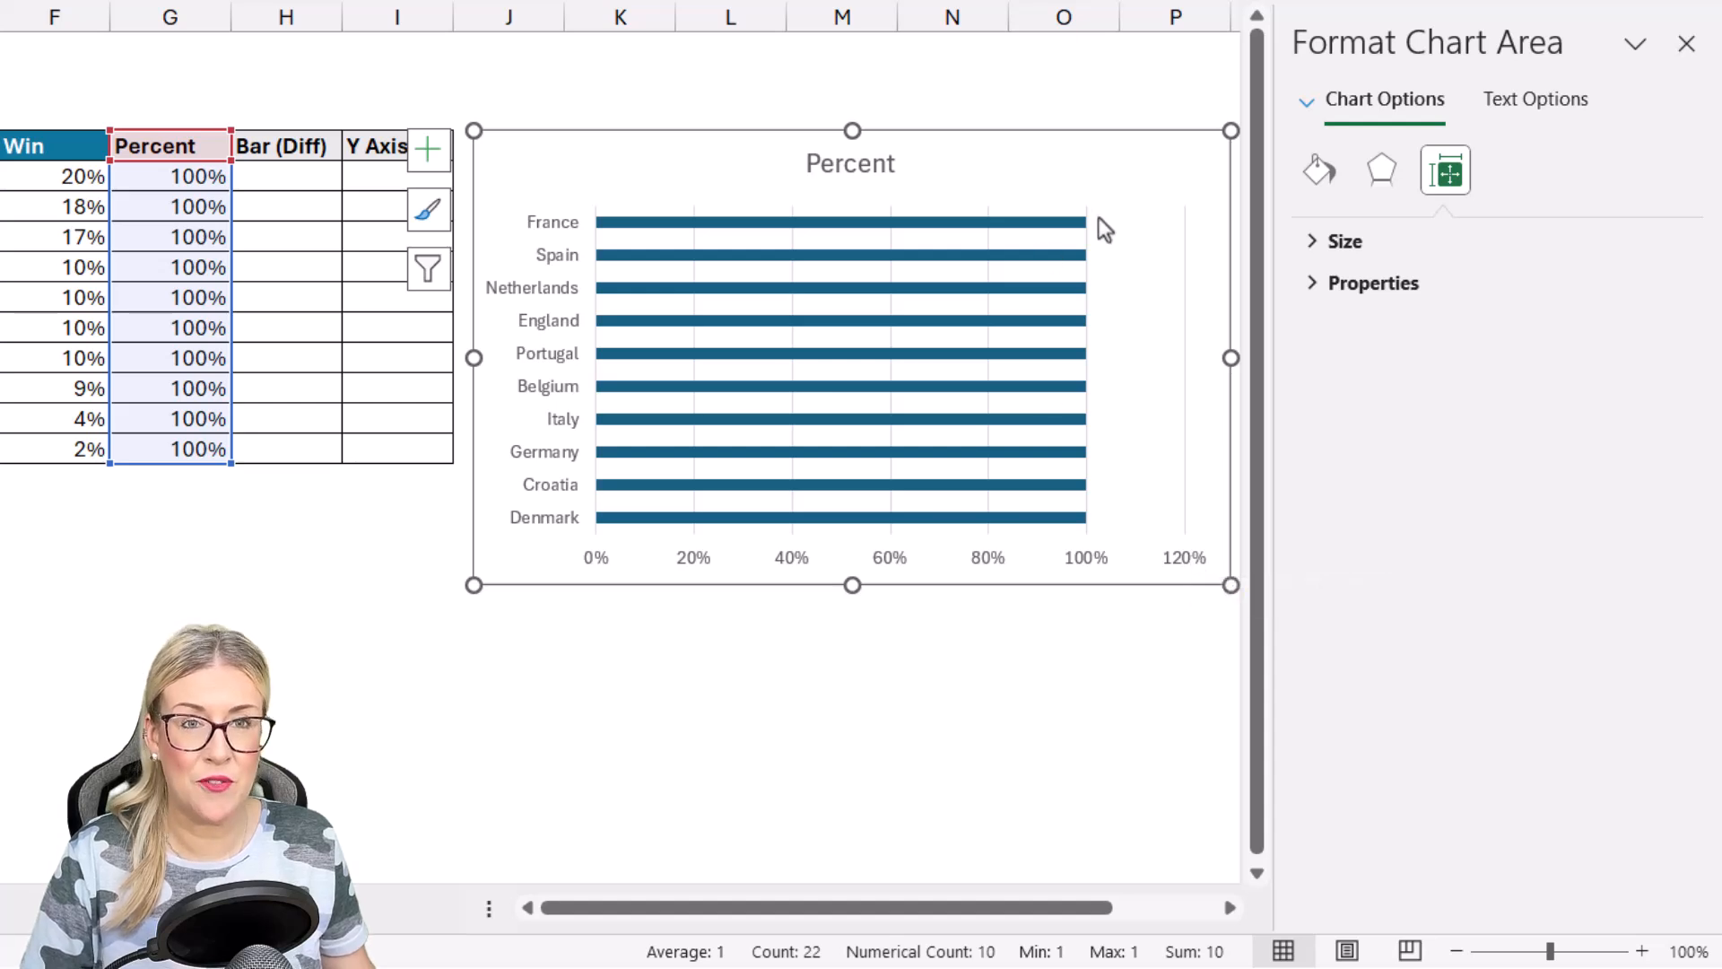
mouse_move(1105, 225)
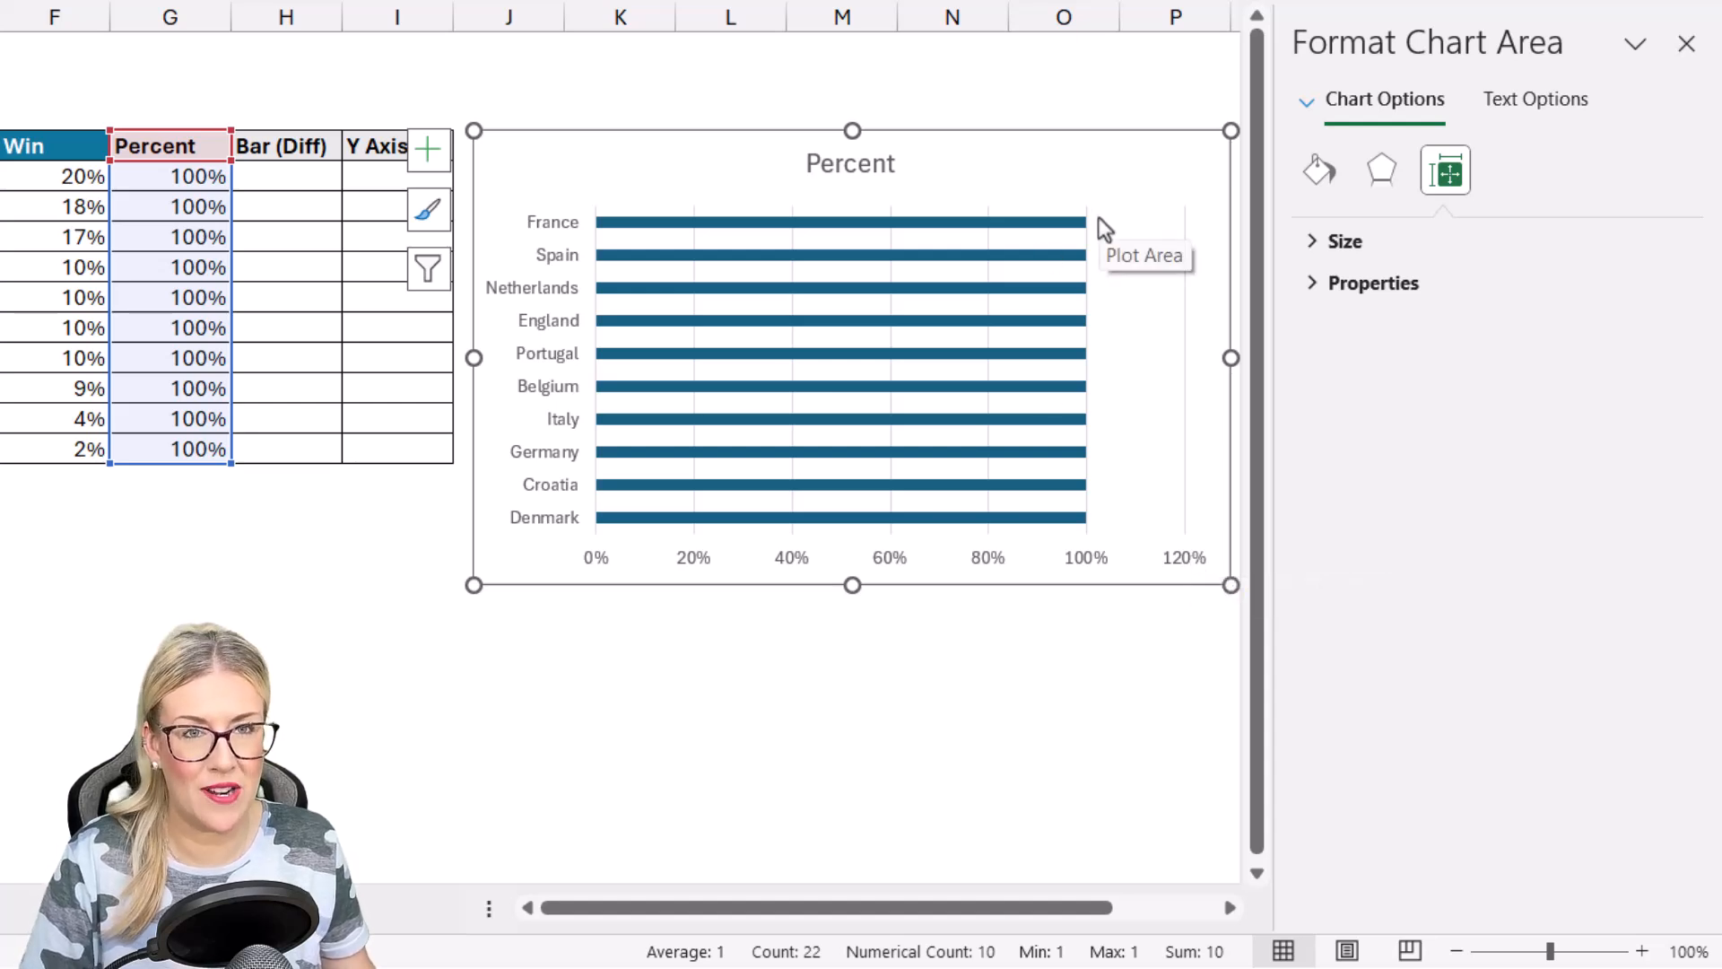
mouse_move(1181, 285)
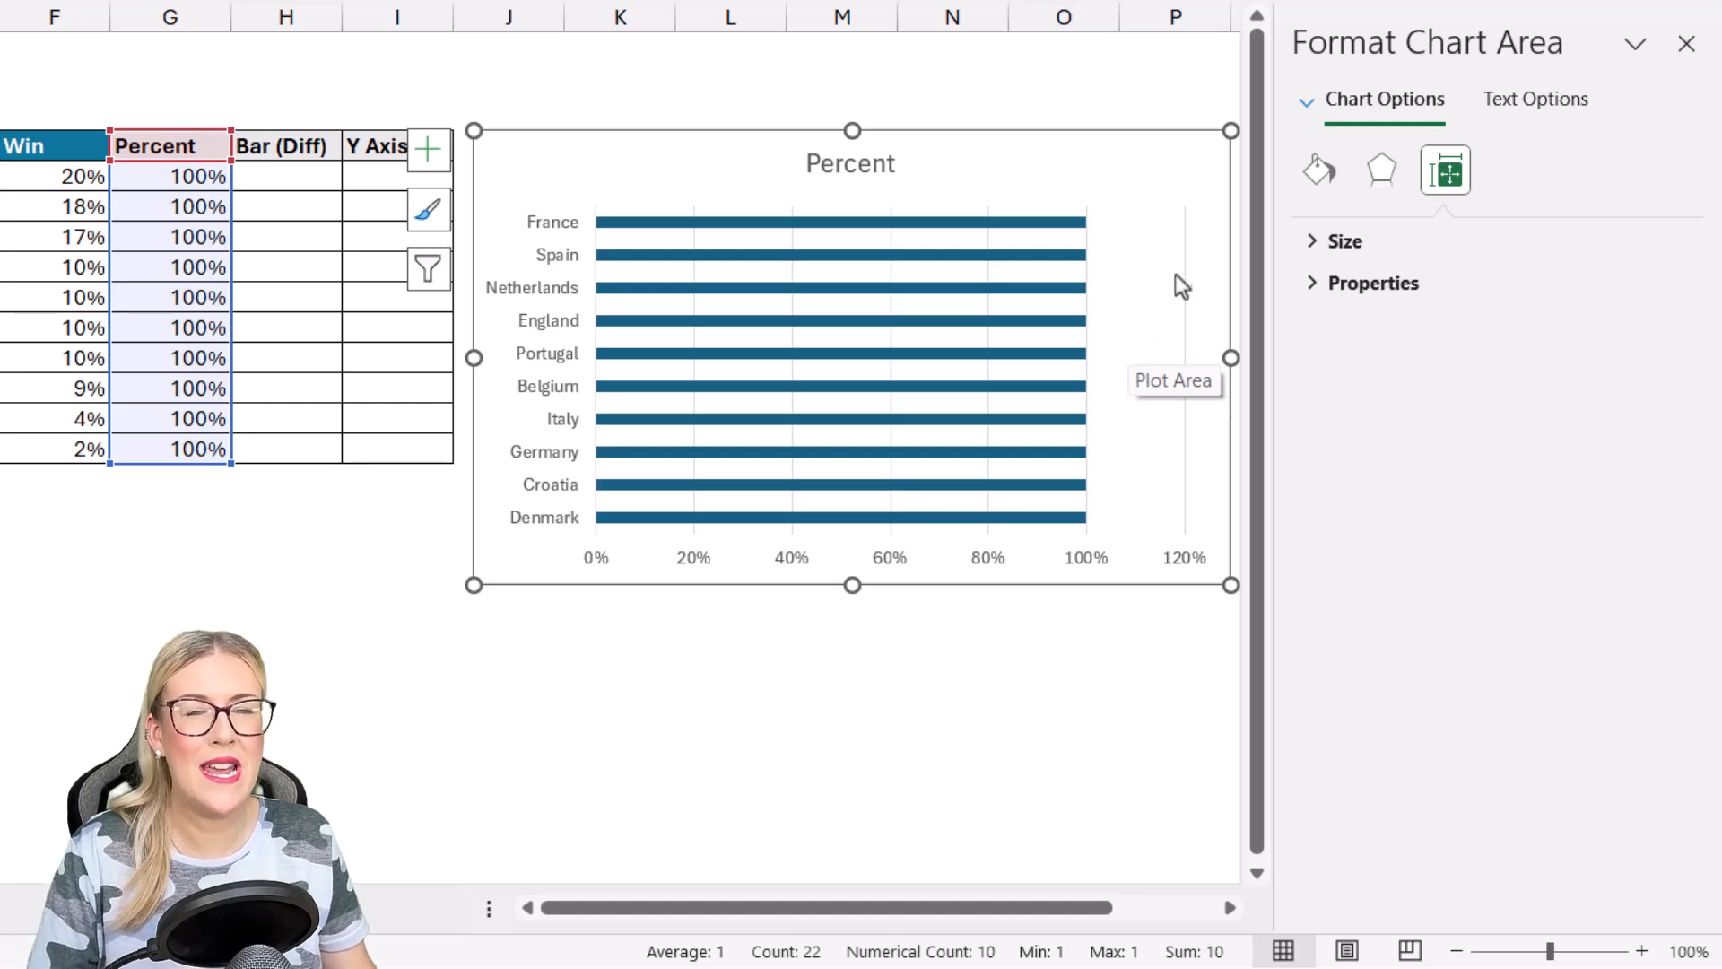
mouse_move(1138, 327)
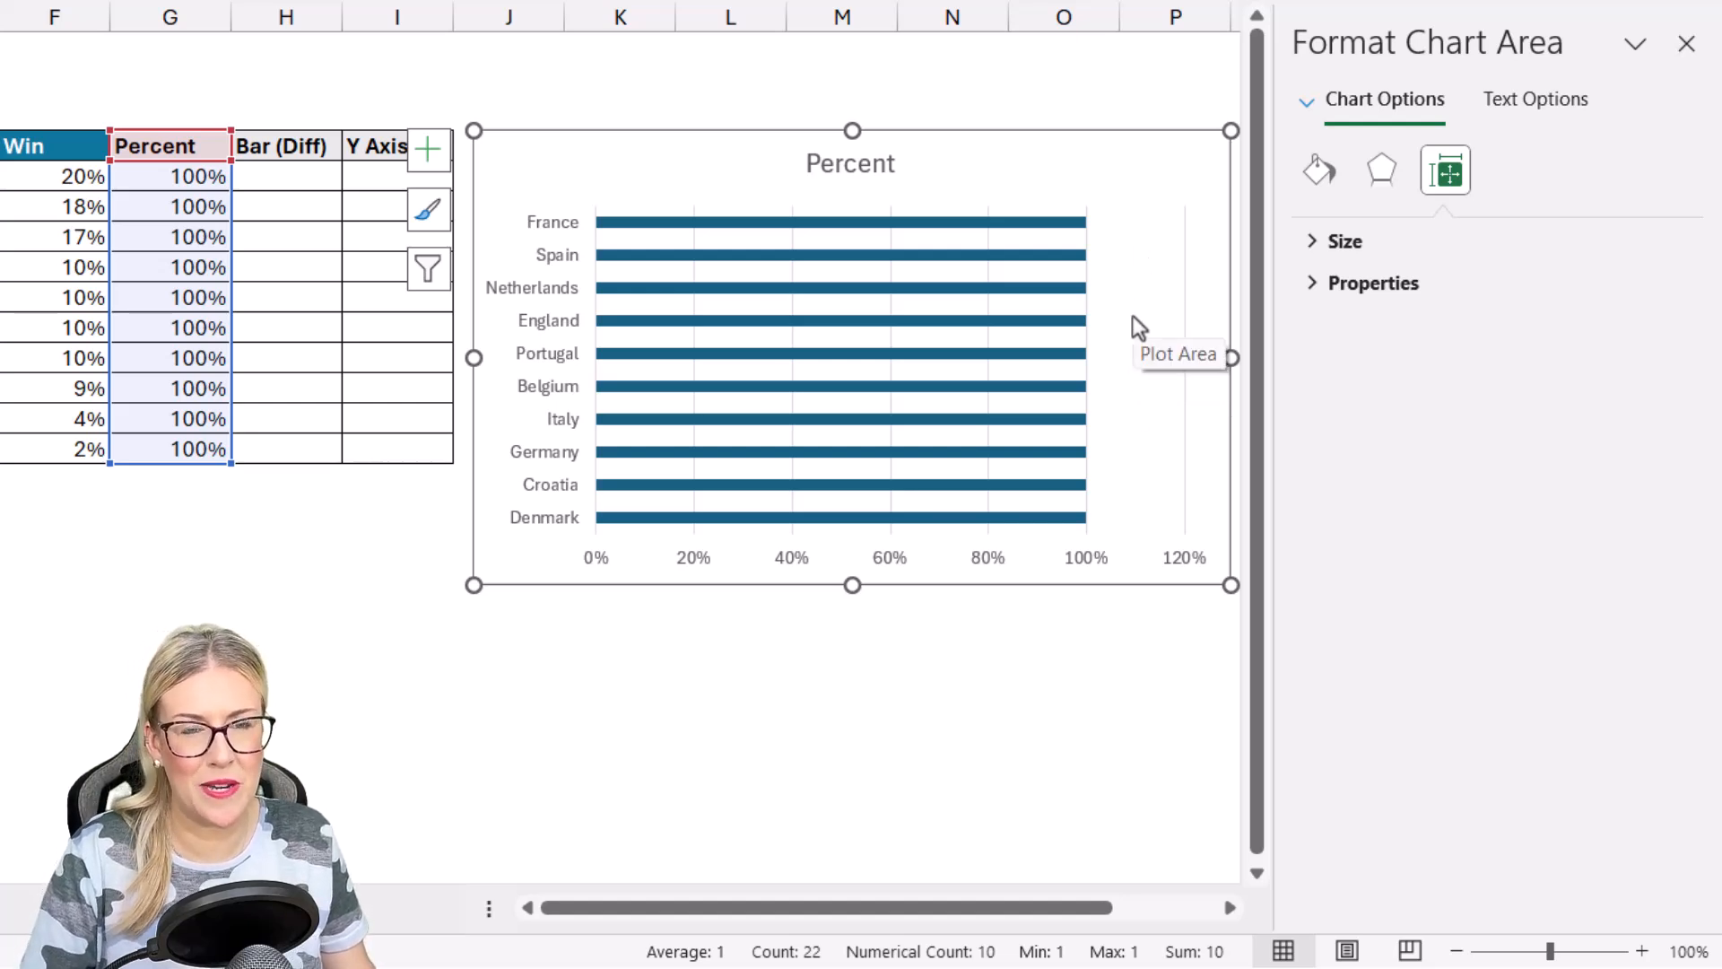
mouse_move(1011, 259)
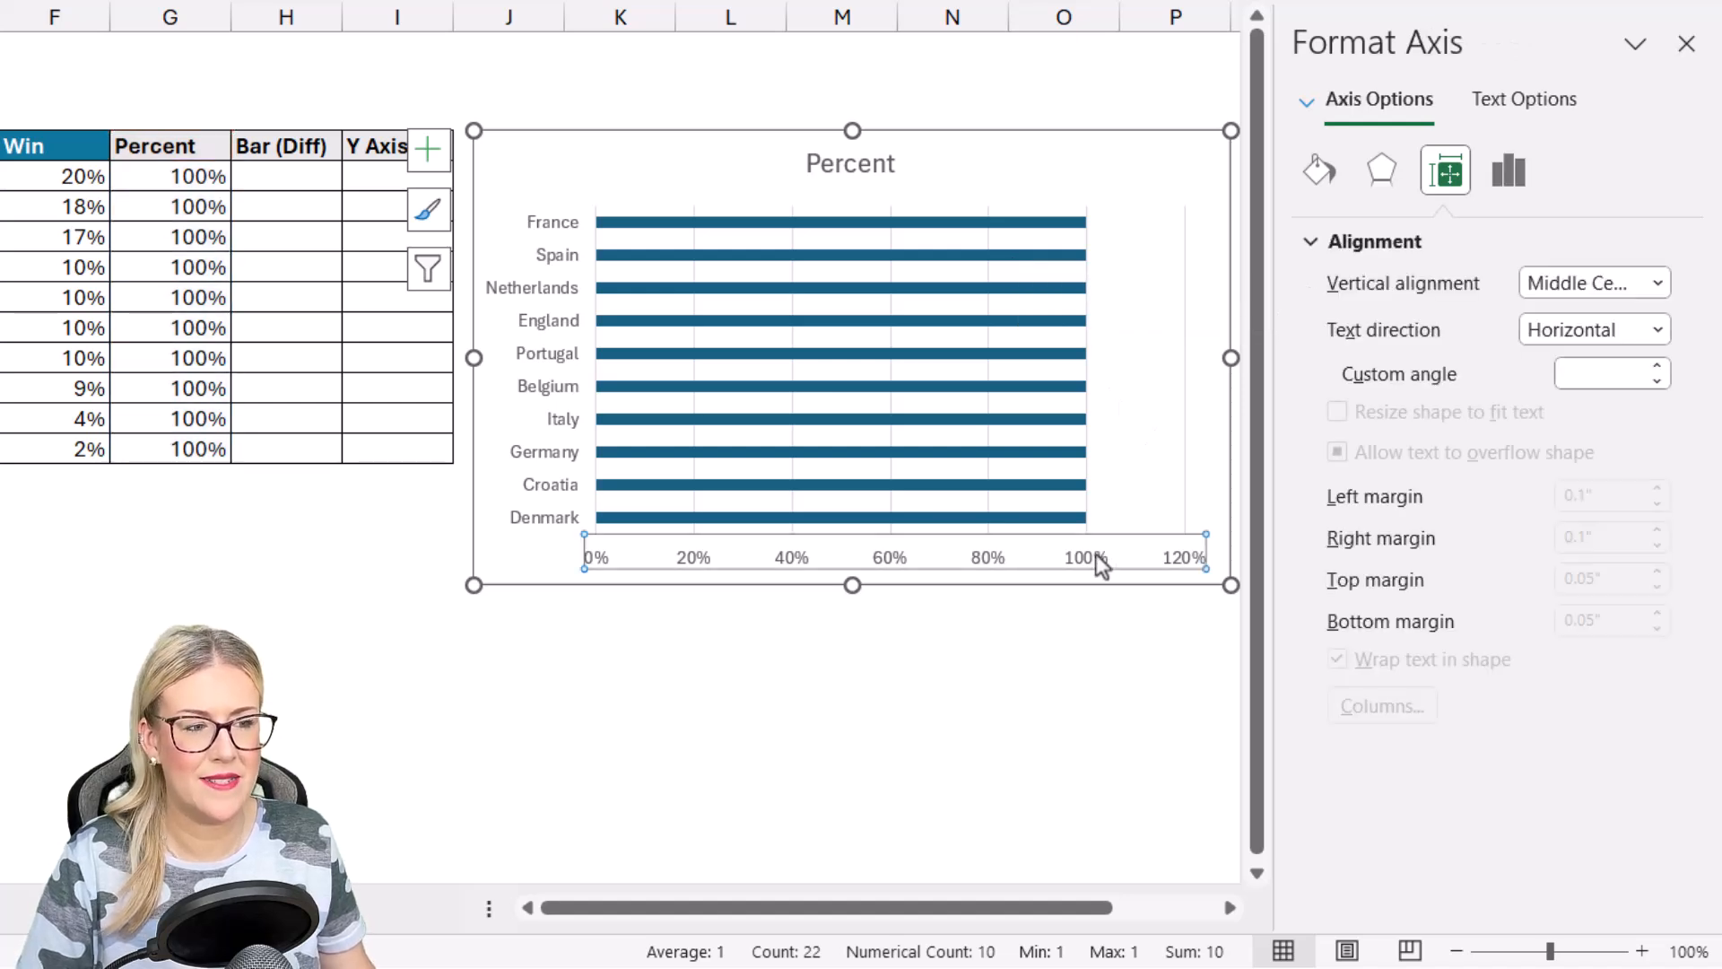
Step: Set the horizontal axis Bounds Maximum to 1.0, correcting an initial 1.2
left_click(1508, 171)
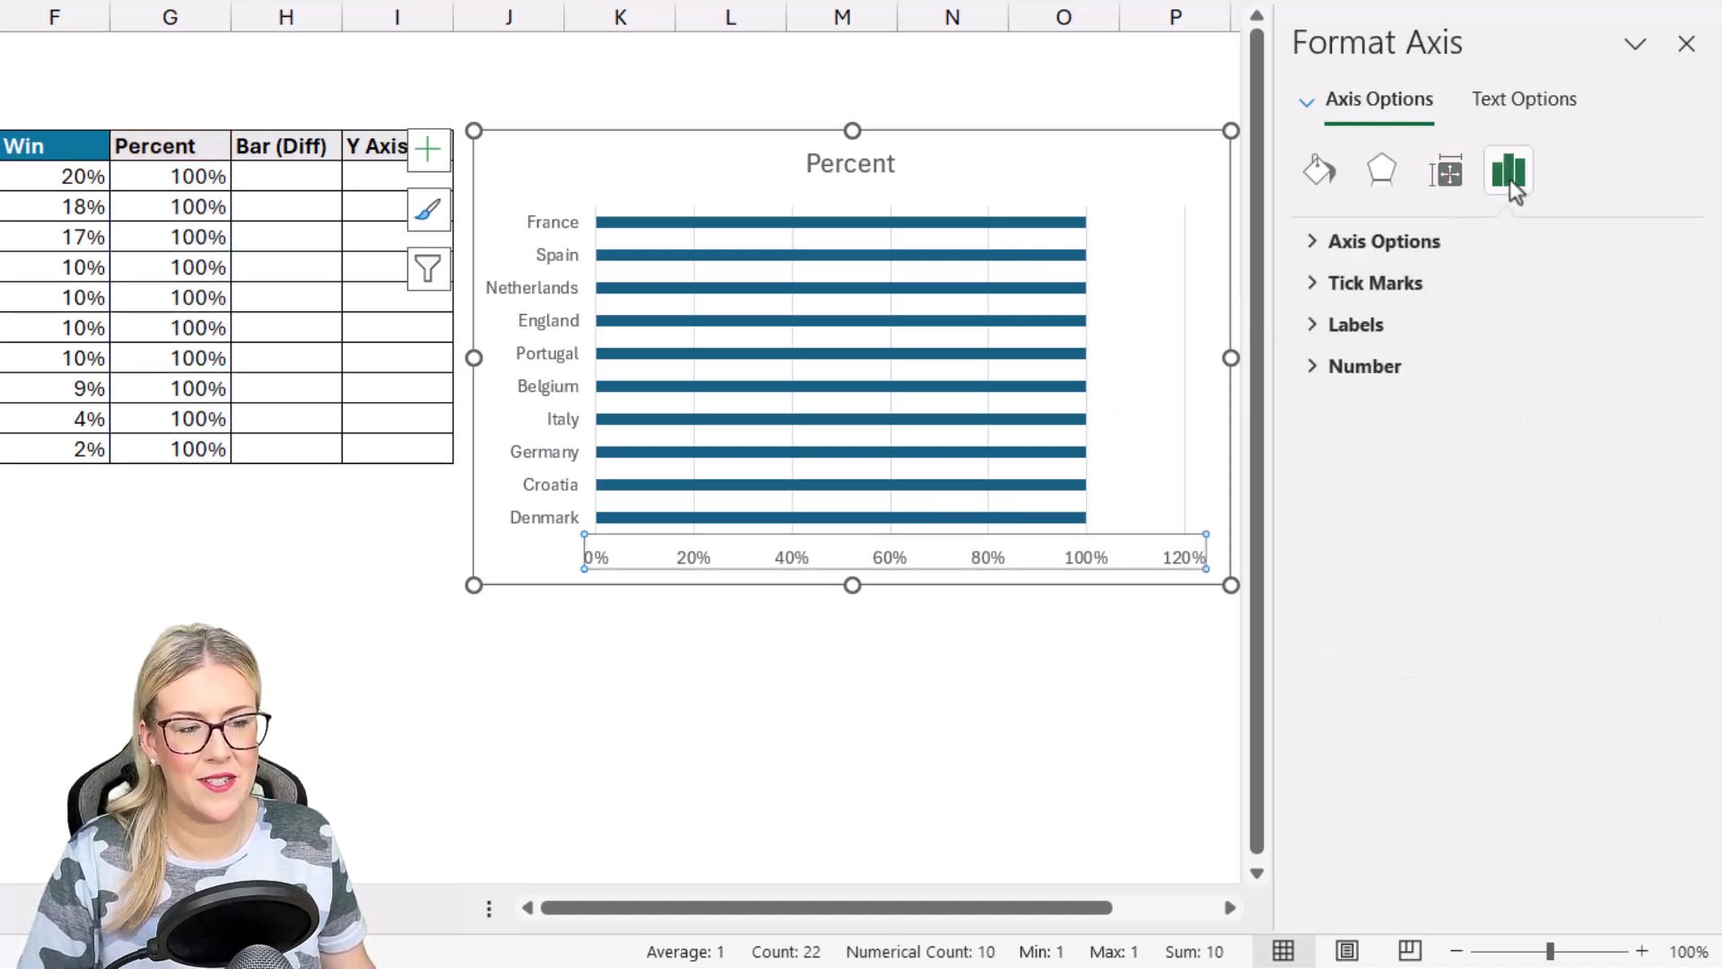
left_click(1385, 240)
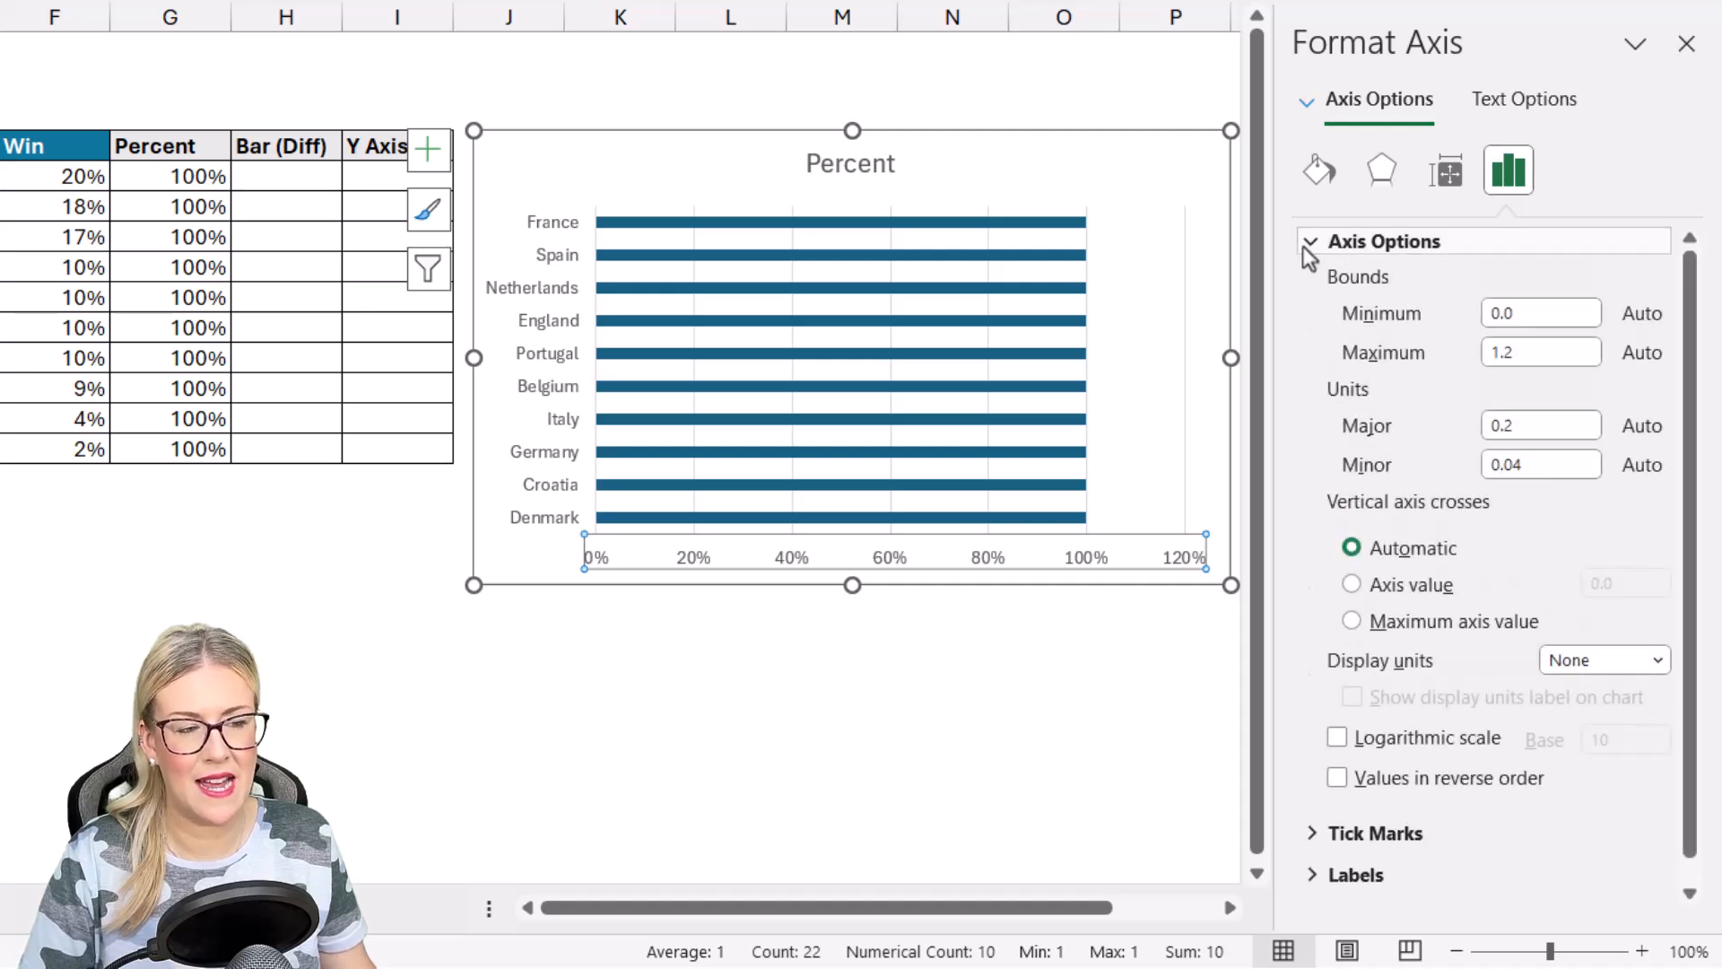
mouse_move(1455, 407)
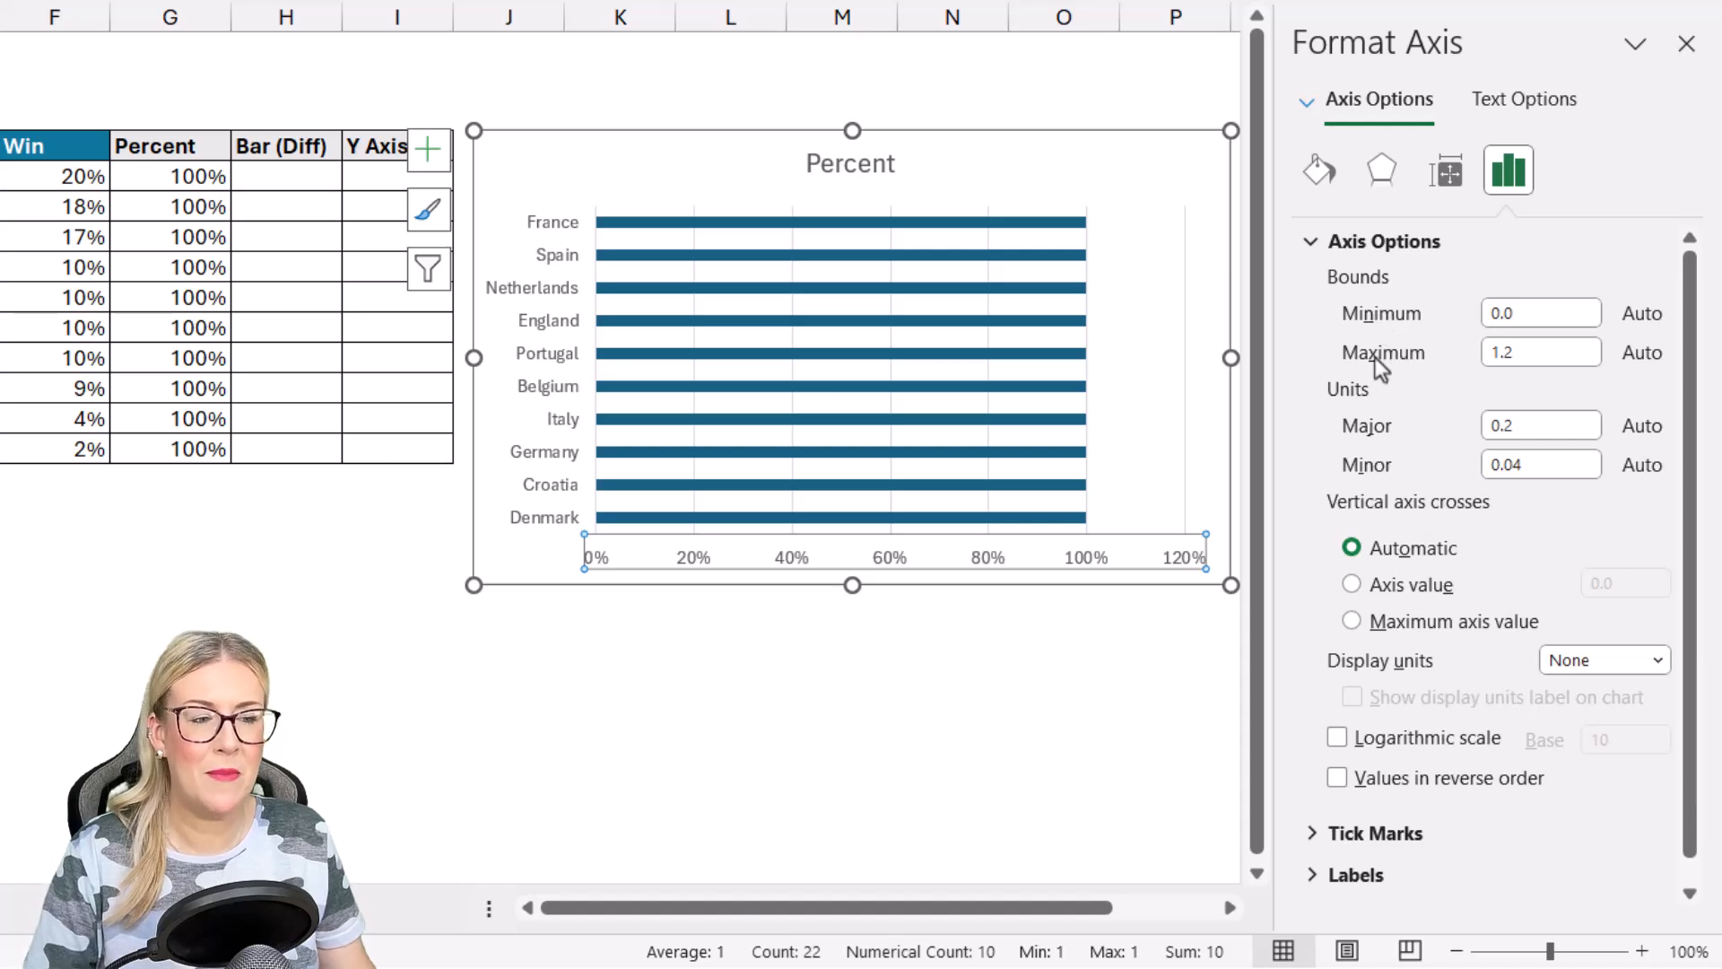
left_click(1541, 352)
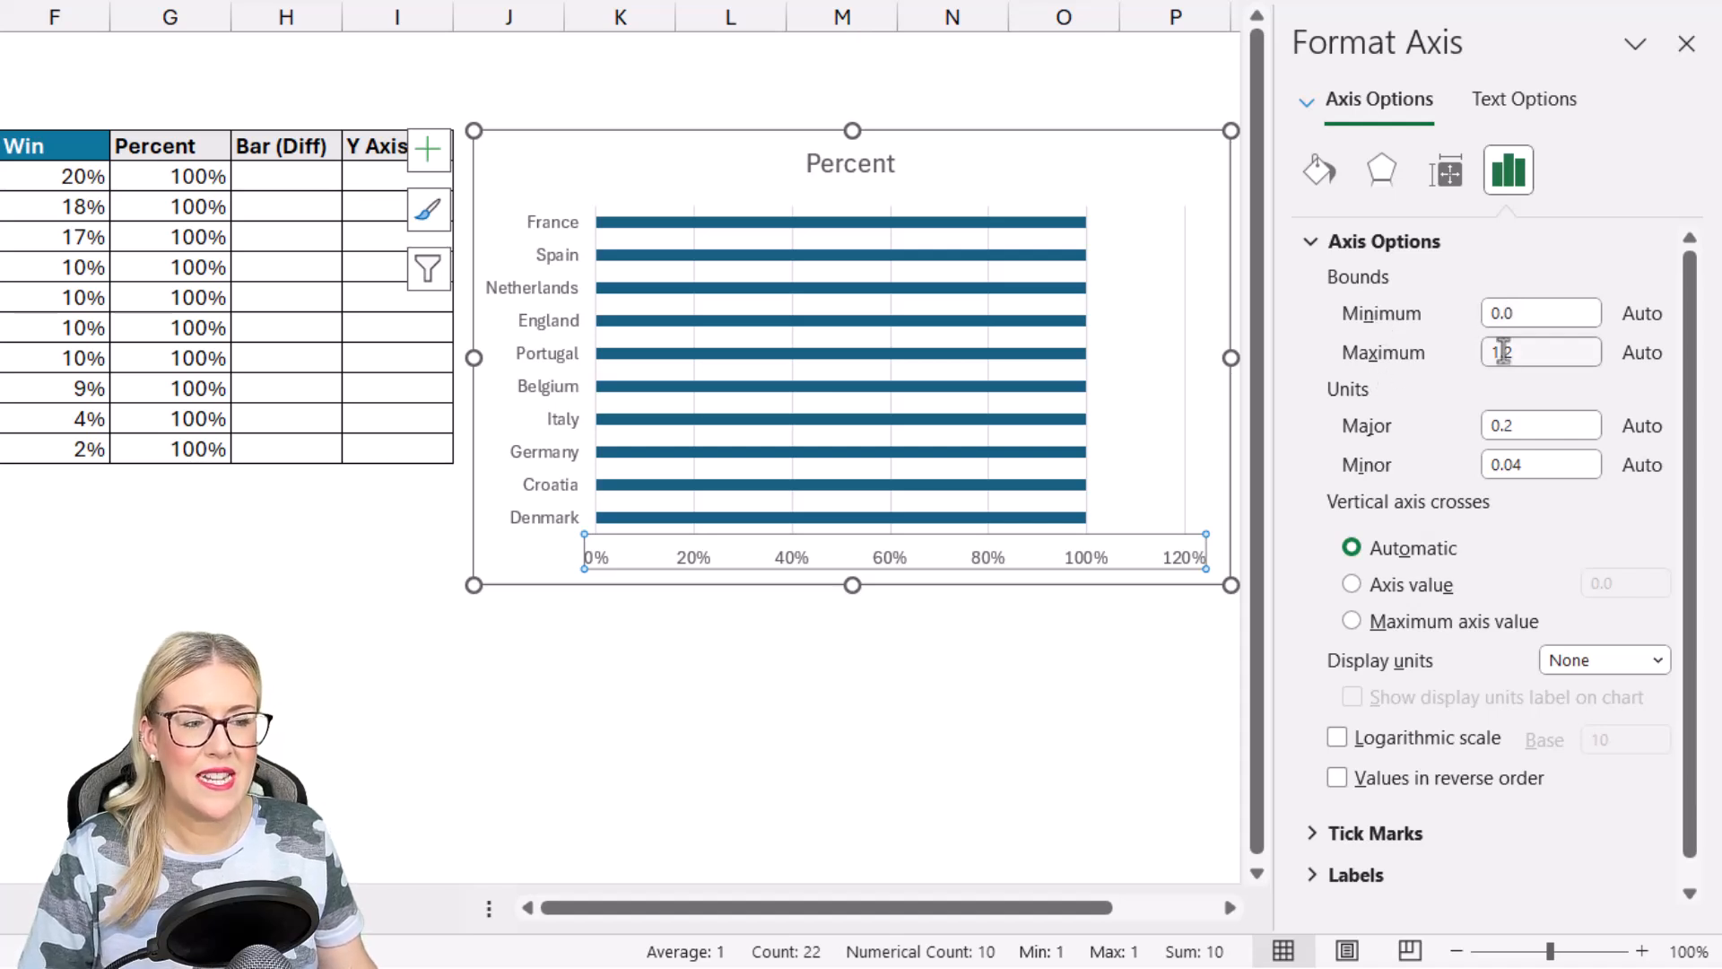
type("1.2")
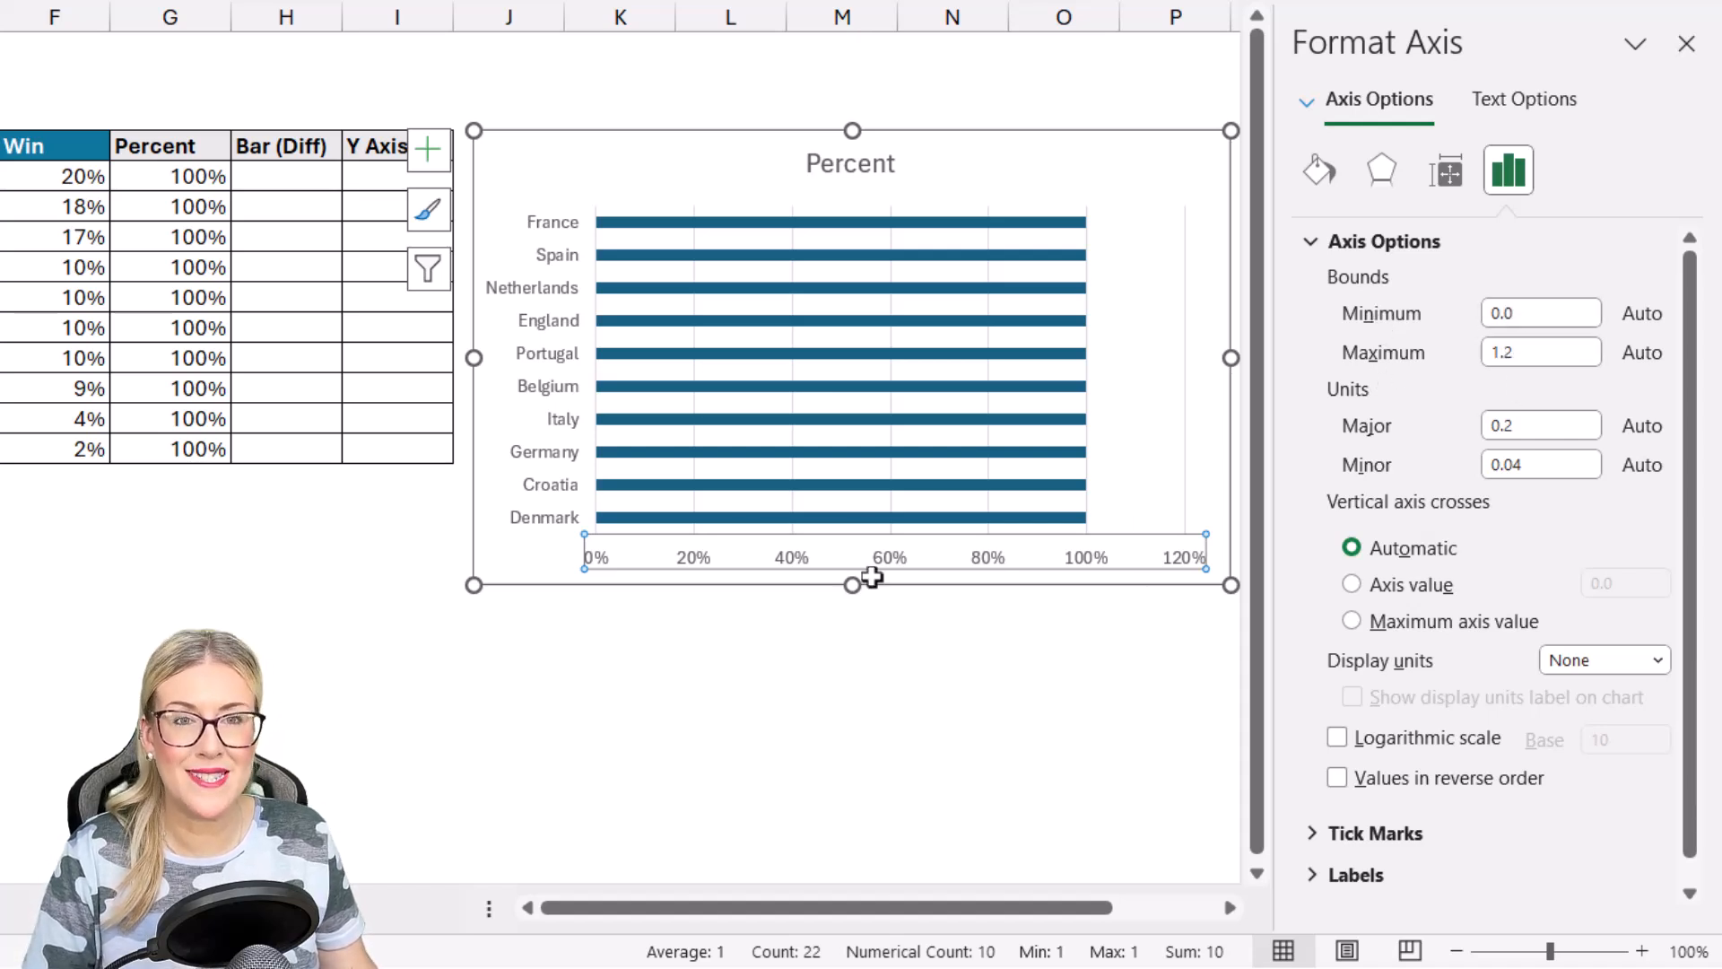
mouse_move(1483, 547)
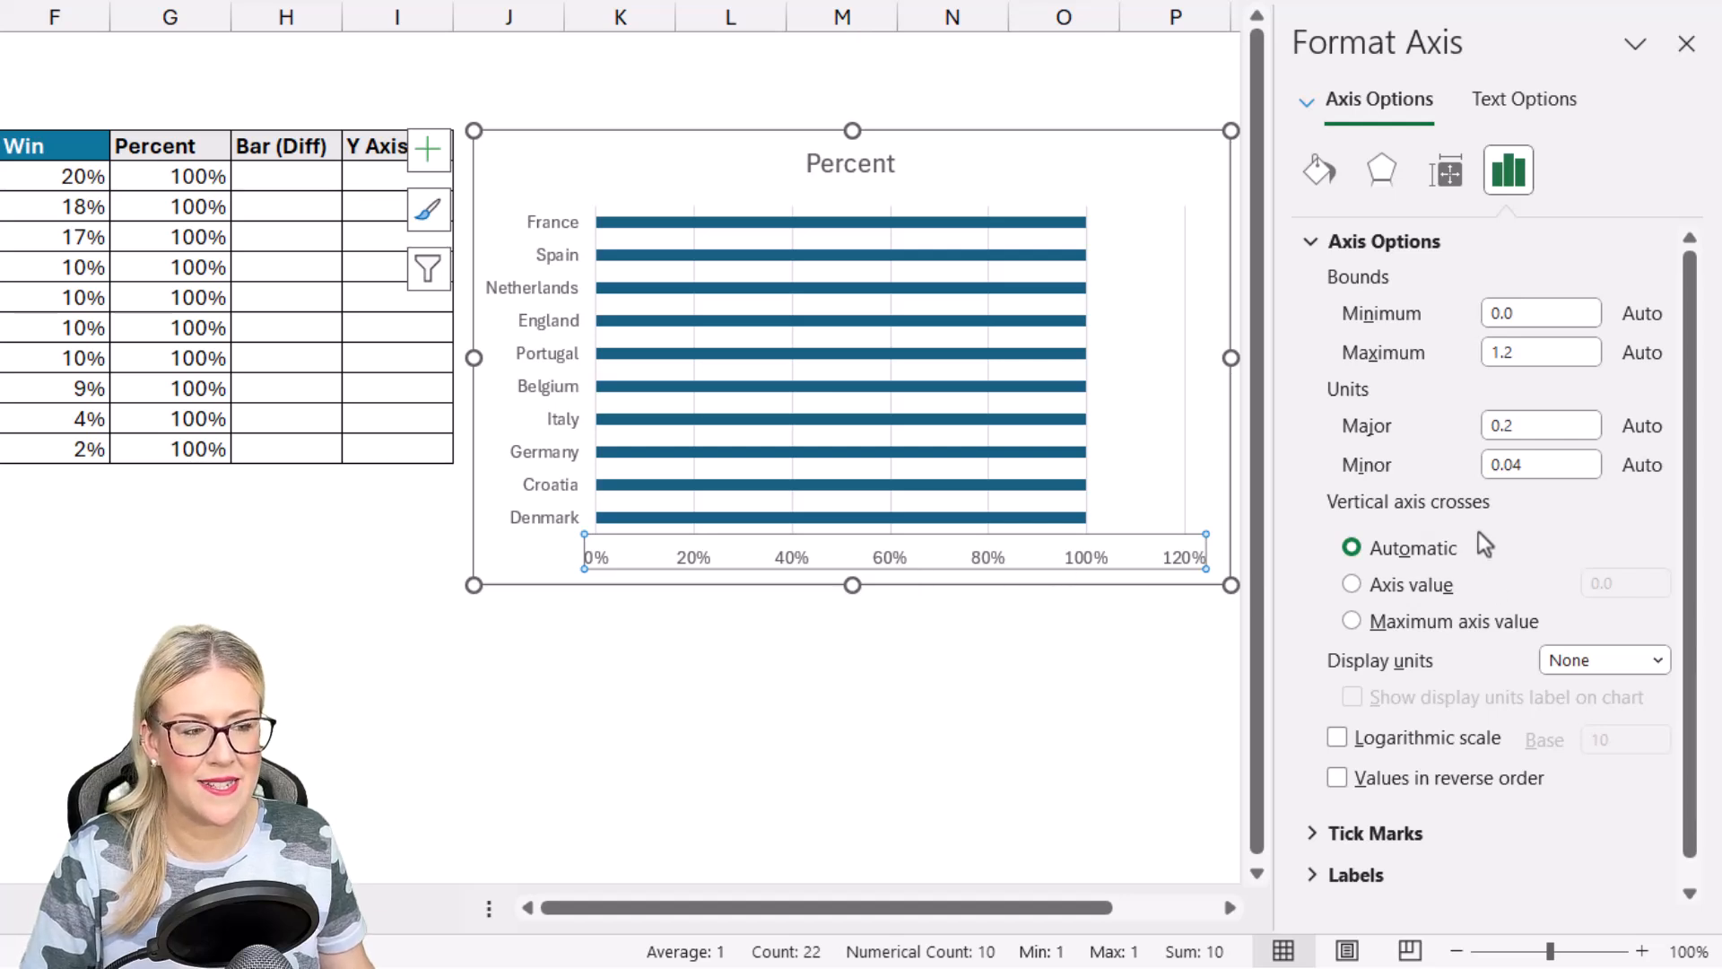
left_click(1539, 313)
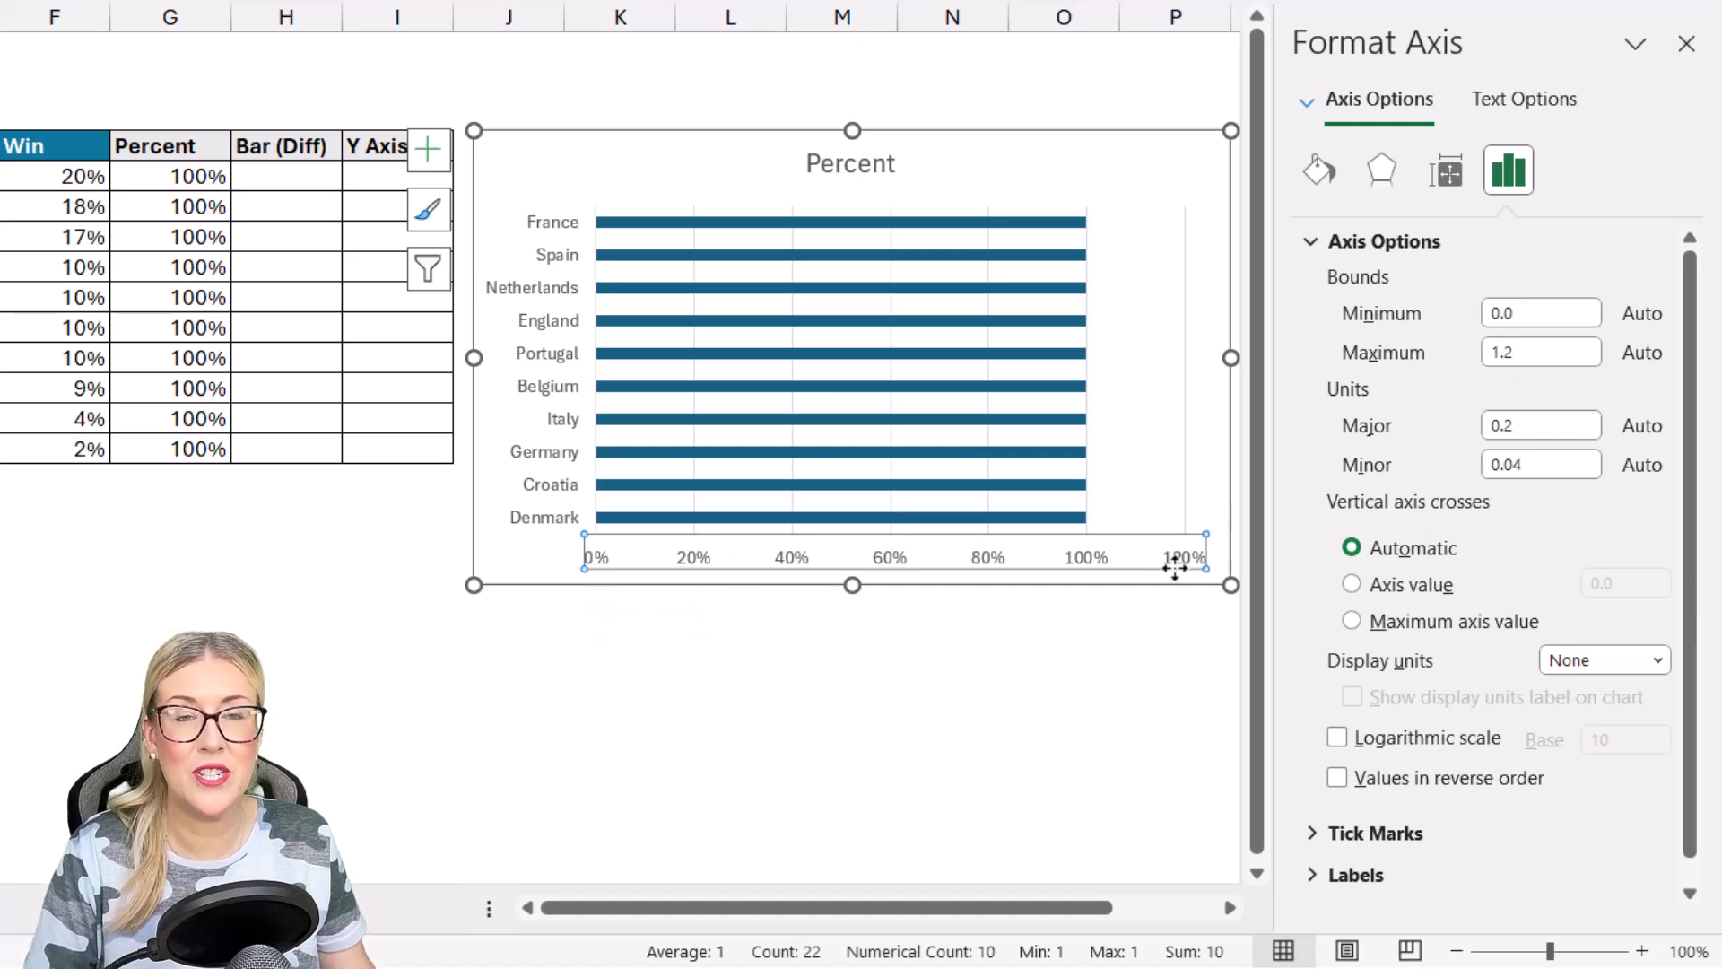
mouse_move(1181, 554)
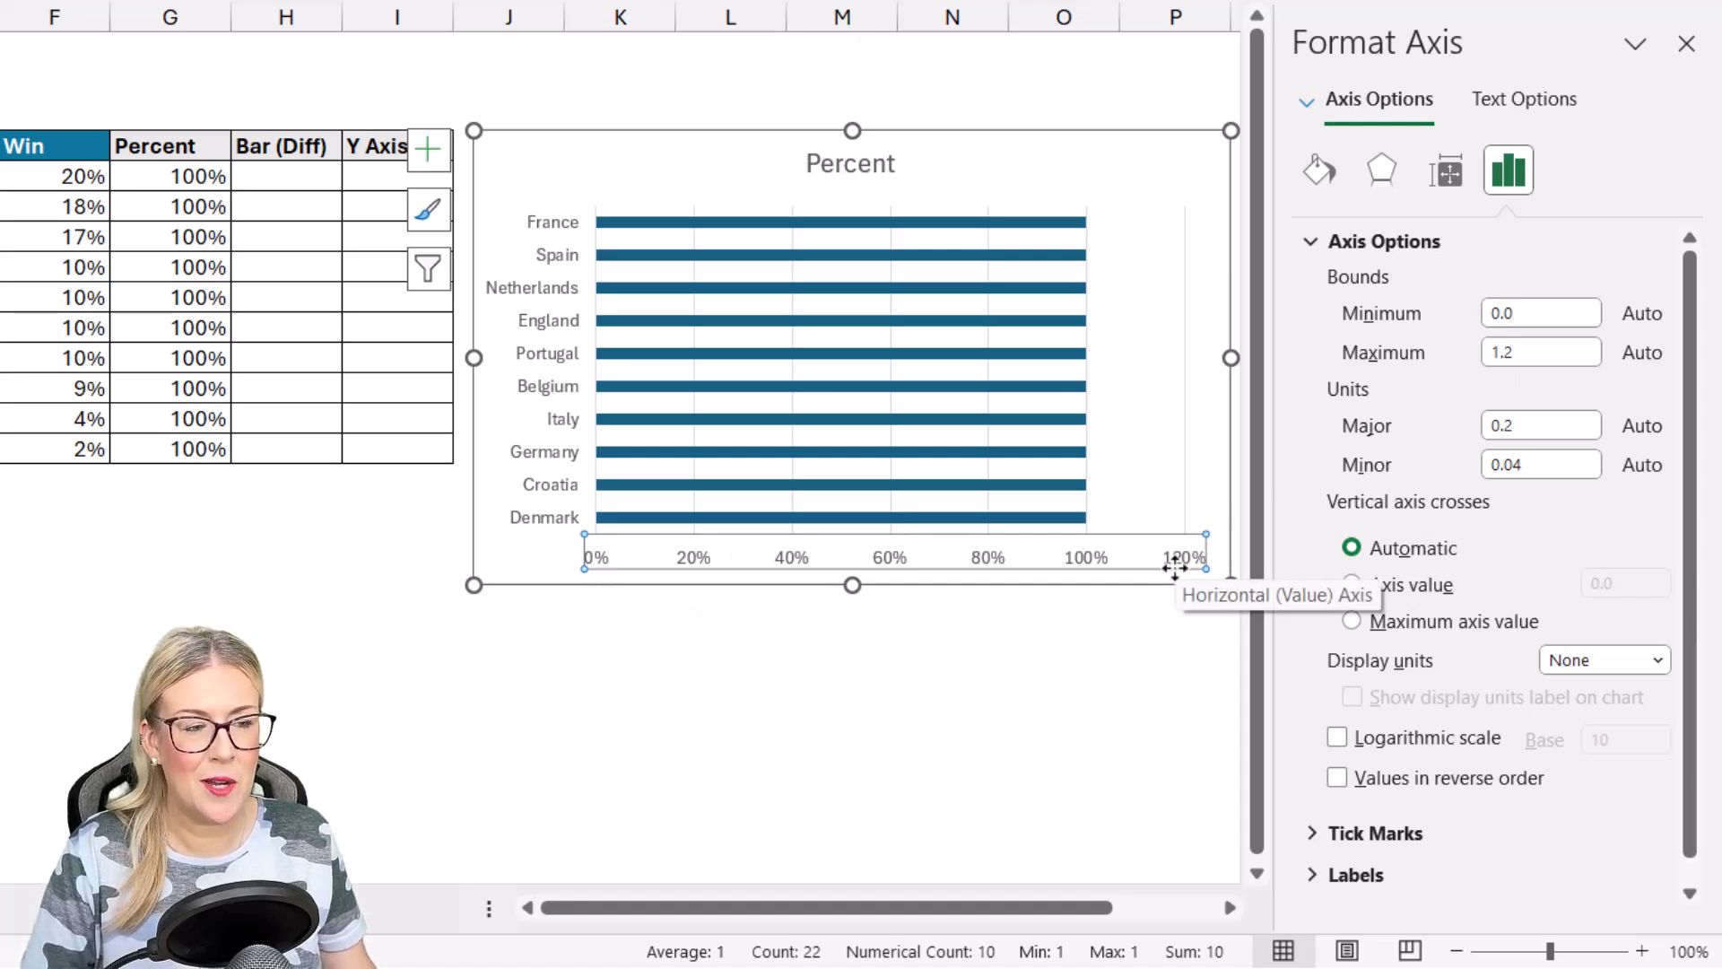
mouse_move(1266, 523)
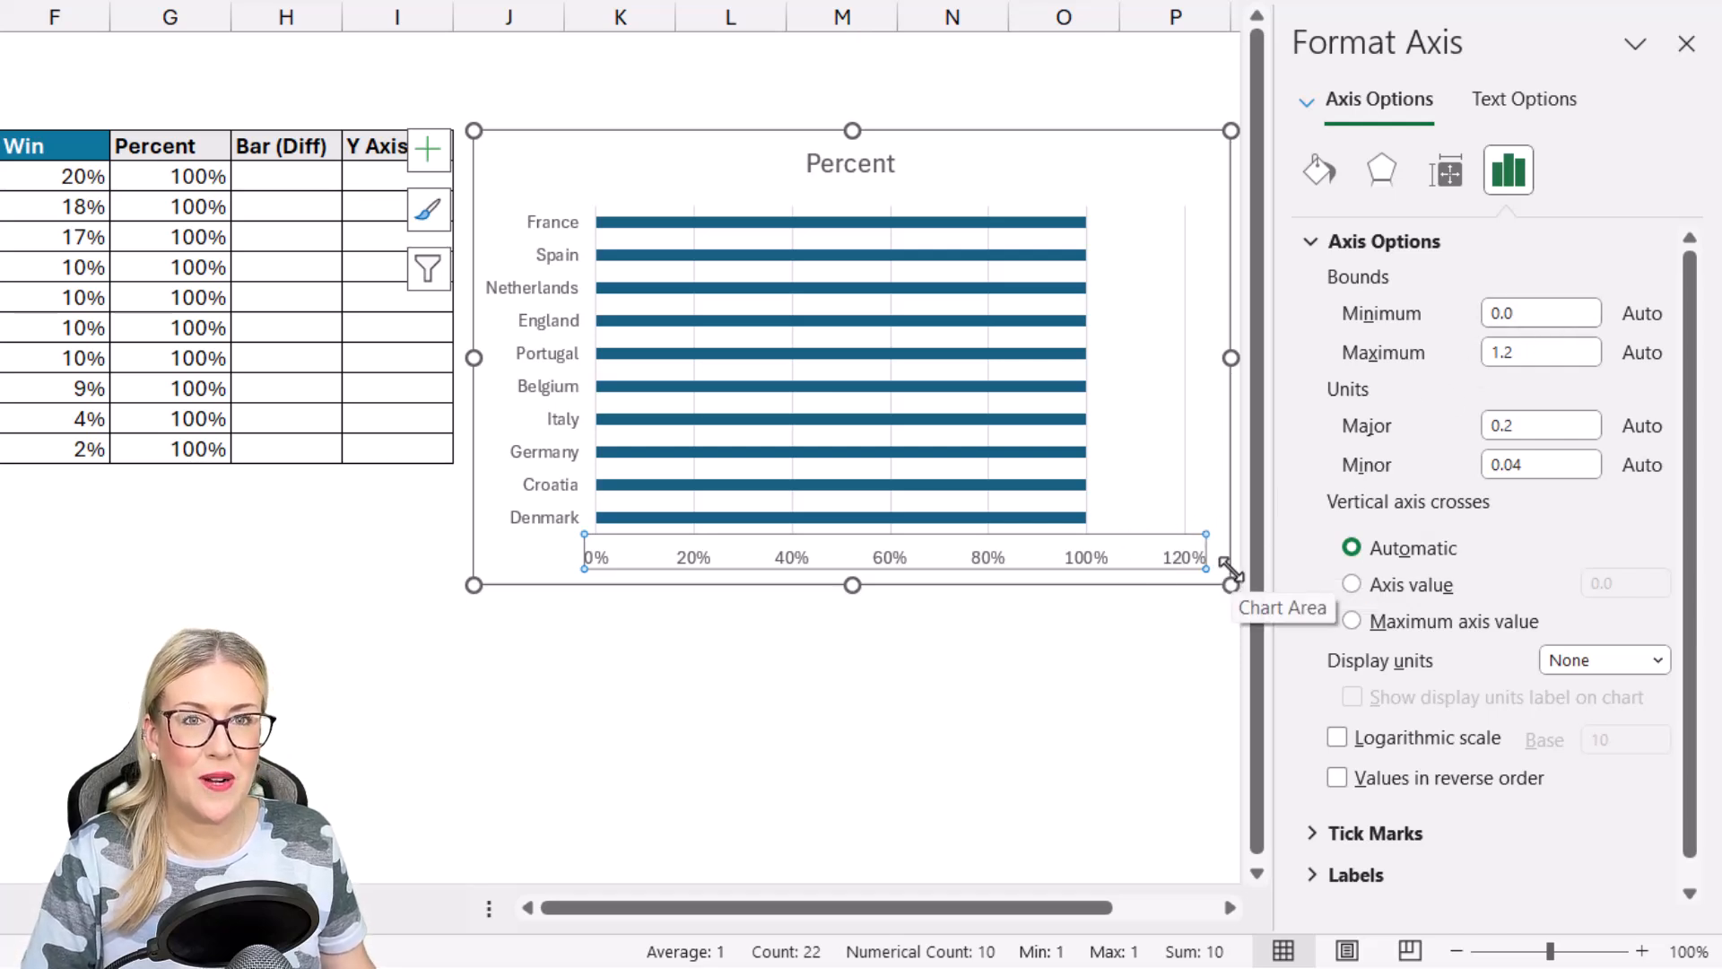
mouse_move(1626, 450)
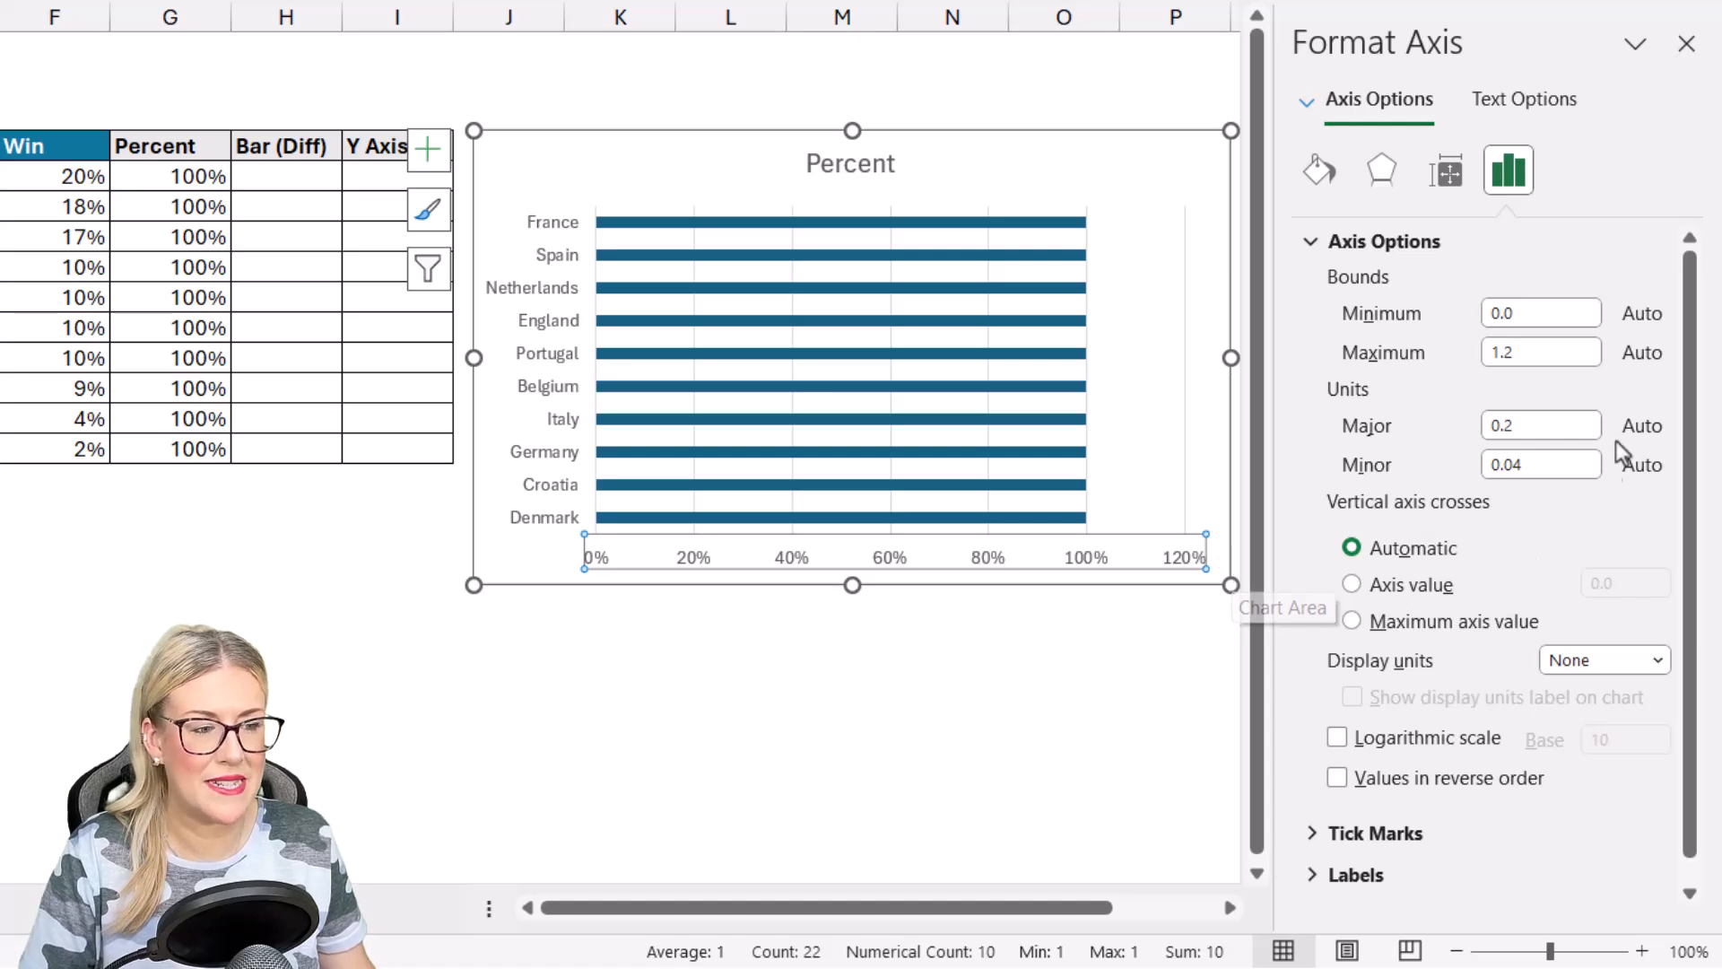
left_click(1541, 355)
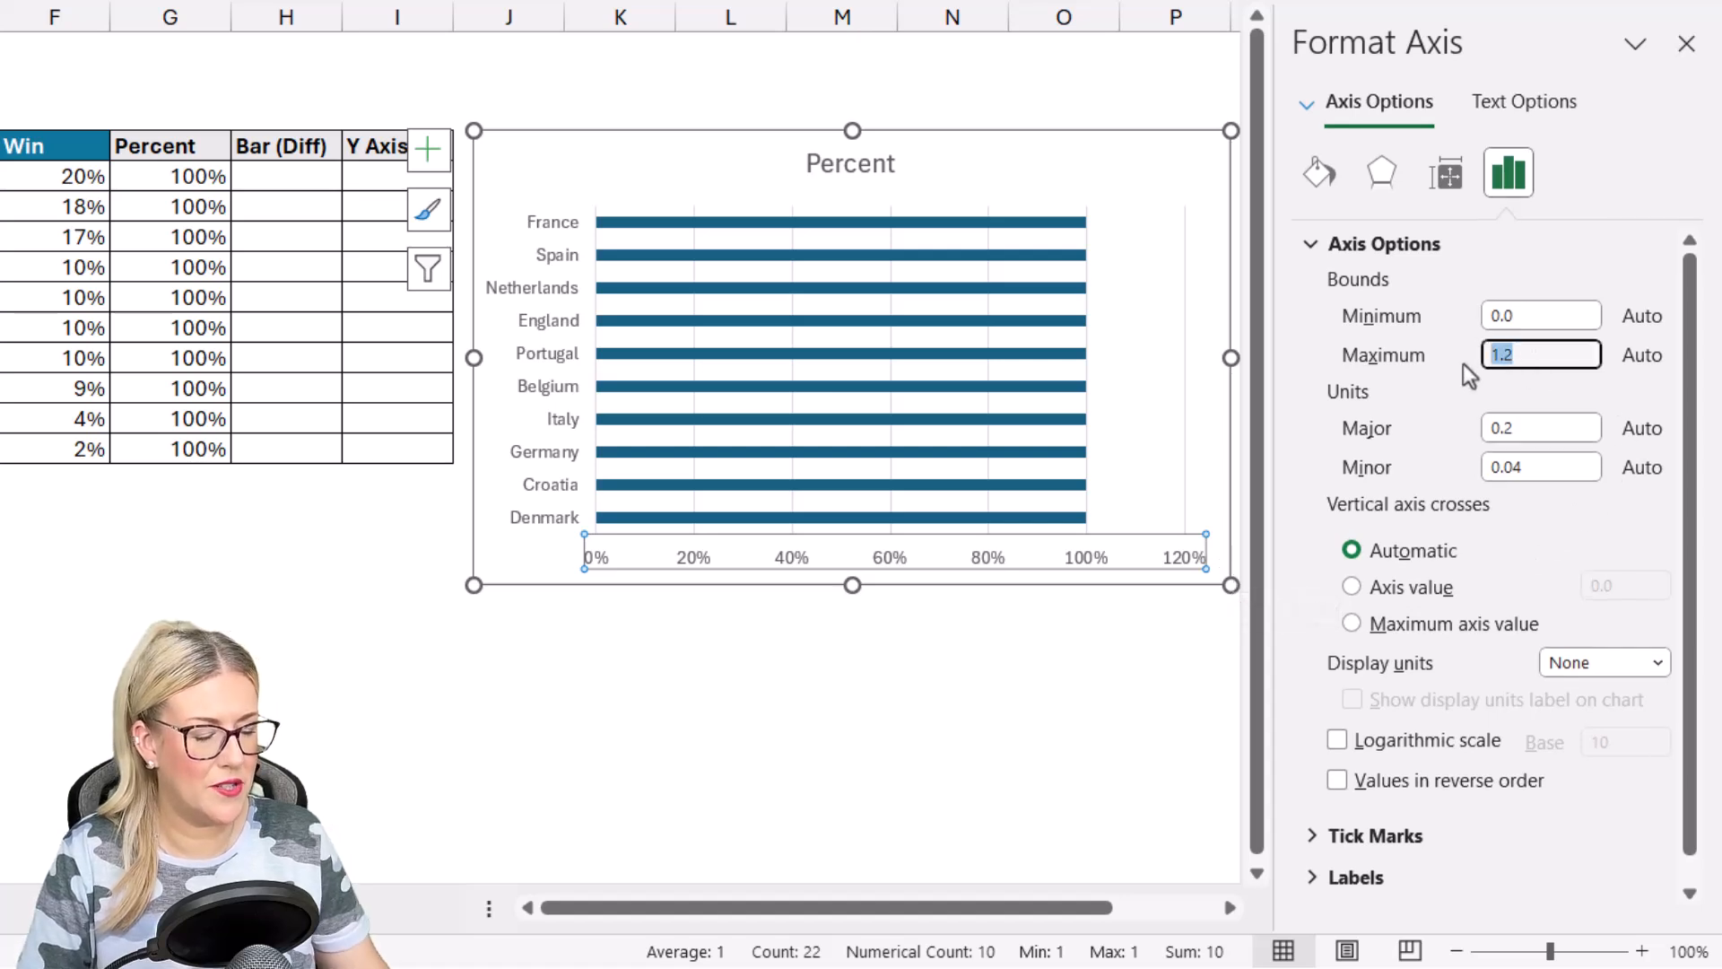
type("1")
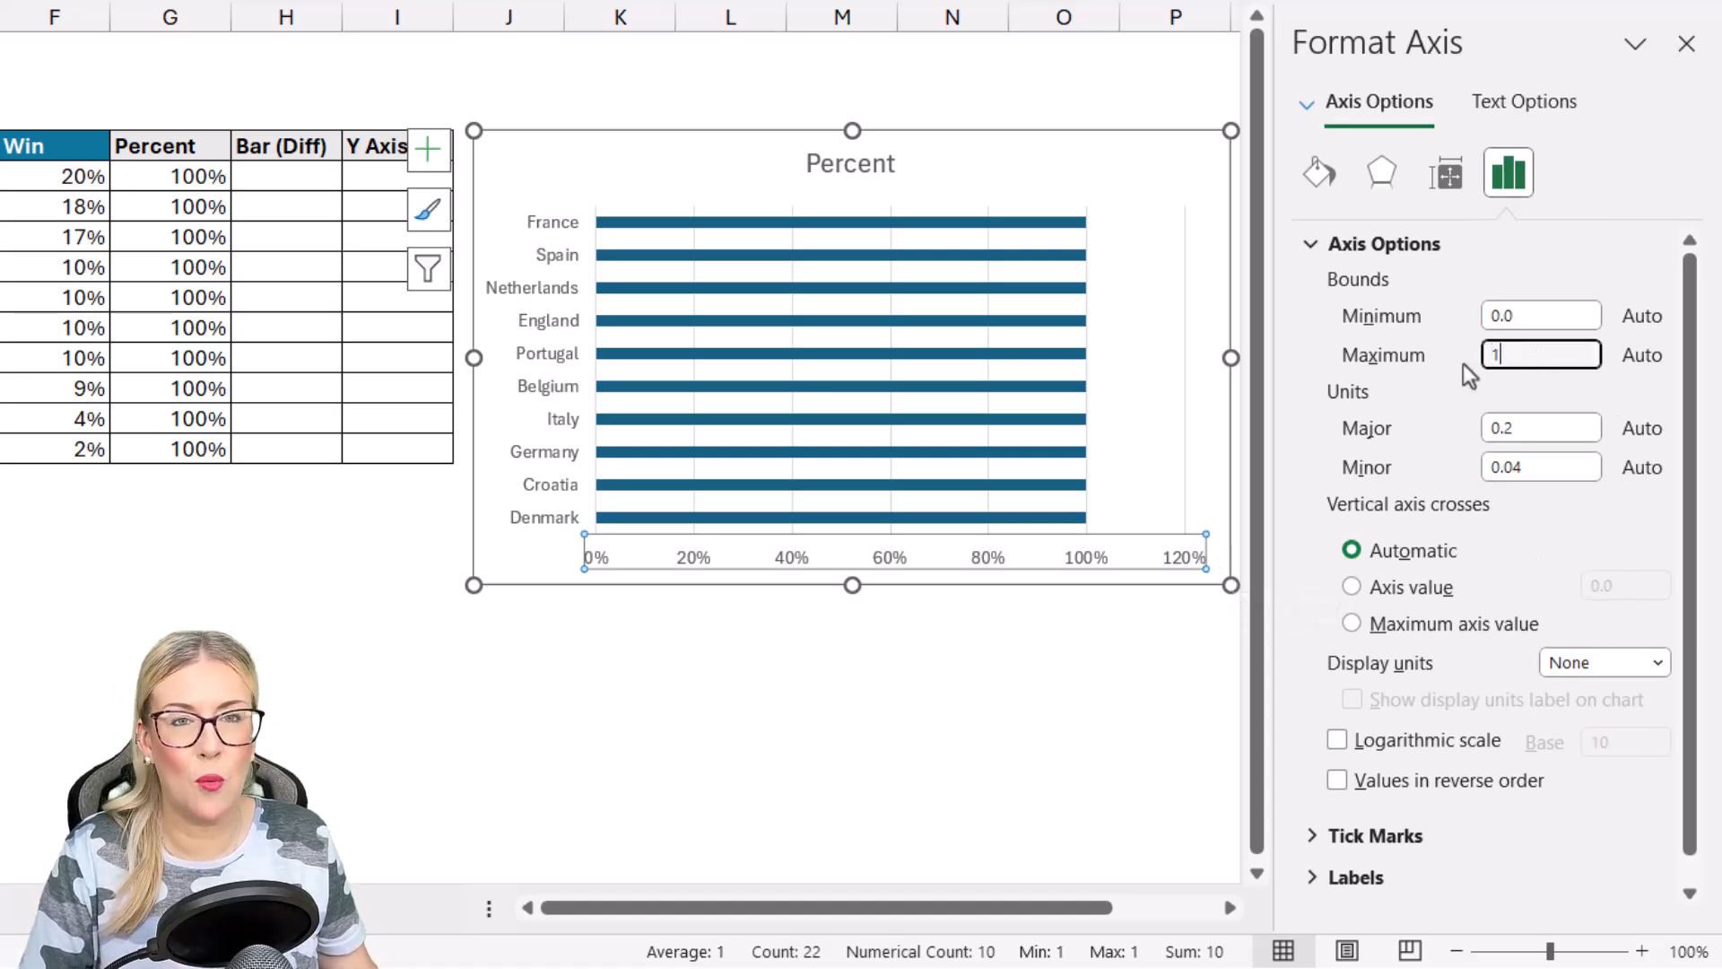
type(".0")
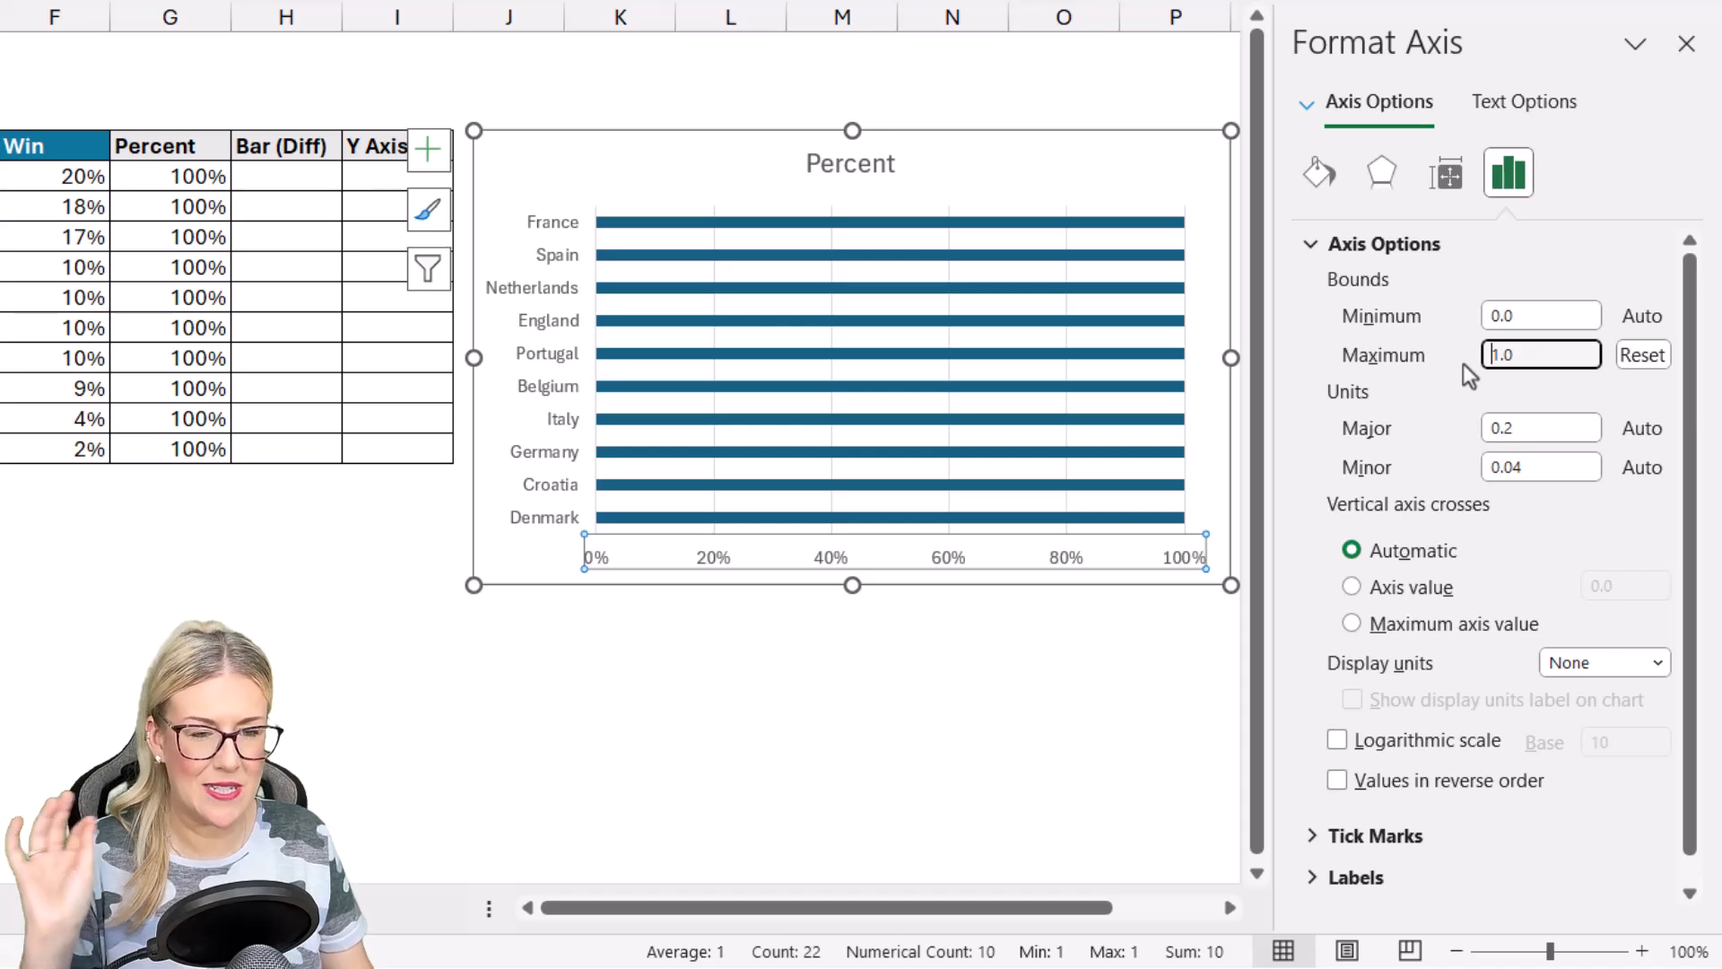
mouse_move(1080, 220)
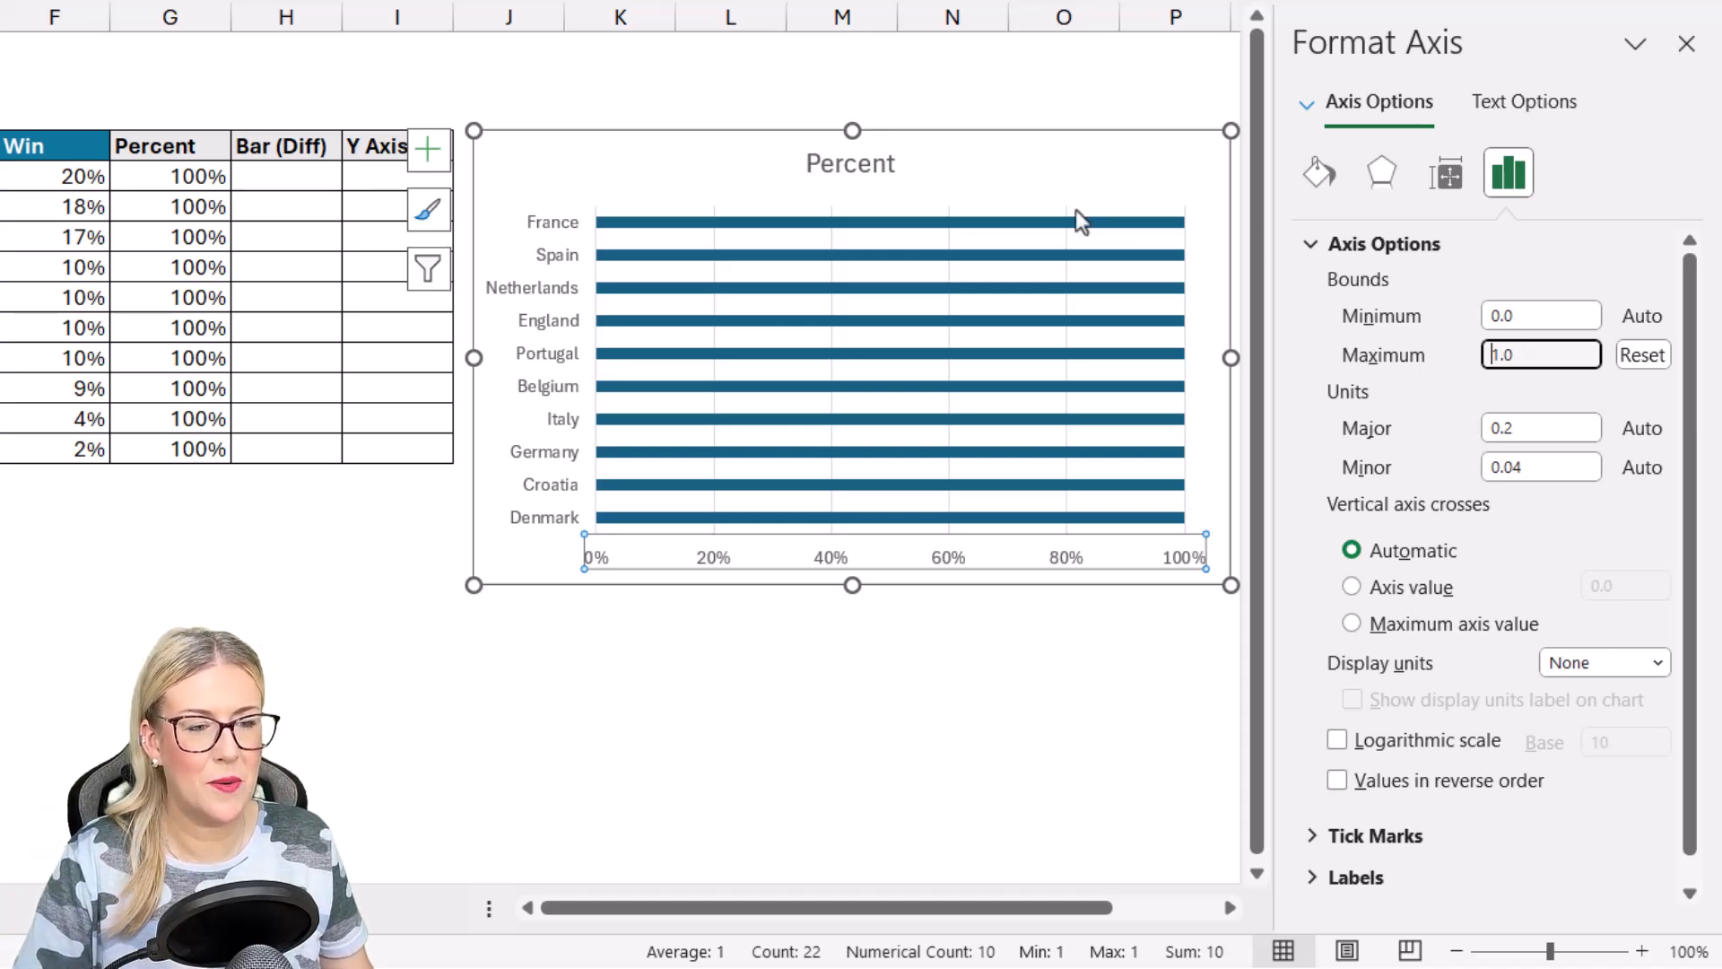
mouse_move(949, 219)
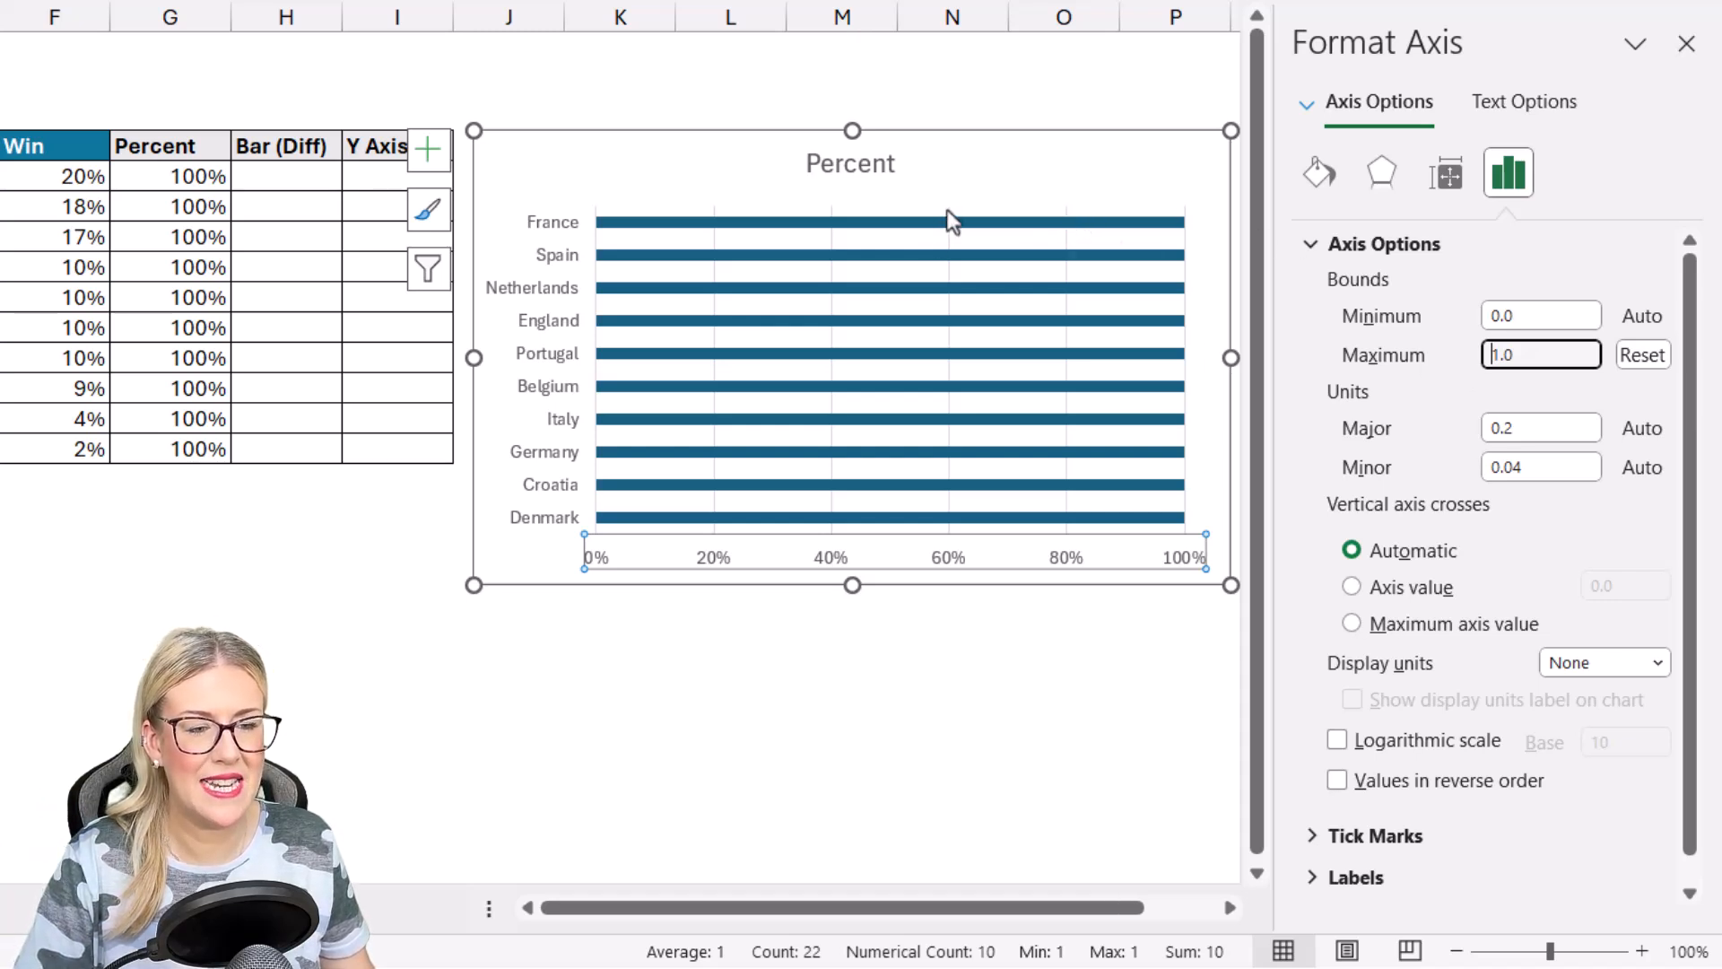
mouse_move(714, 220)
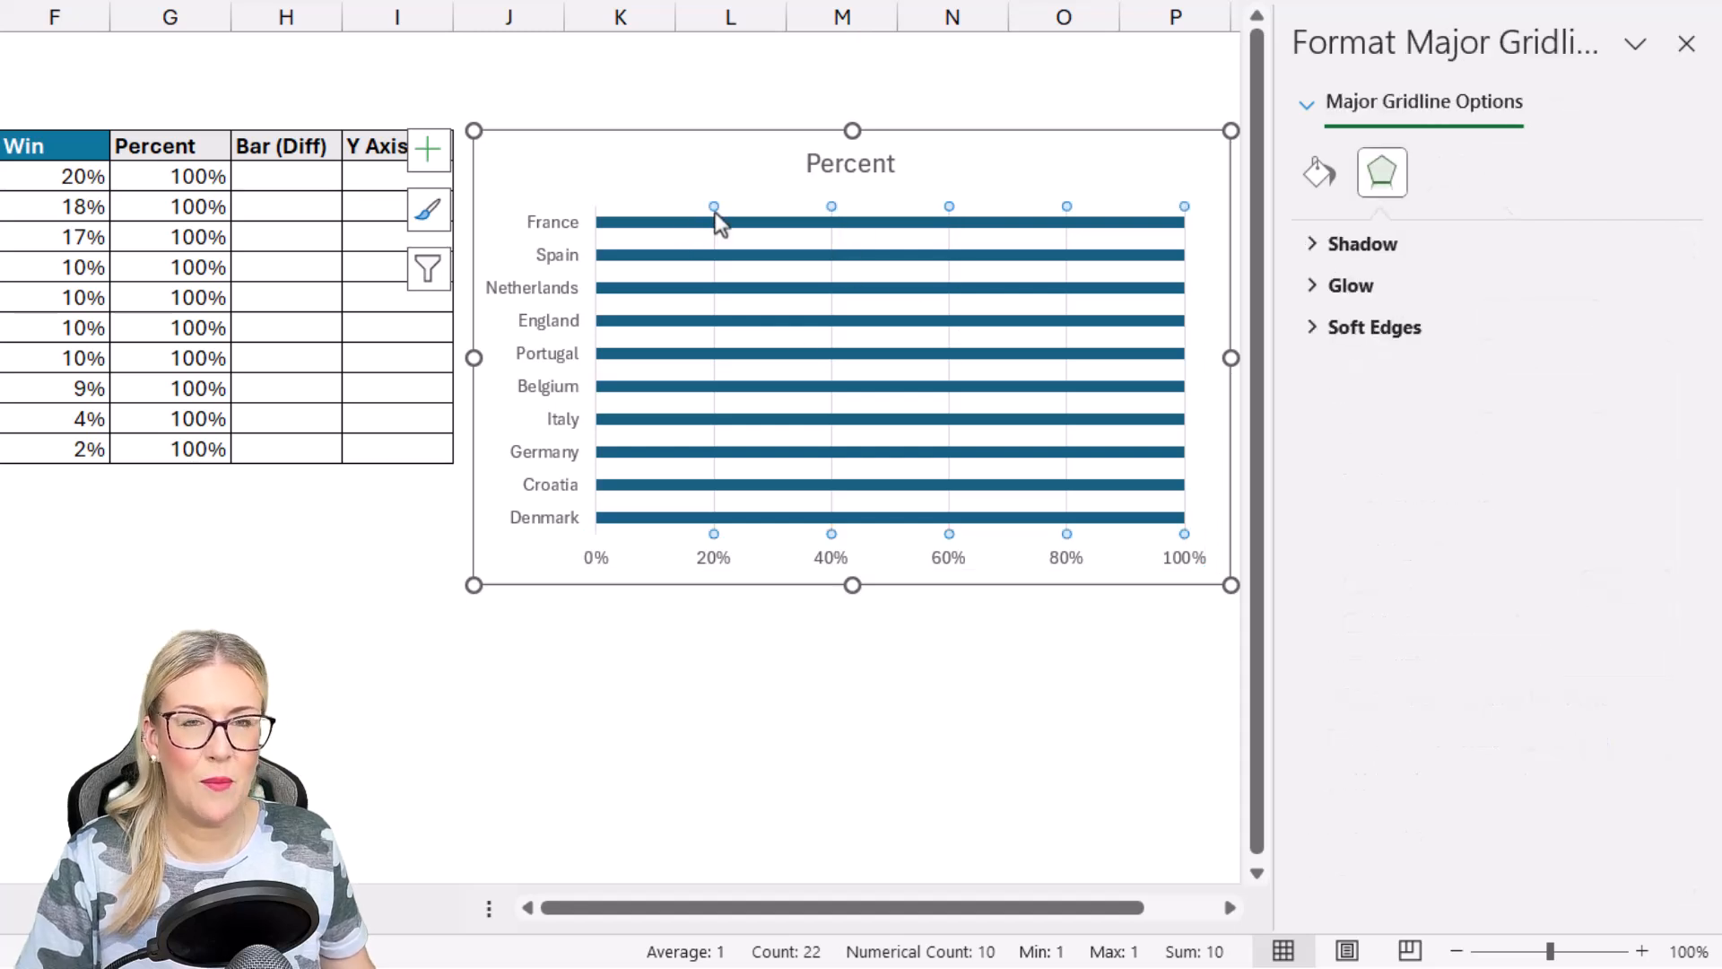
mouse_move(681, 303)
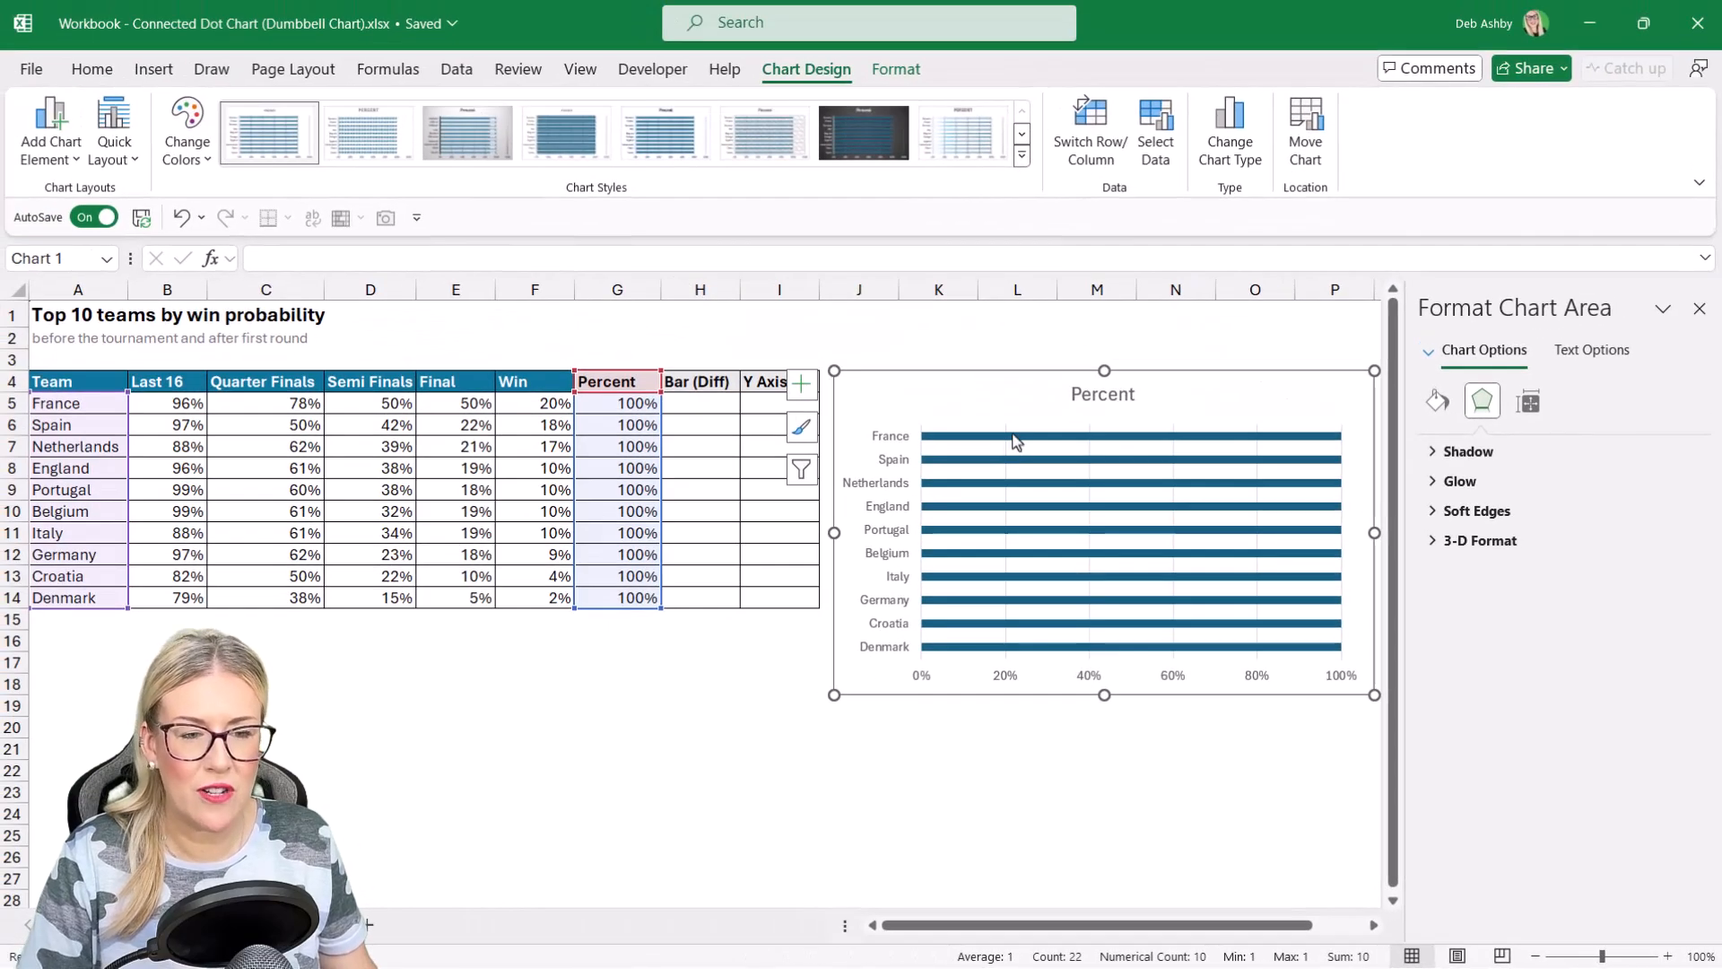
mouse_move(999, 470)
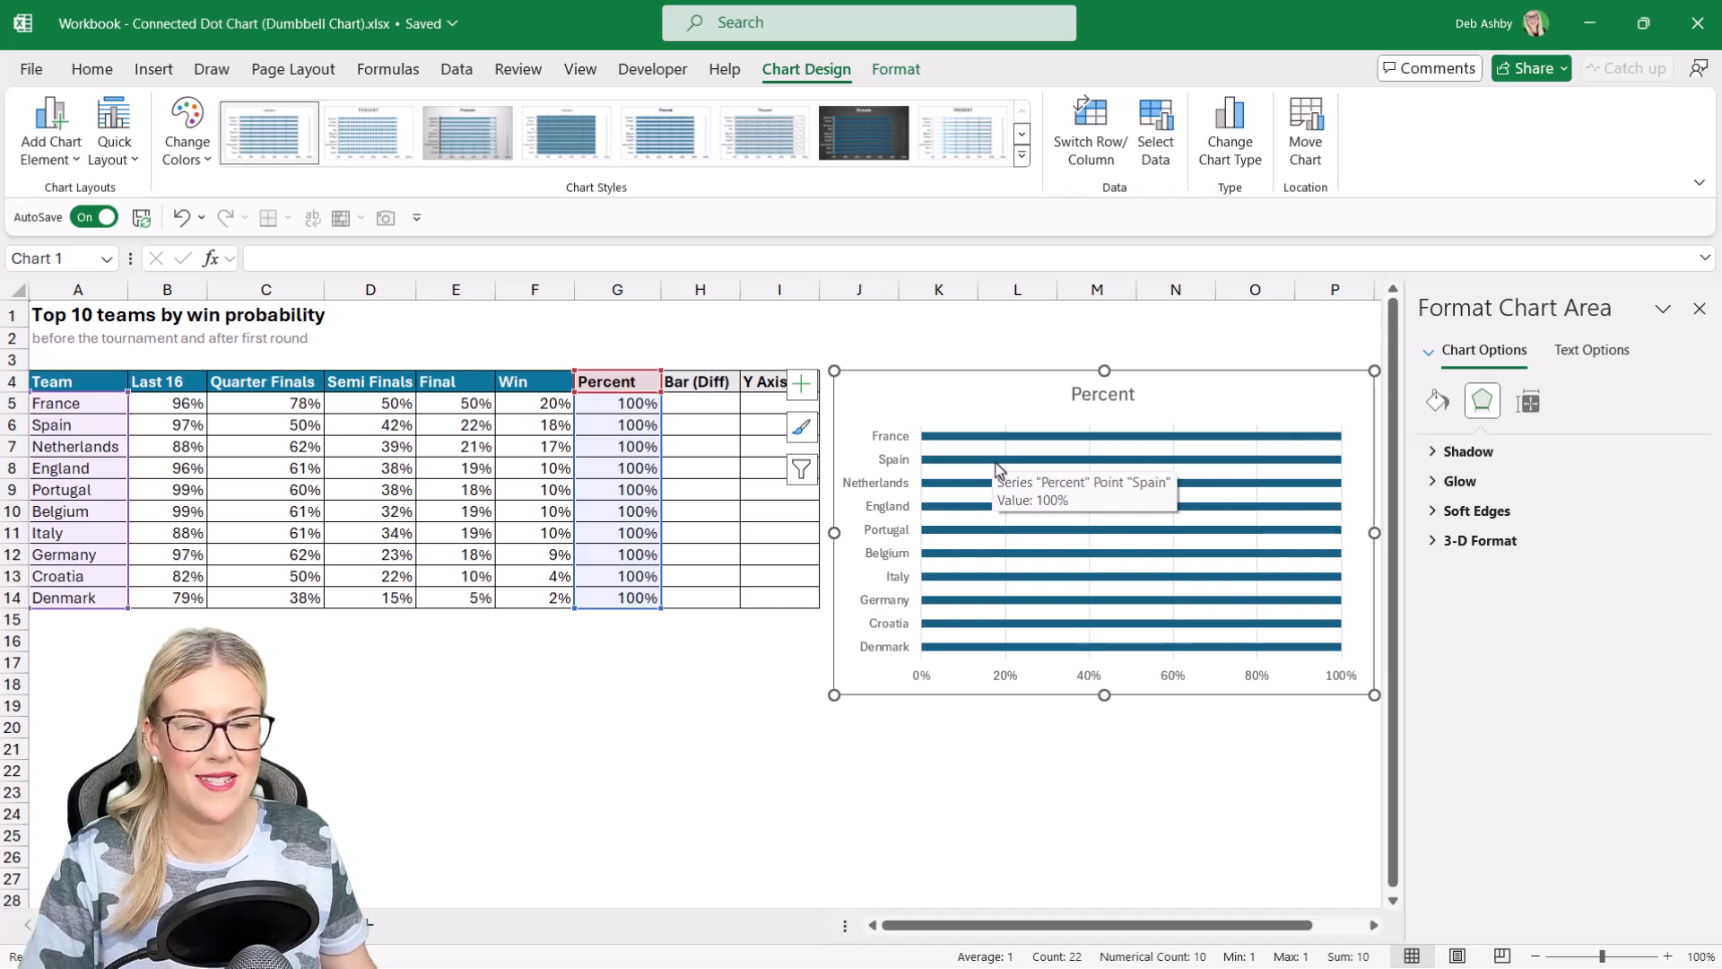
left_click(895, 69)
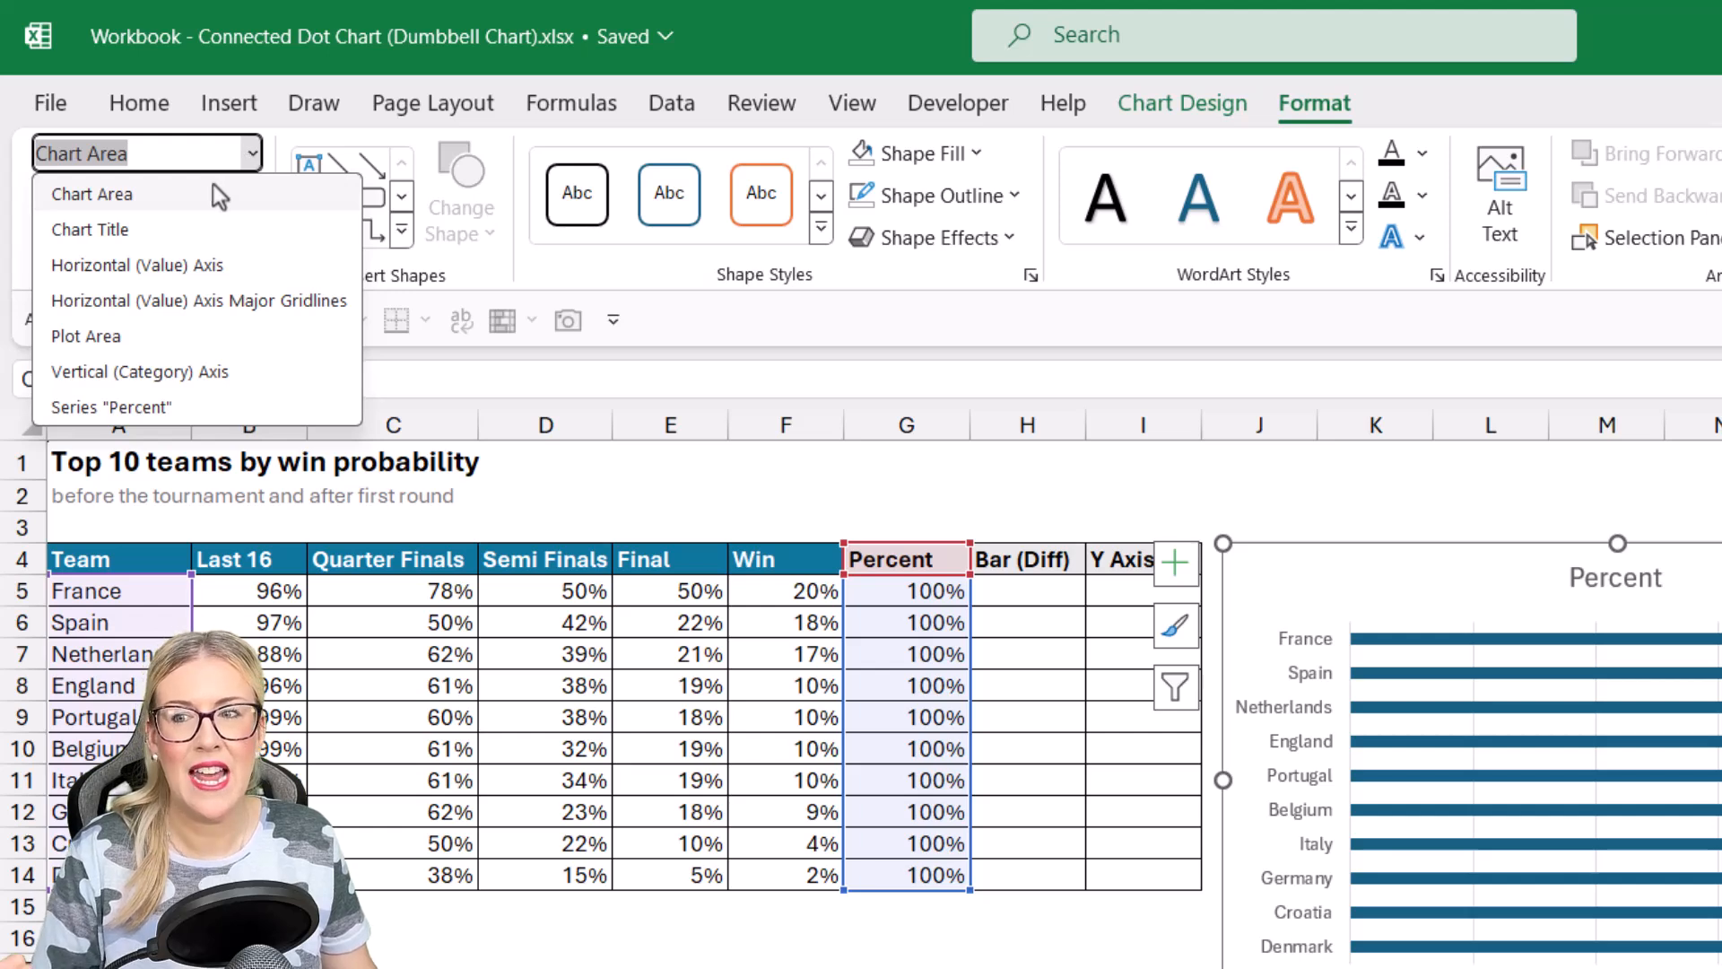
mouse_move(260, 336)
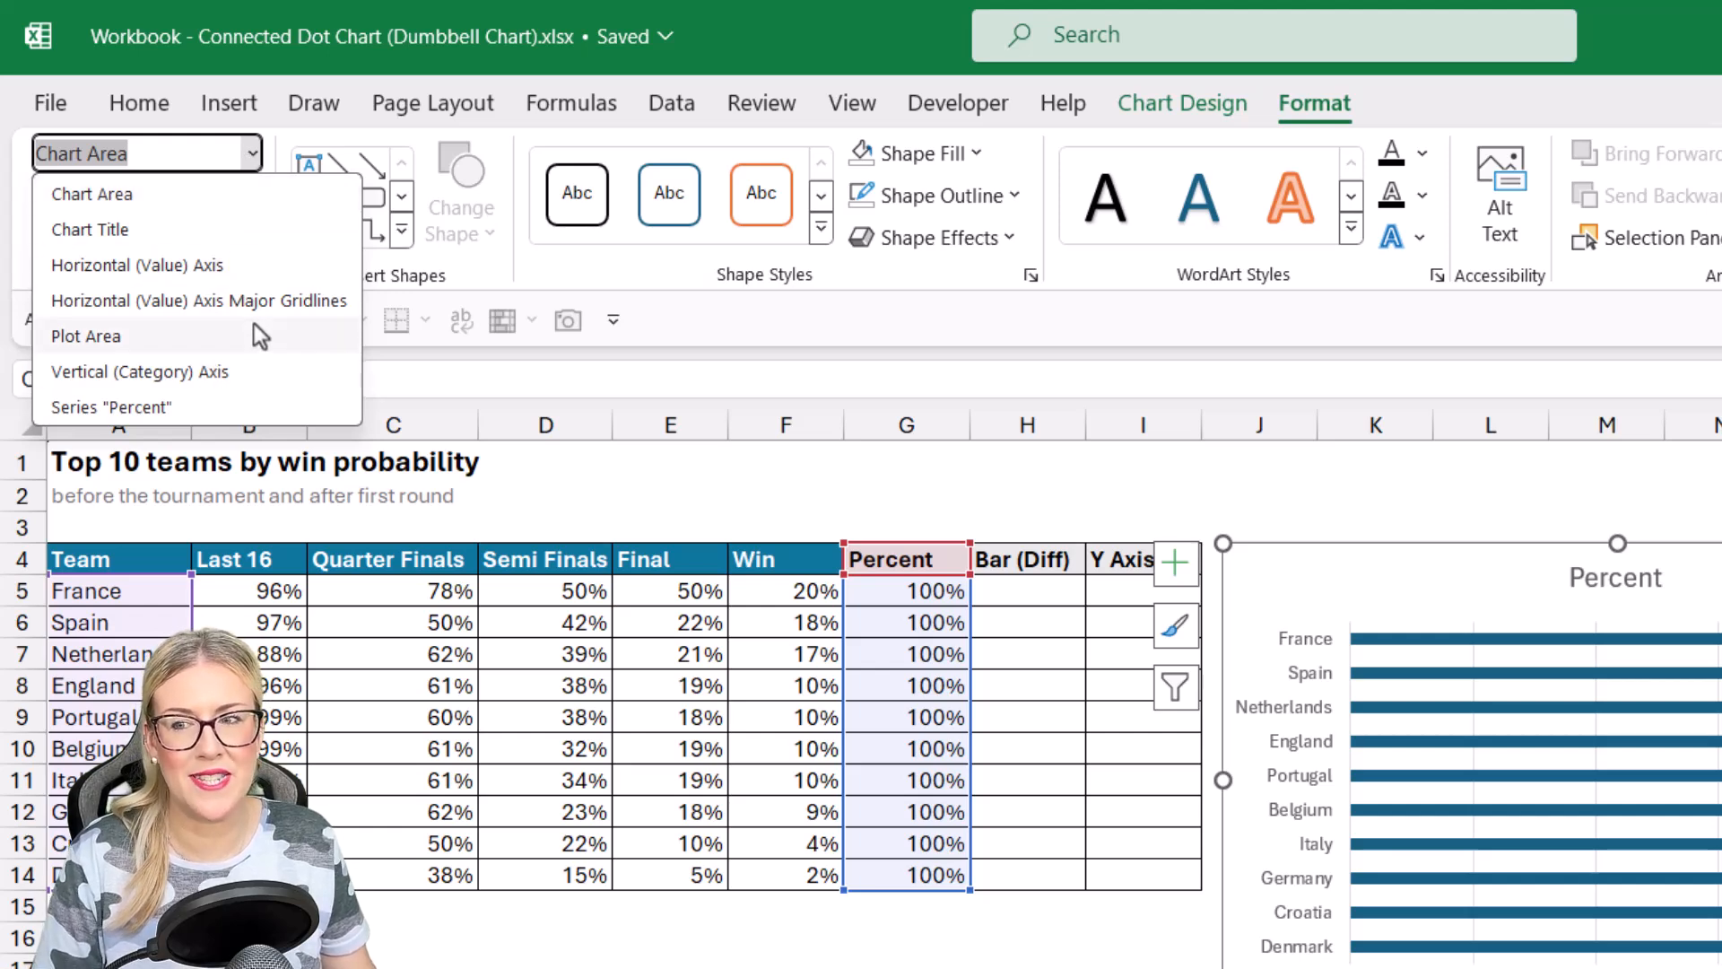
mouse_move(165, 385)
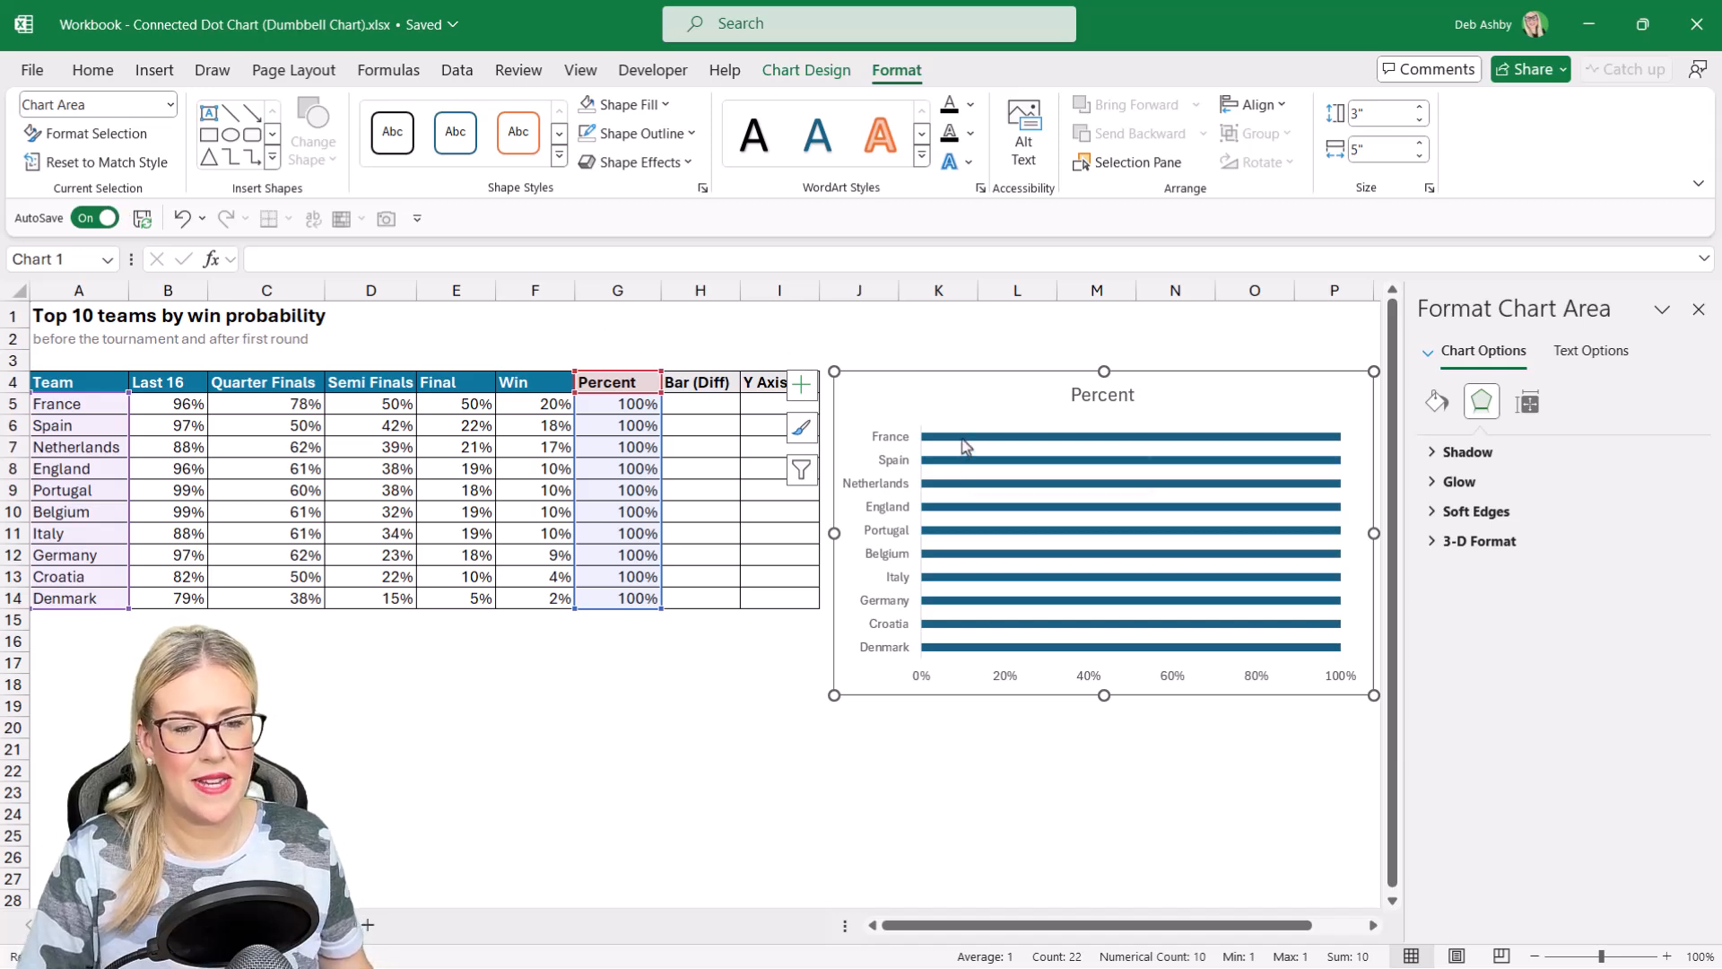
Step: Give the Percent series an 80% gap width and a light grey fill
left_click(1120, 436)
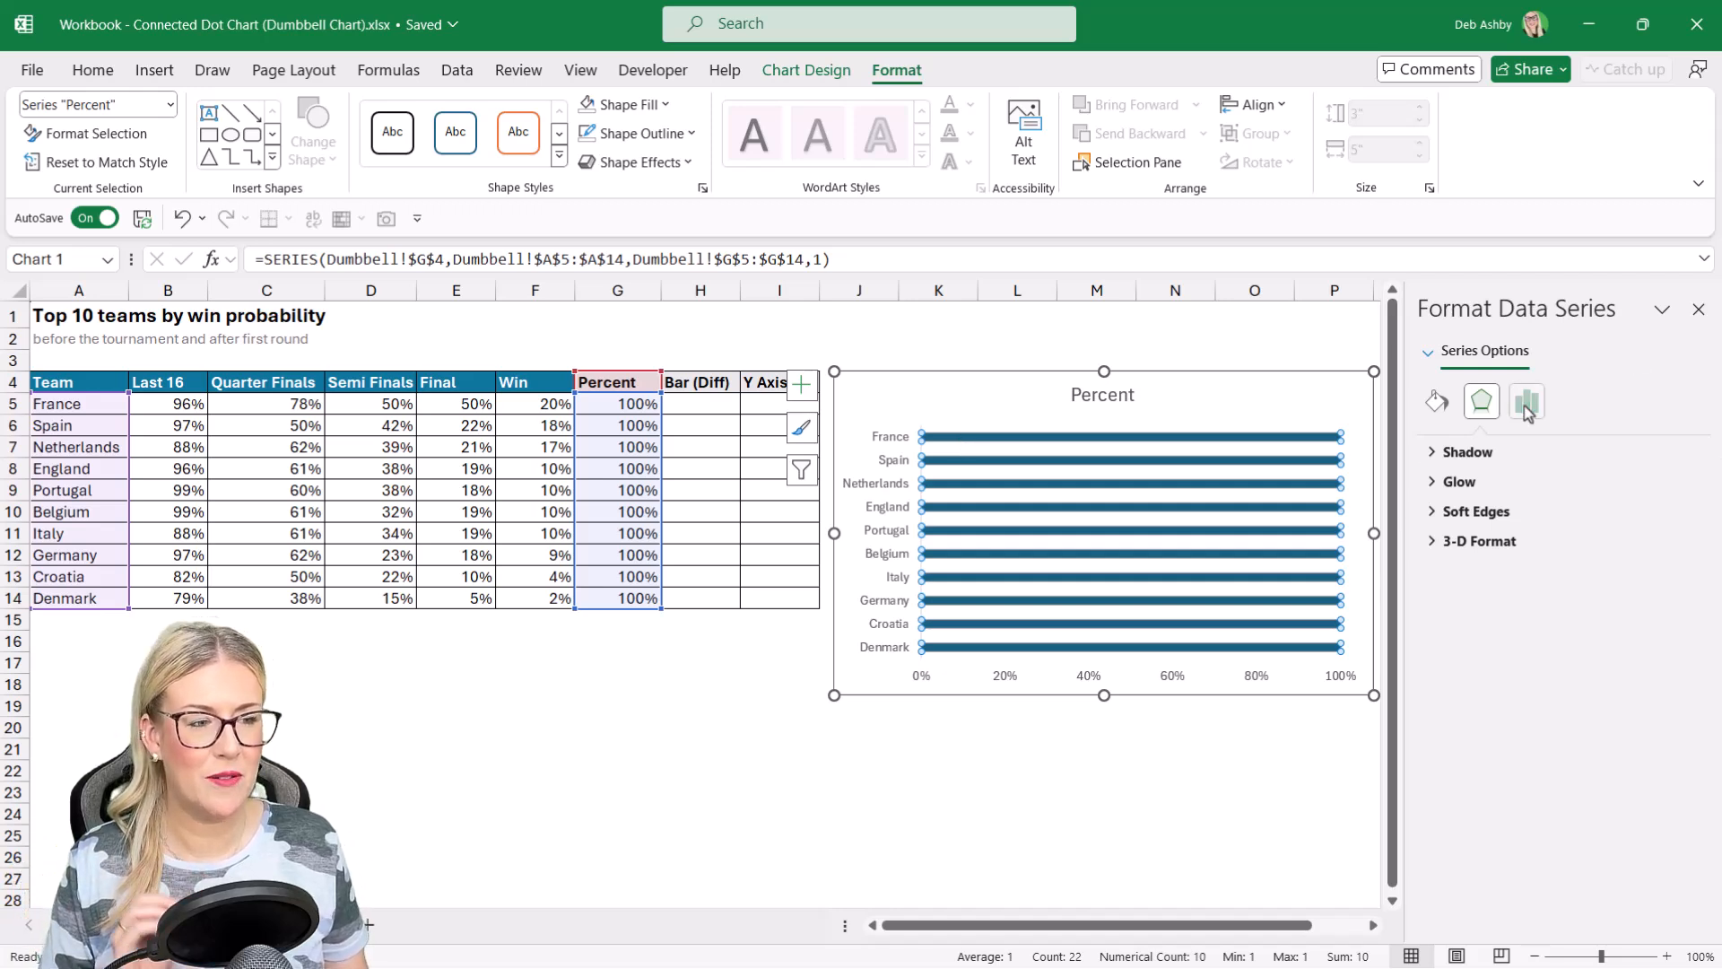
left_click(1526, 400)
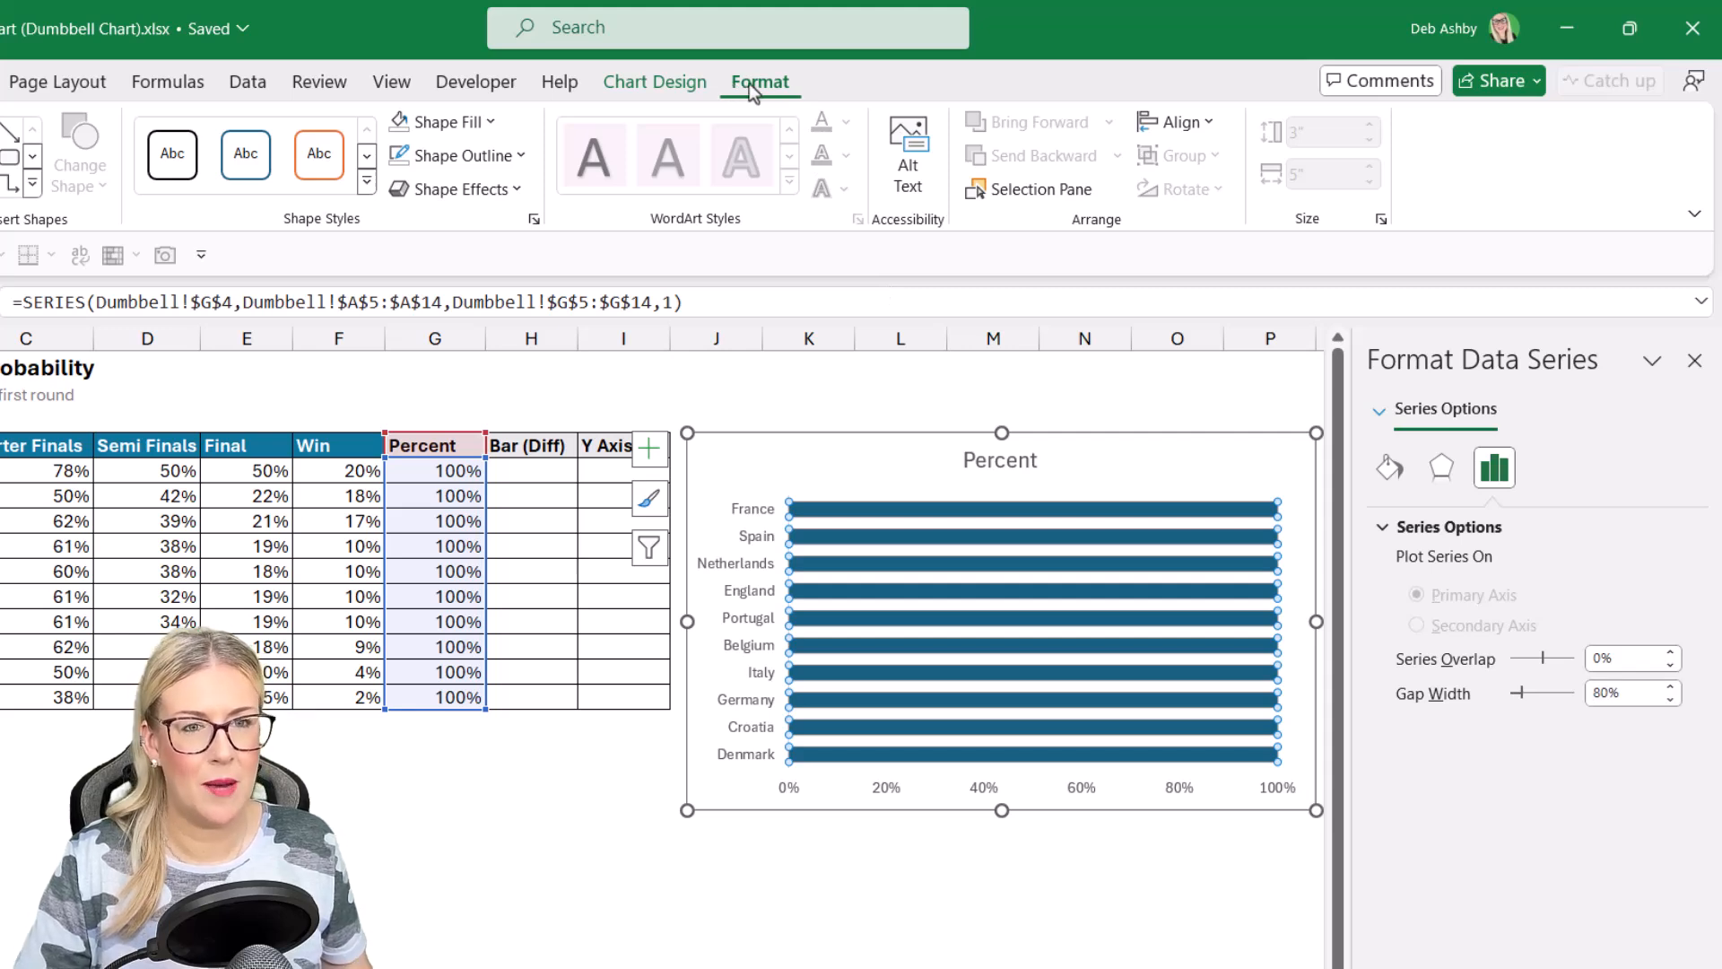
left_click(440, 122)
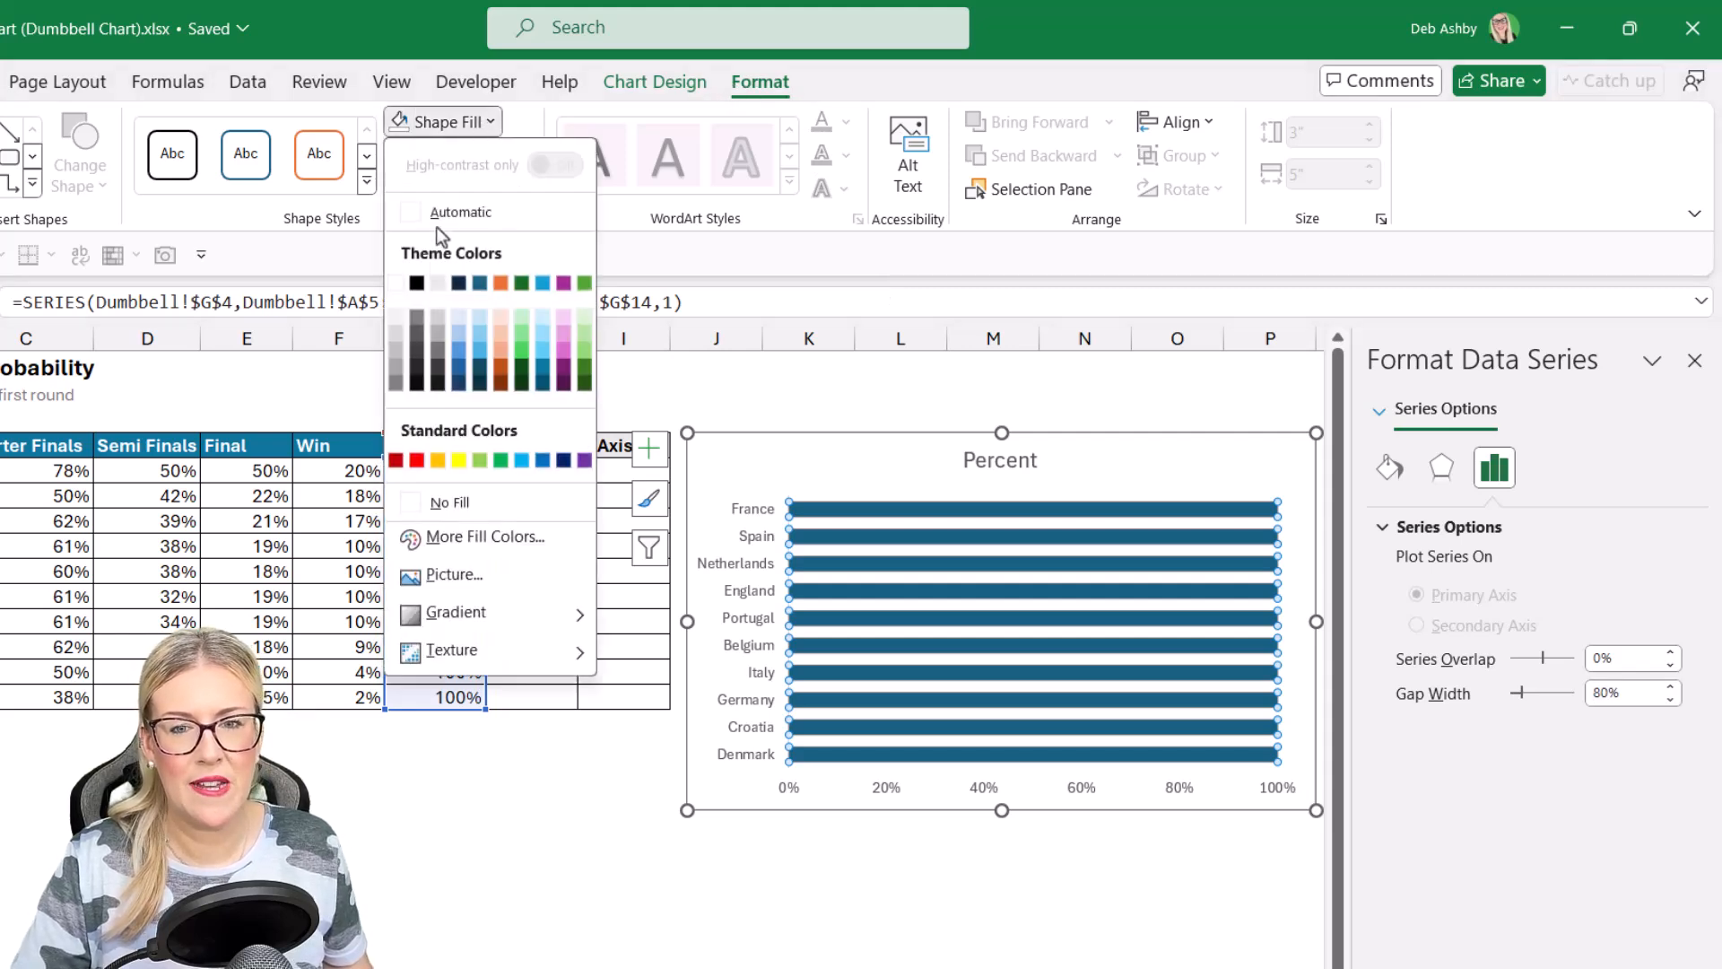
left_click(447, 502)
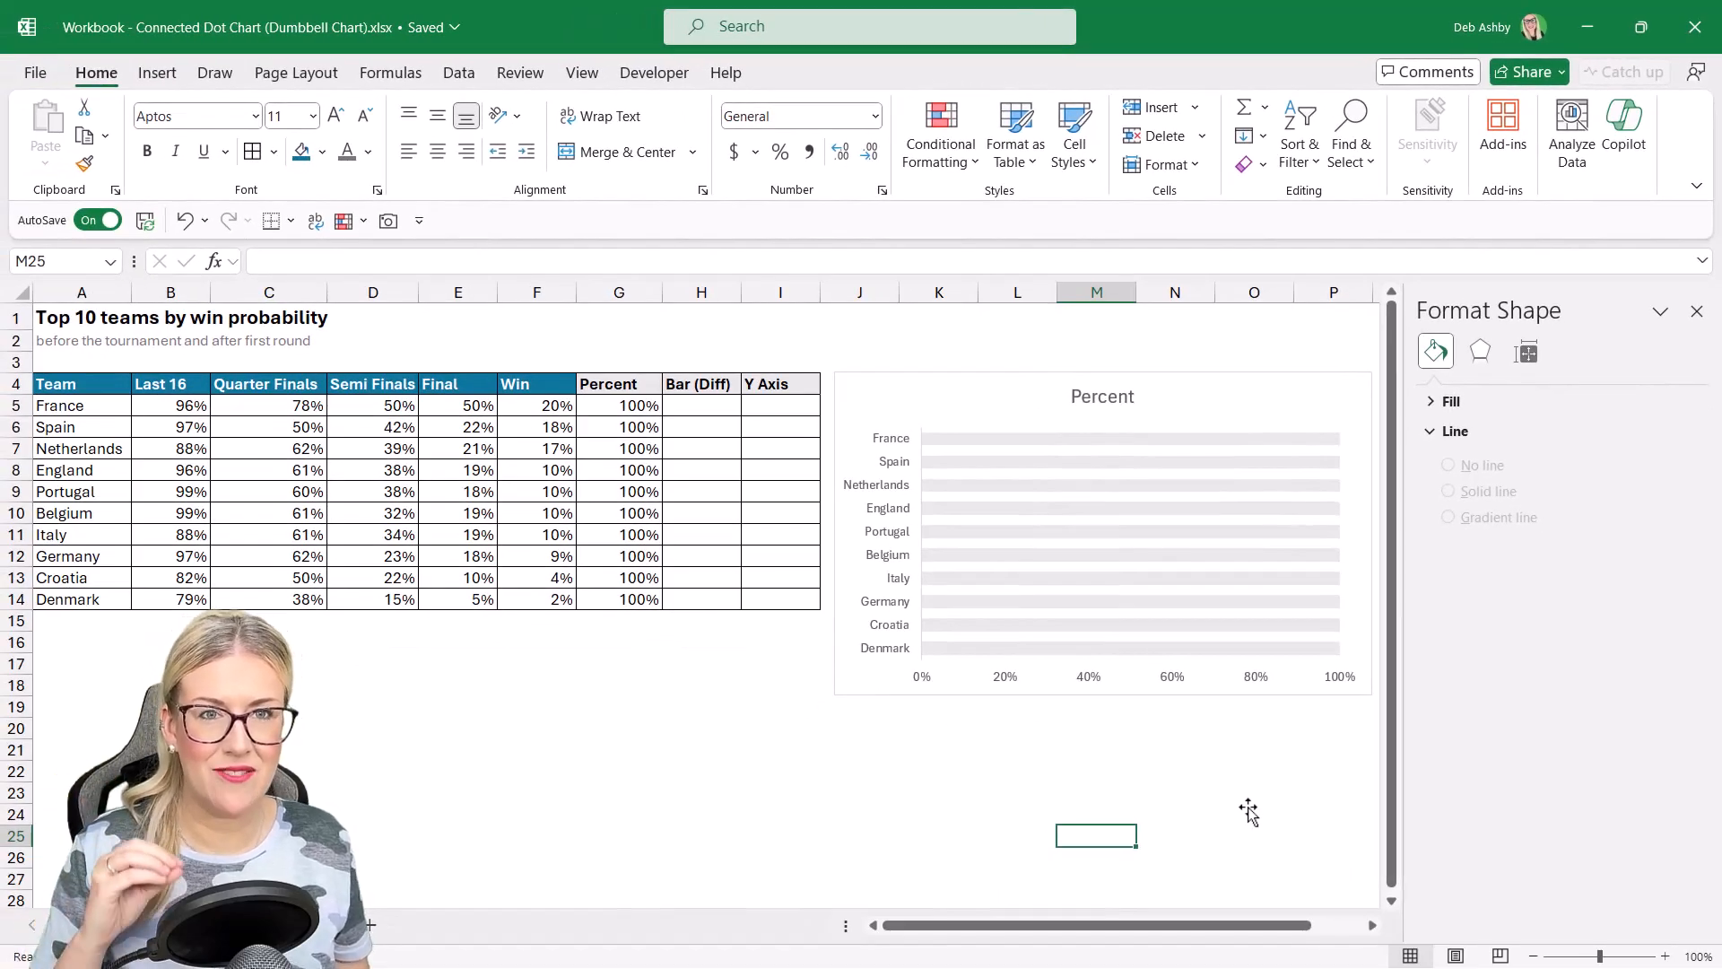
mouse_move(1065, 470)
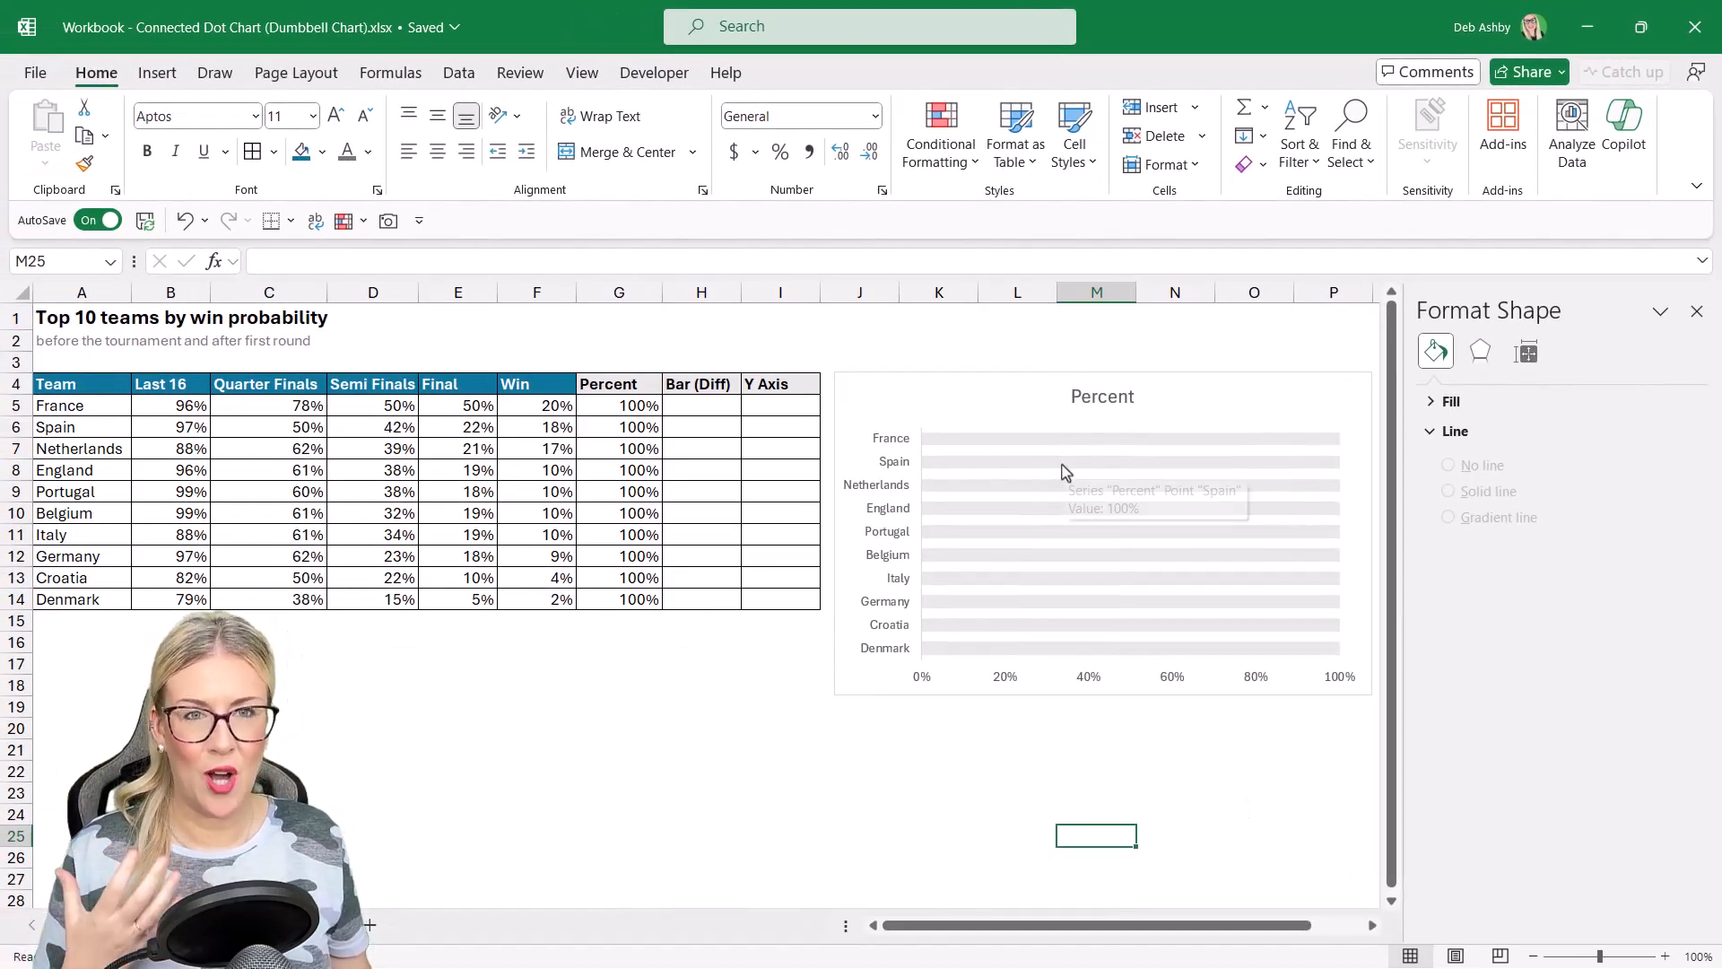
mouse_move(1043, 473)
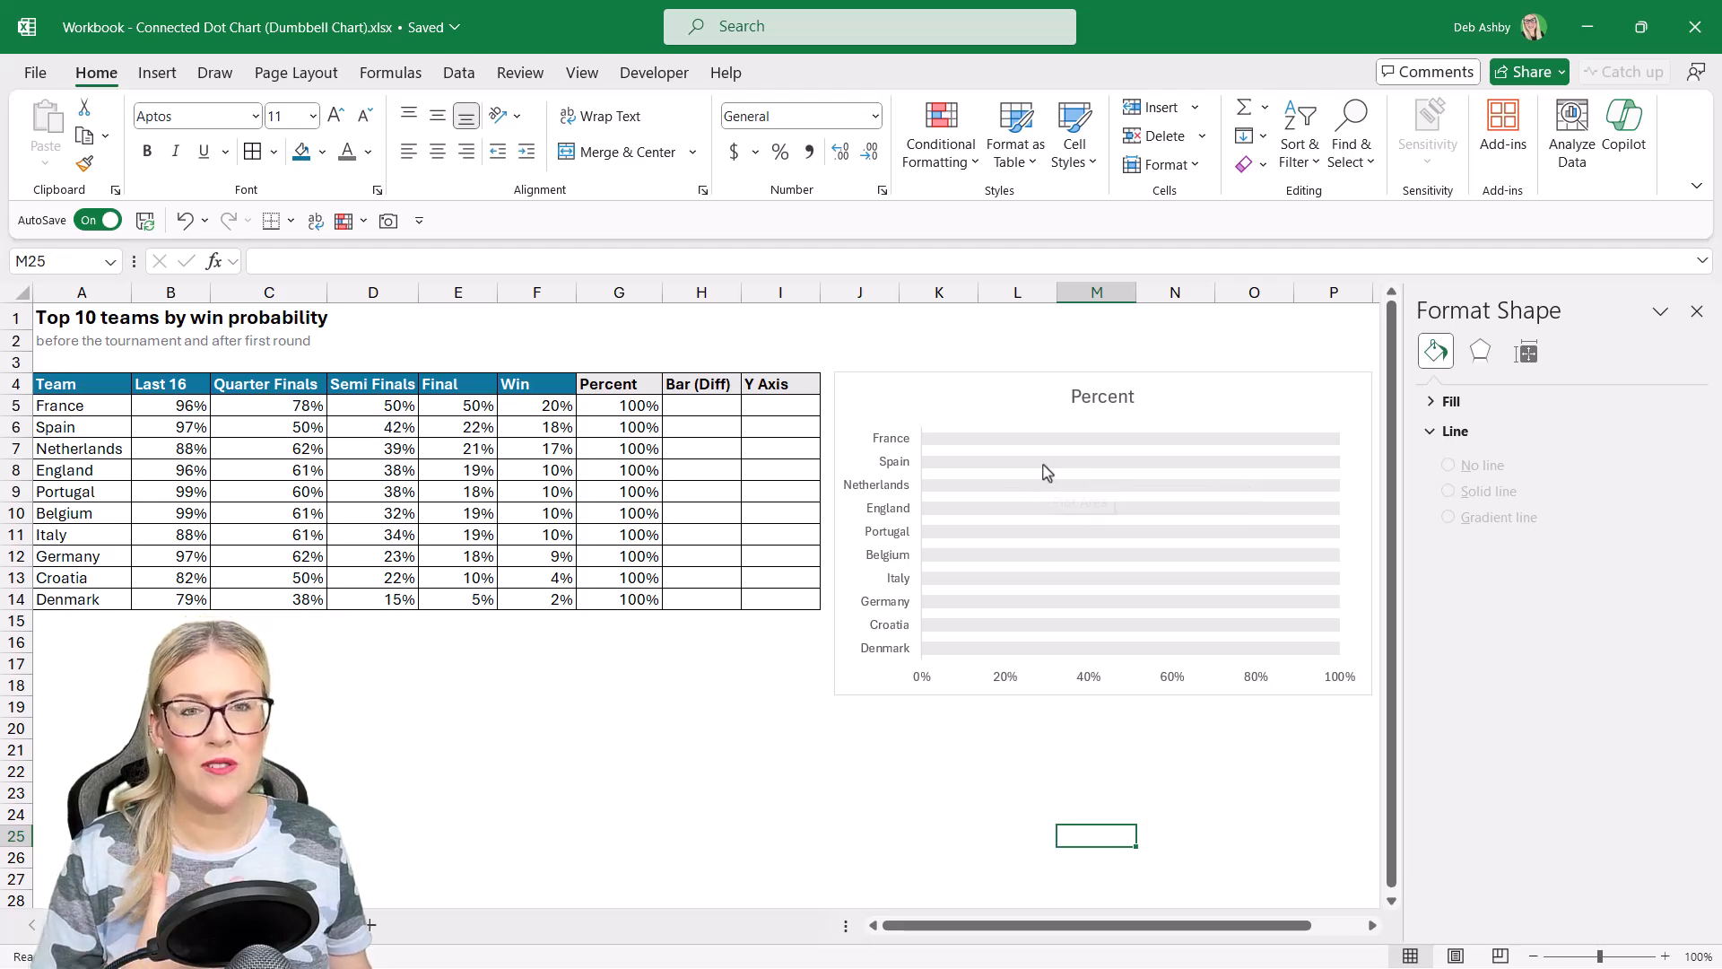
mouse_move(1029, 474)
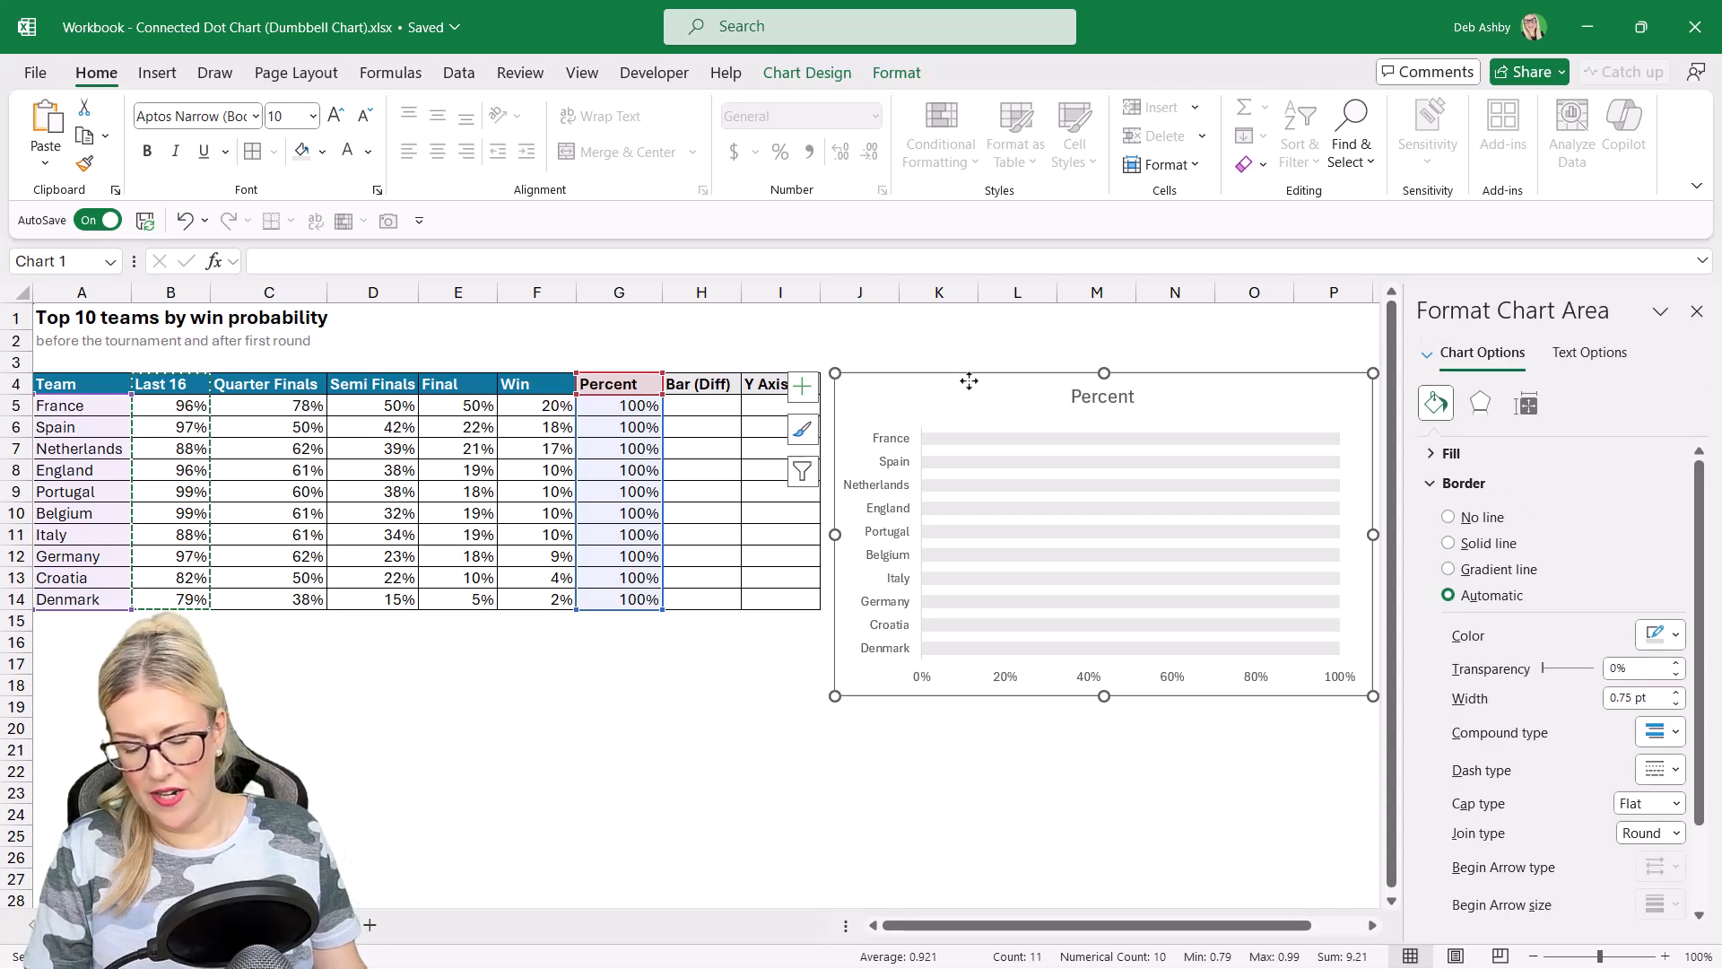
Step: Paste the copied Last 16 values into the chart as a new series
key("ctrl+v")
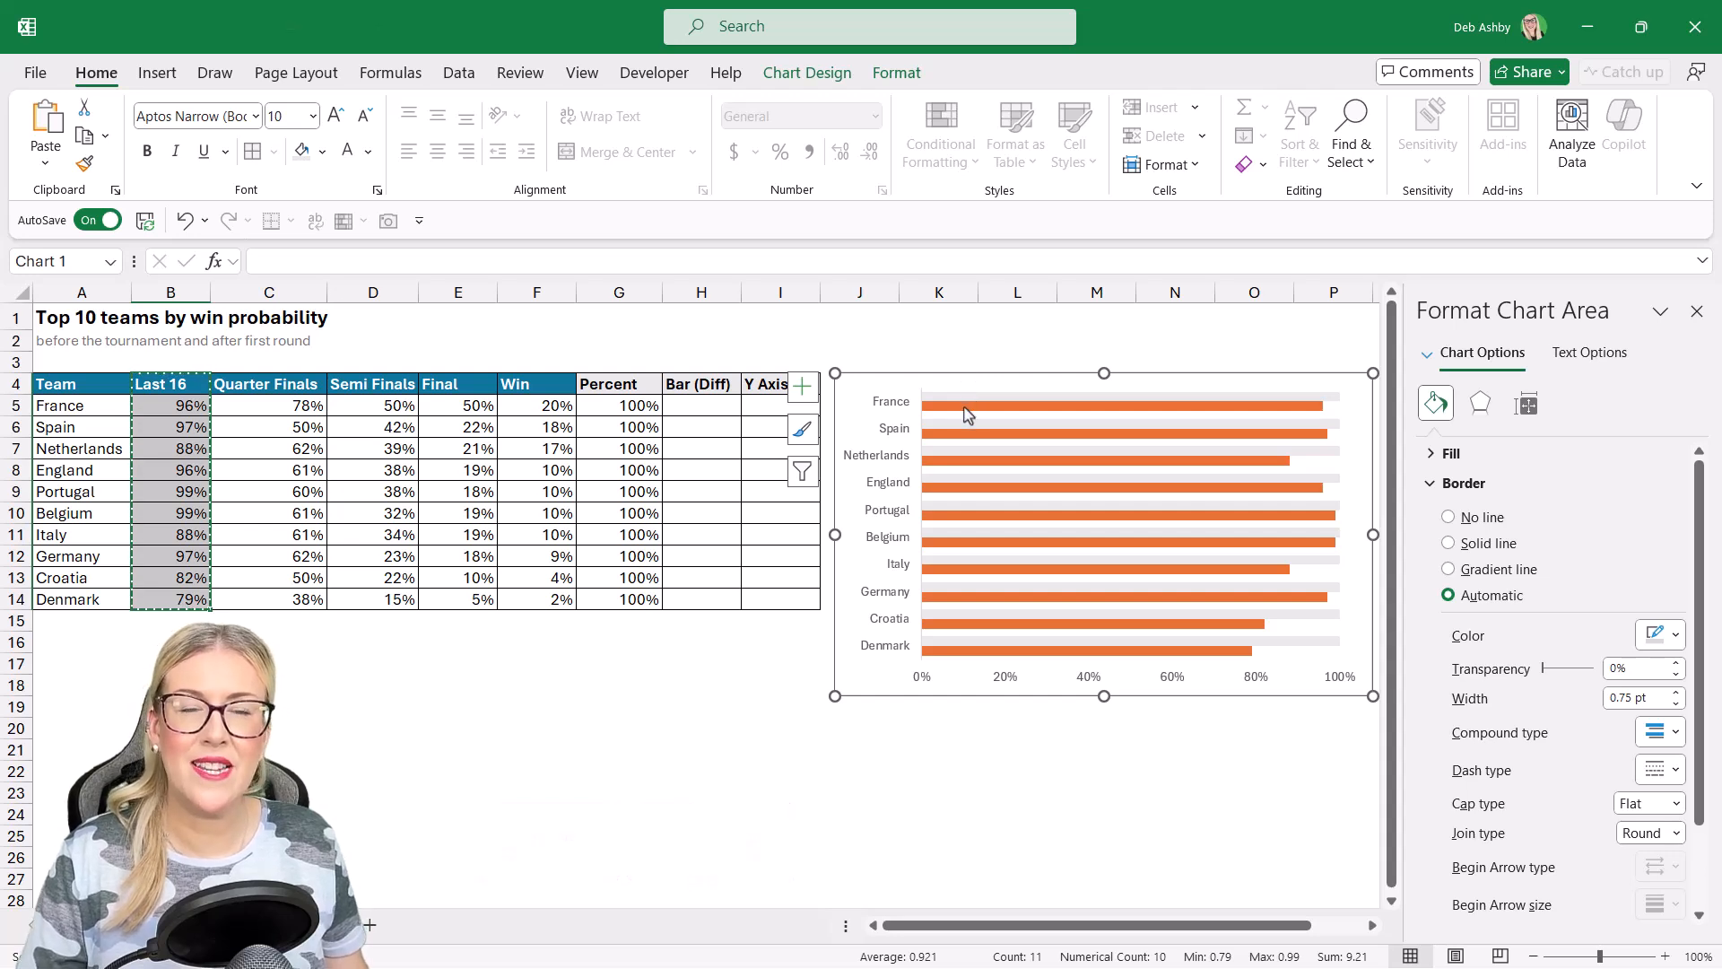
mouse_move(967, 406)
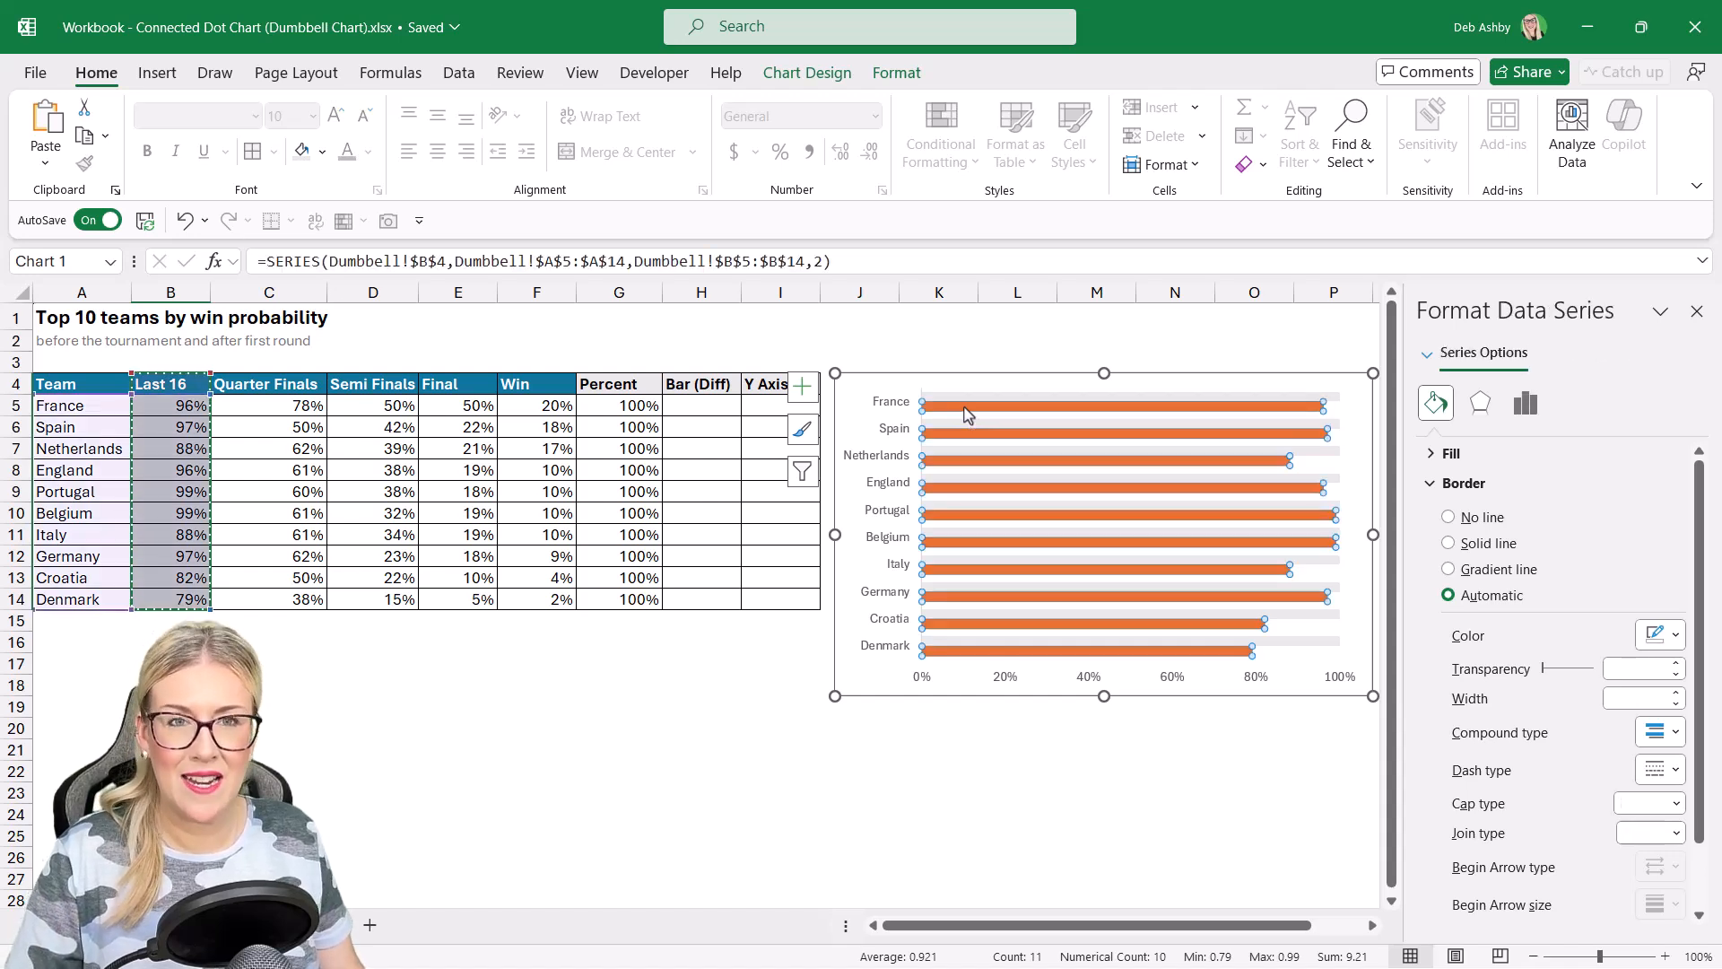
Step: Change the Last 16 series to Scatter on the secondary axis in the Combo chart type
right_click(967, 416)
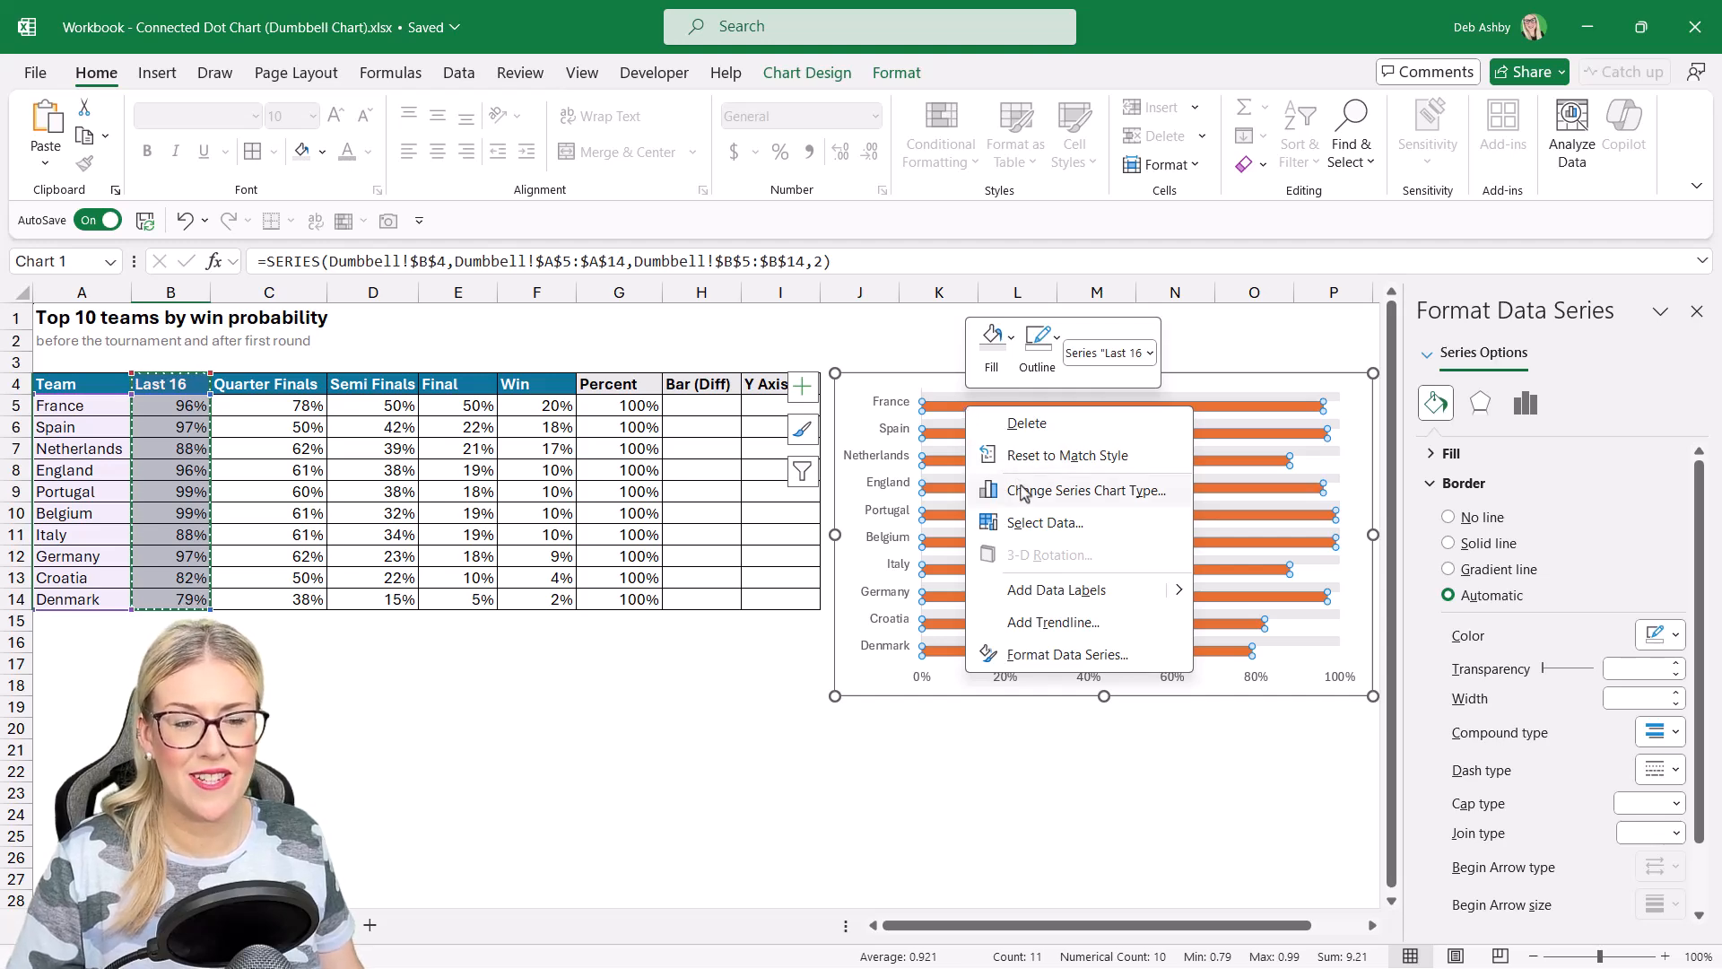
left_click(1087, 490)
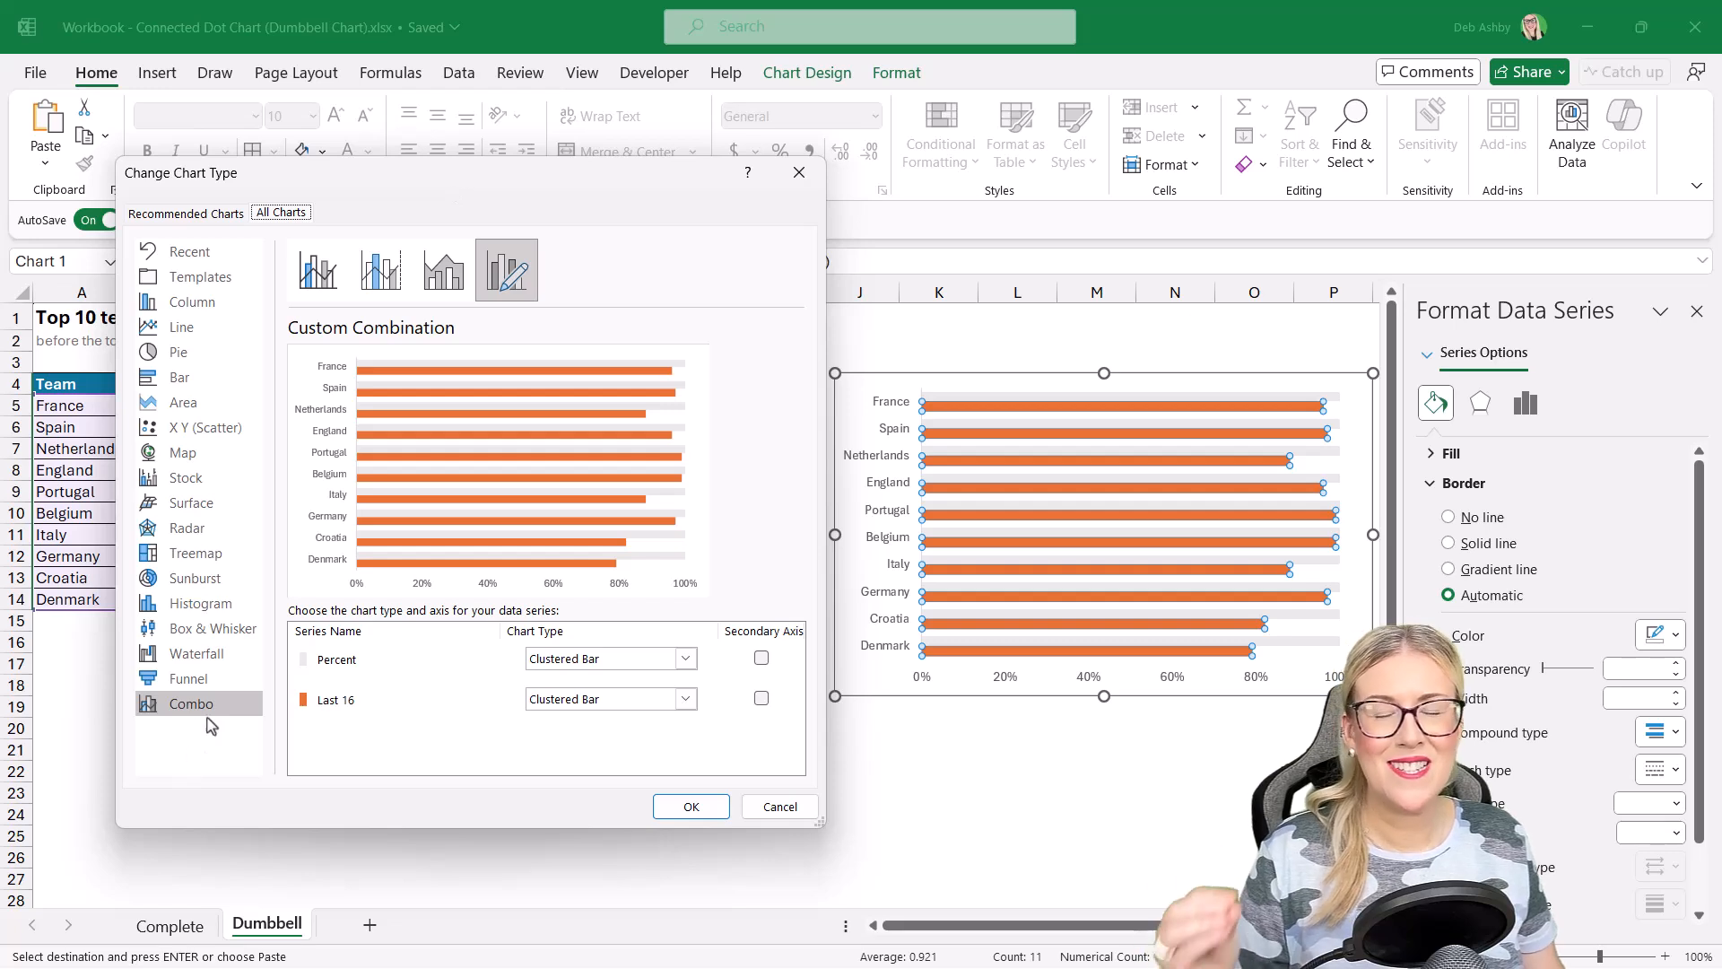
mouse_move(214, 743)
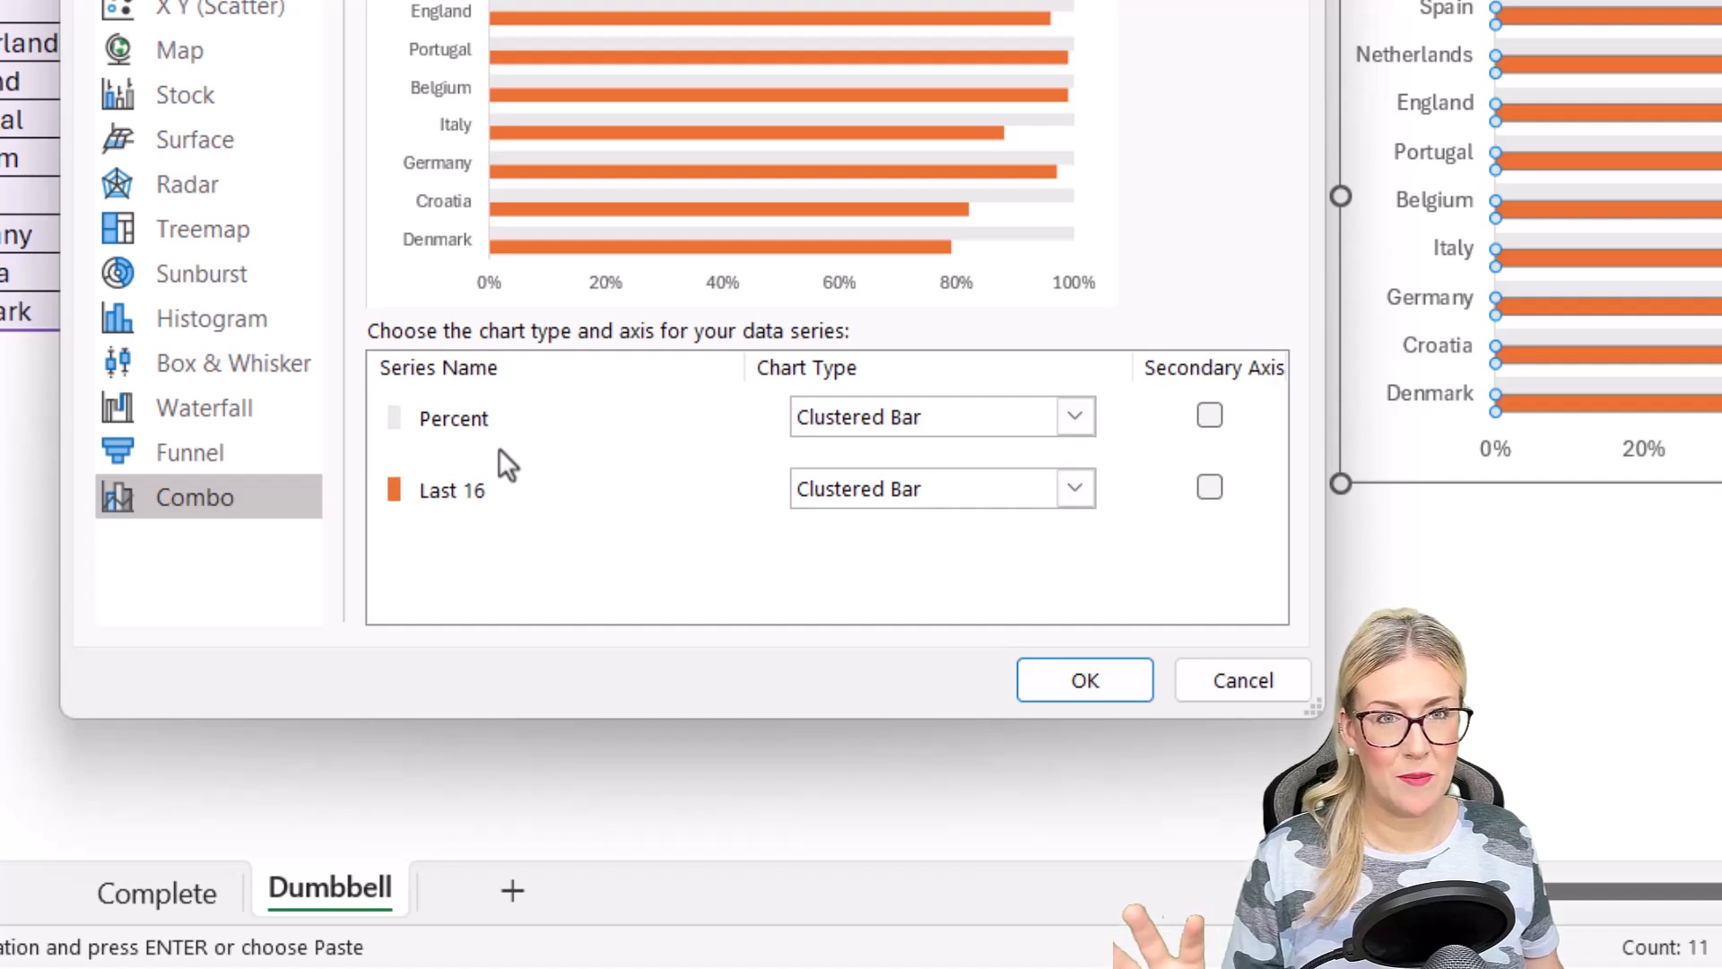
mouse_move(917, 451)
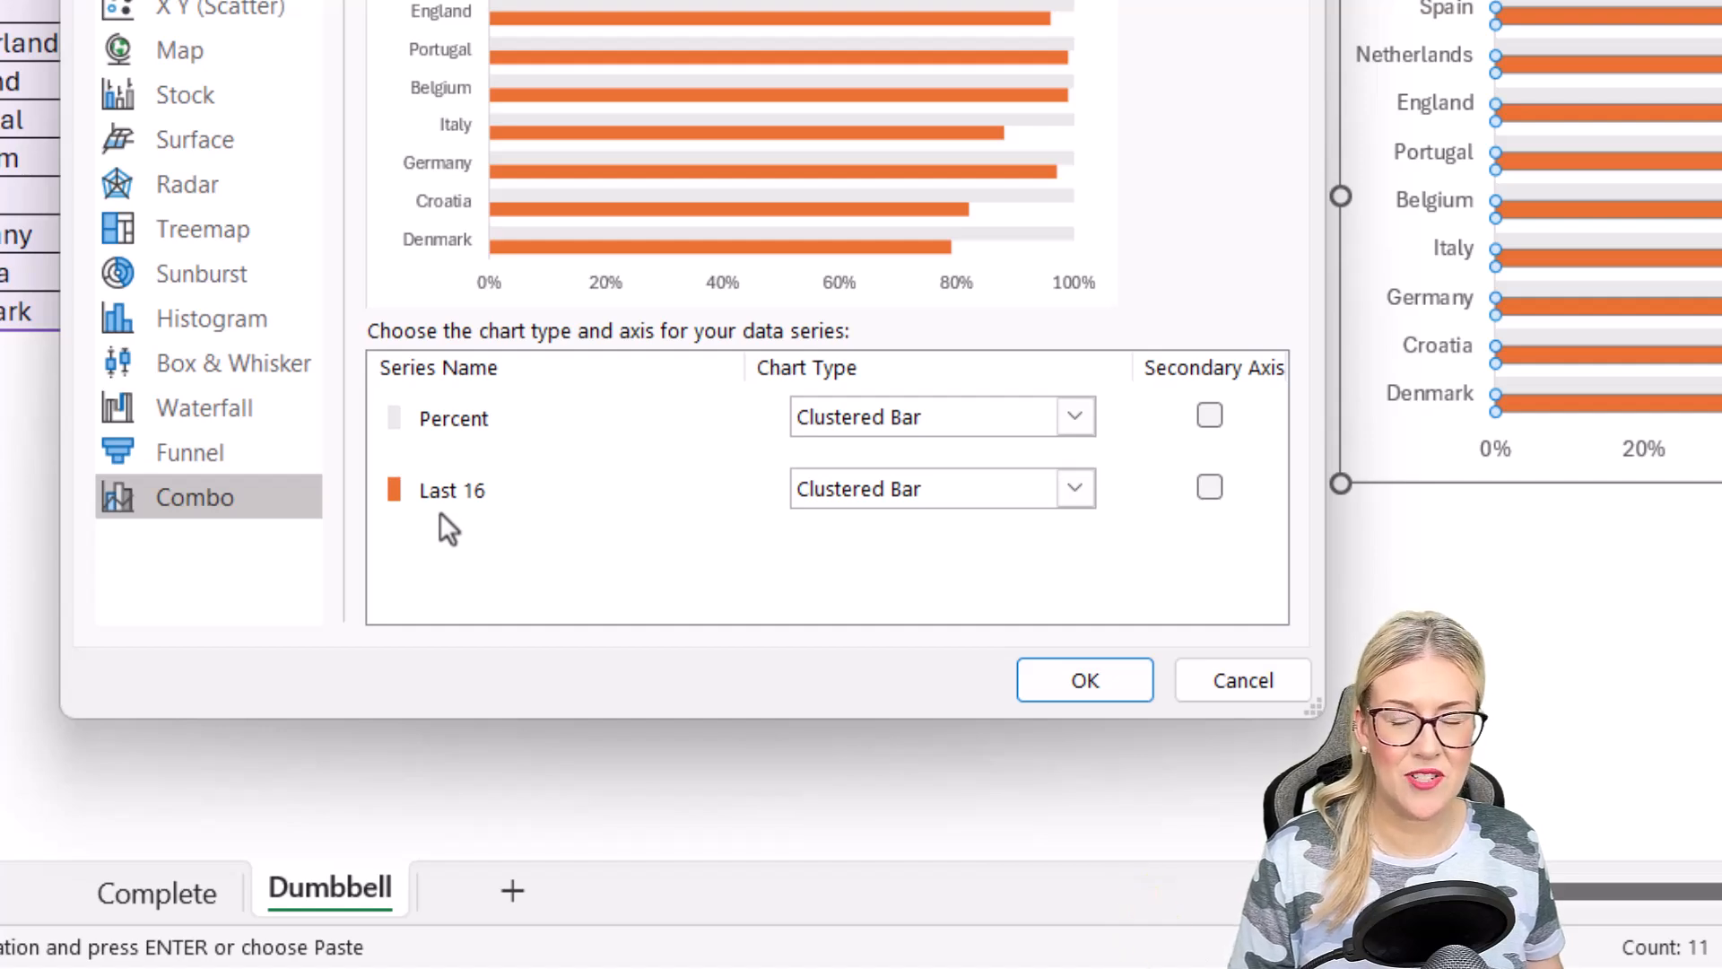
mouse_move(939, 538)
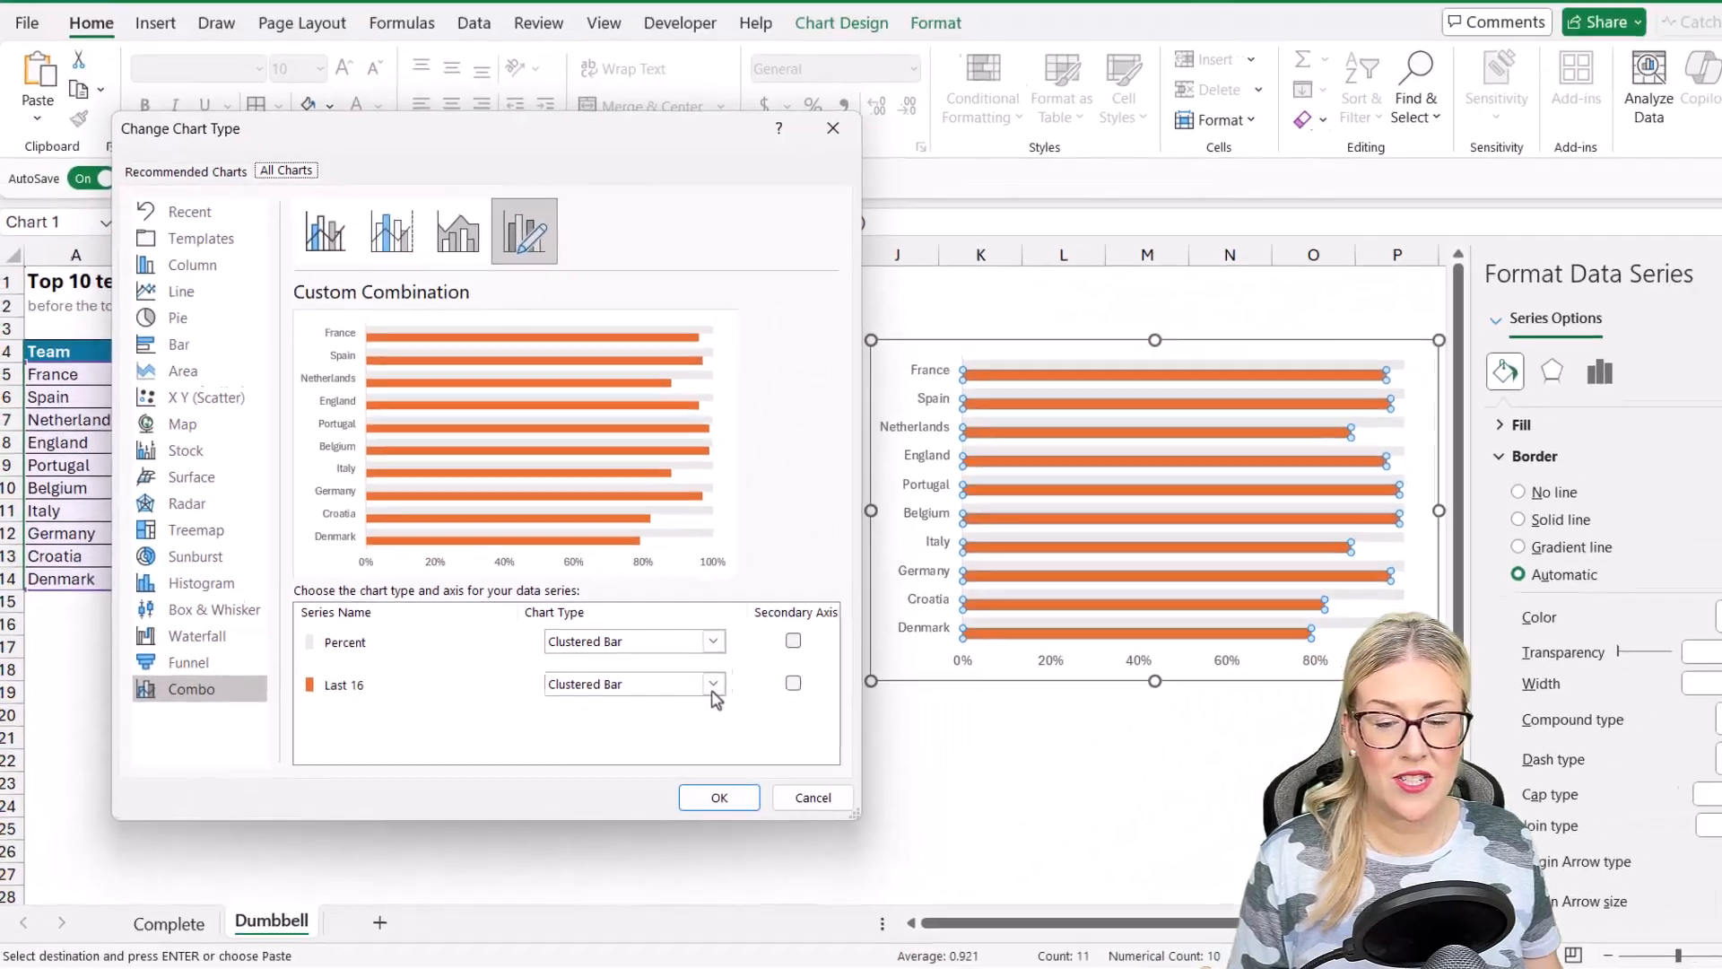
left_click(711, 683)
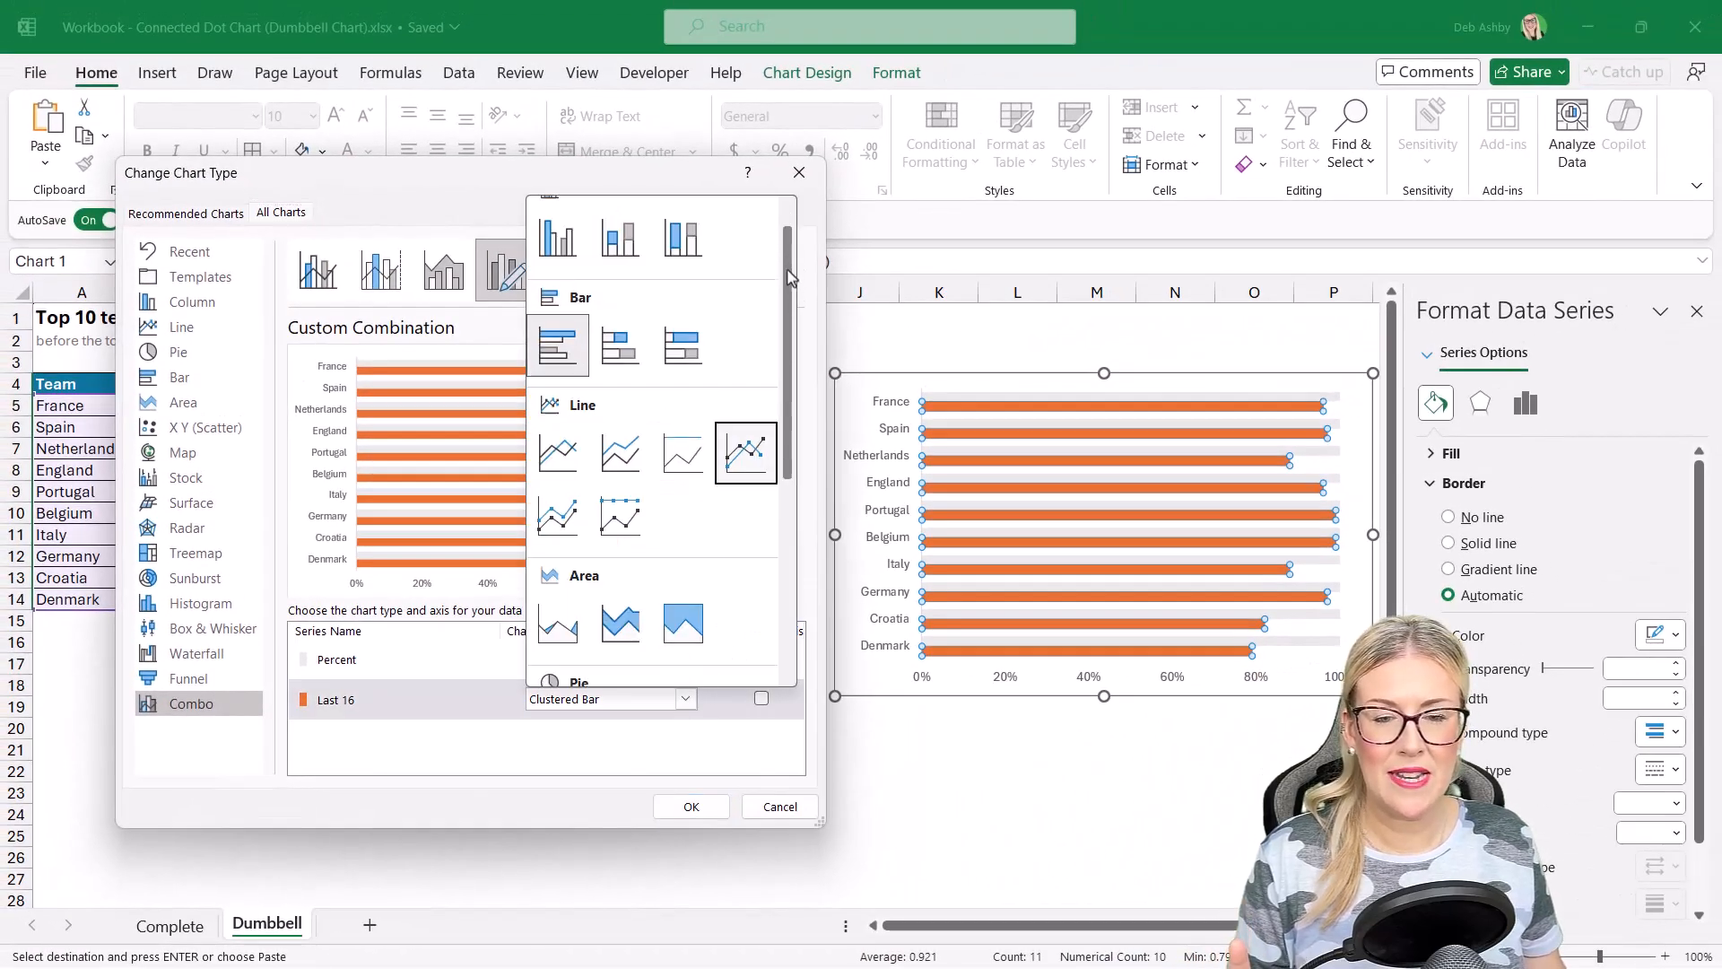
scroll("down", 3)
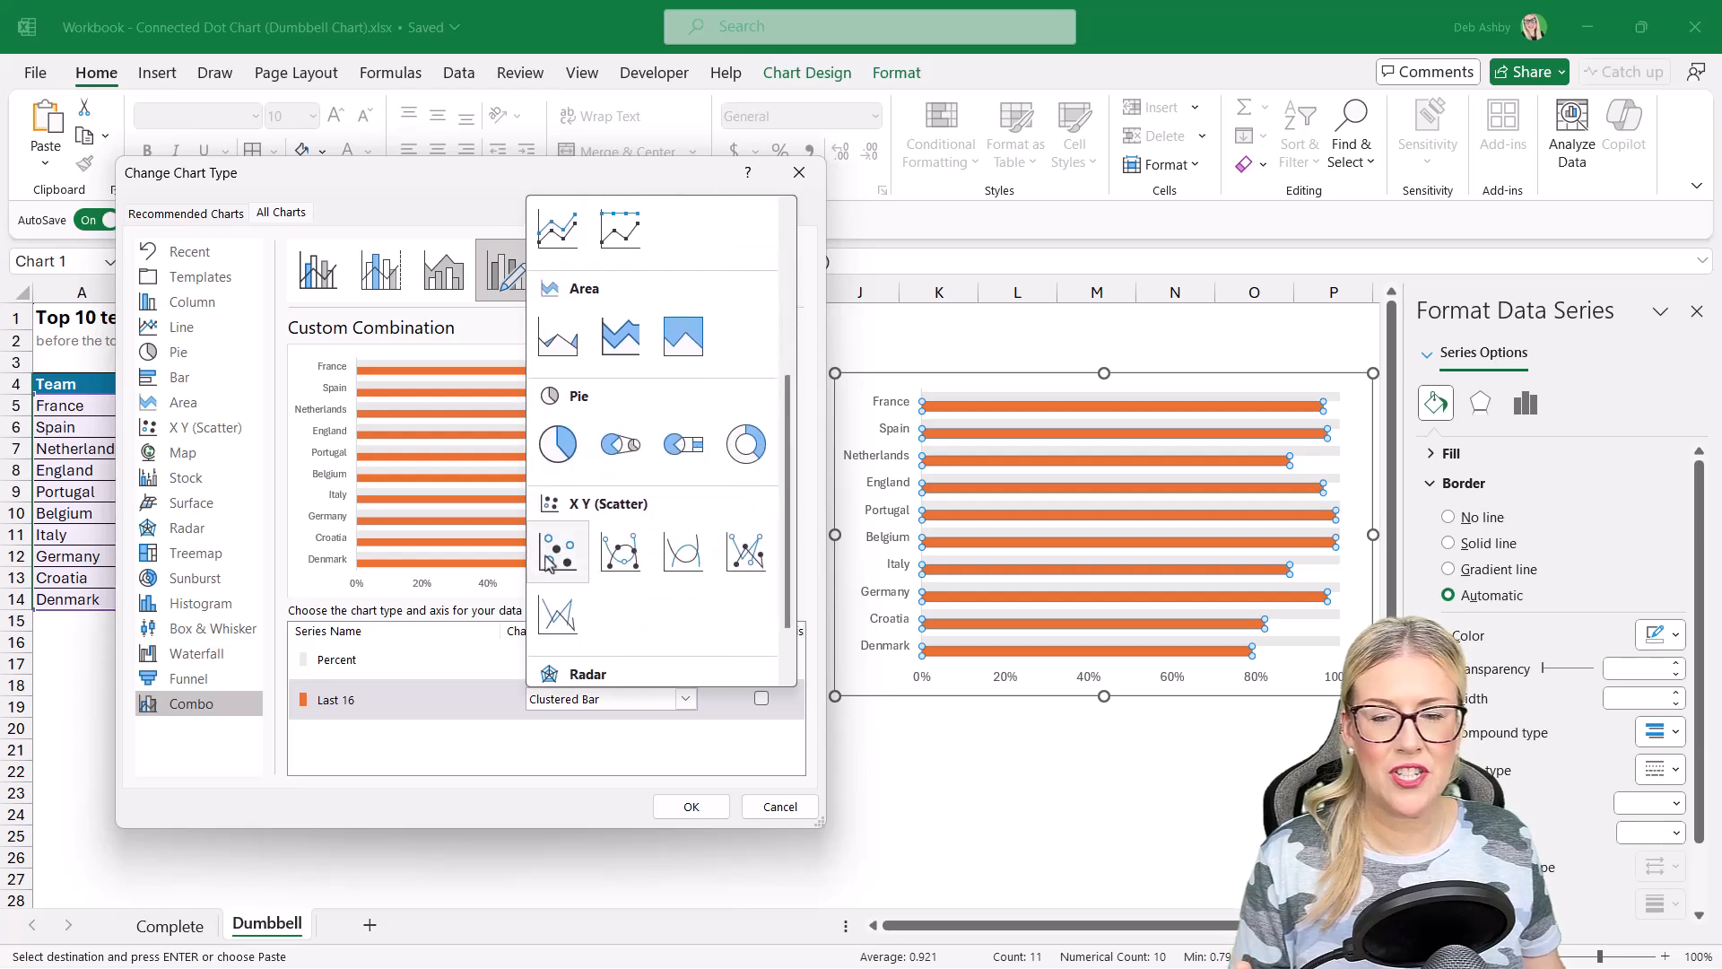
left_click(557, 550)
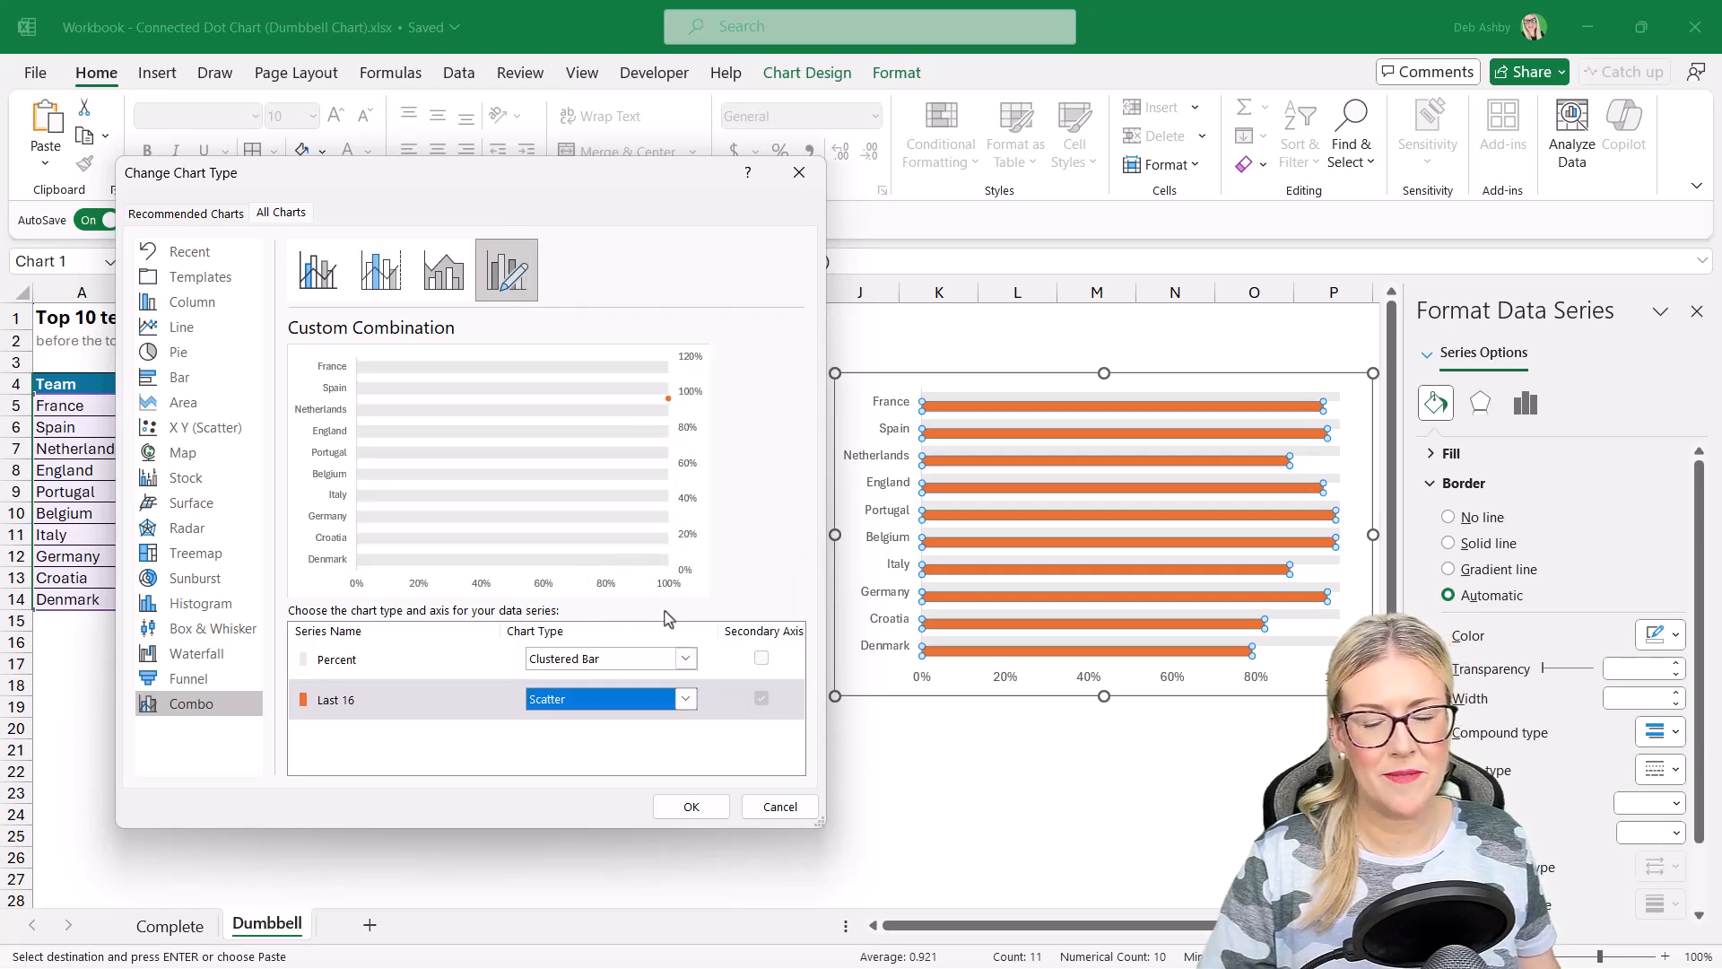
left_click(689, 807)
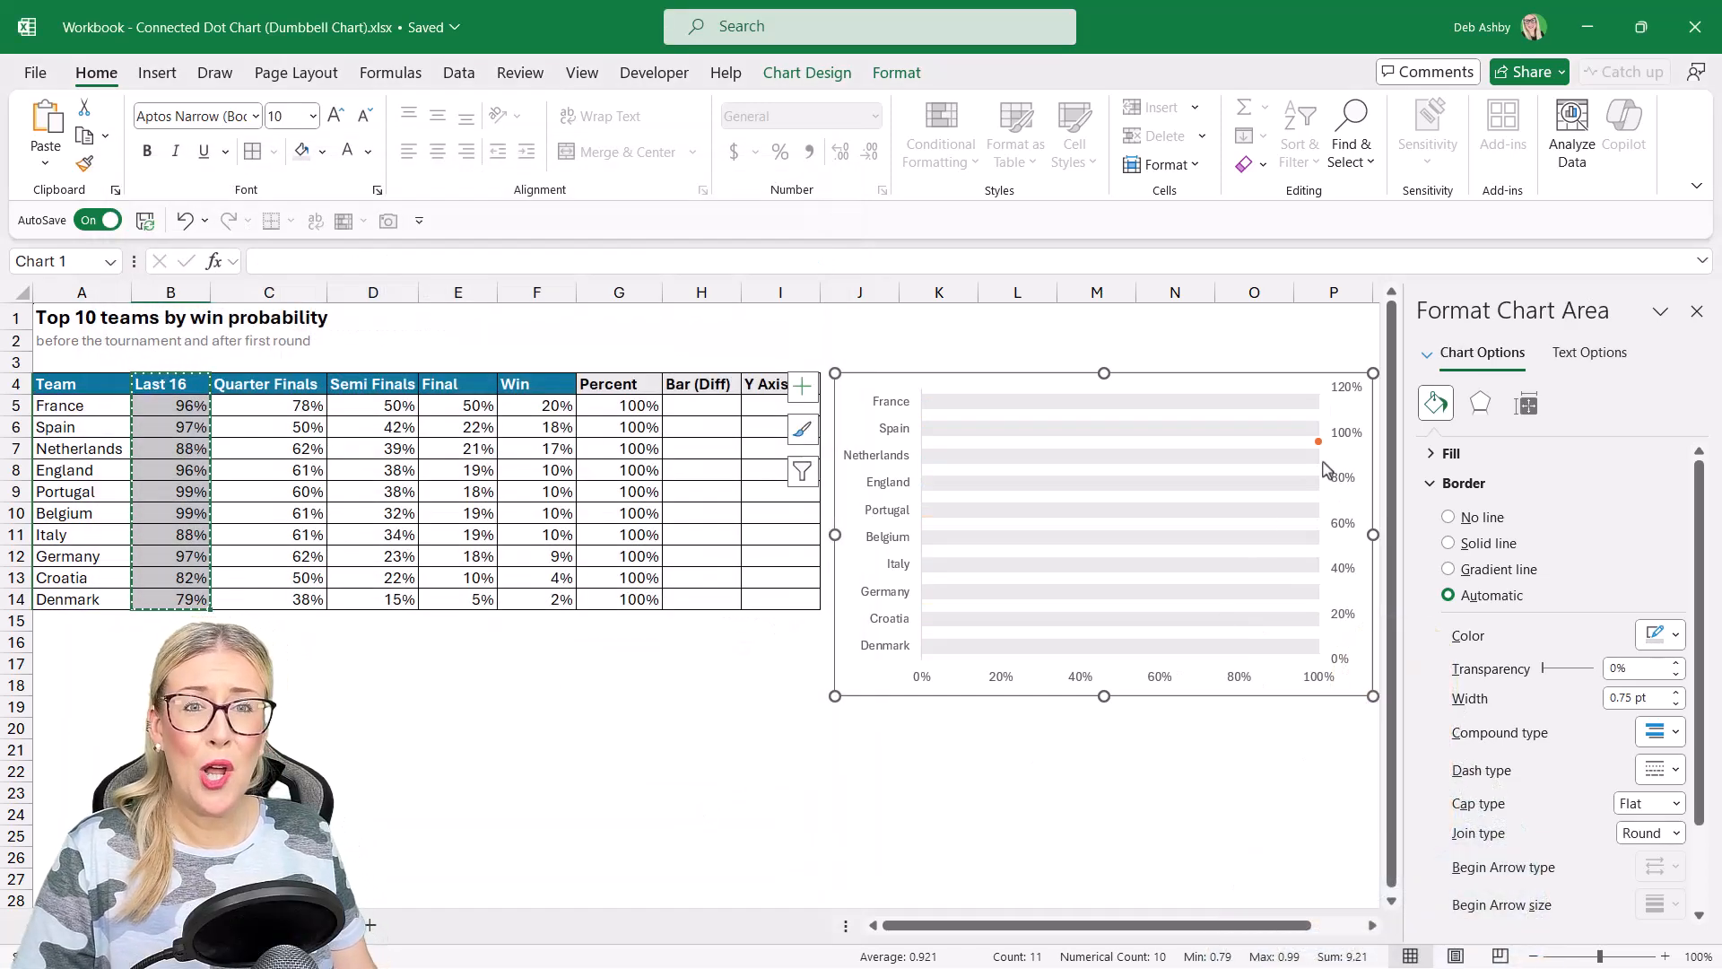
mouse_move(1324, 470)
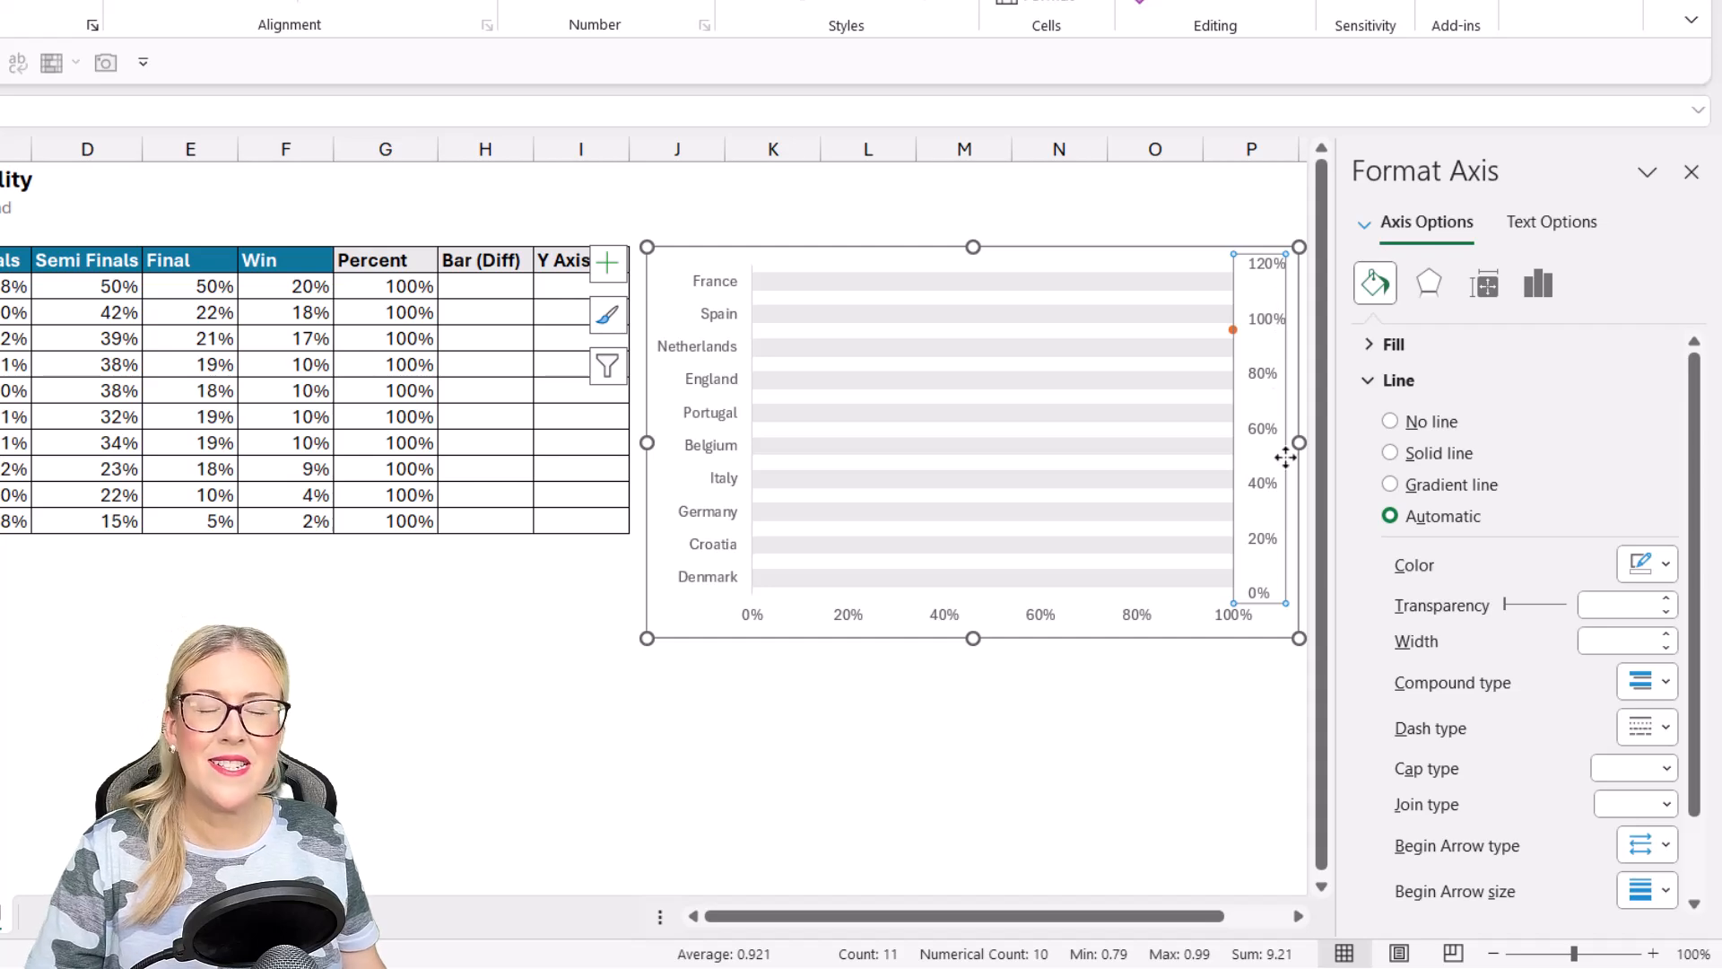
mouse_move(1269, 341)
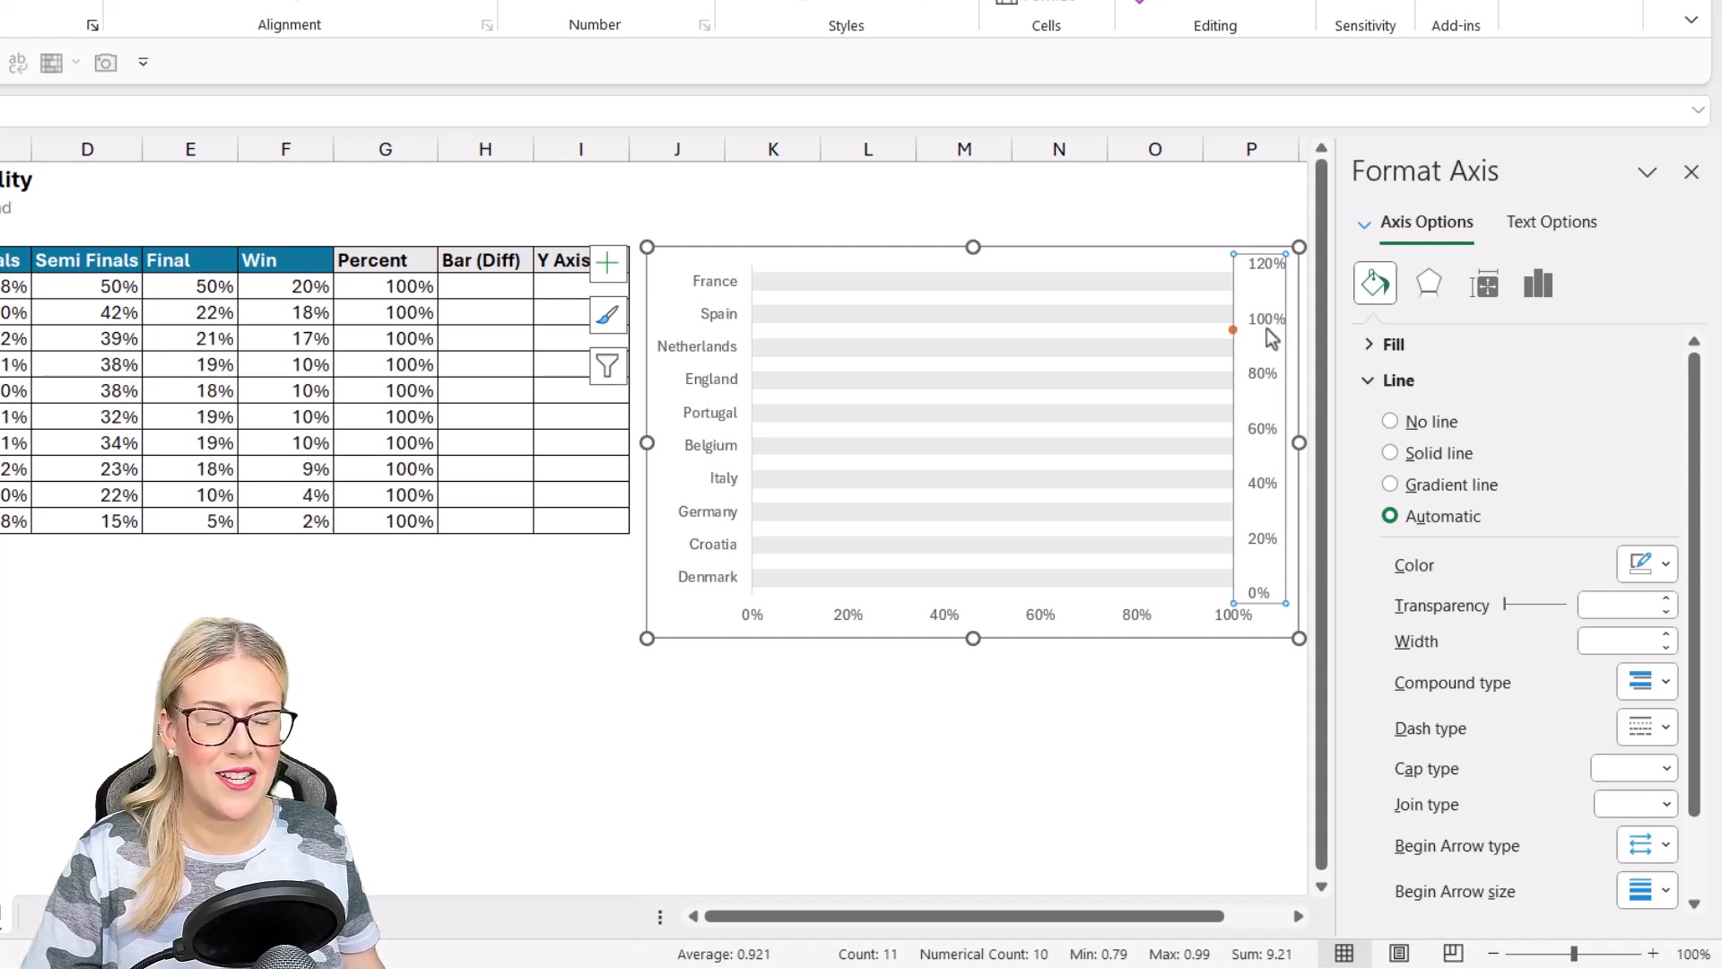
mouse_move(1233, 329)
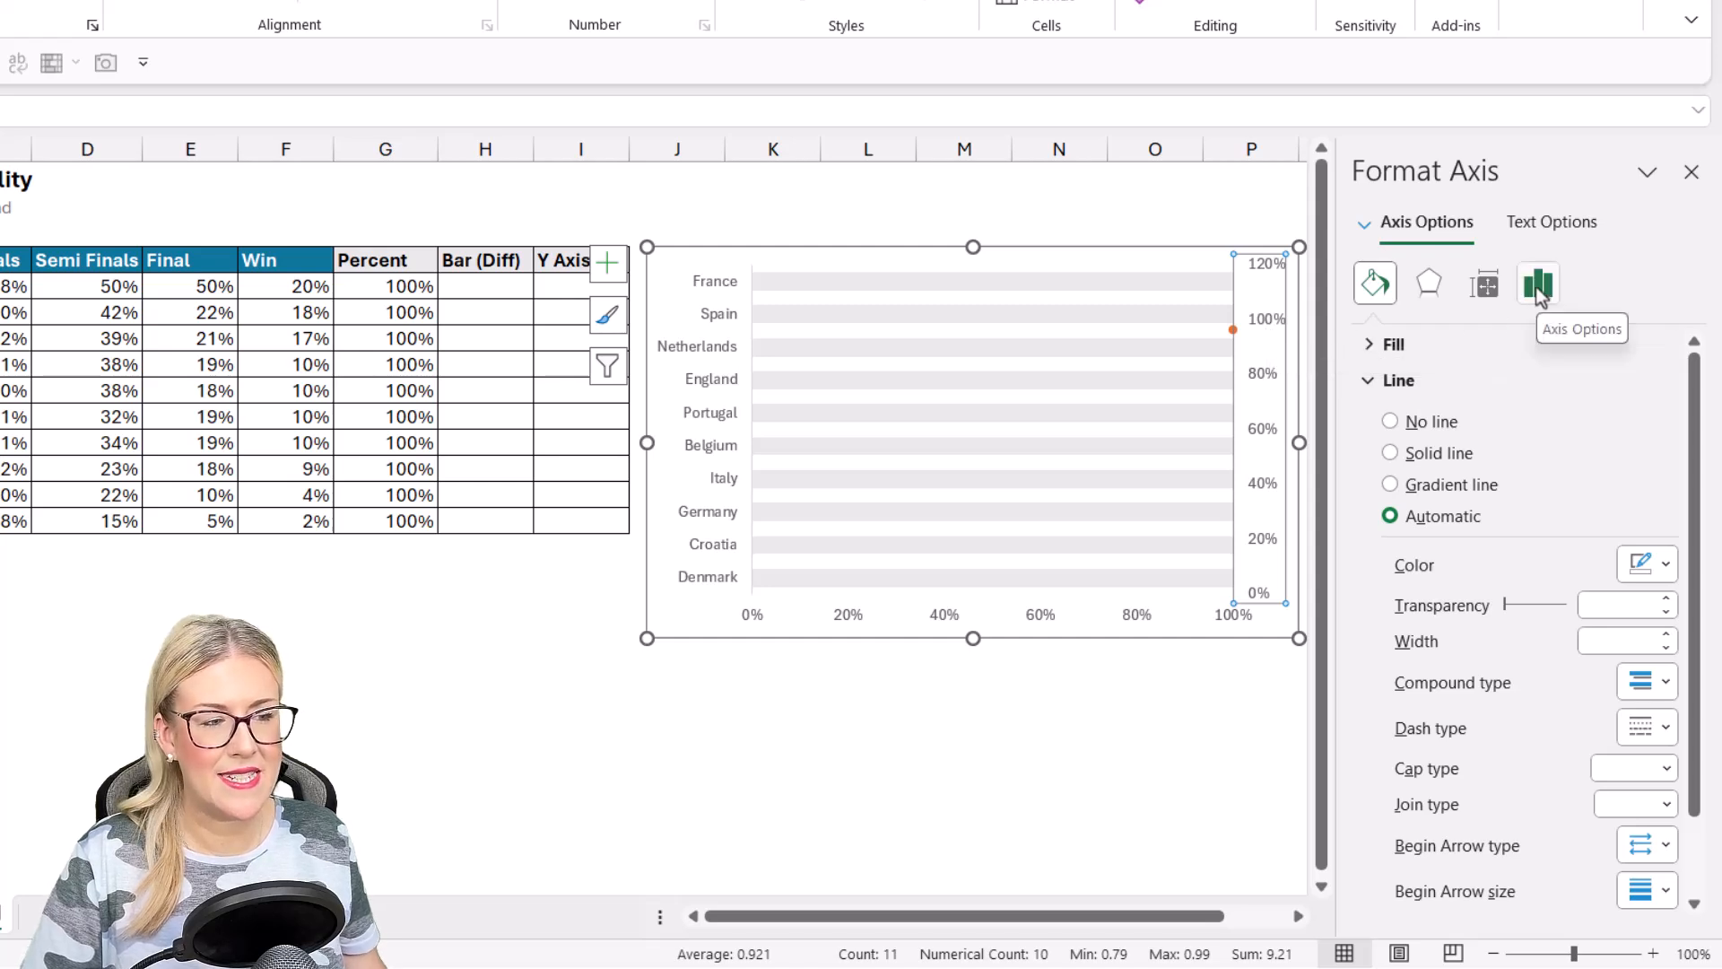
Step: Format the secondary vertical axis labels as Number with 1 decimal place
left_click(1537, 283)
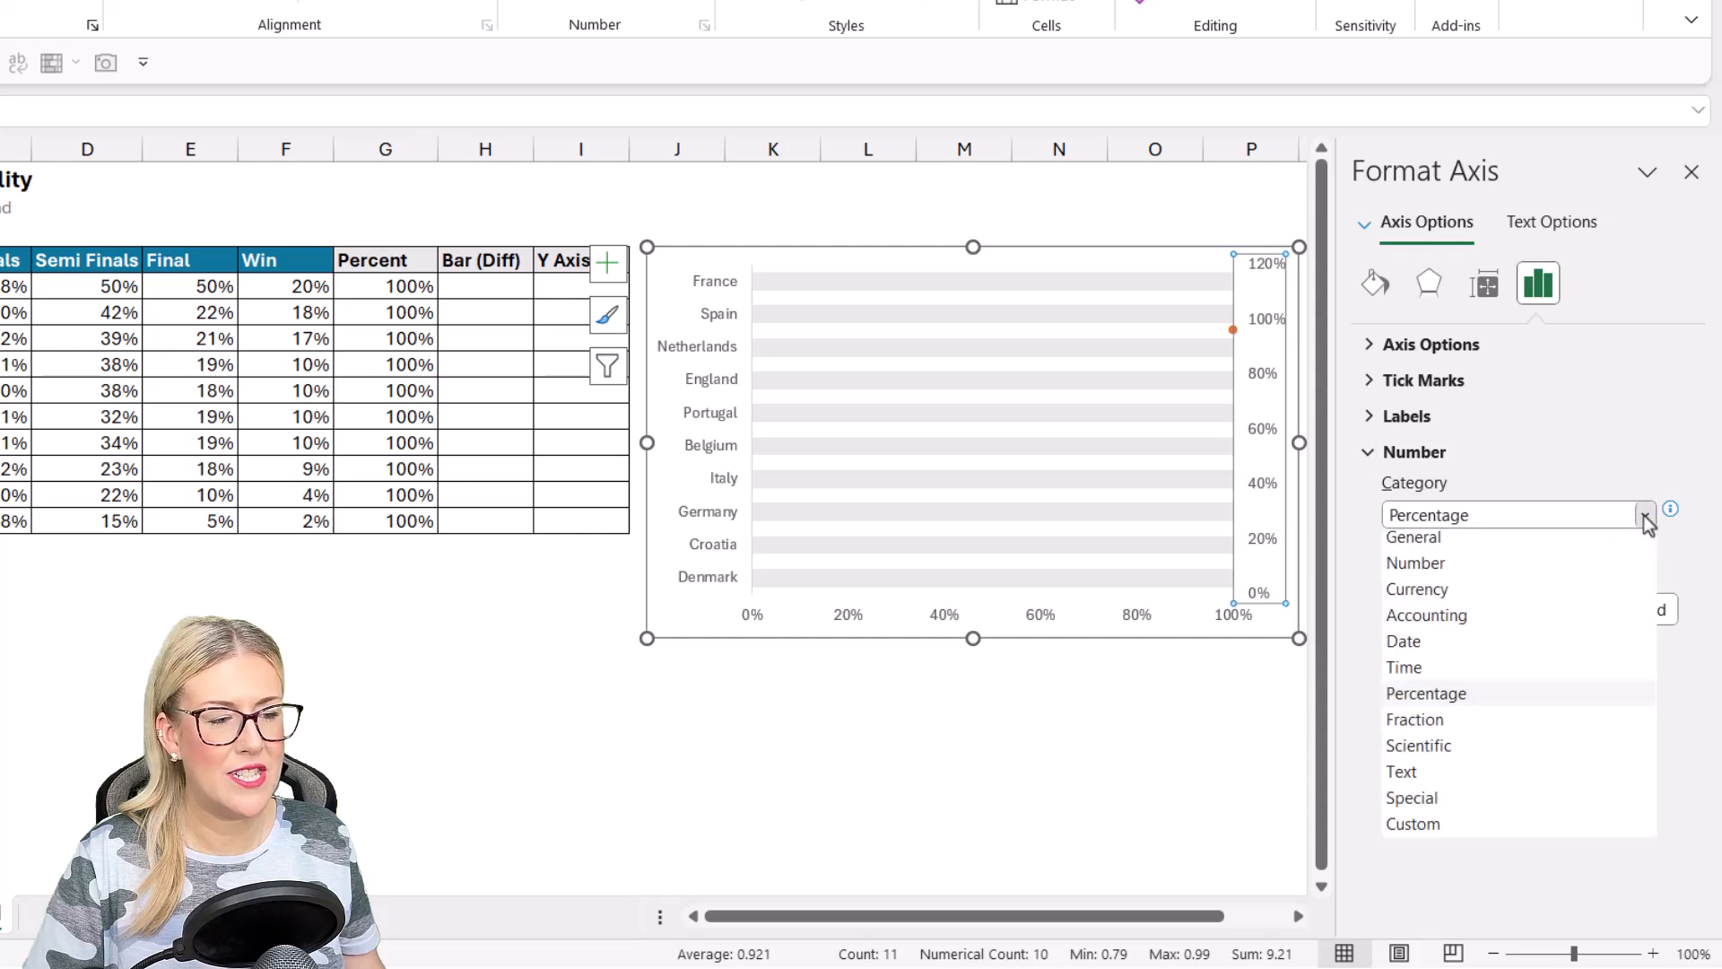
left_click(1415, 563)
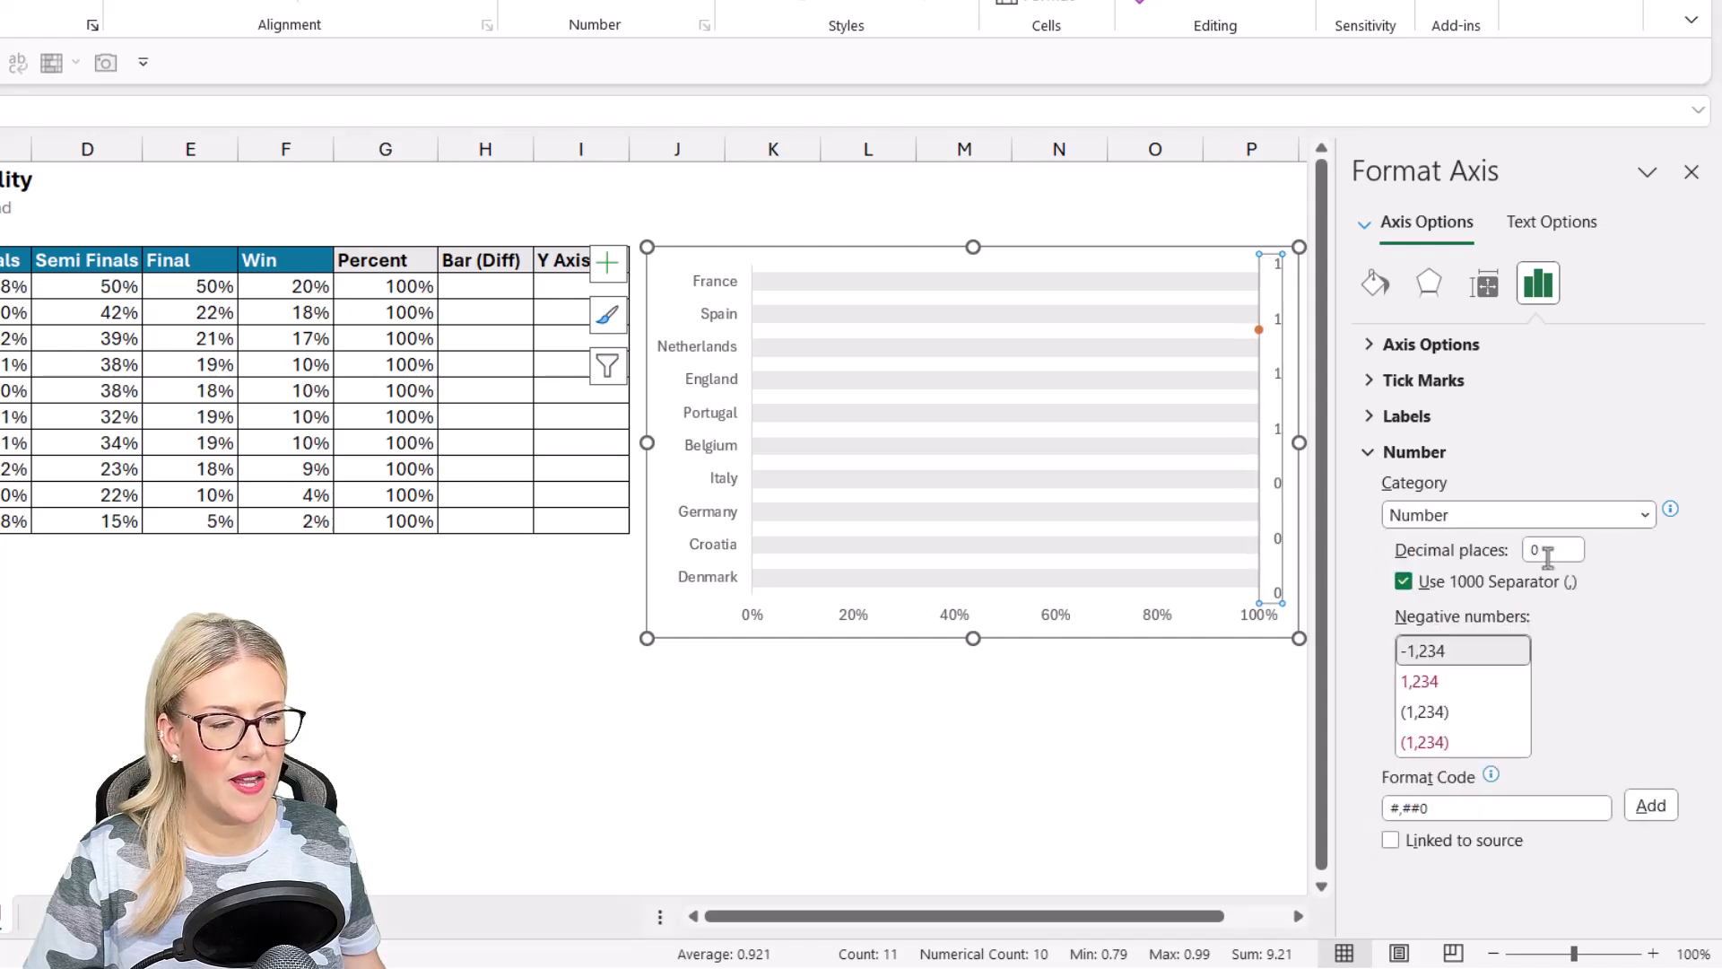
type("1")
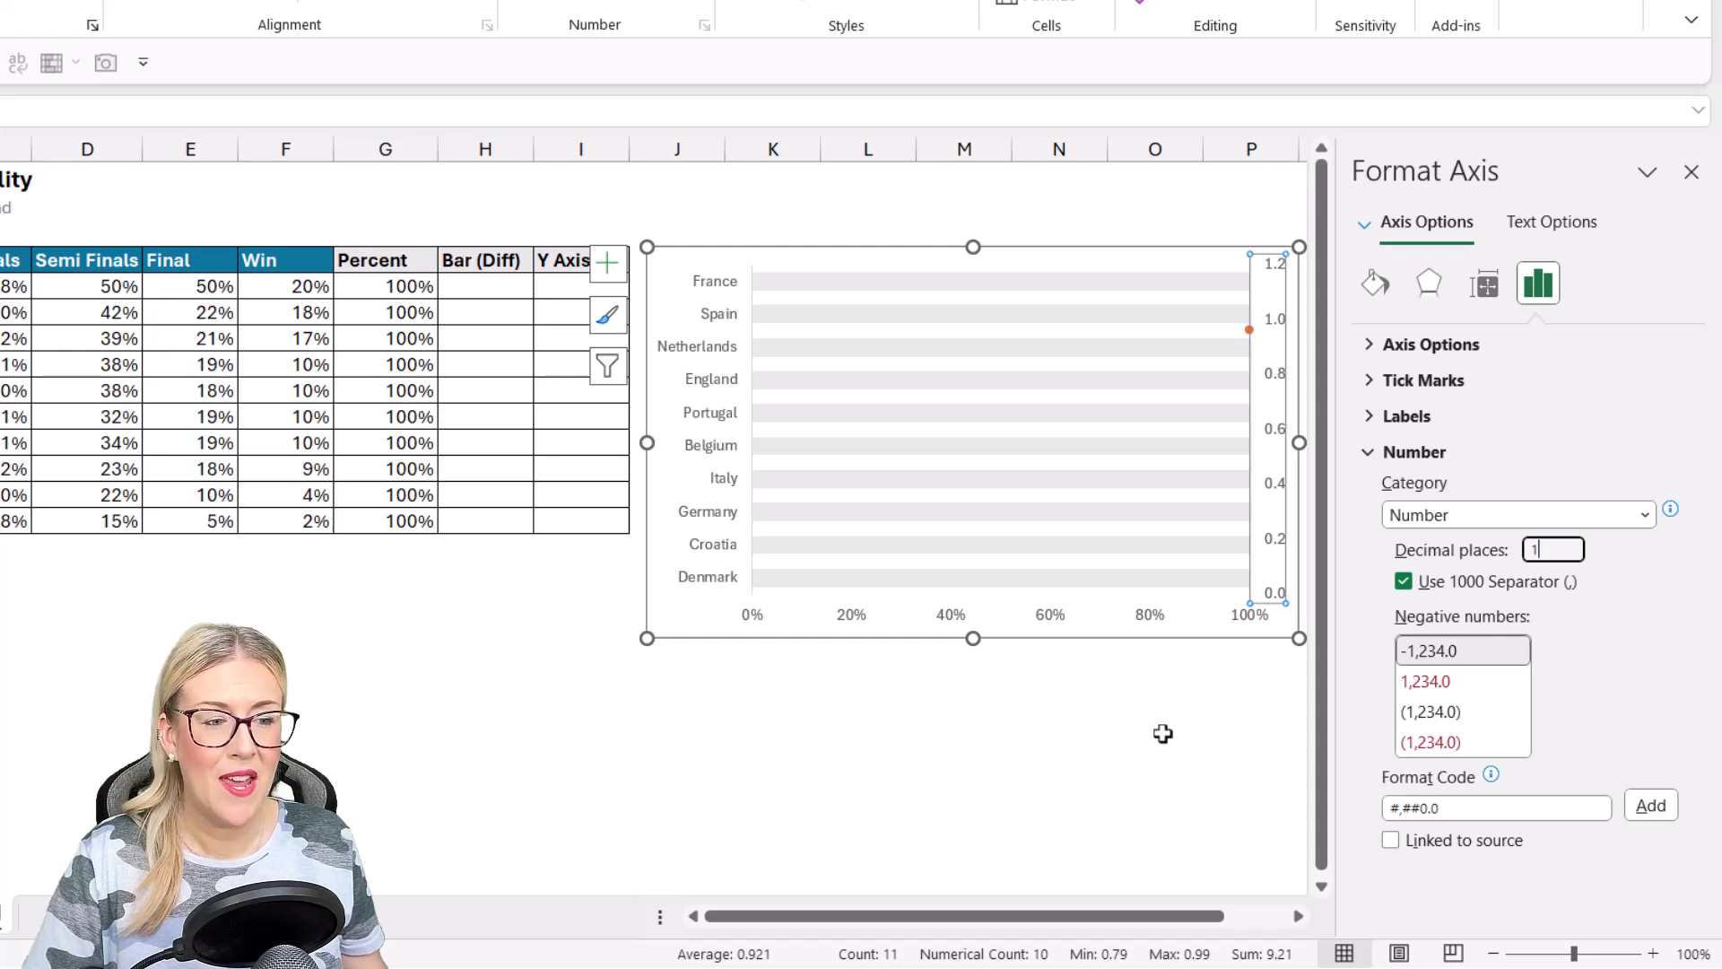
mouse_move(1275, 294)
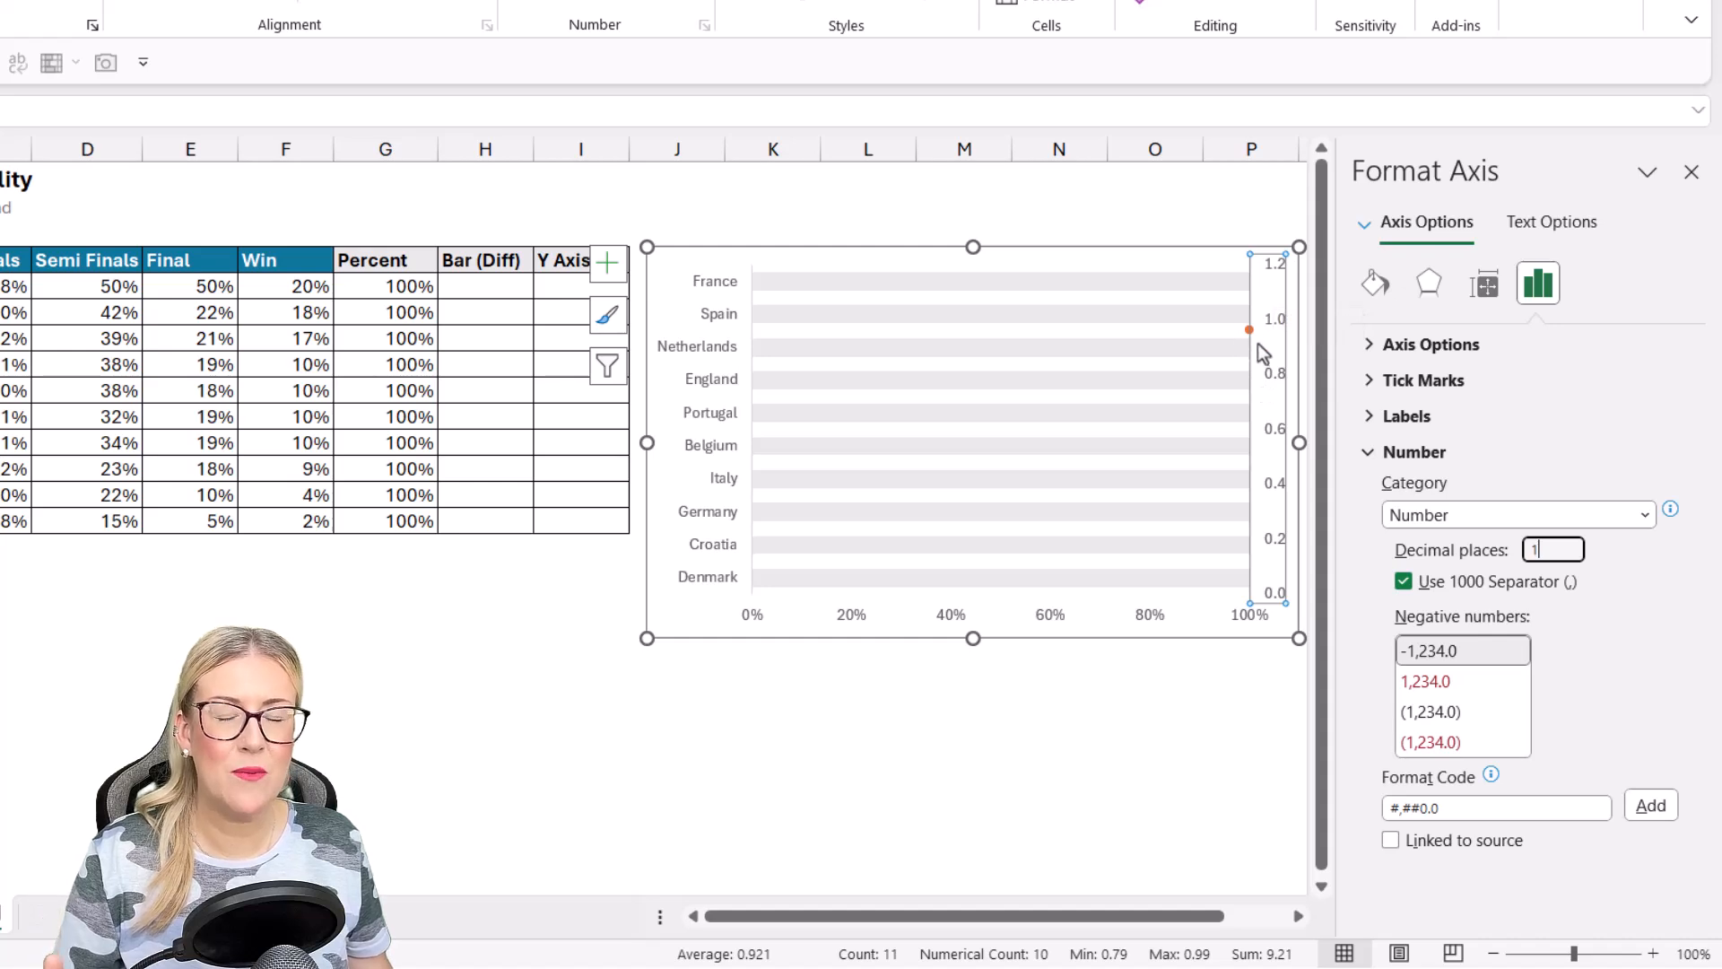
mouse_move(1263, 346)
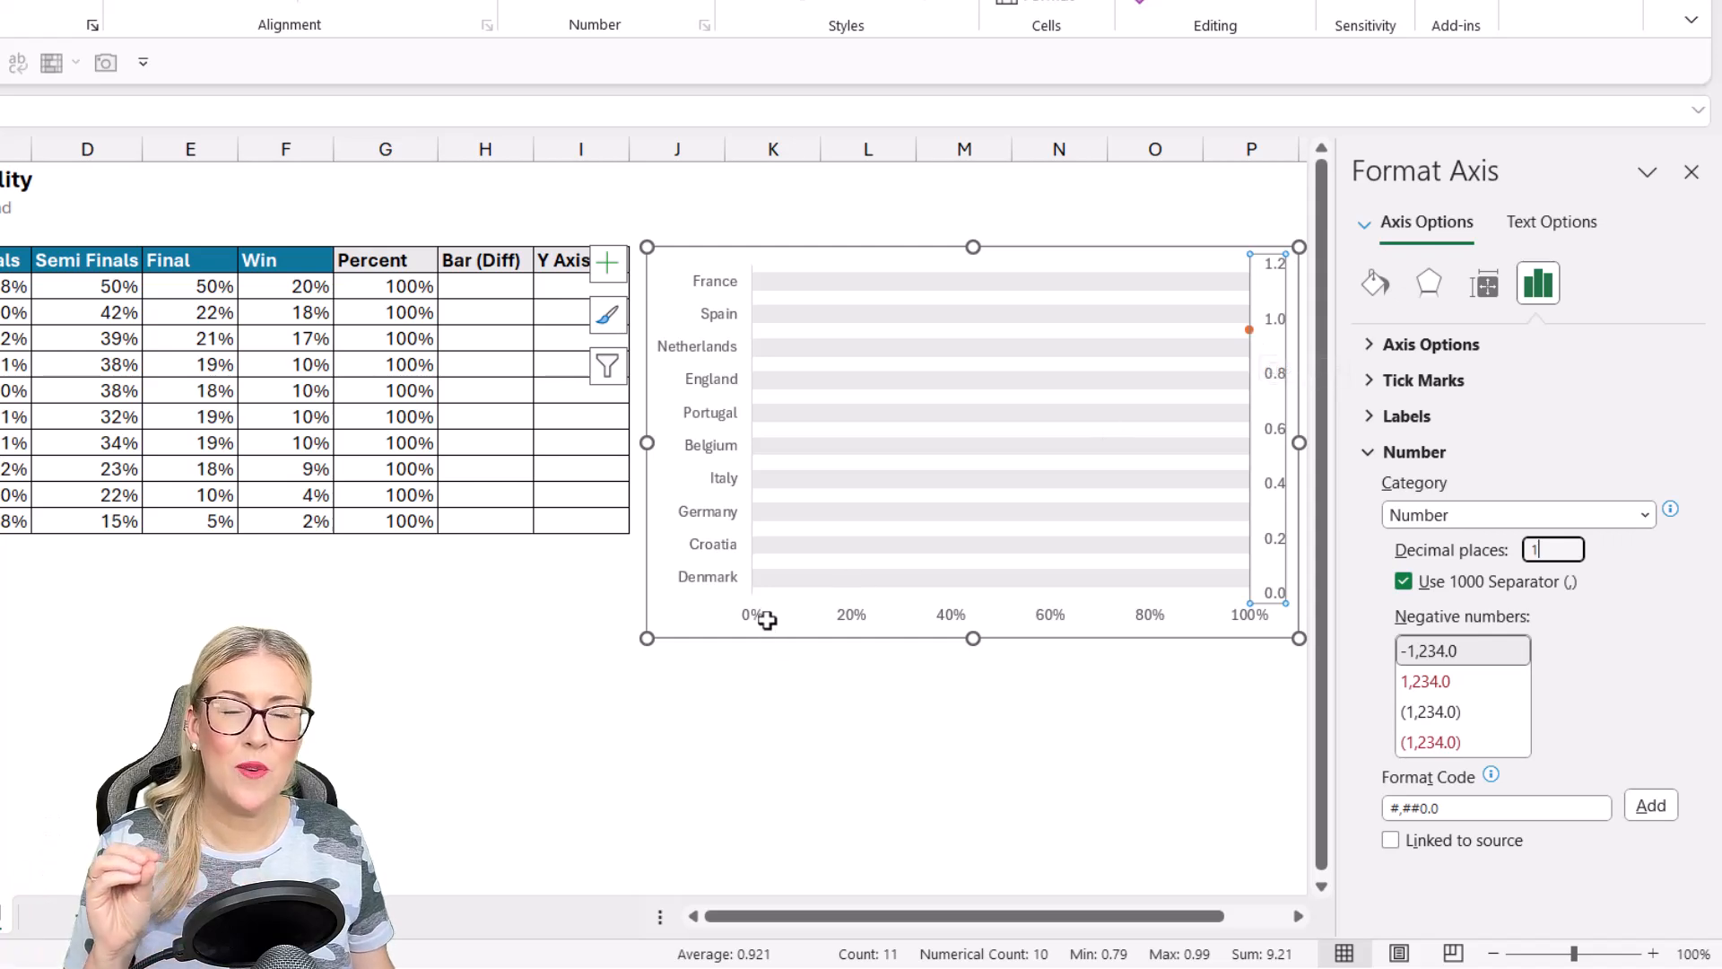
mouse_move(1164, 610)
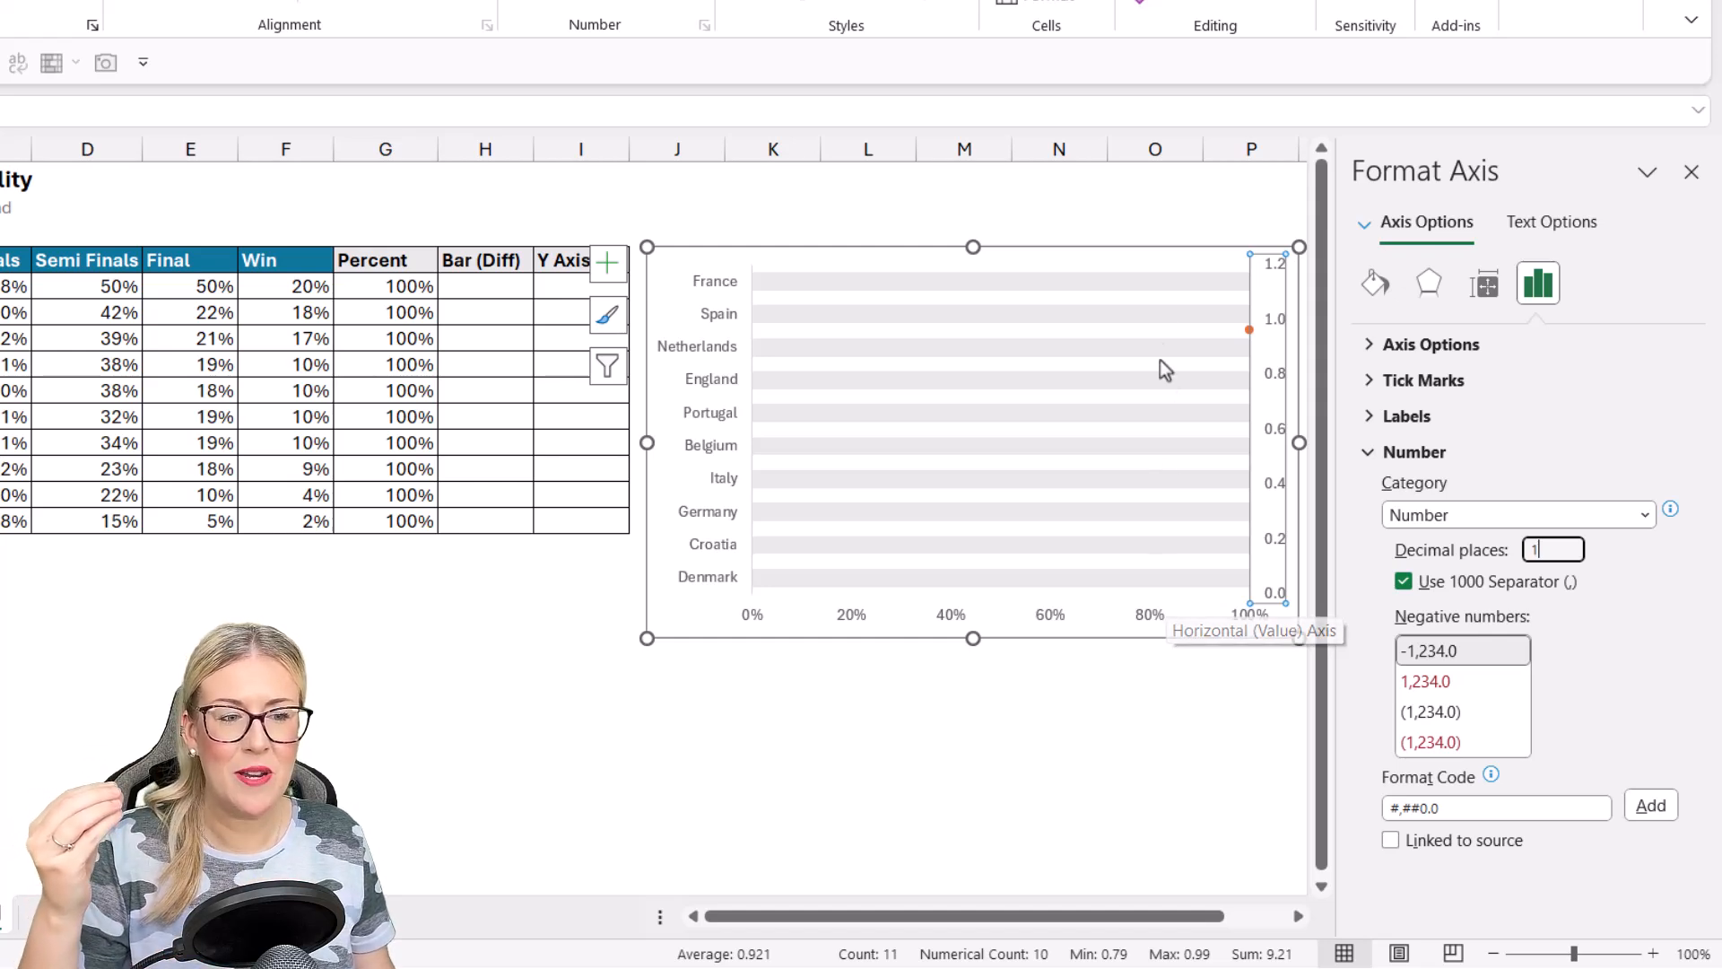
mouse_move(1174, 525)
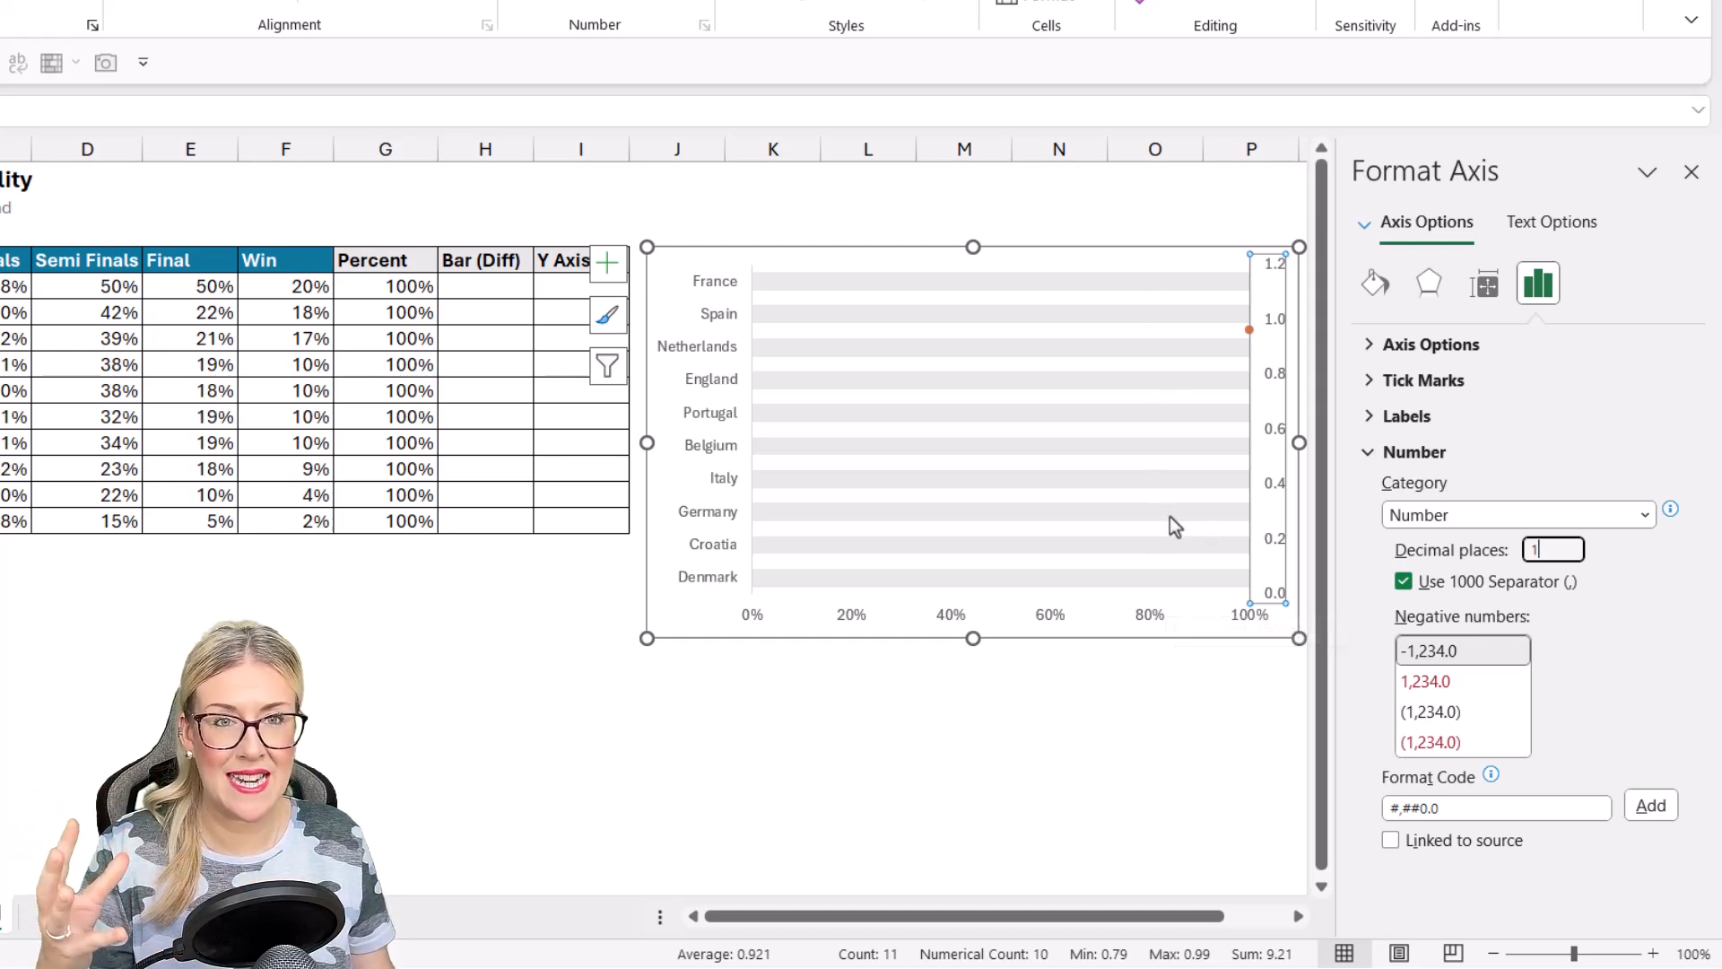
mouse_move(1274, 291)
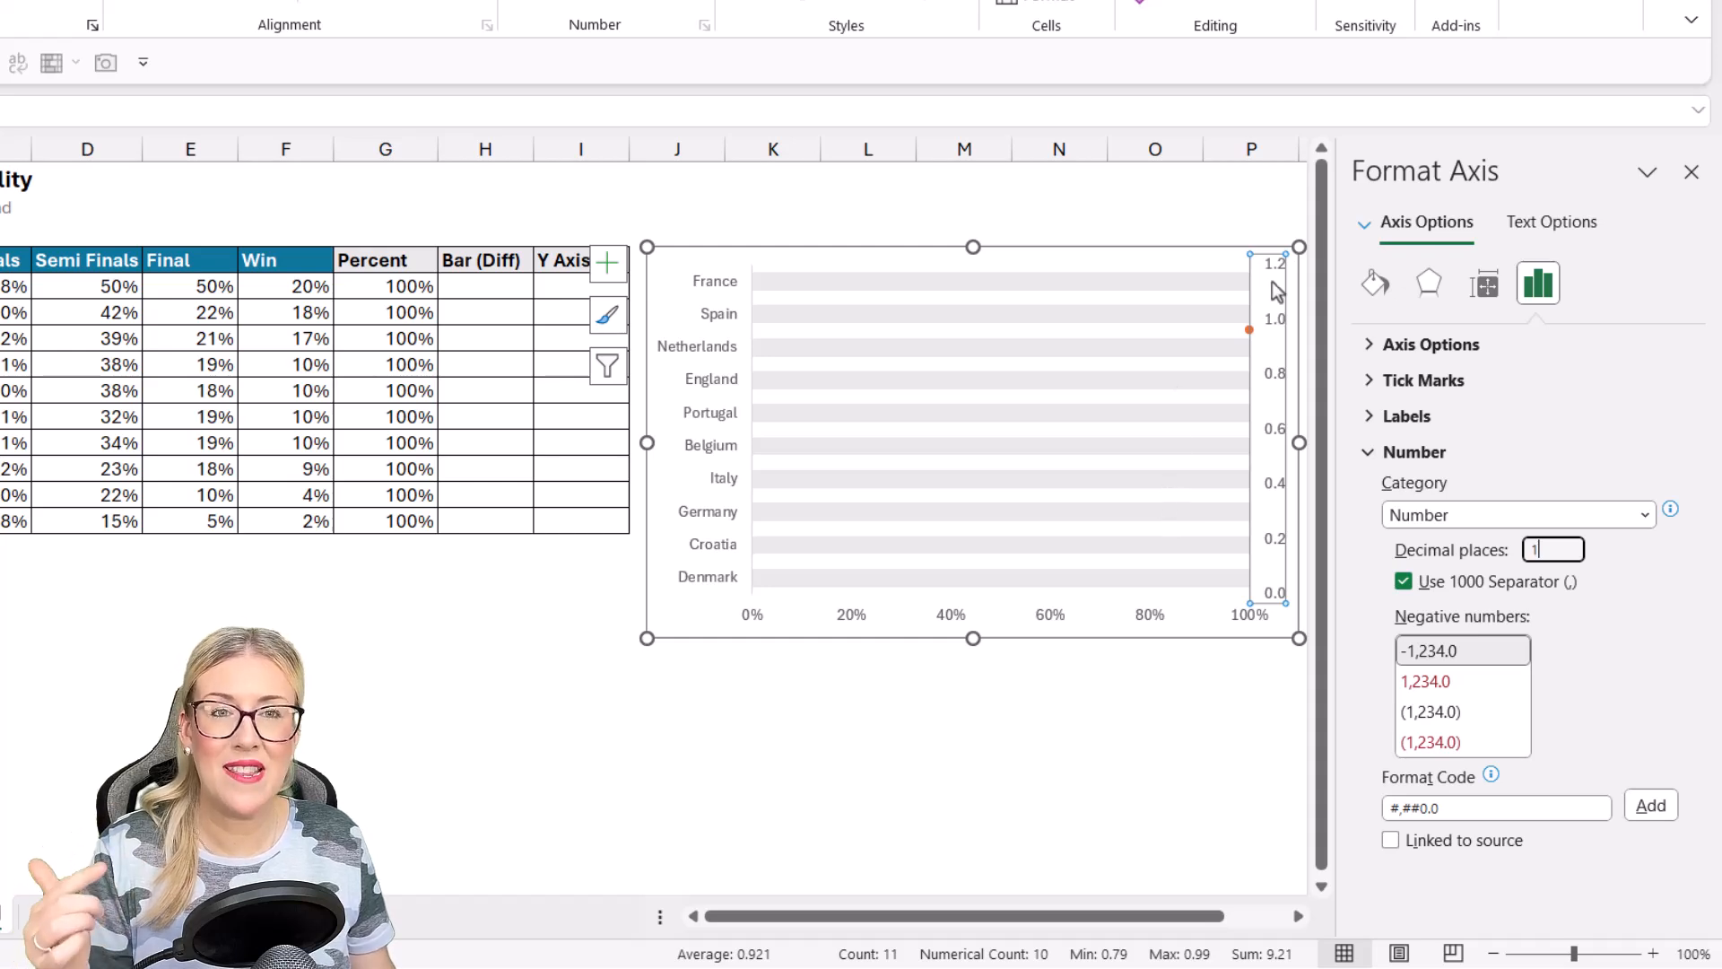
mouse_move(1283, 335)
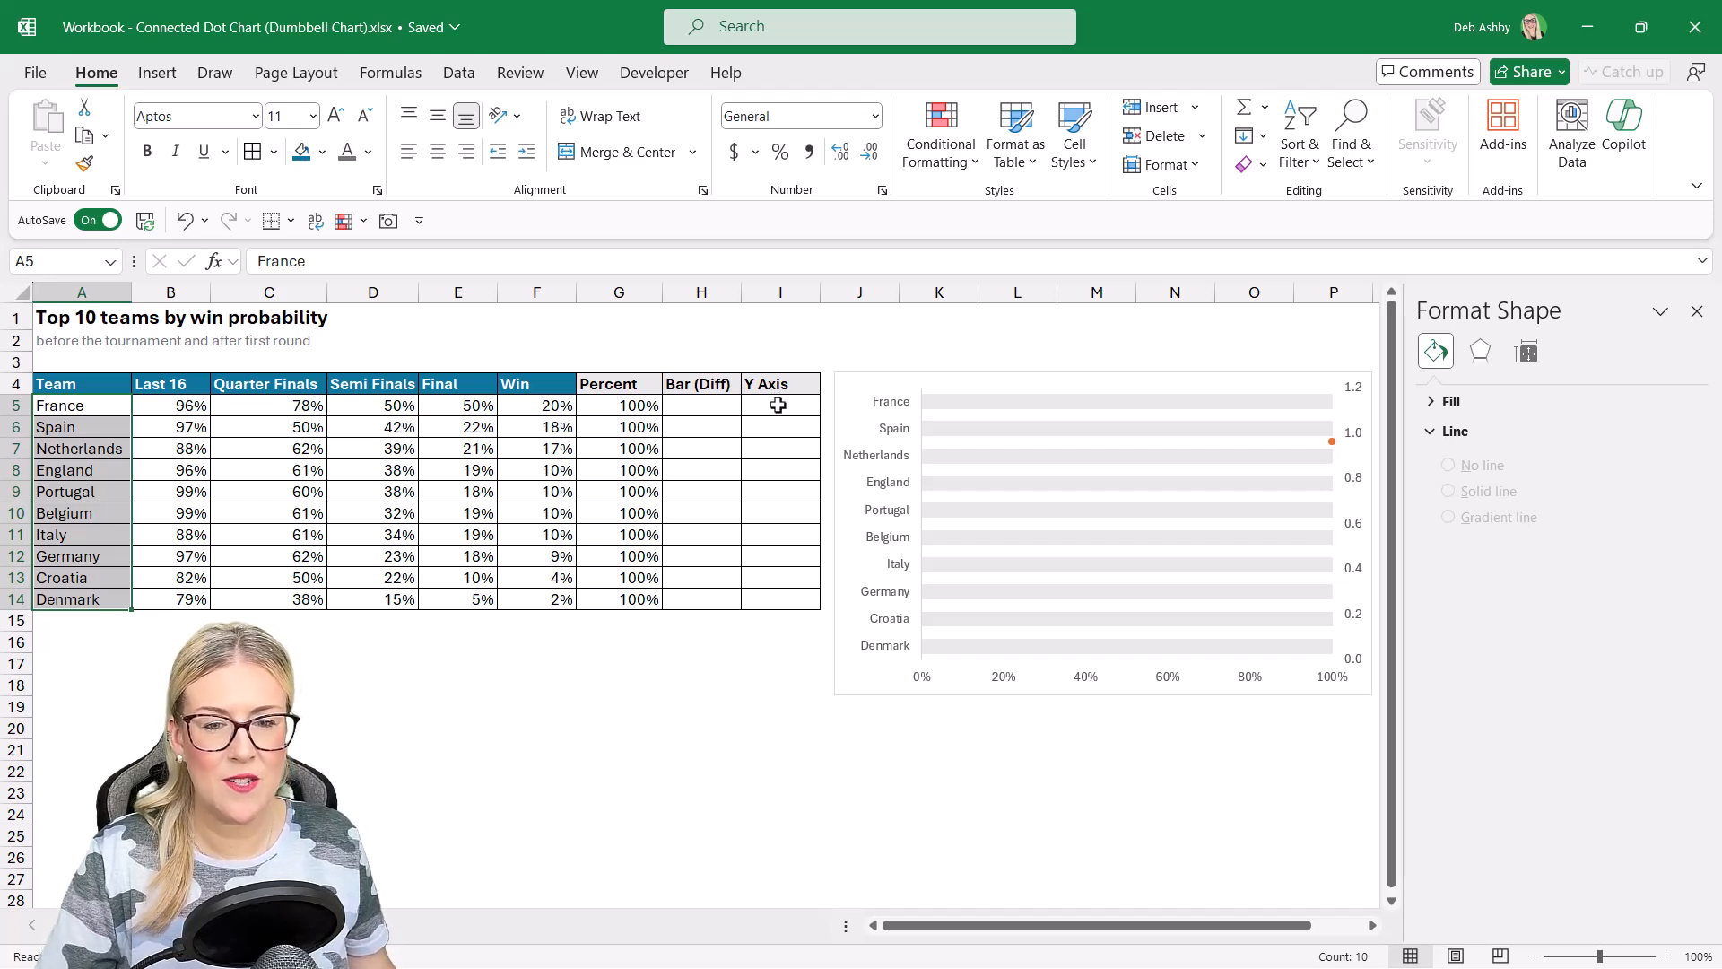
Step: Enter 20 and 18 in the Y Axis column and fill the series down to Denmark
type("20.00")
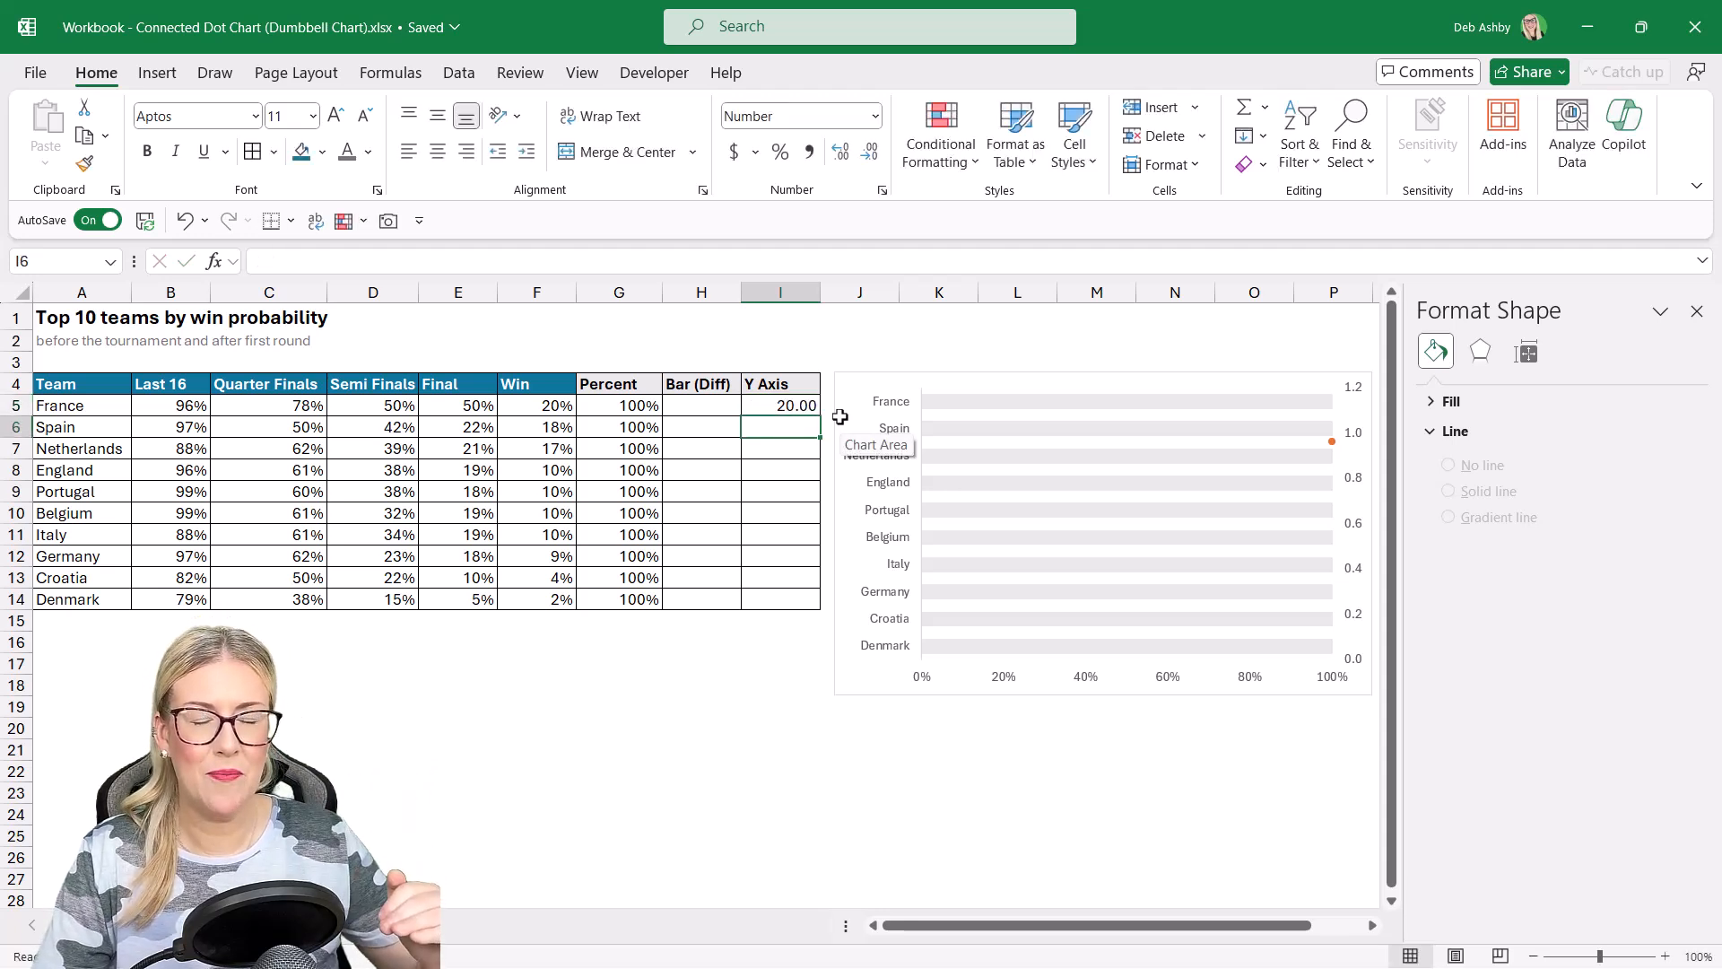
type("18")
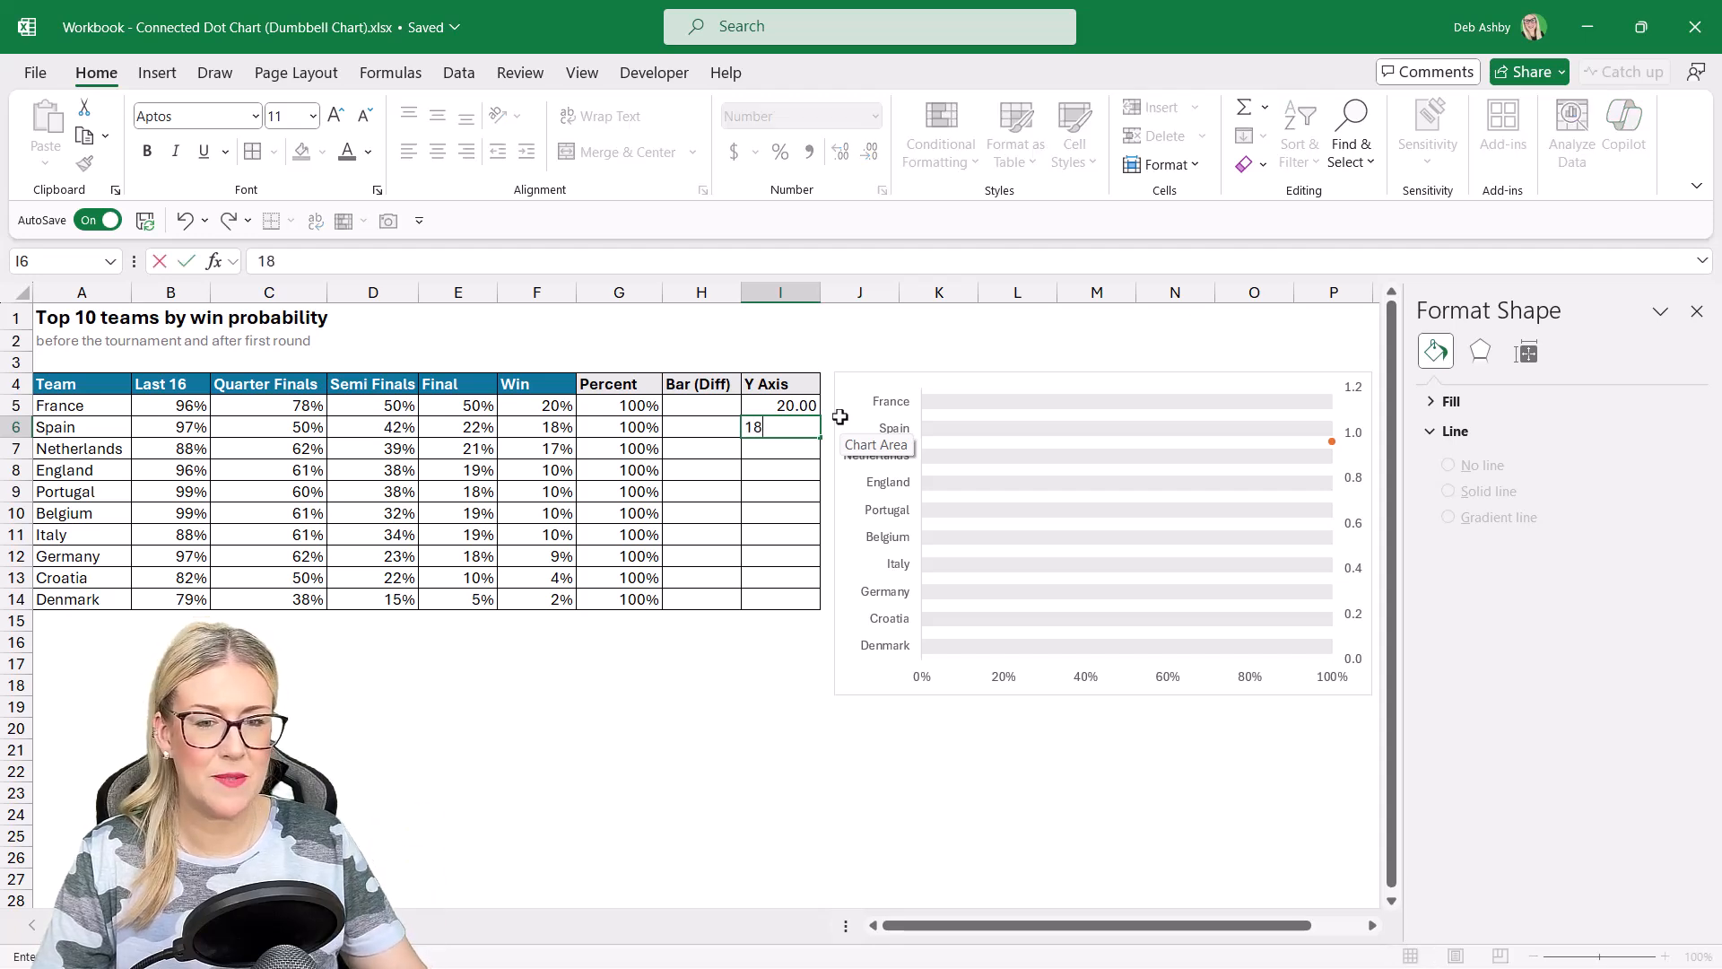
key("Enter")
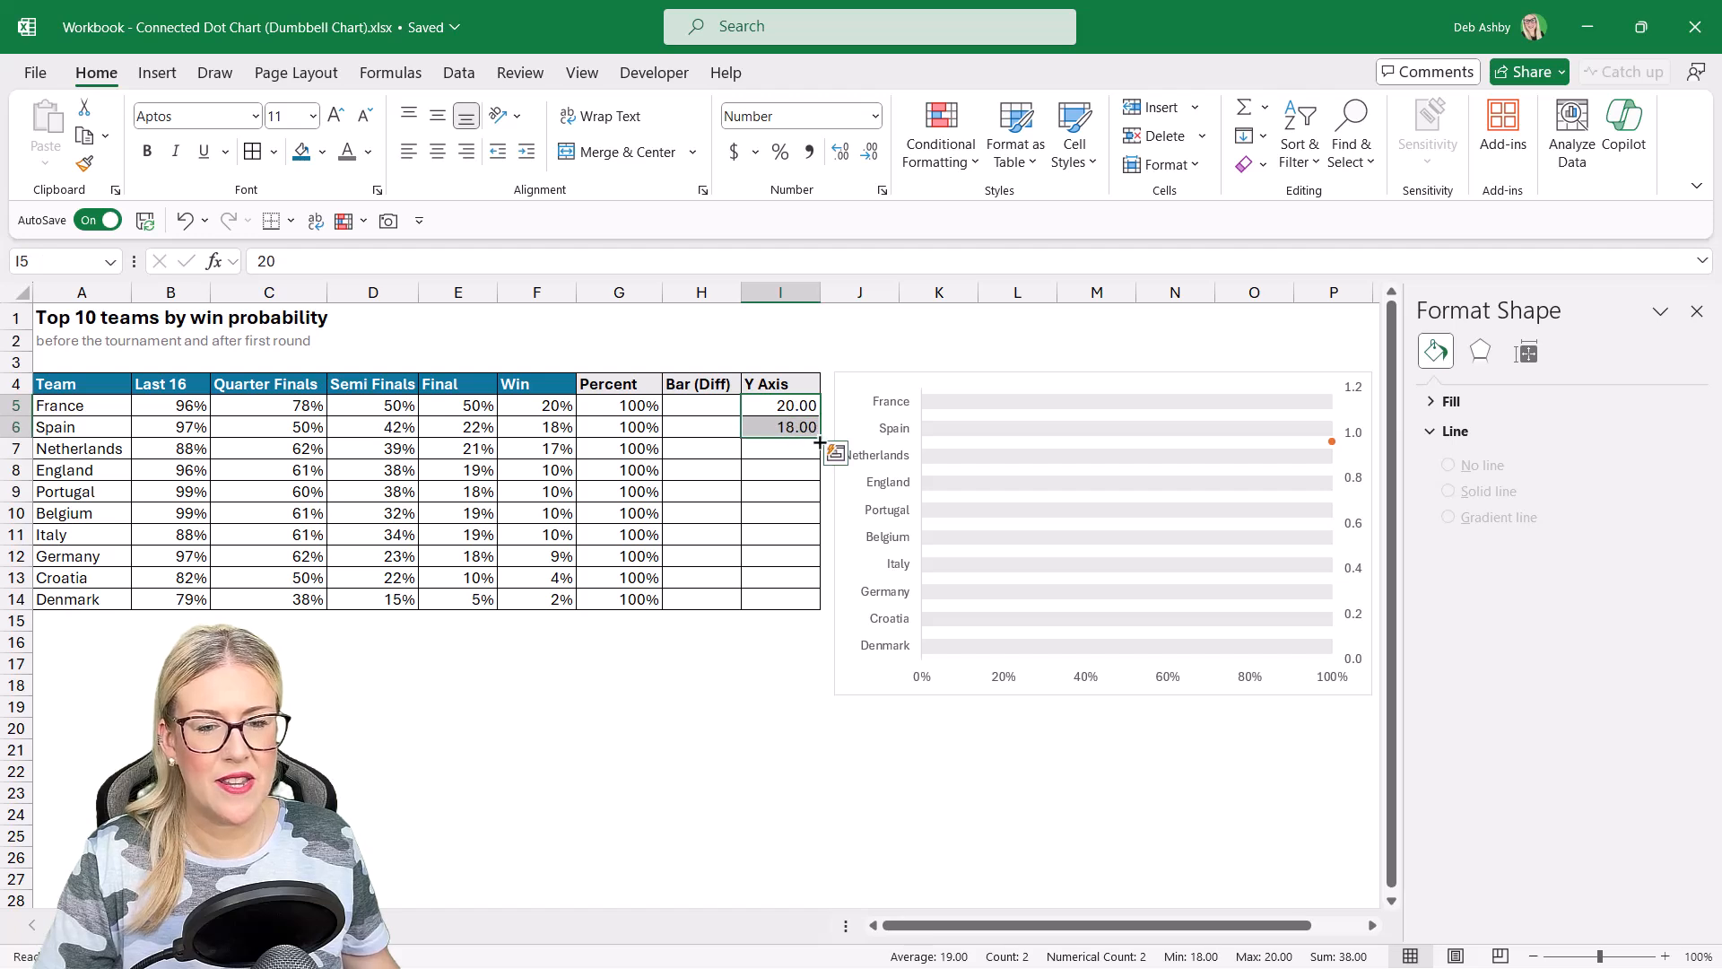
left_click_drag(818, 437, 824, 604)
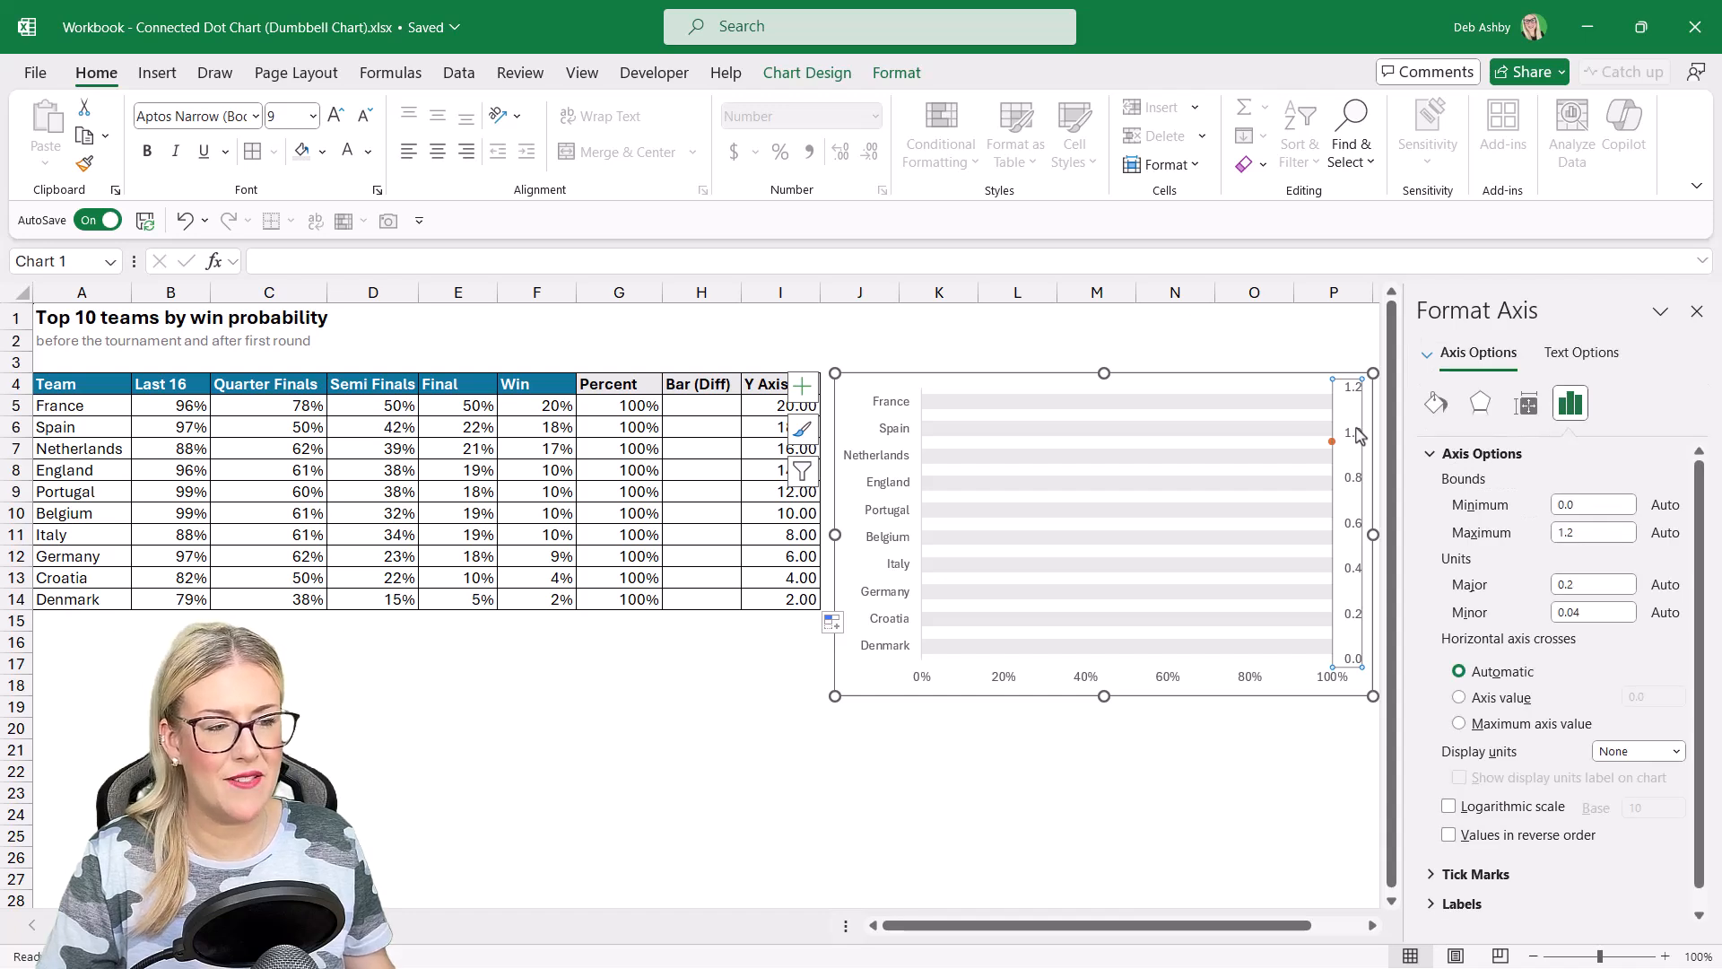
Step: Set the secondary vertical axis Maximum to 20.0 and Major unit to 1.0
left_click(1589, 505)
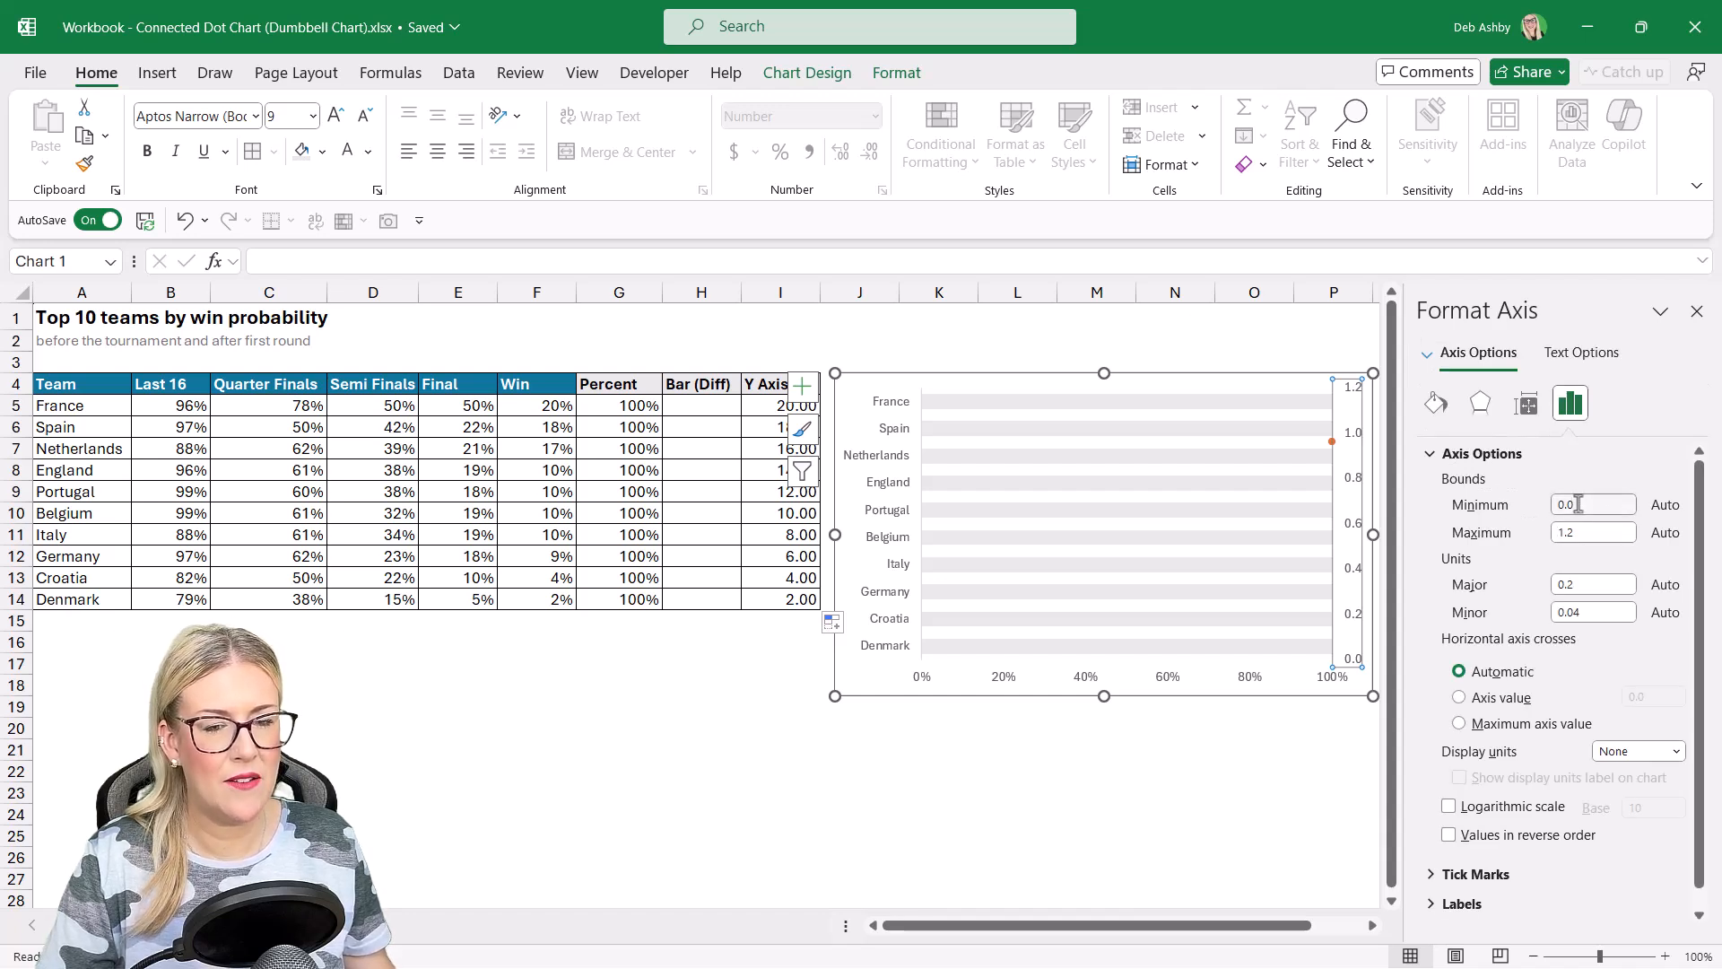
left_click(1591, 532)
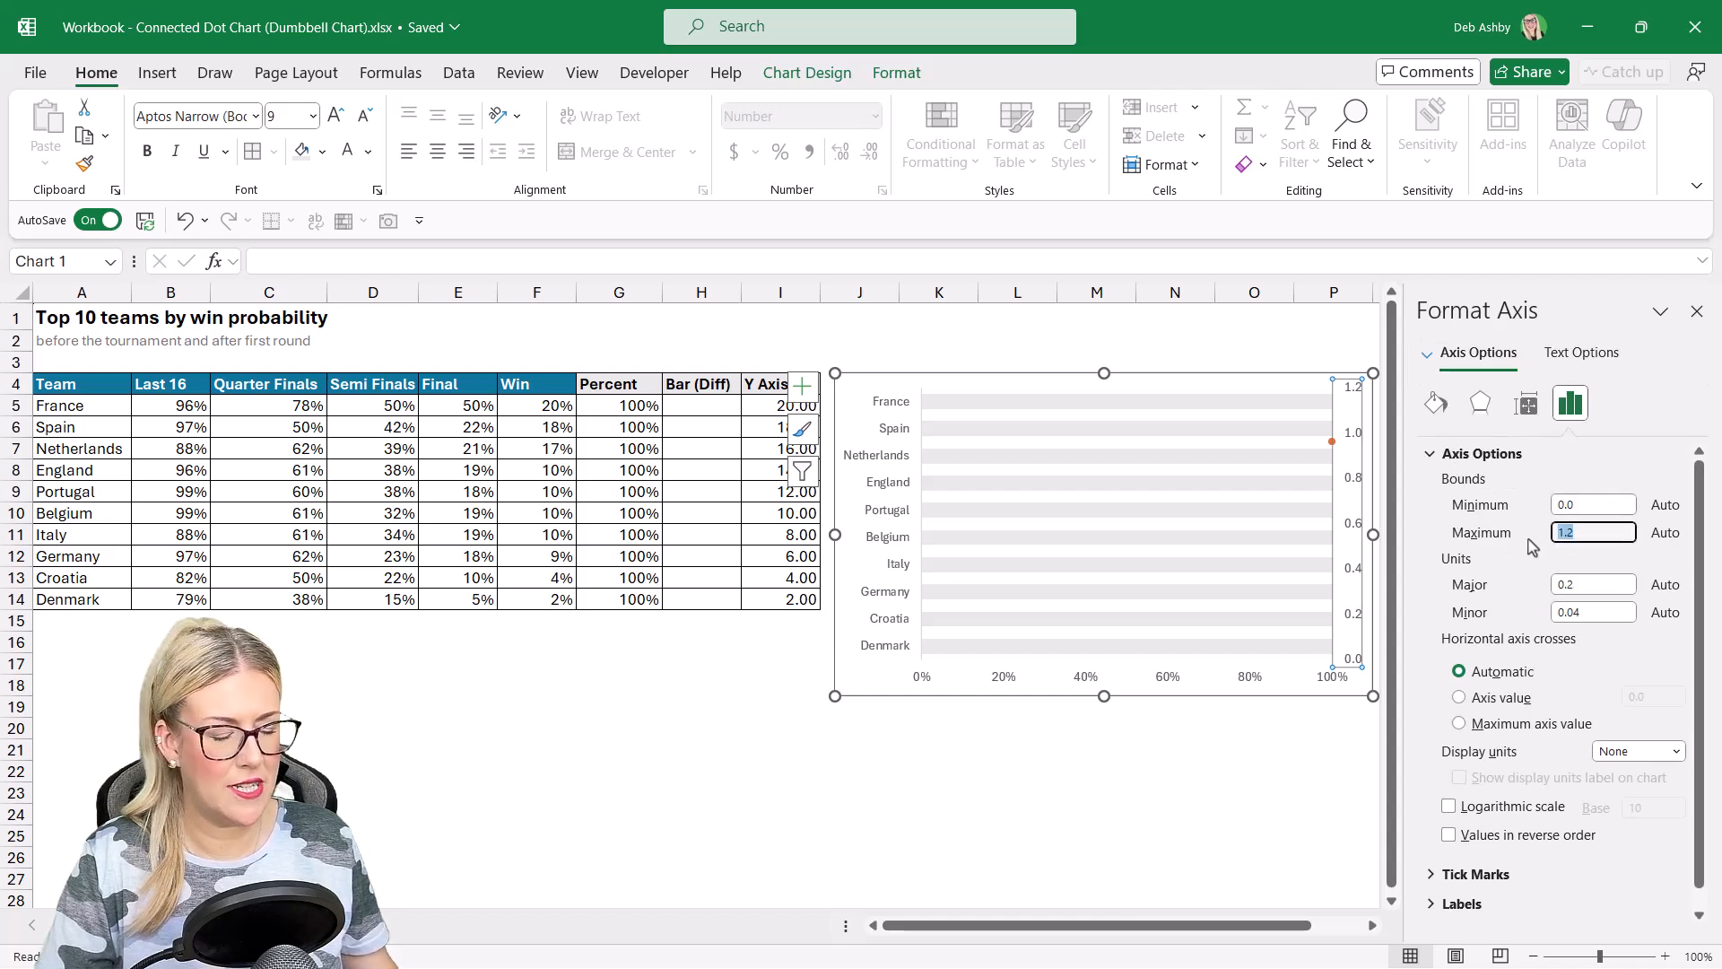
type("20.0")
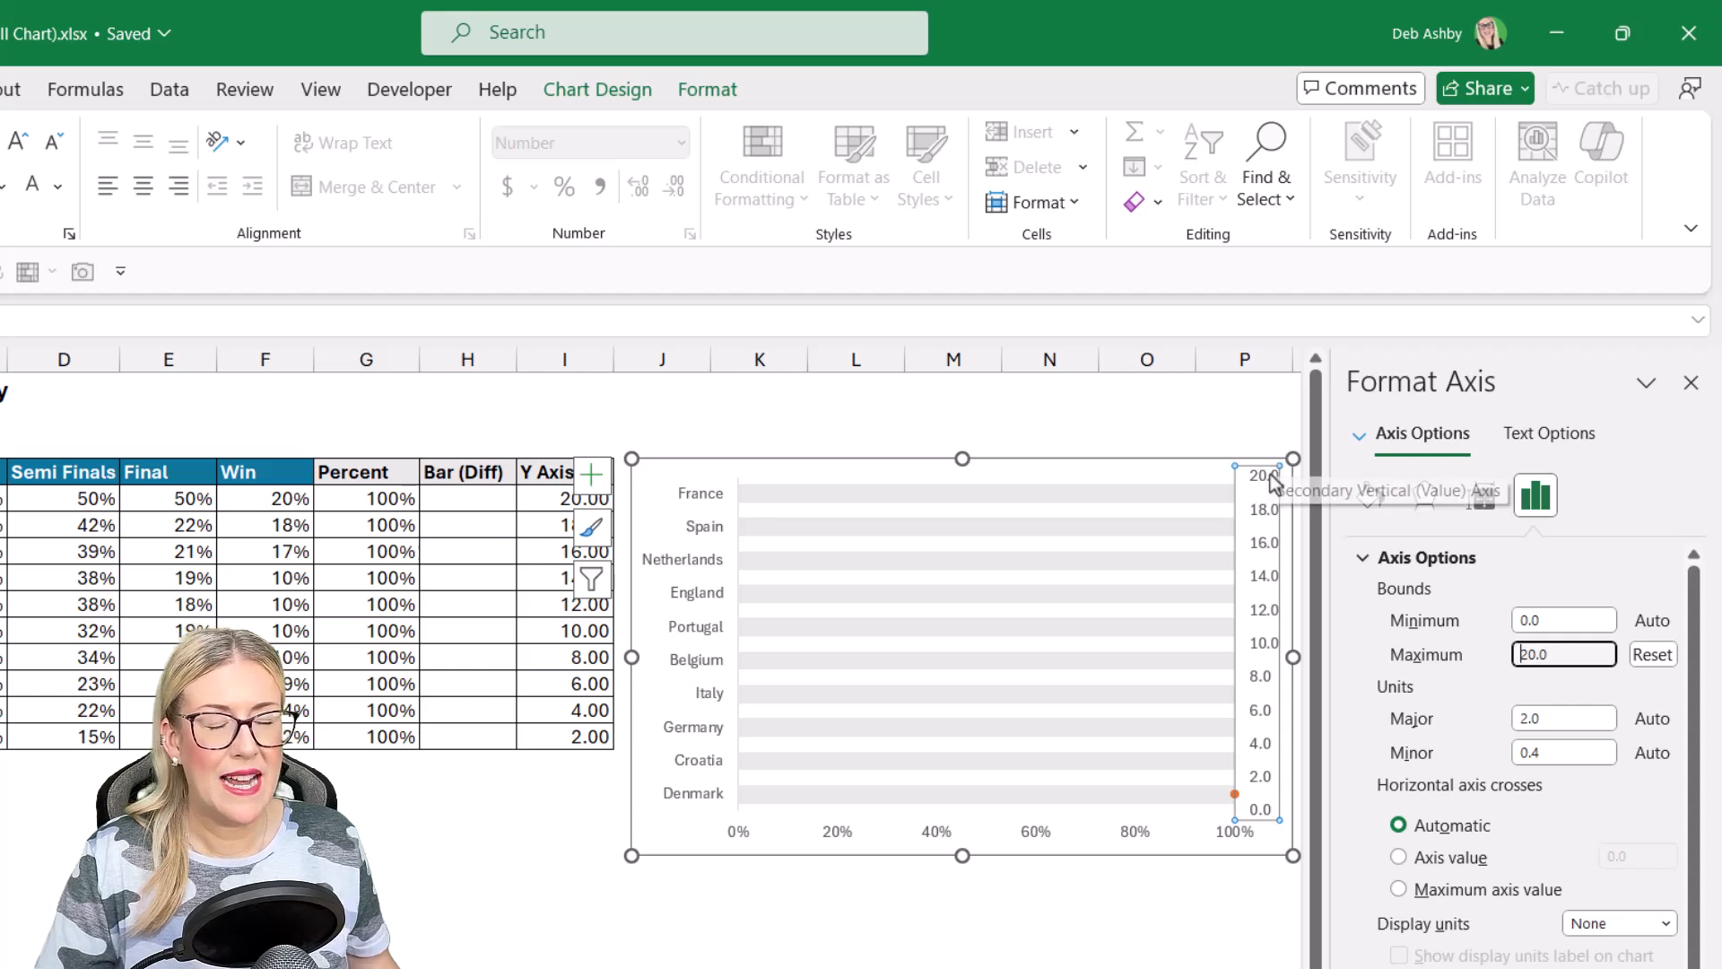
mouse_move(1271, 607)
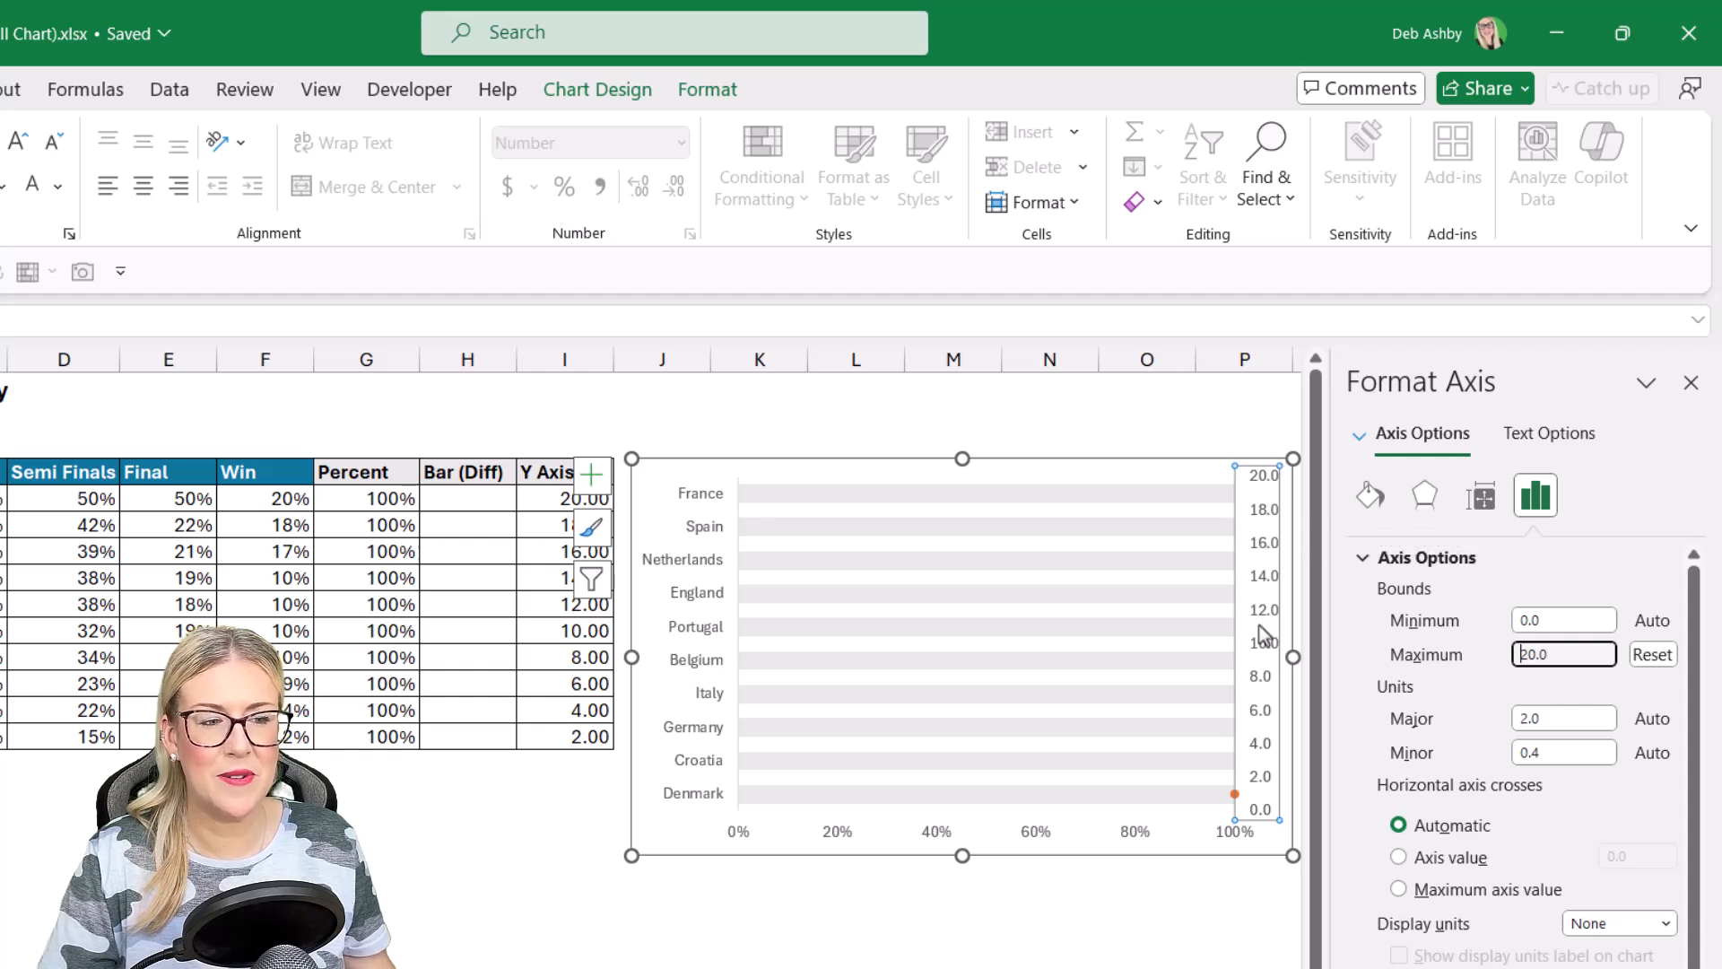
mouse_move(1266, 518)
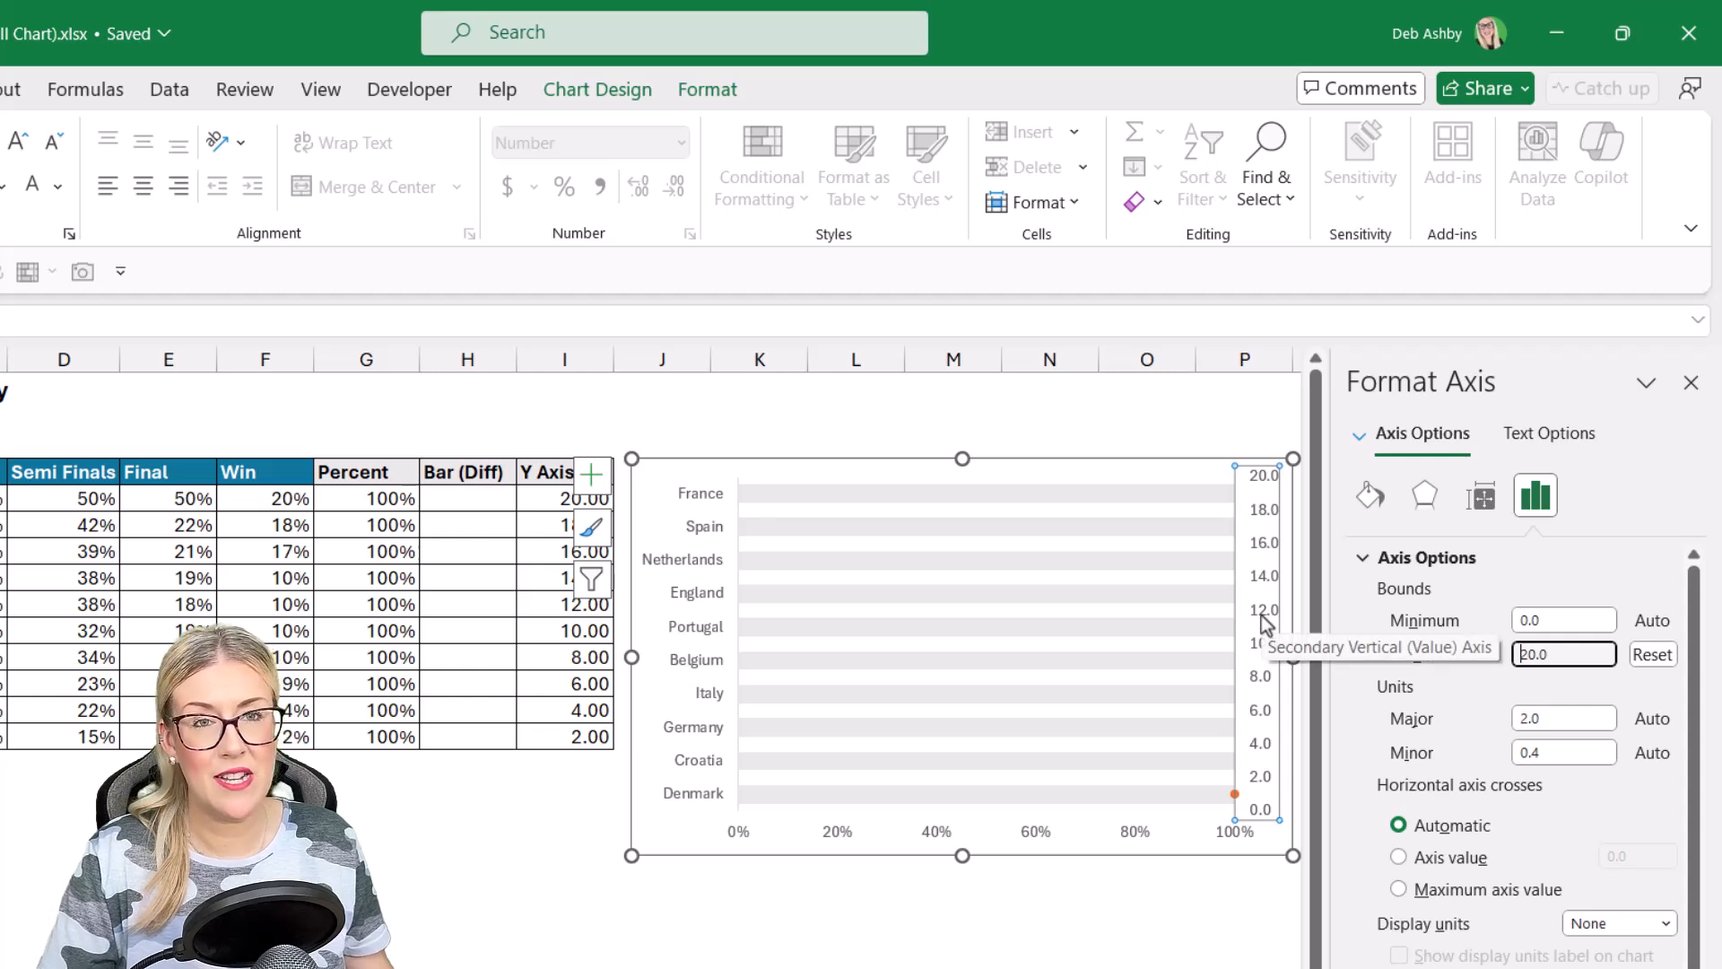
mouse_move(1417, 730)
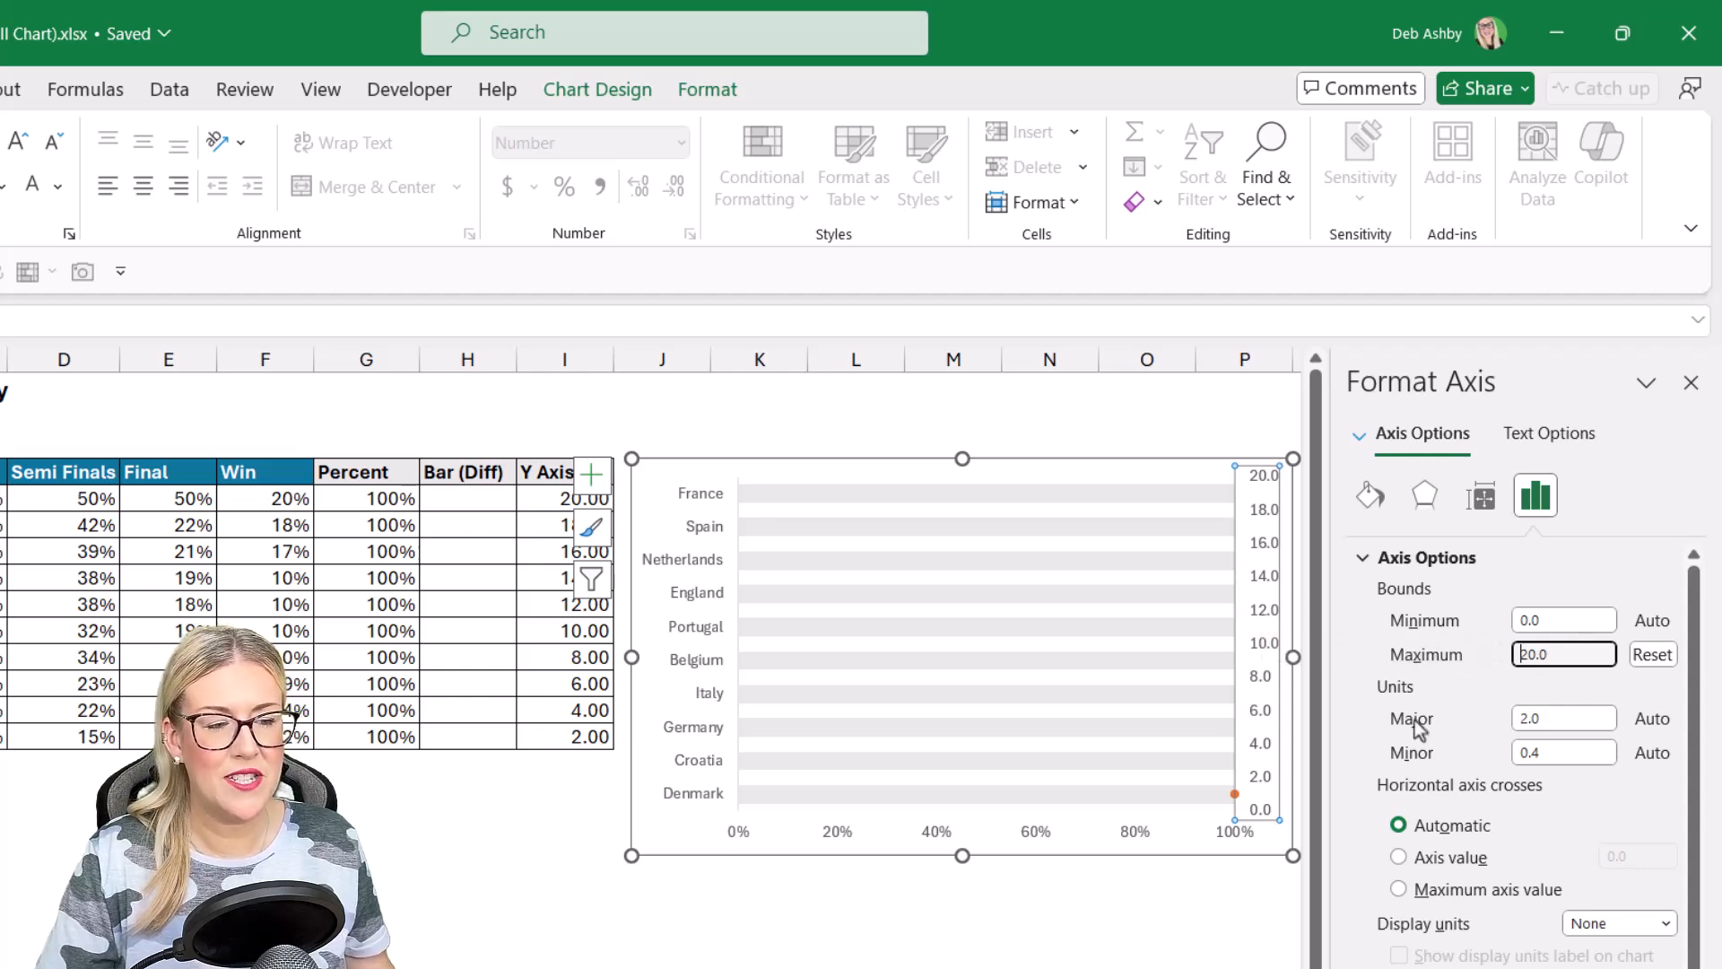
mouse_move(1376, 771)
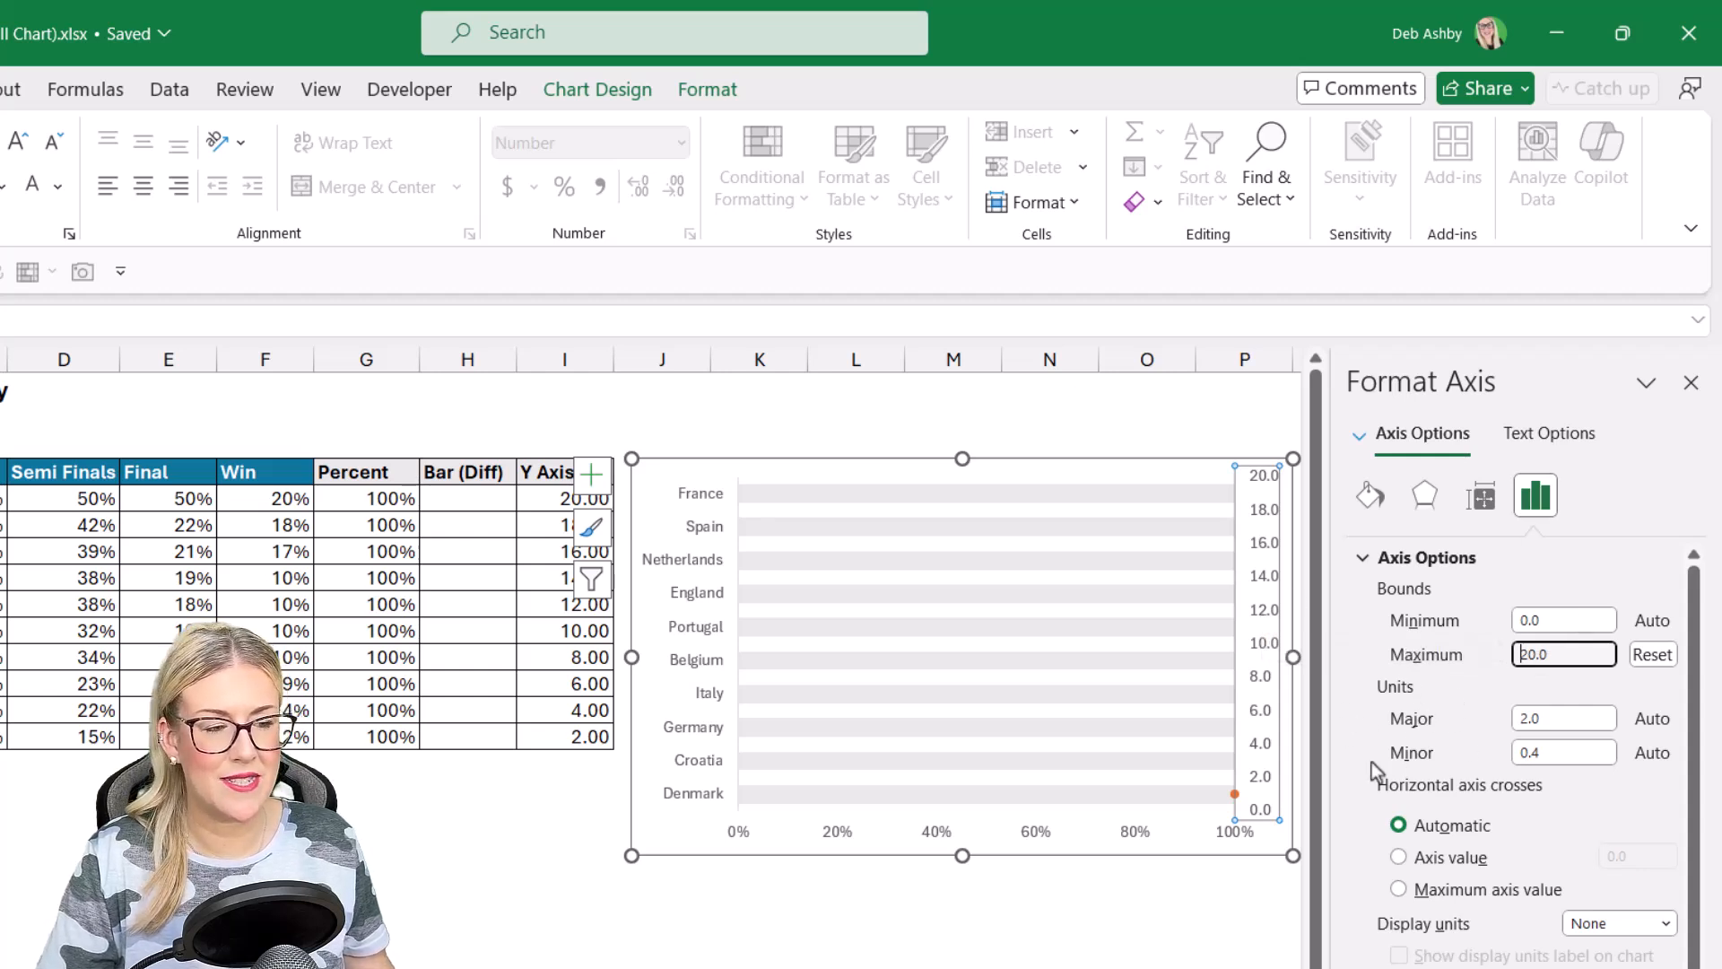
mouse_move(1521, 748)
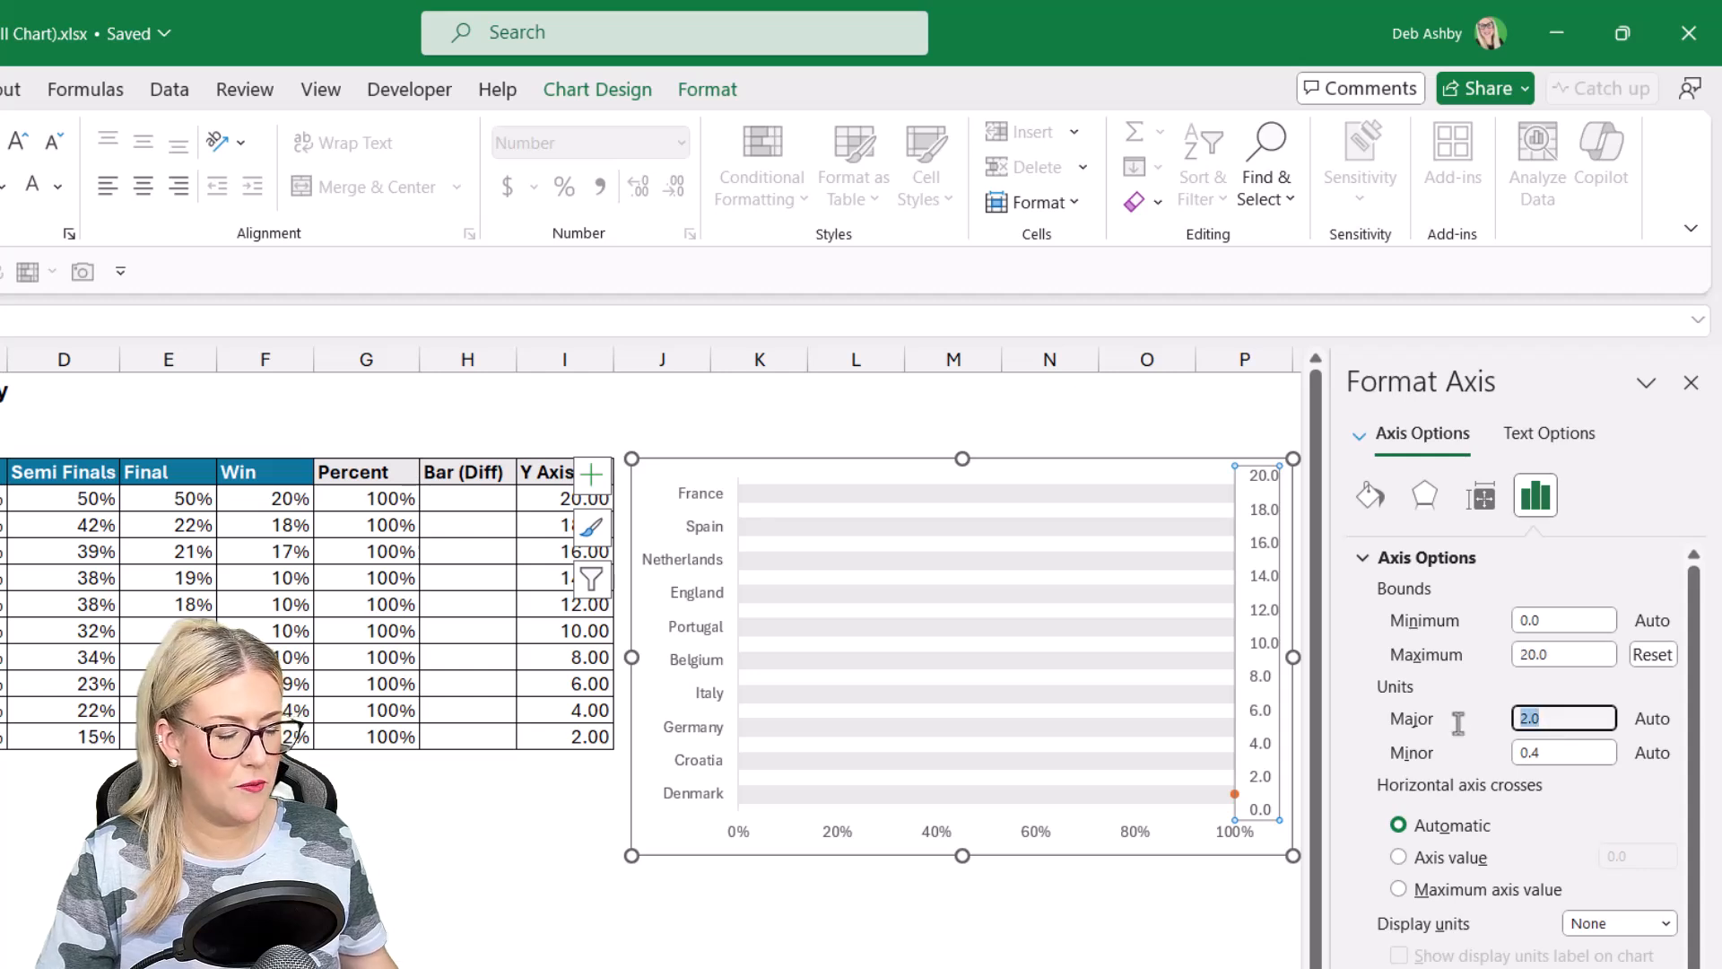
type("1.0")
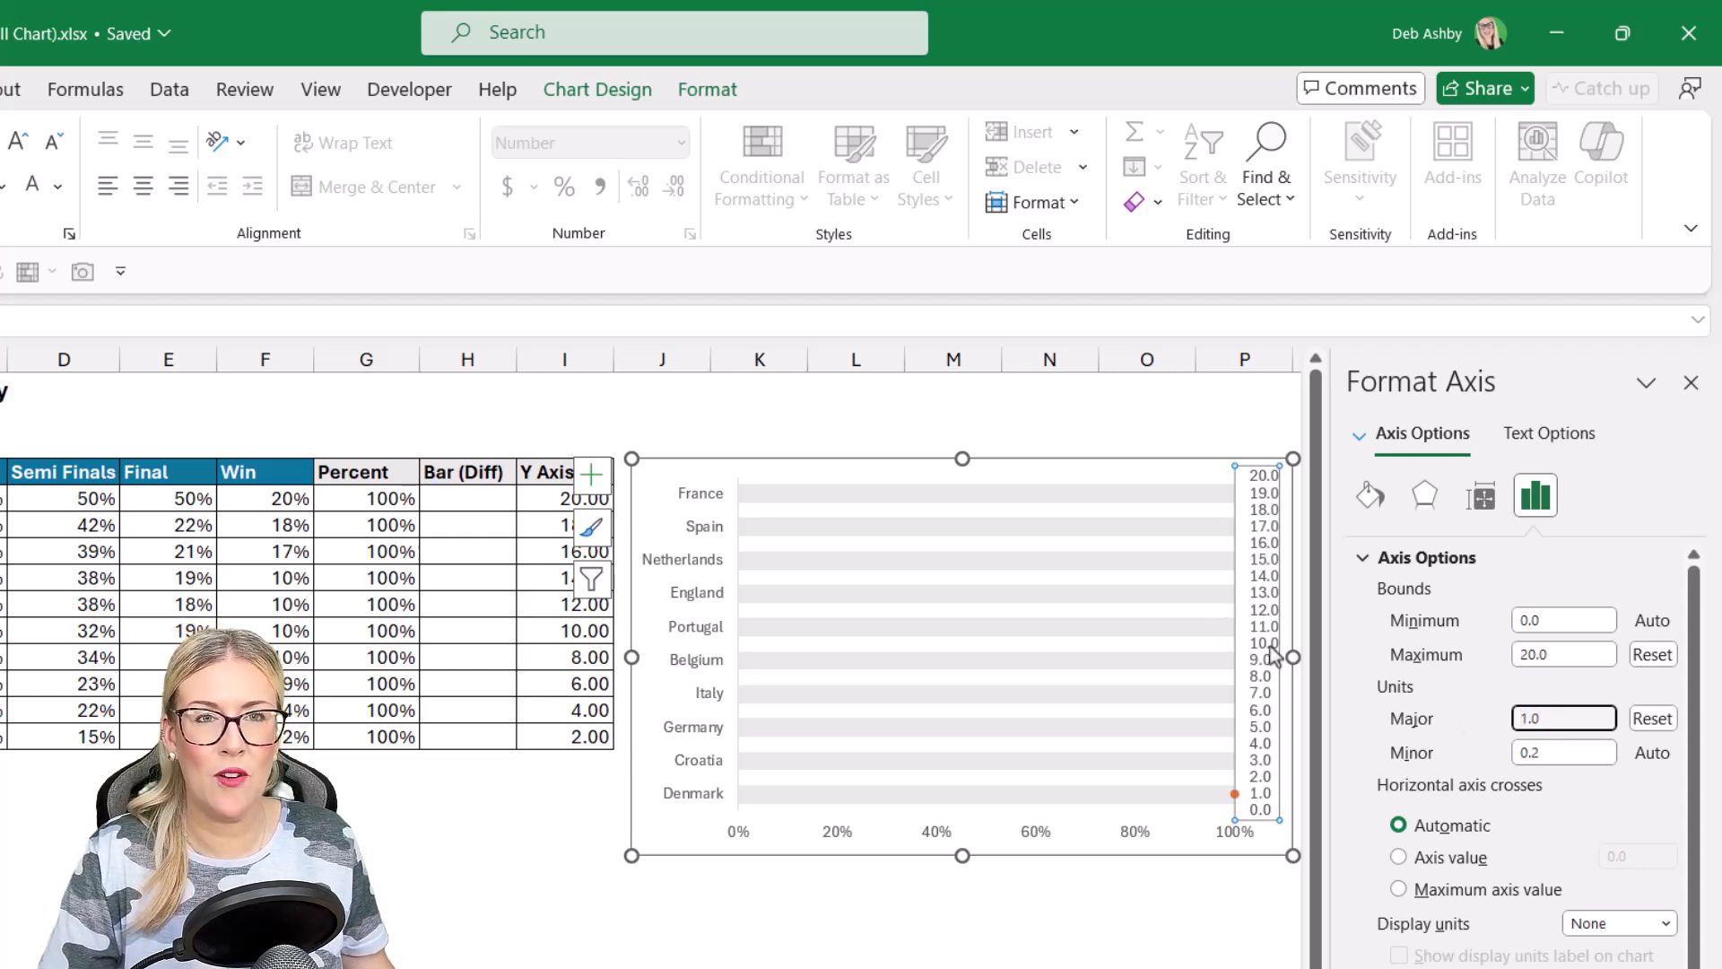
mouse_move(1263, 642)
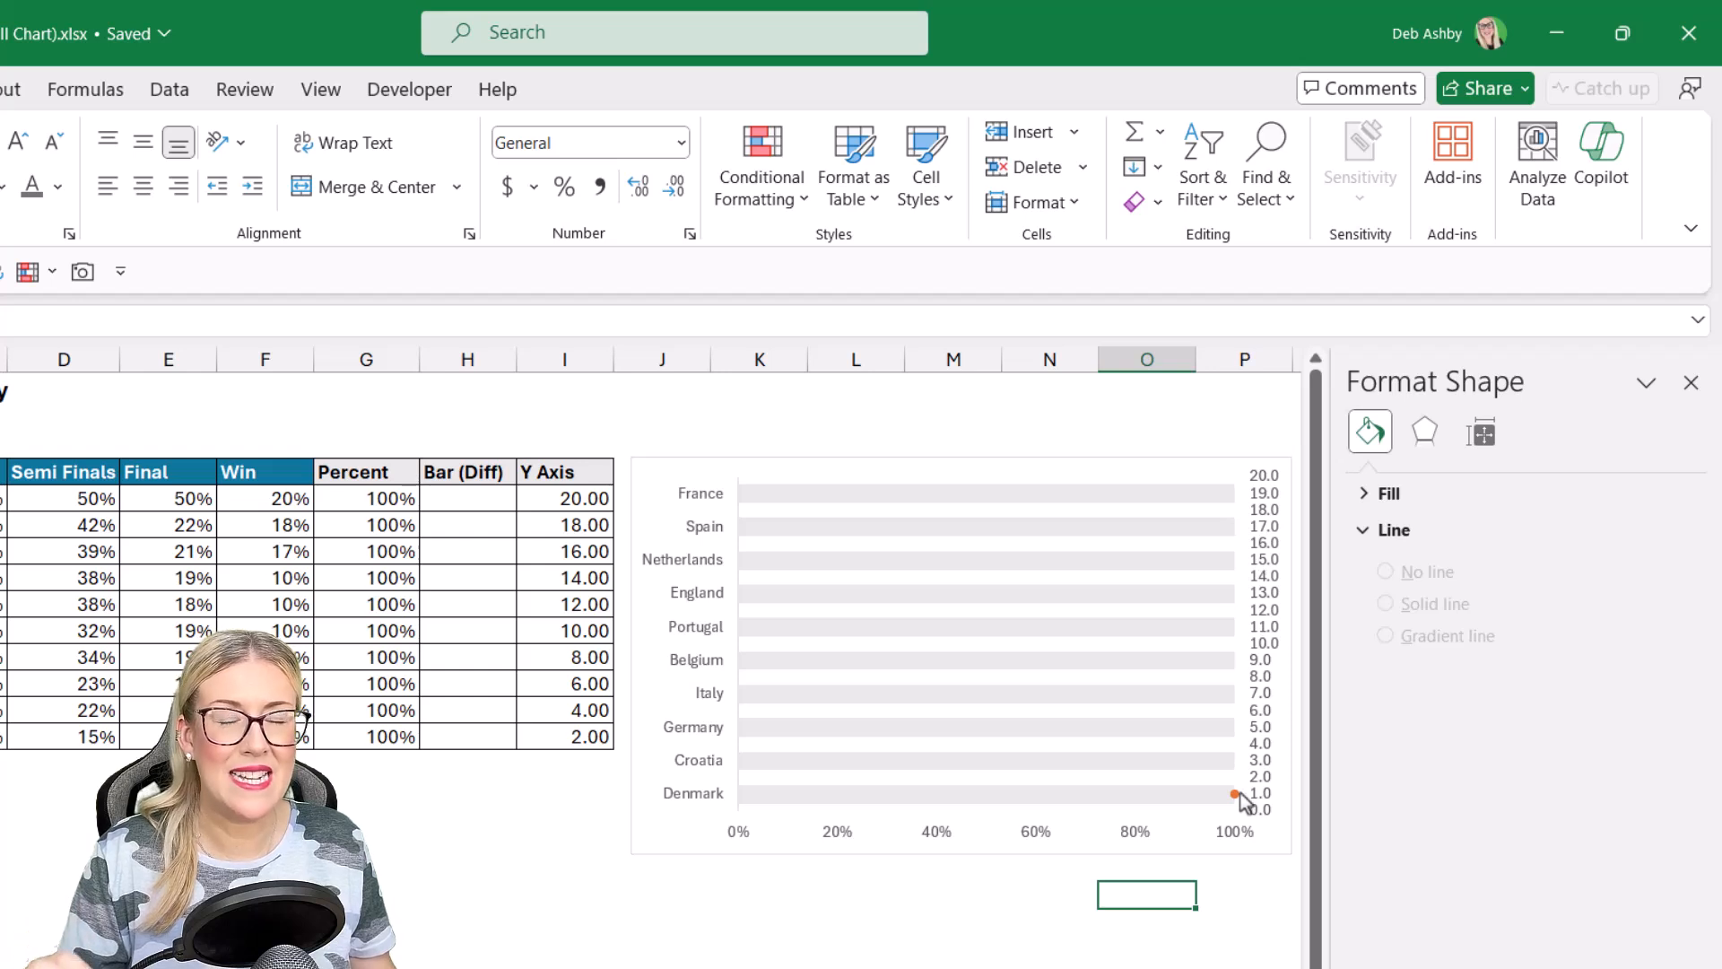
mouse_move(1239, 771)
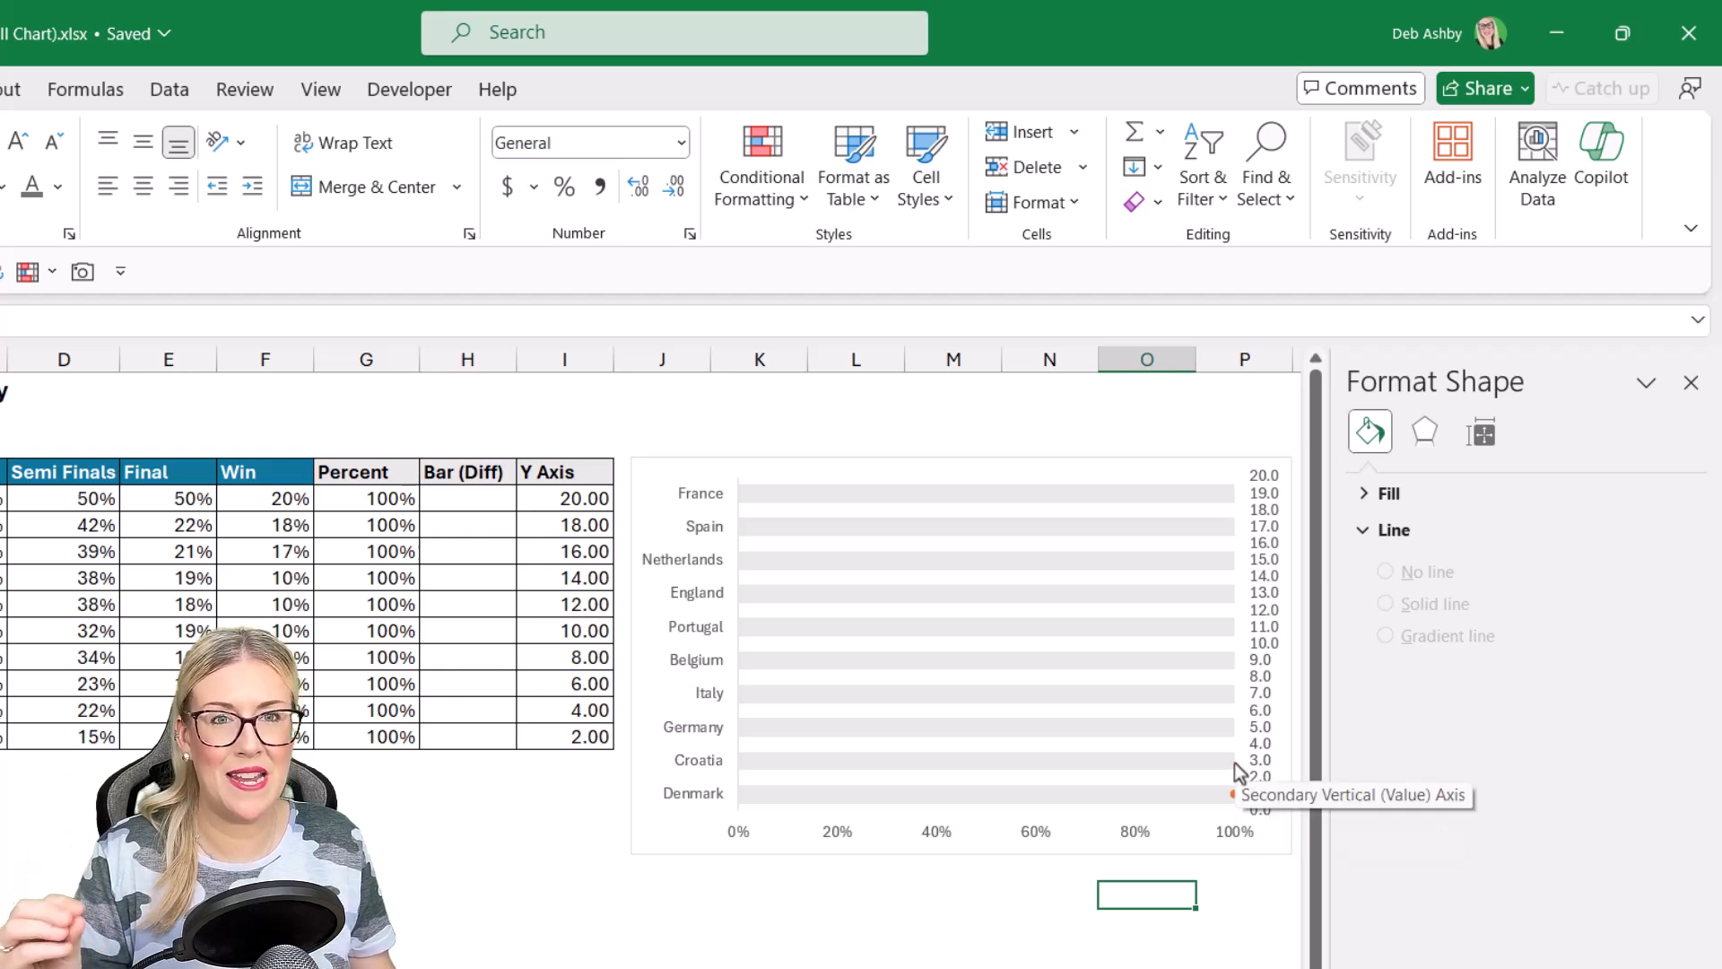
mouse_move(1239, 505)
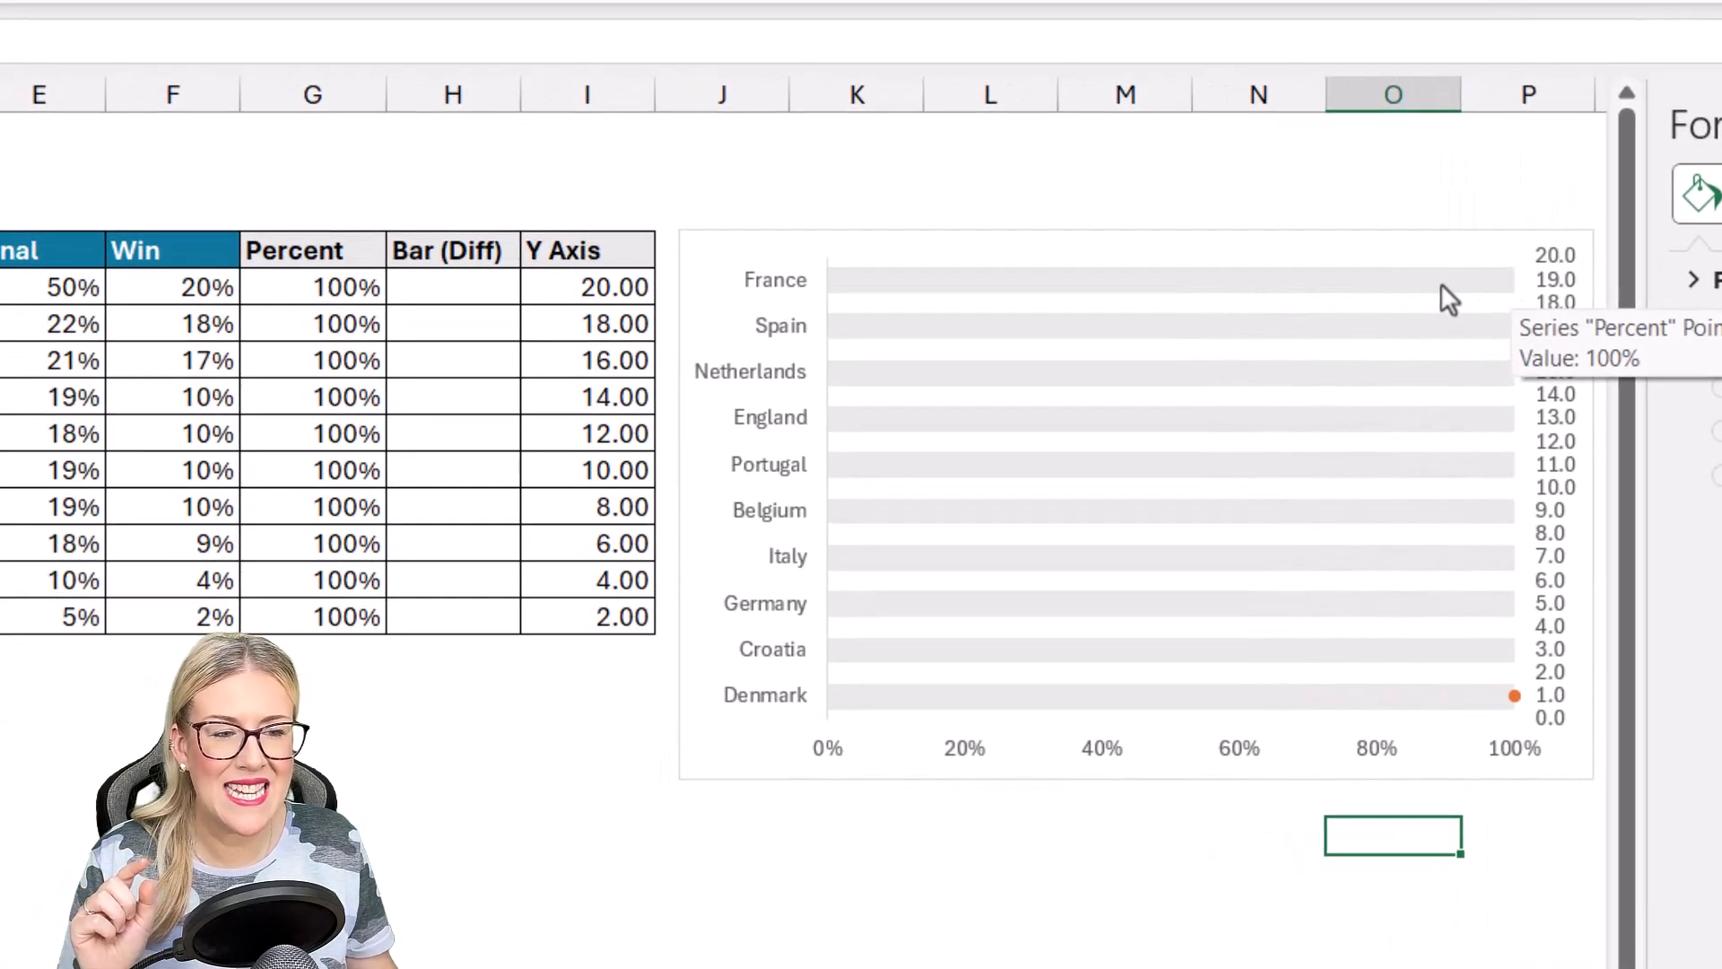
mouse_move(1354, 295)
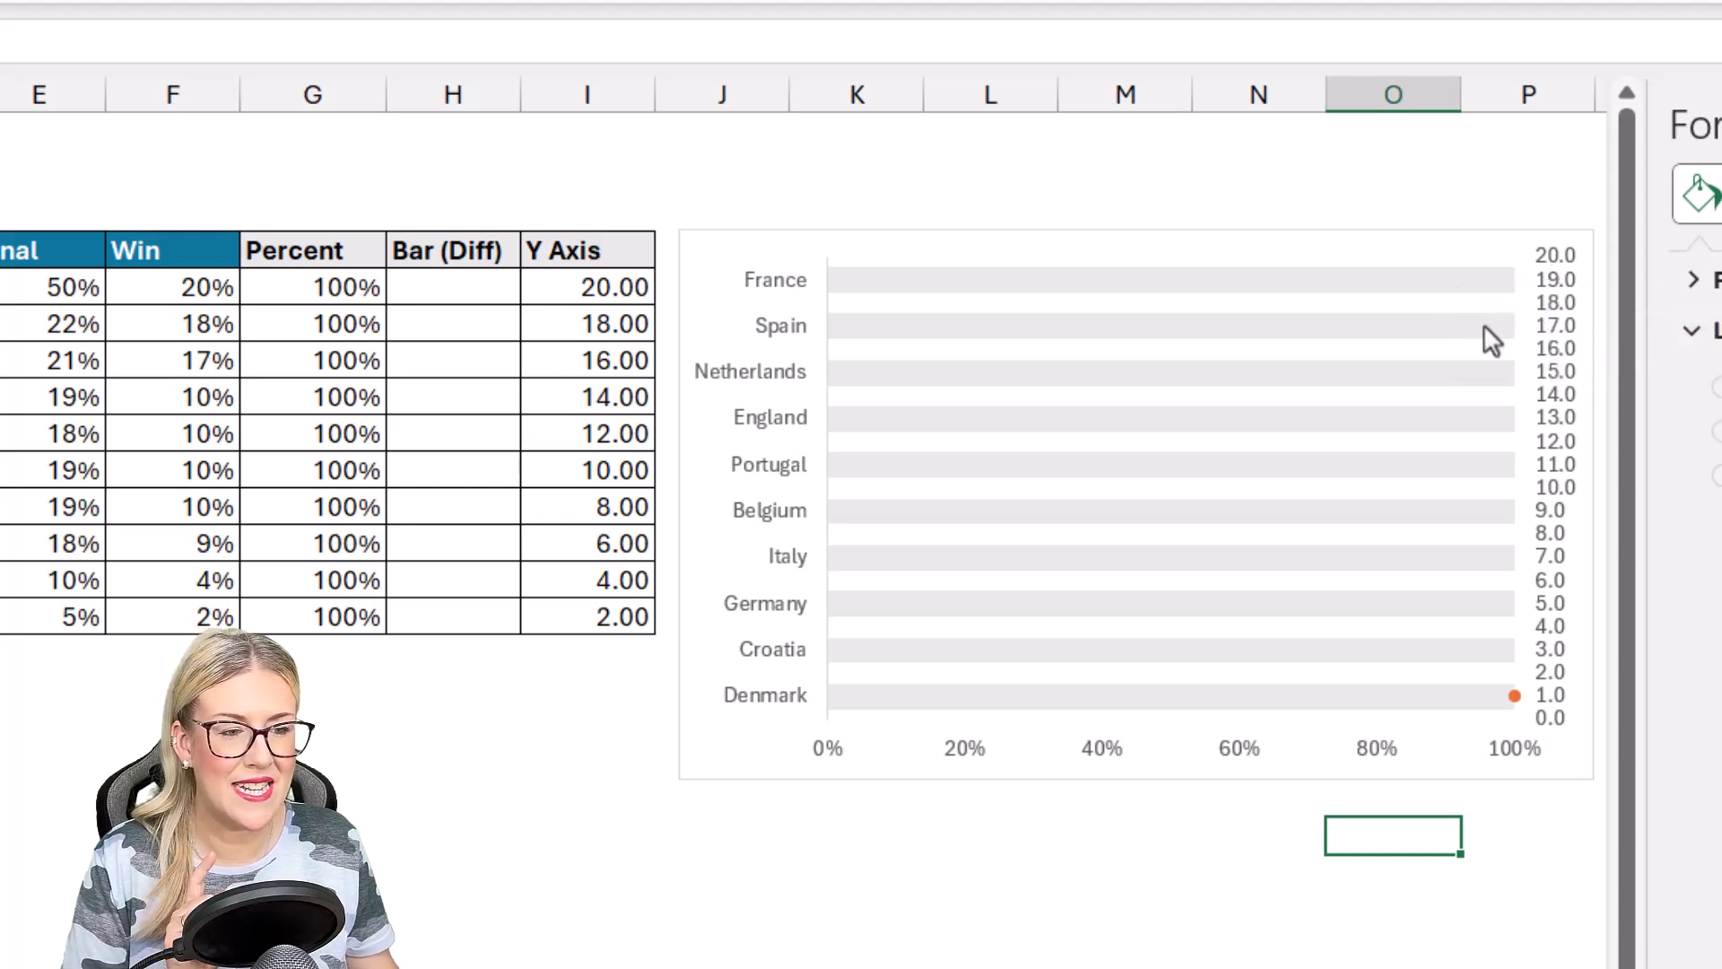
mouse_move(1491, 391)
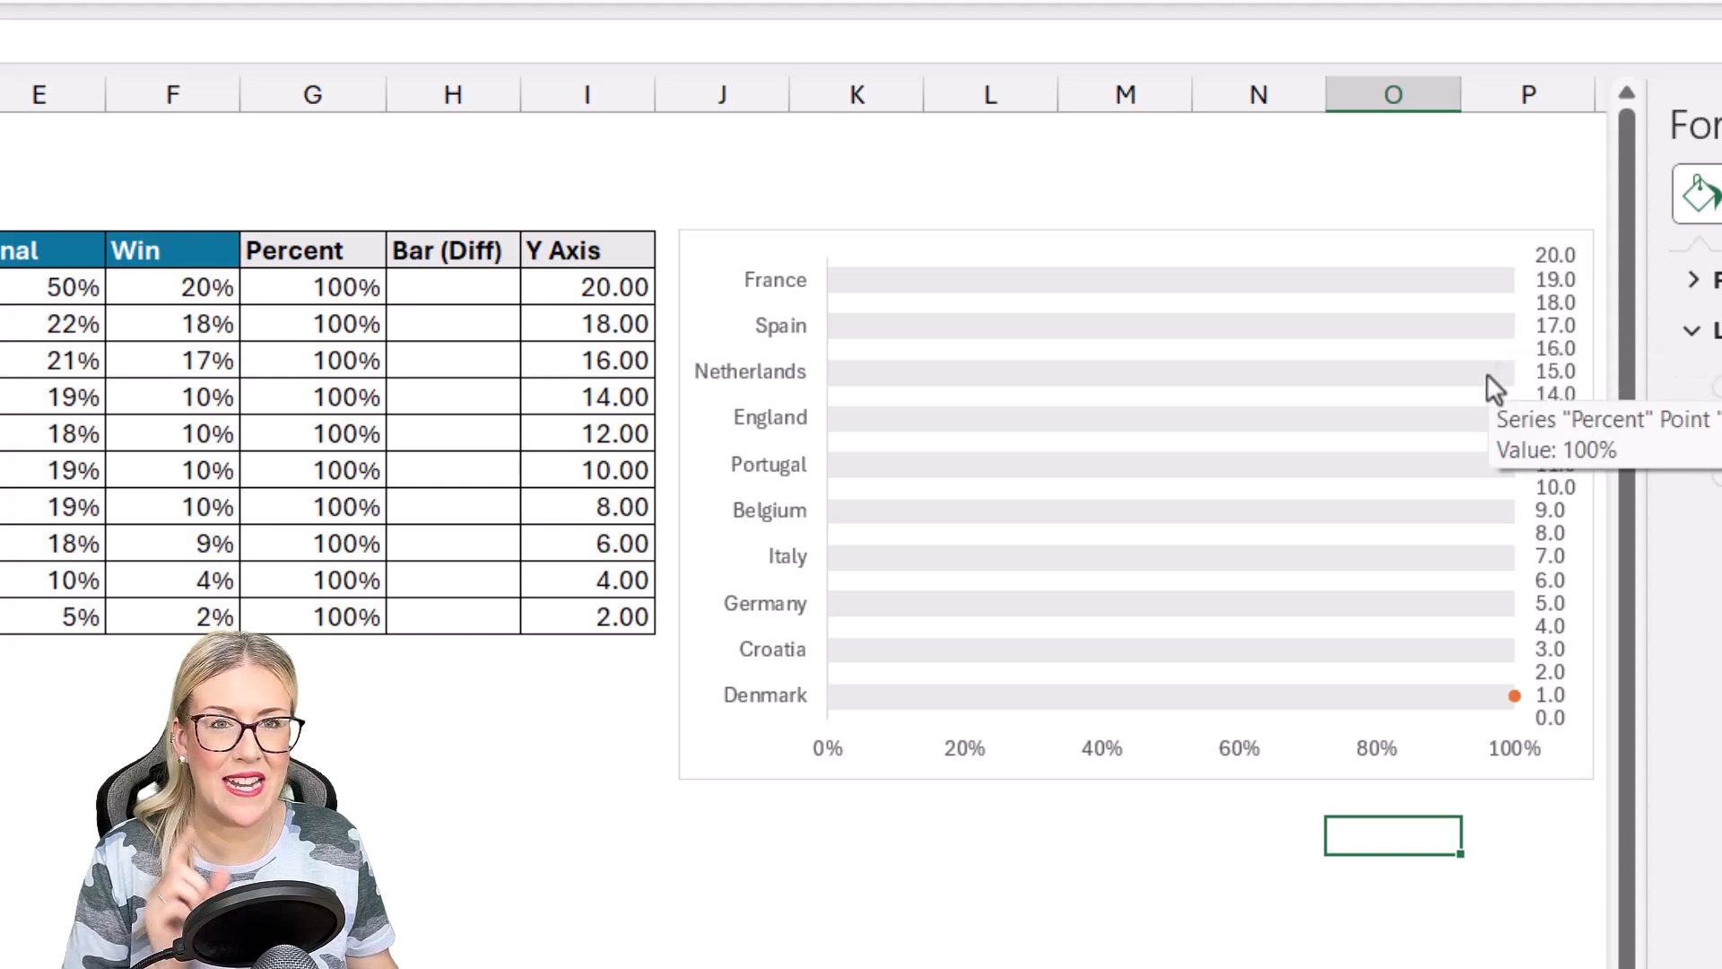
mouse_move(1486, 271)
type("19")
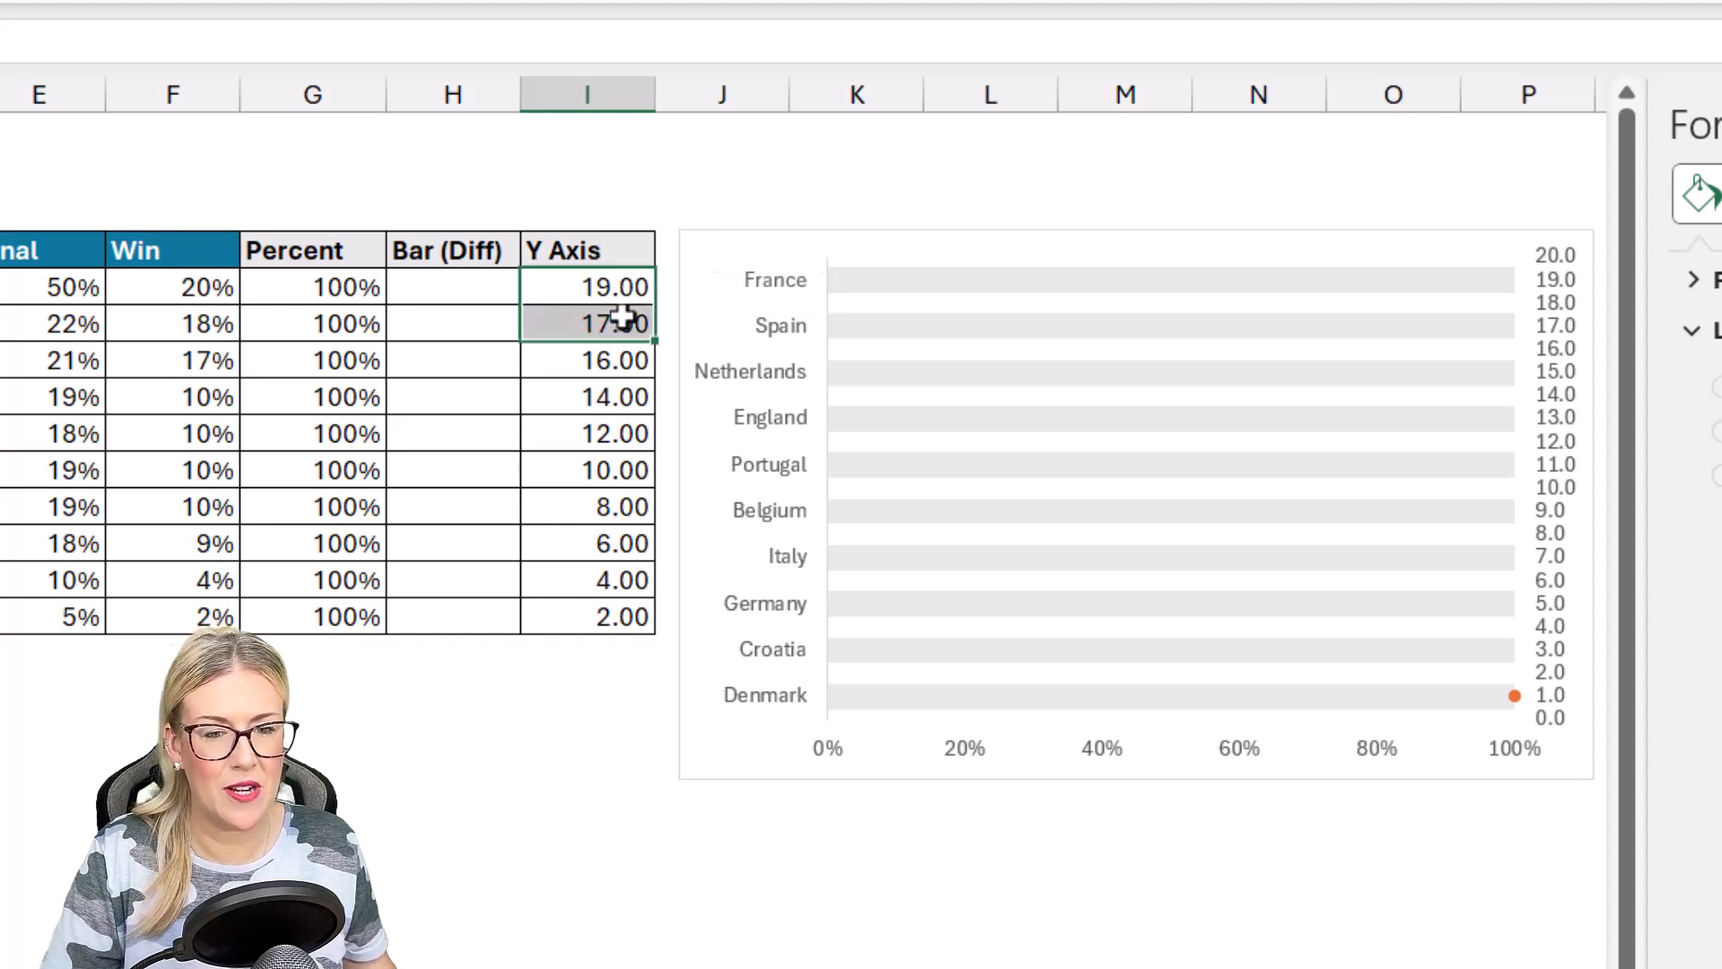
Step: Fill the Y Axis column down to I14 with odd values from 19 for France to 1 for Denmark
left_click_drag(586, 323, 587, 616)
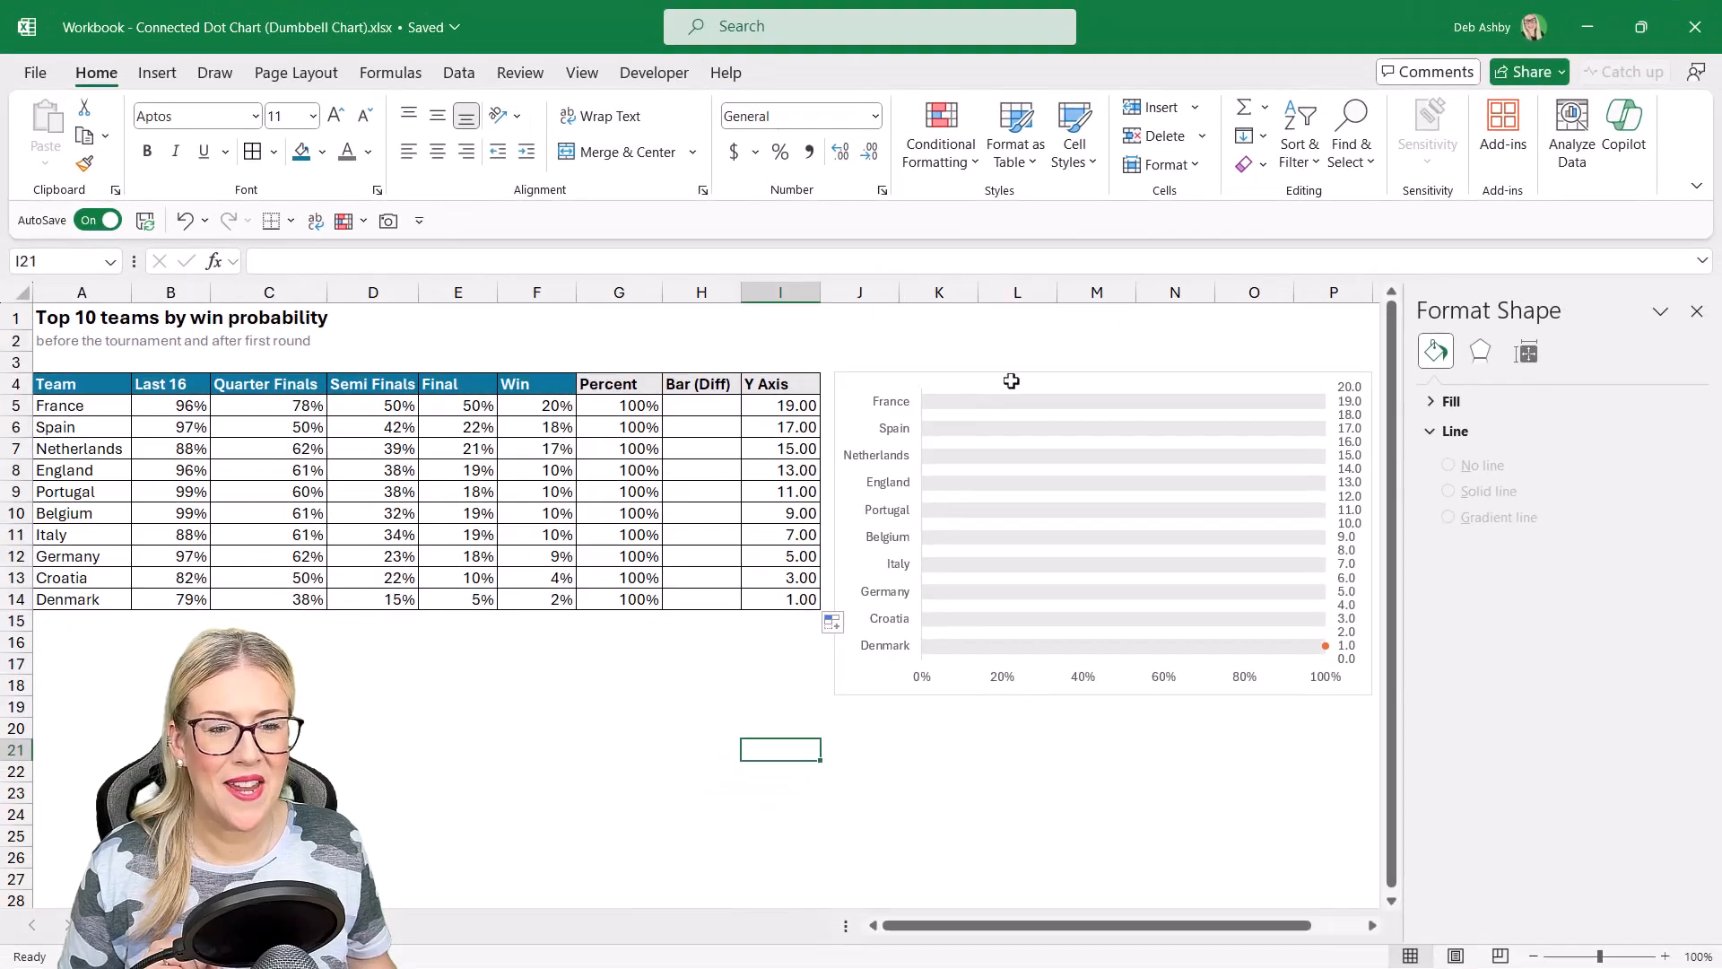
Step: Edit the Last 16 series: name from B4, X values B5:B14, Y values I5:I14
right_click(1011, 381)
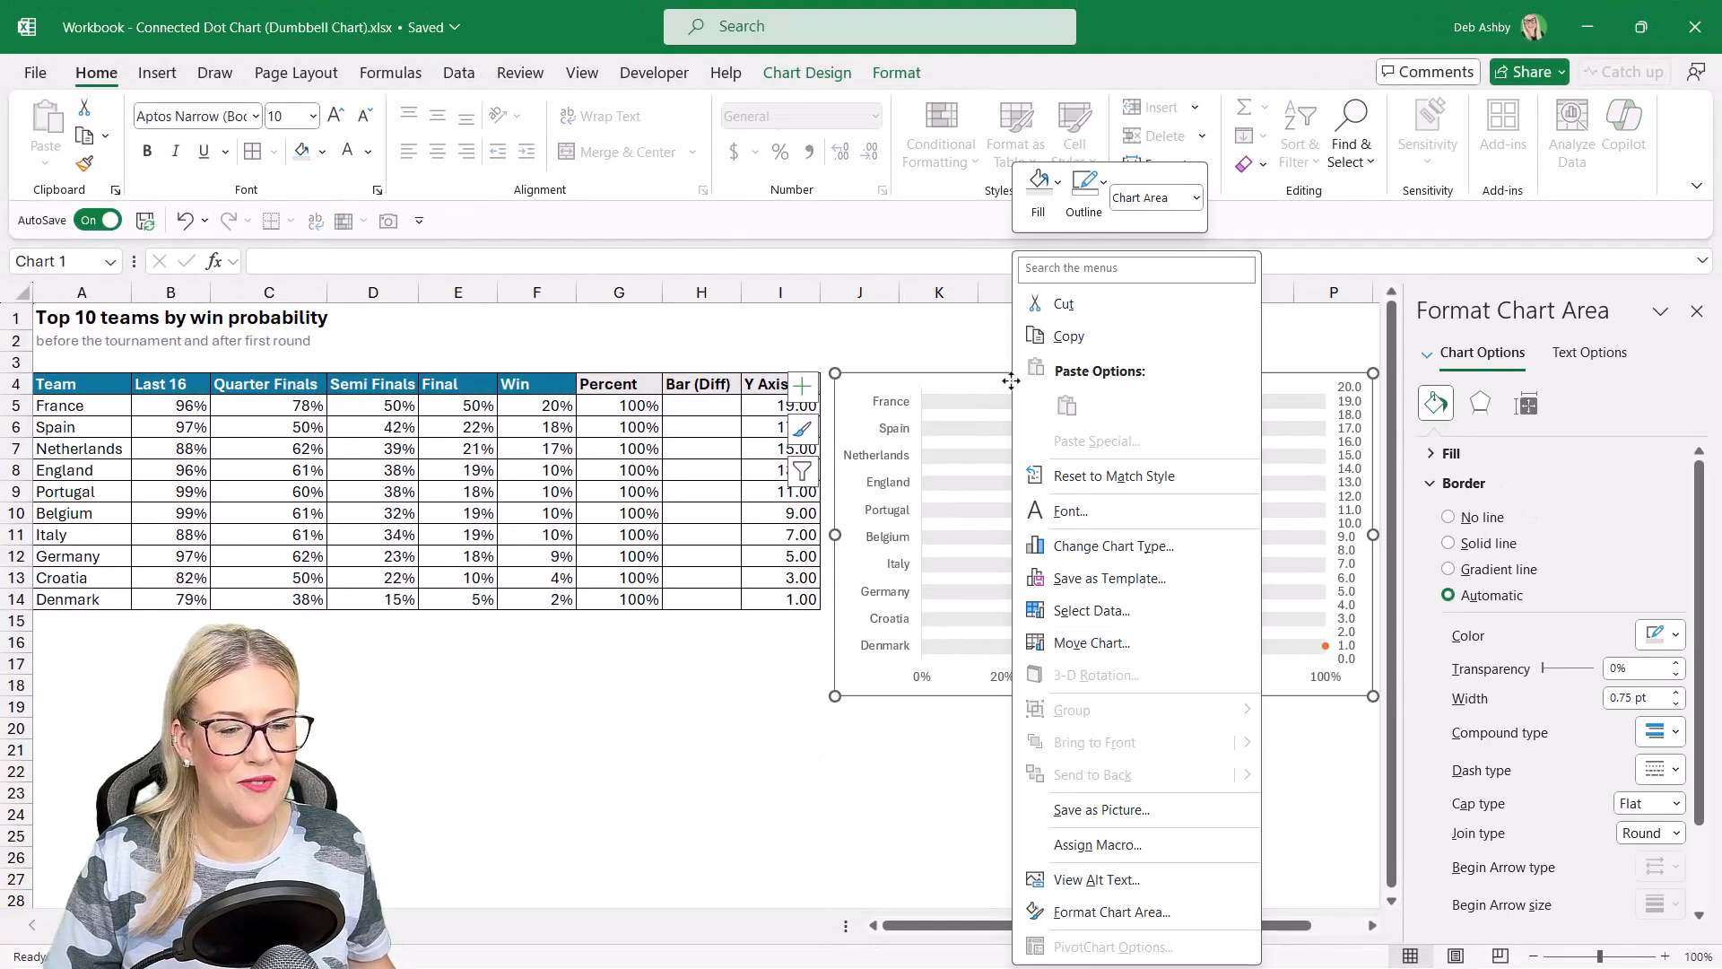
left_click(780, 749)
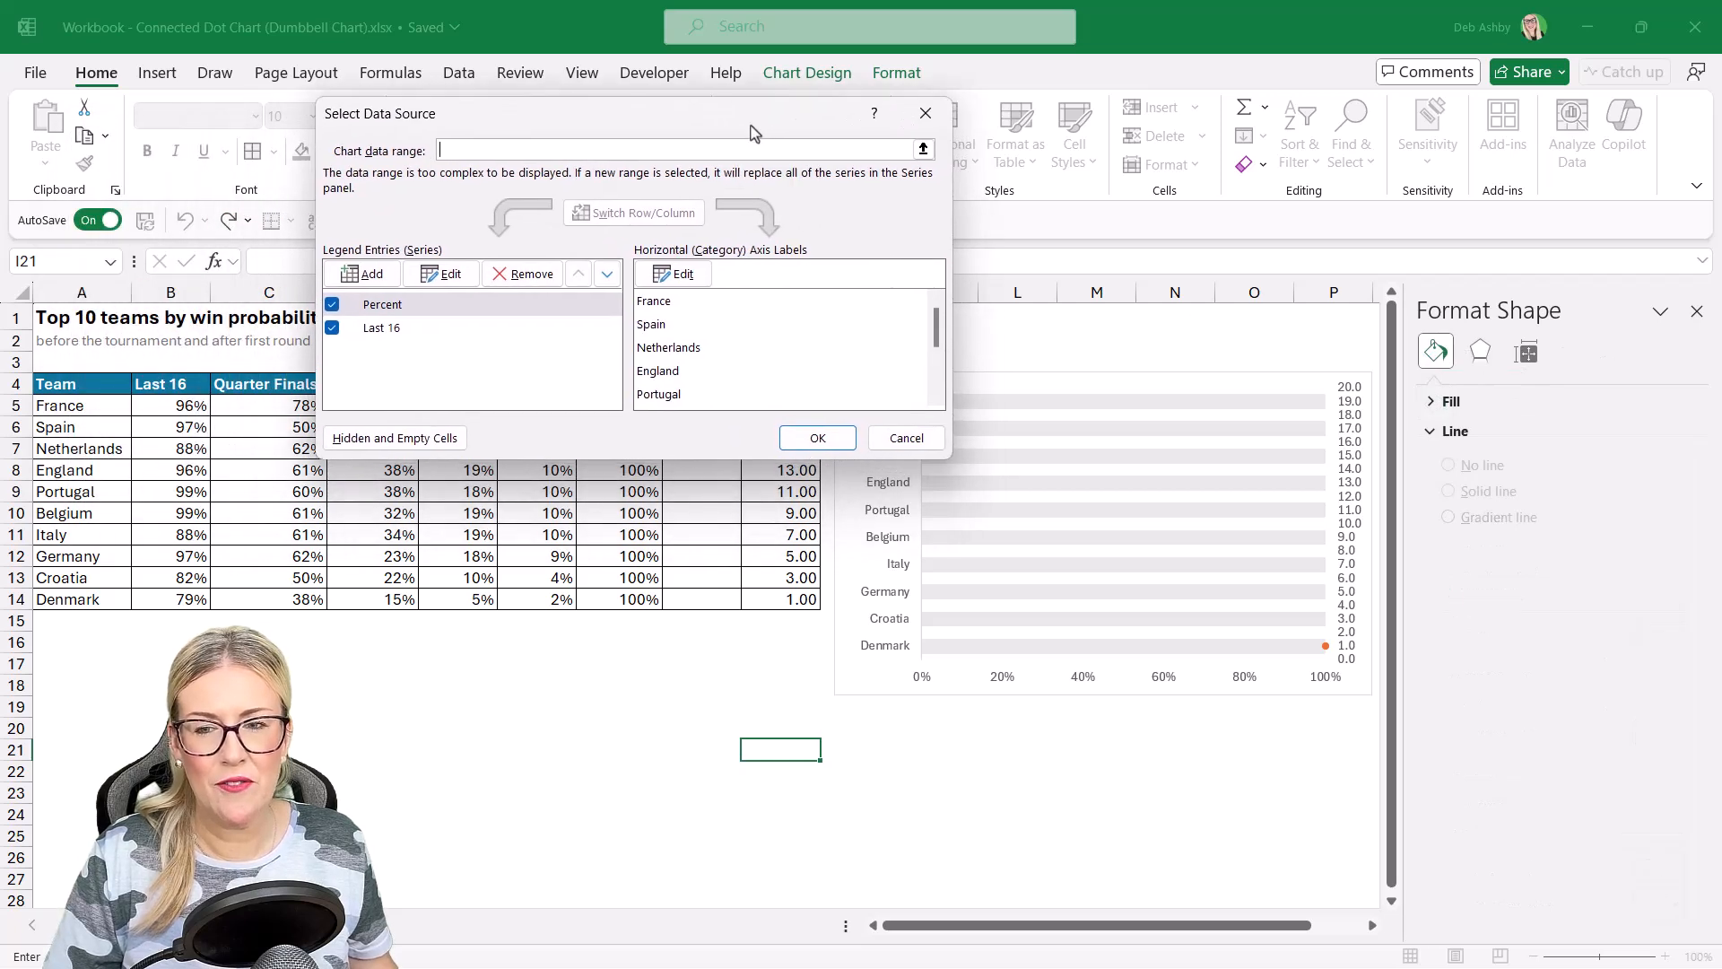
left_click(381, 328)
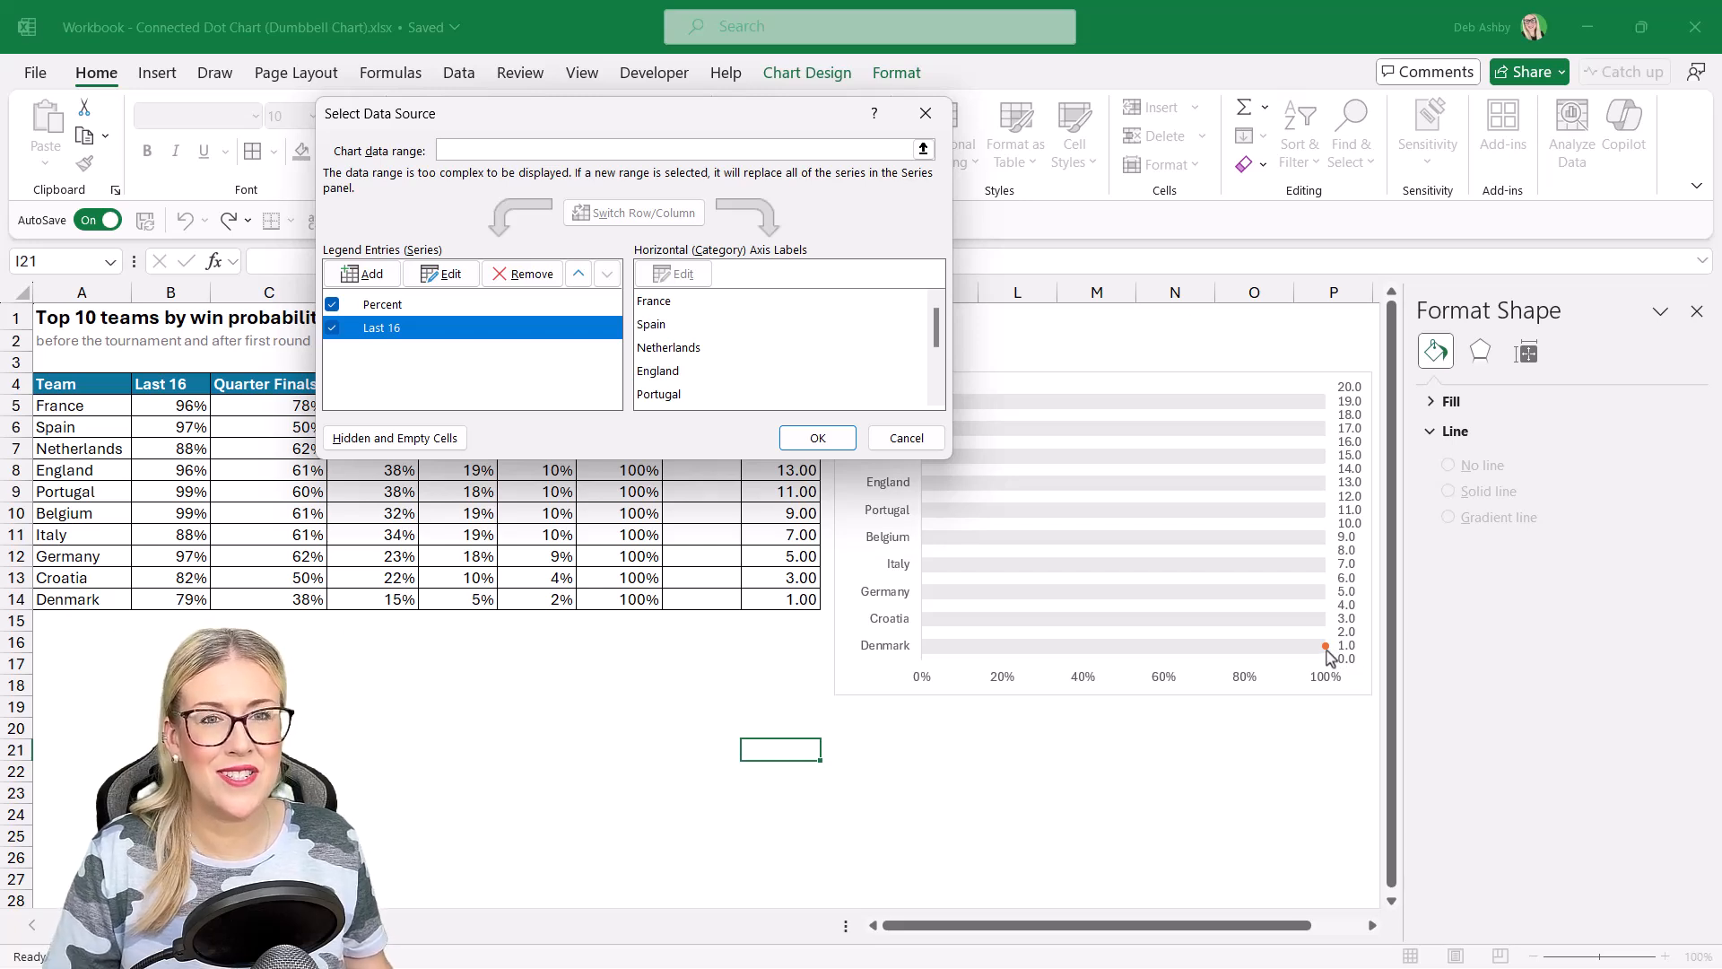
mouse_move(588, 470)
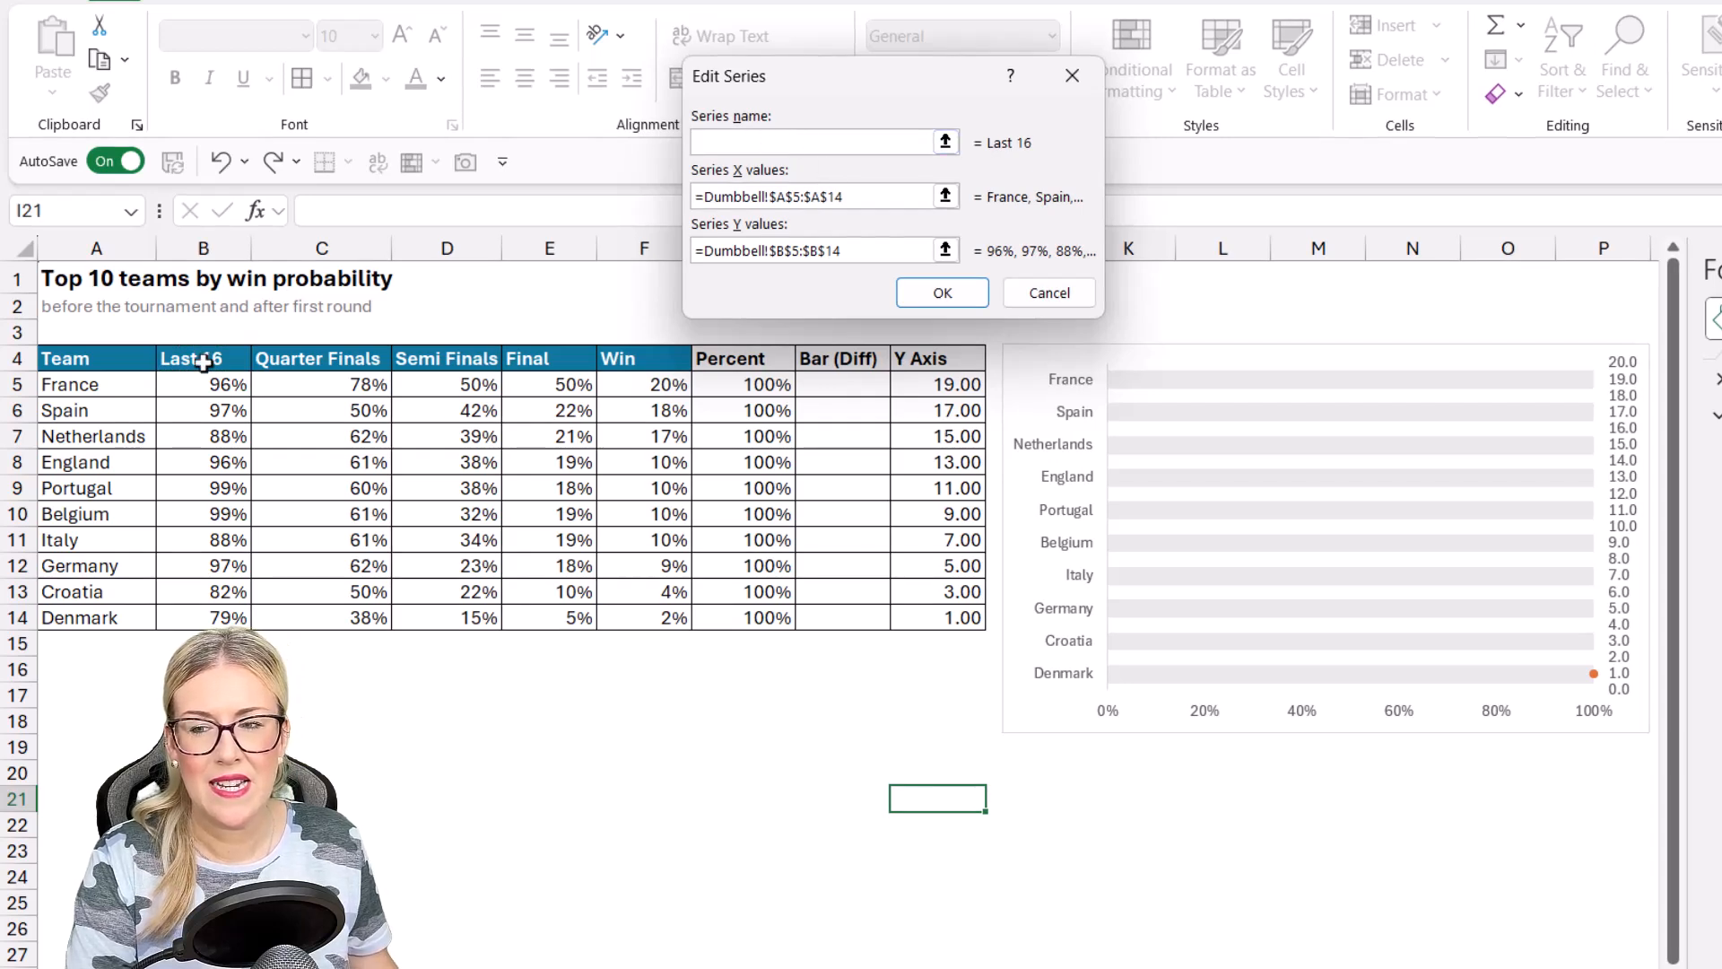
left_click(204, 358)
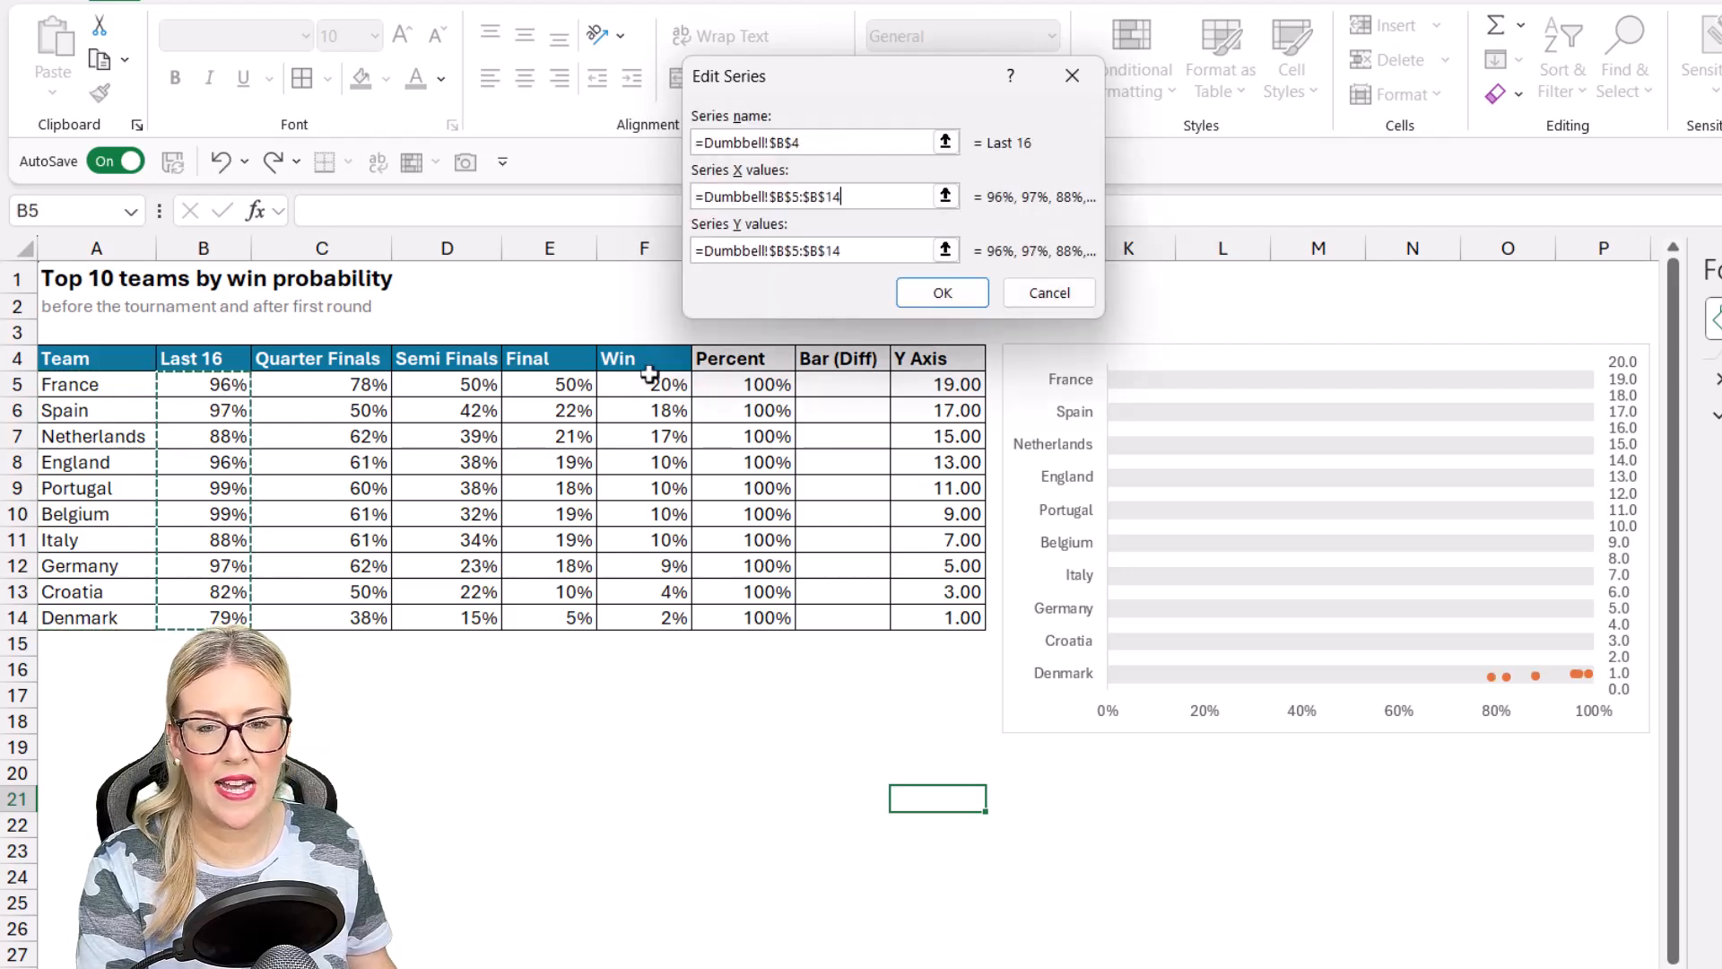
left_click(818, 250)
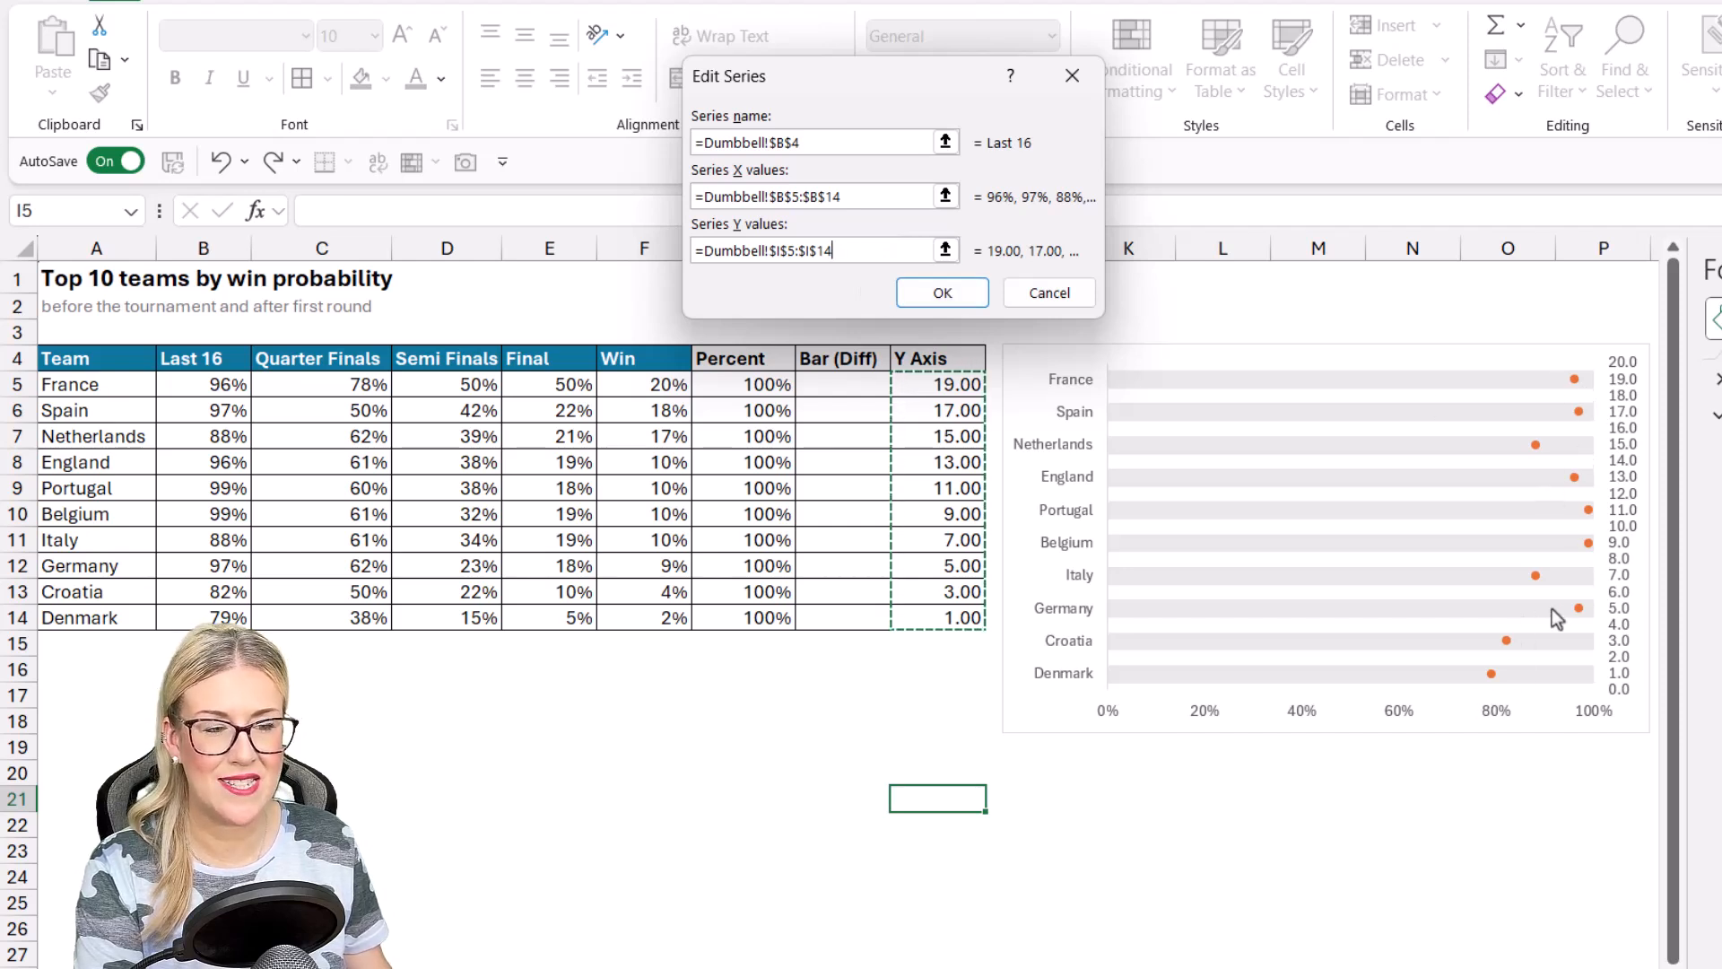
mouse_move(1574, 445)
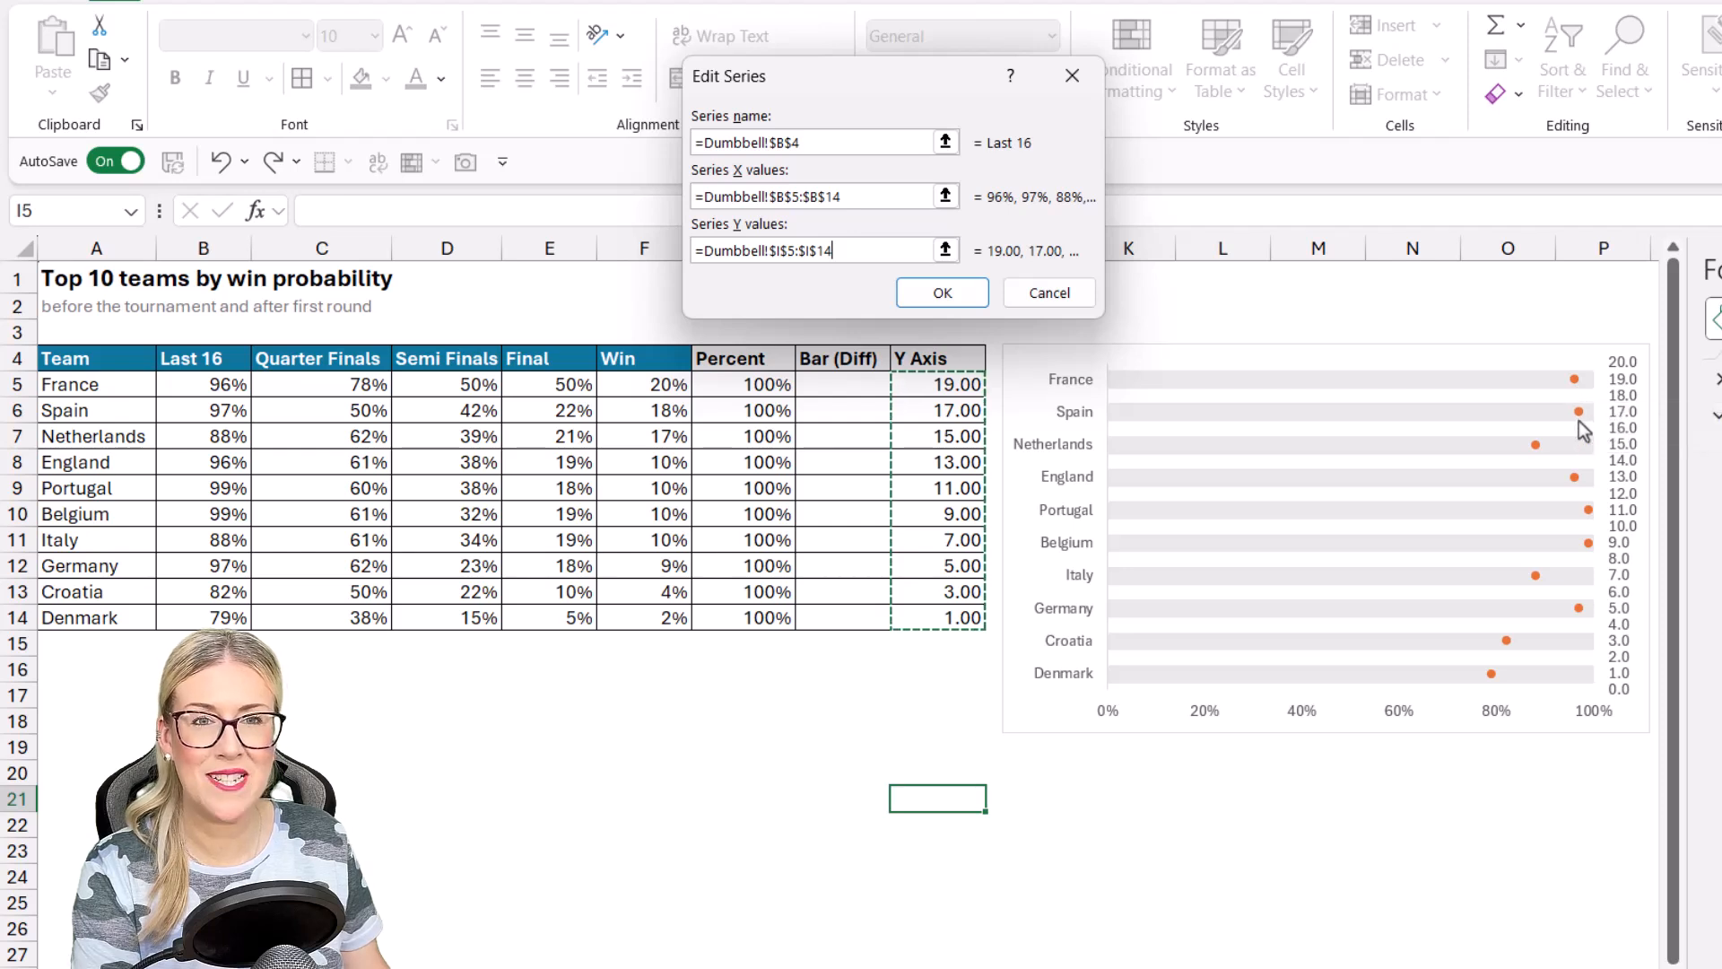
mouse_move(1581, 437)
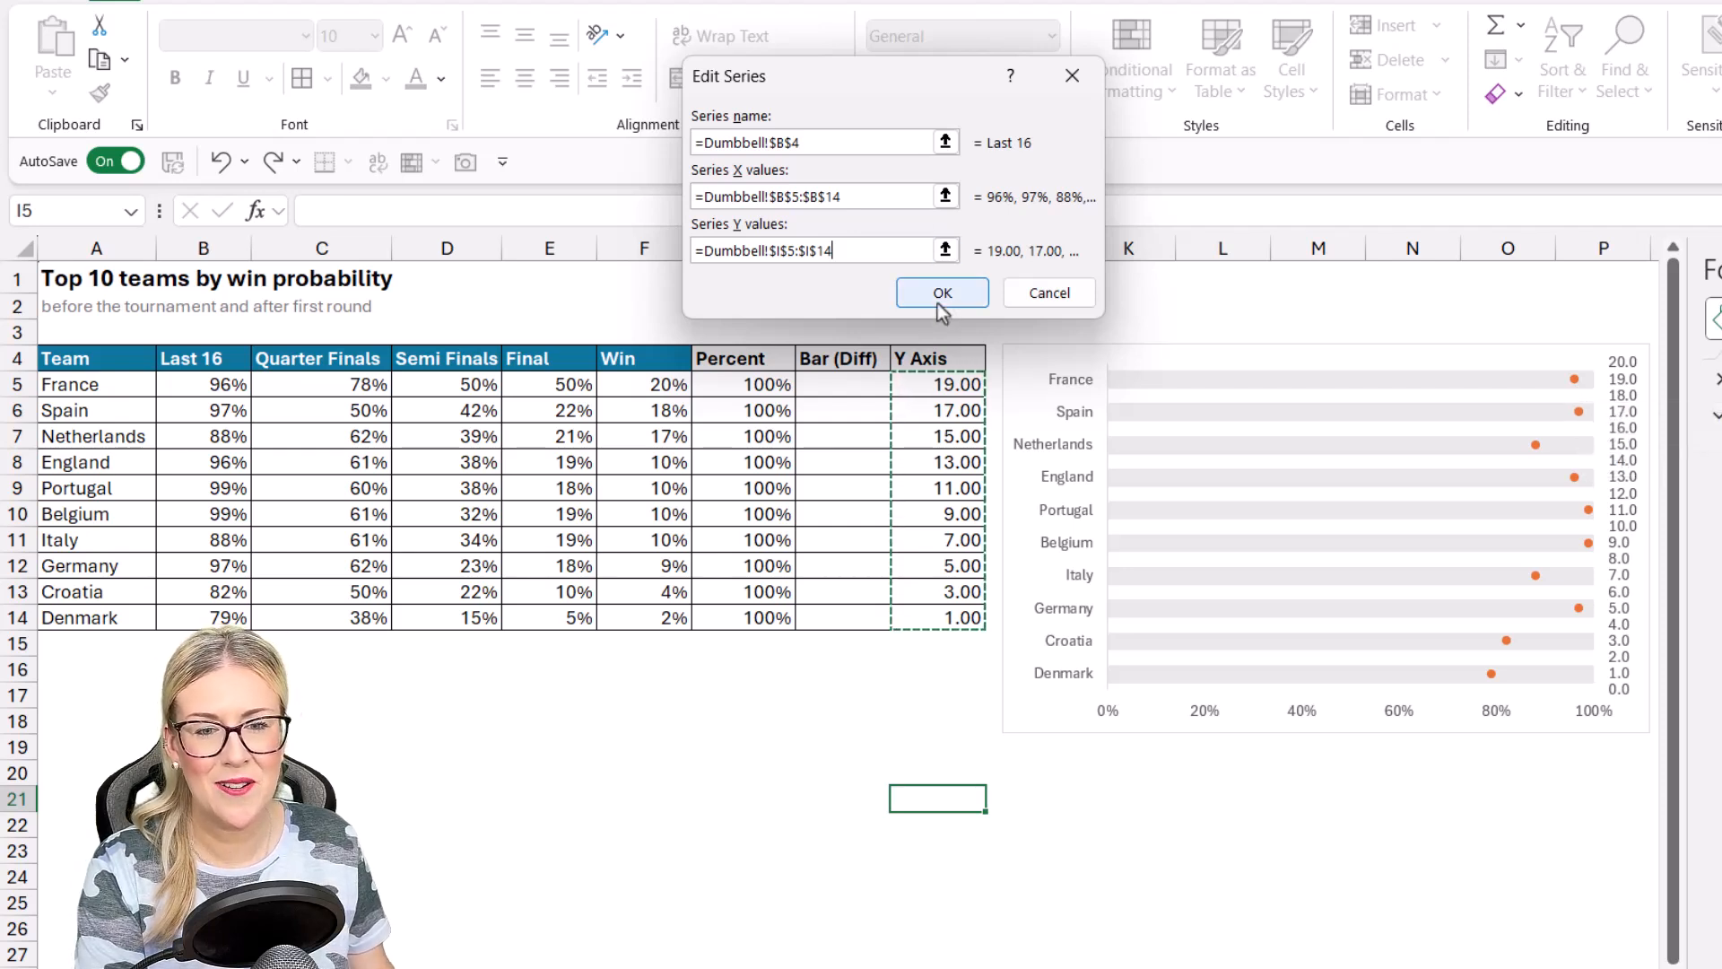
Step: Add a Quarter Finals series named from its header, with Y values from I5:I14
left_click(940, 292)
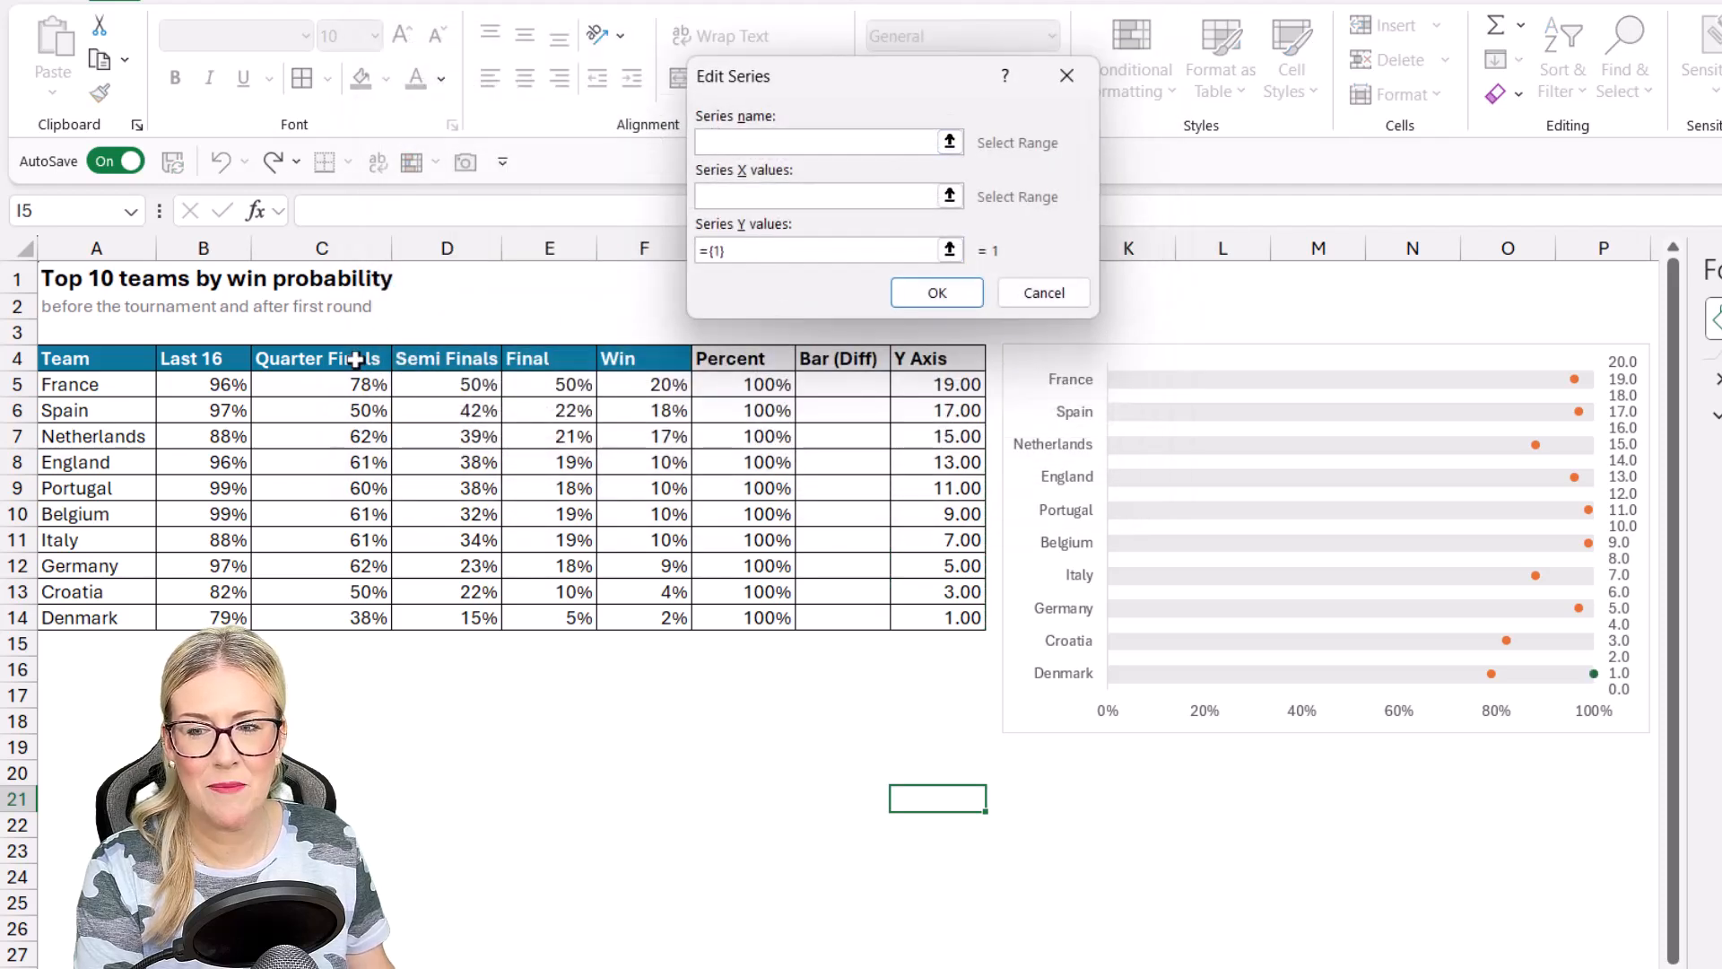
left_click(318, 358)
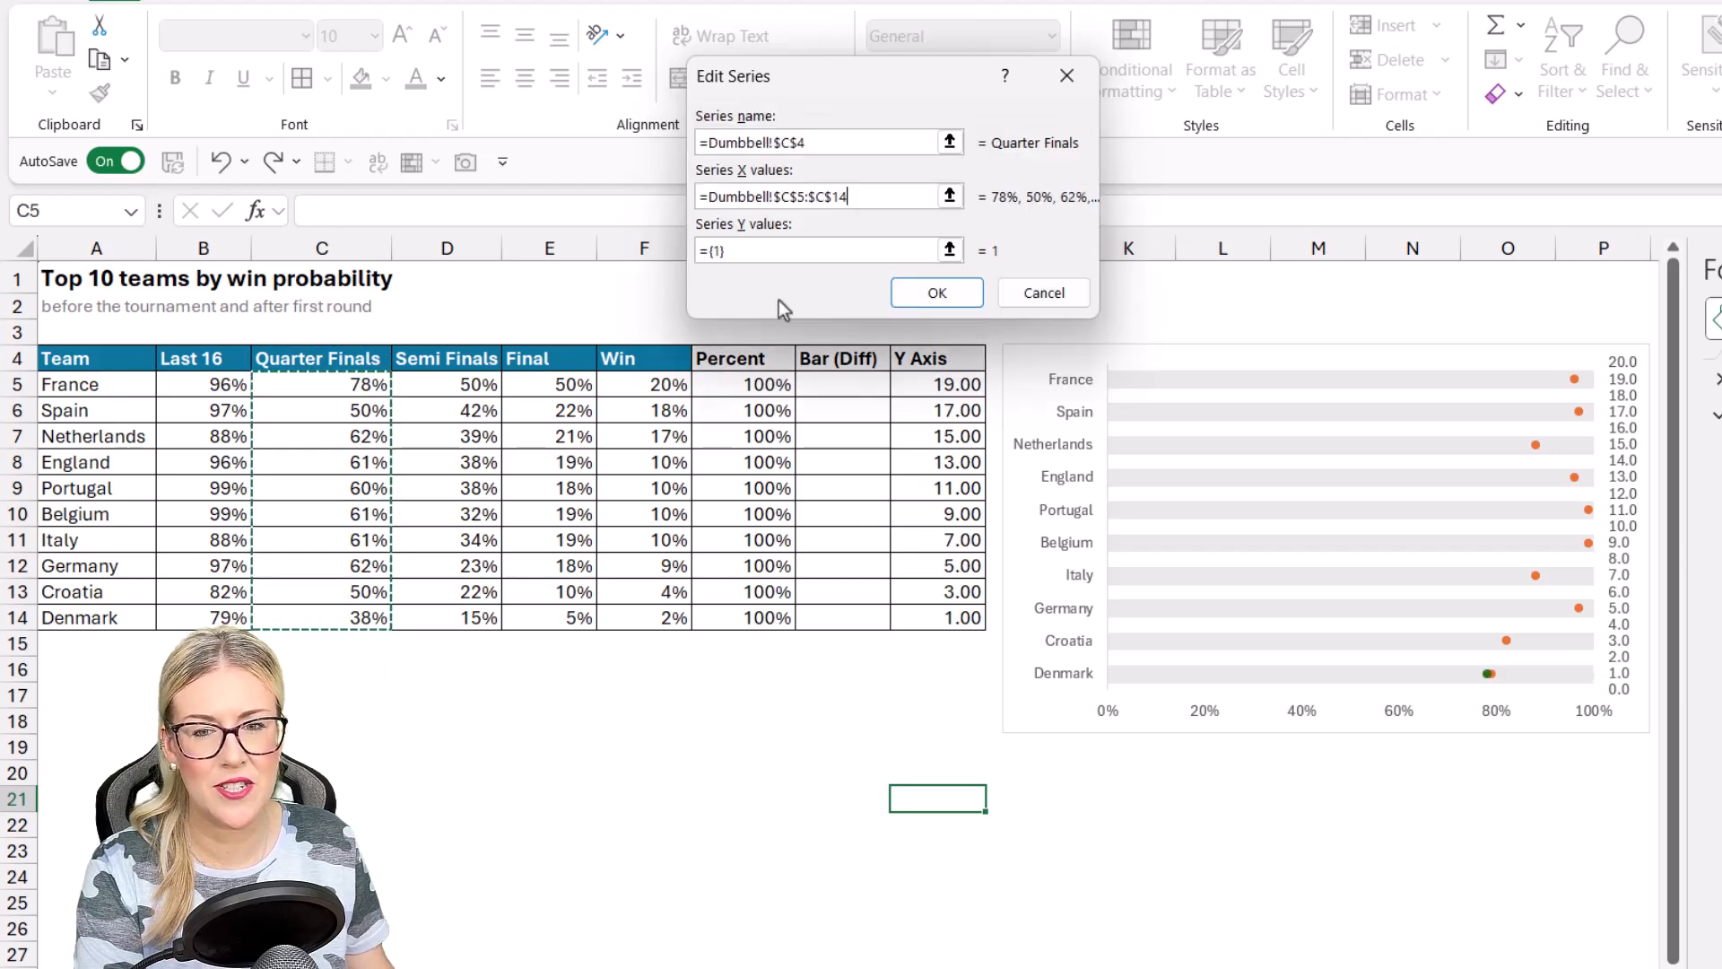
left_click(937, 383)
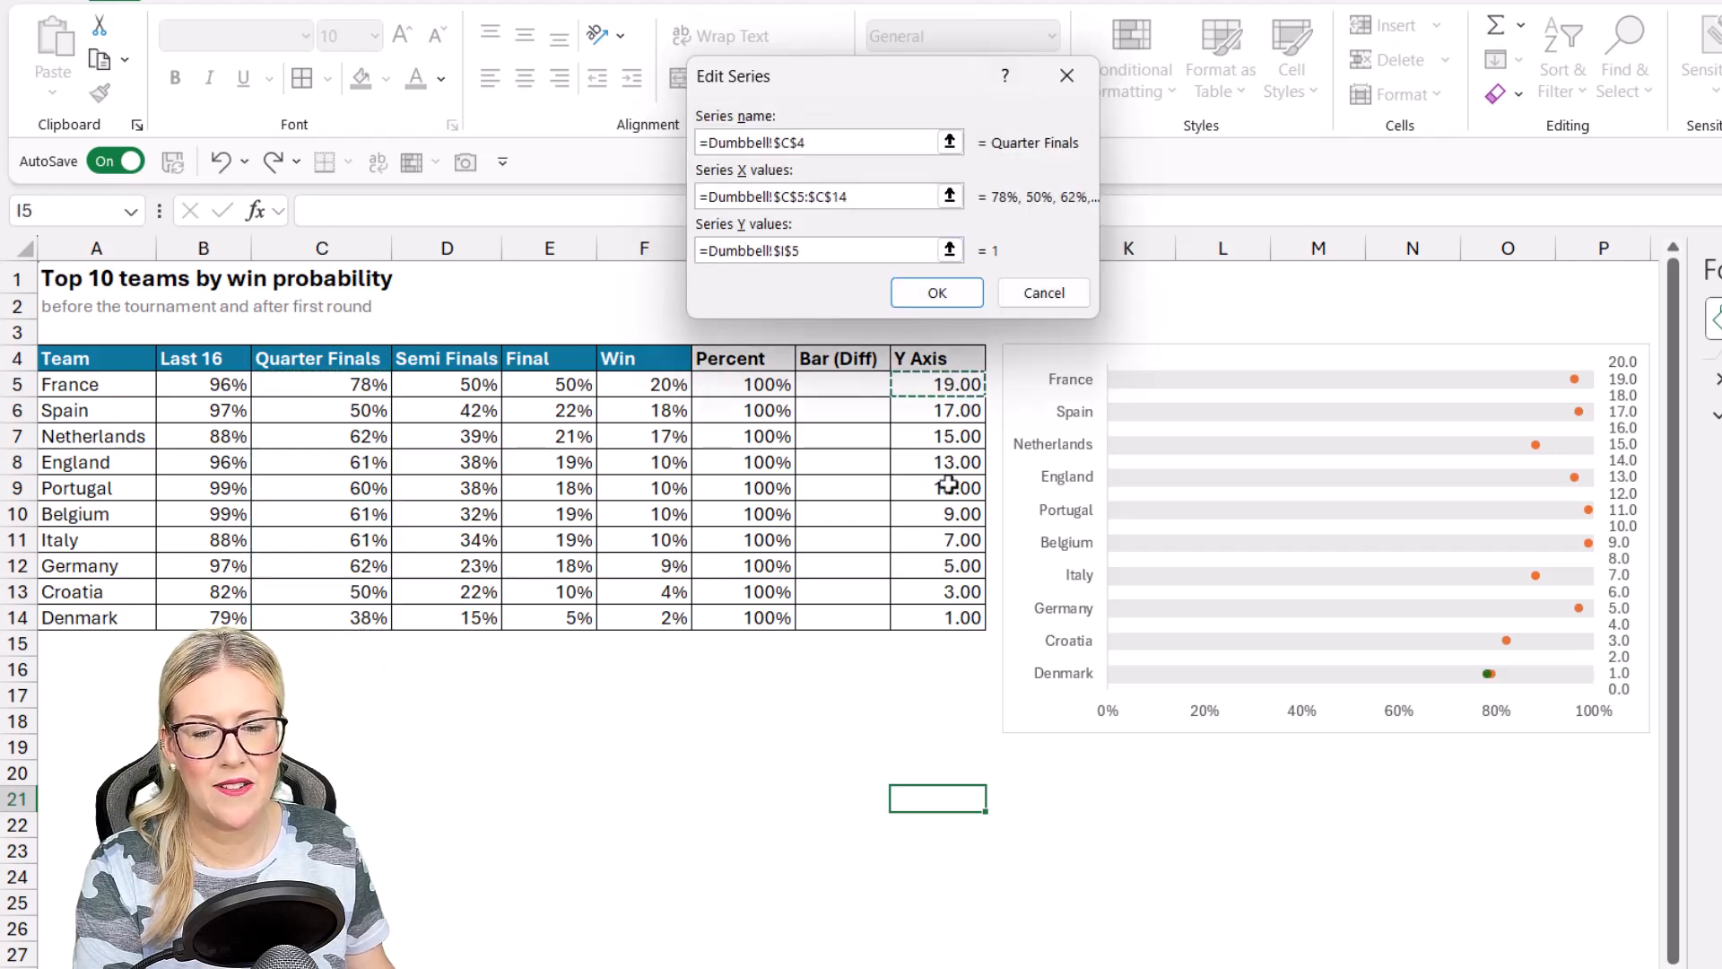
left_click(935, 292)
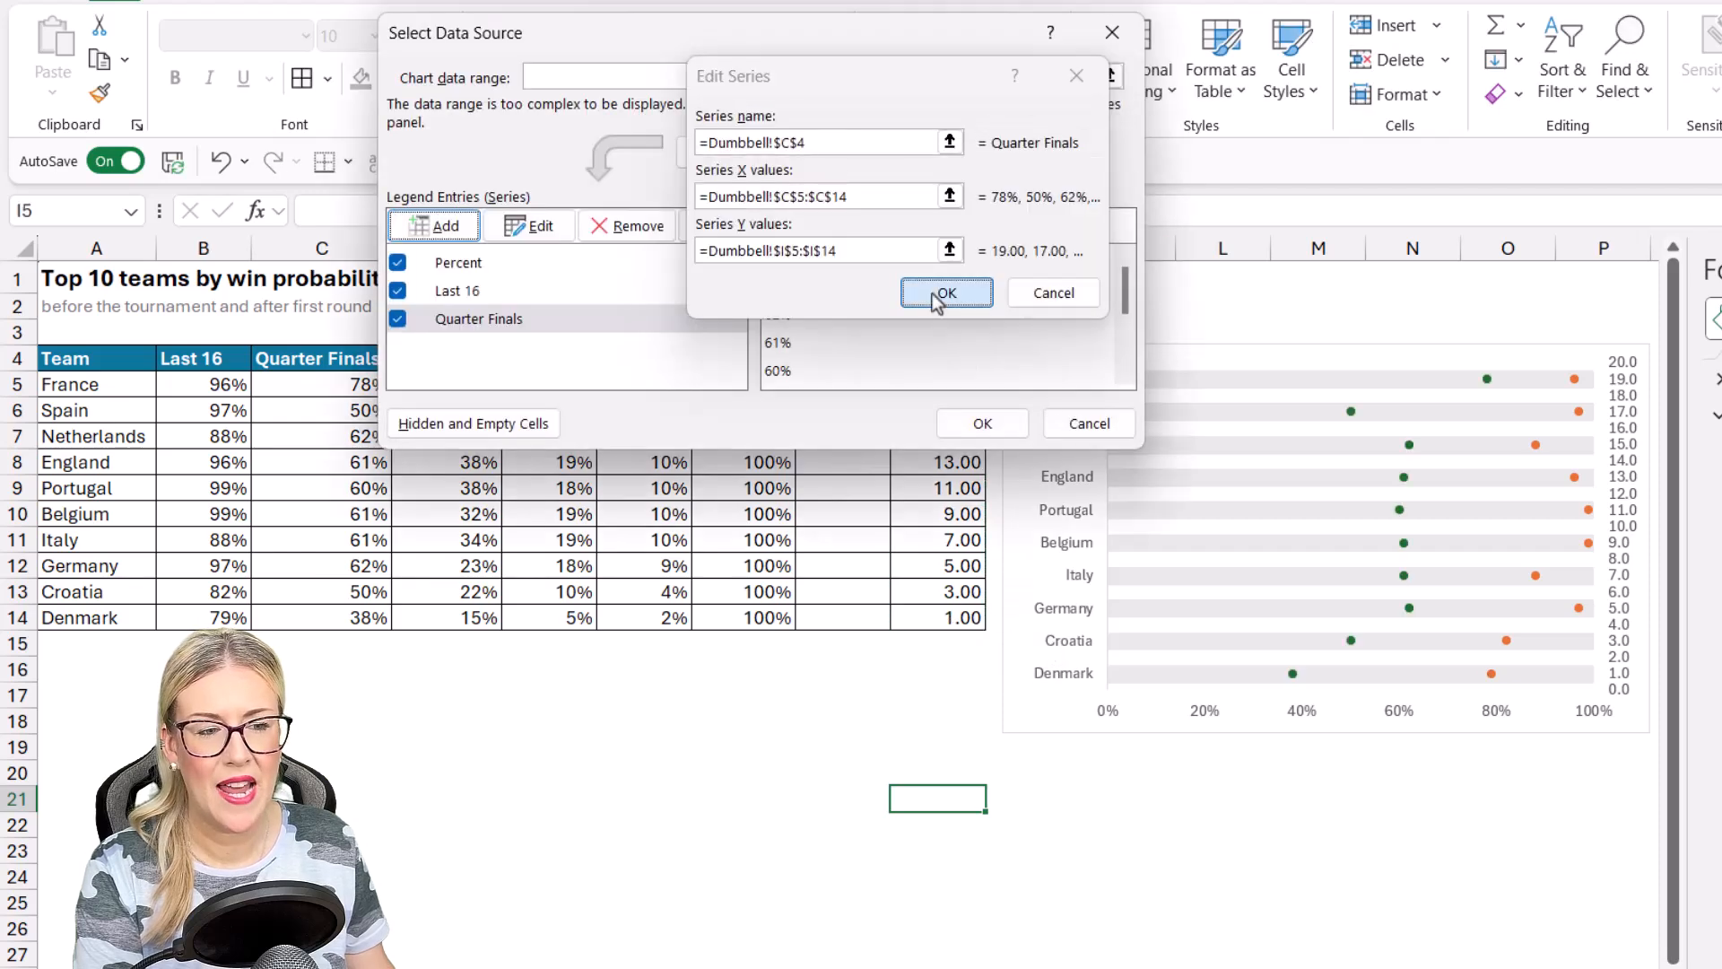
left_click(944, 292)
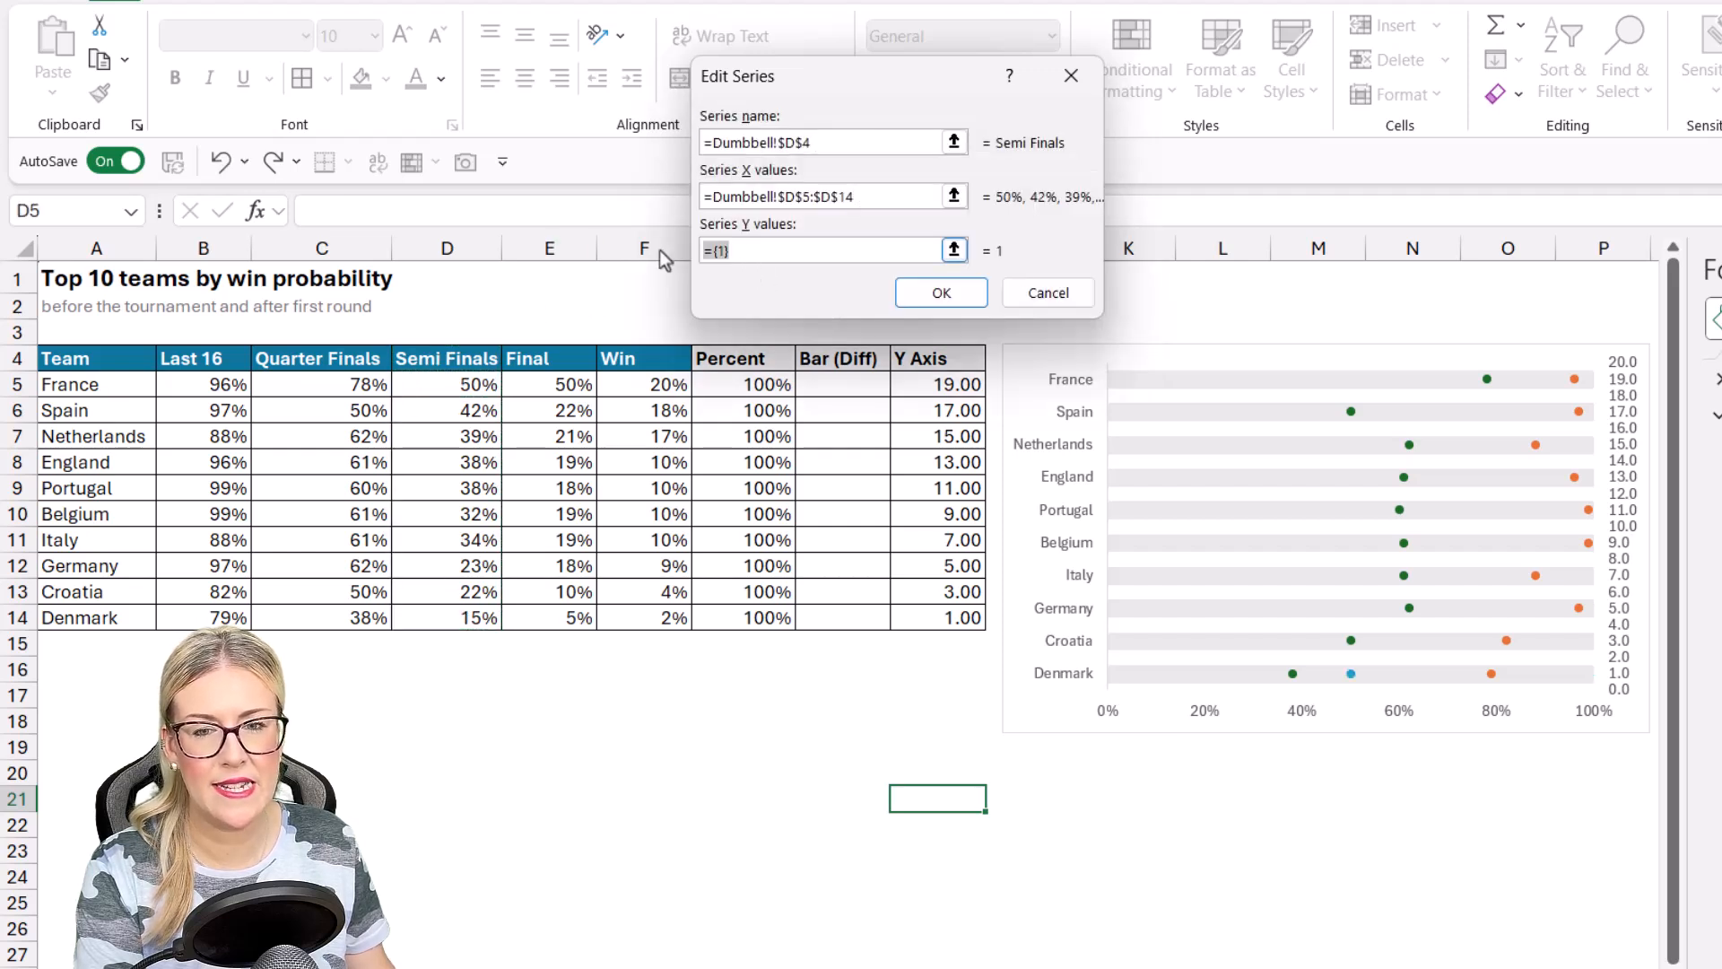
Step: Add the Semi Finals, Final and Win series using I5:I14 heights, and apply
left_click_drag(939, 383, 939, 617)
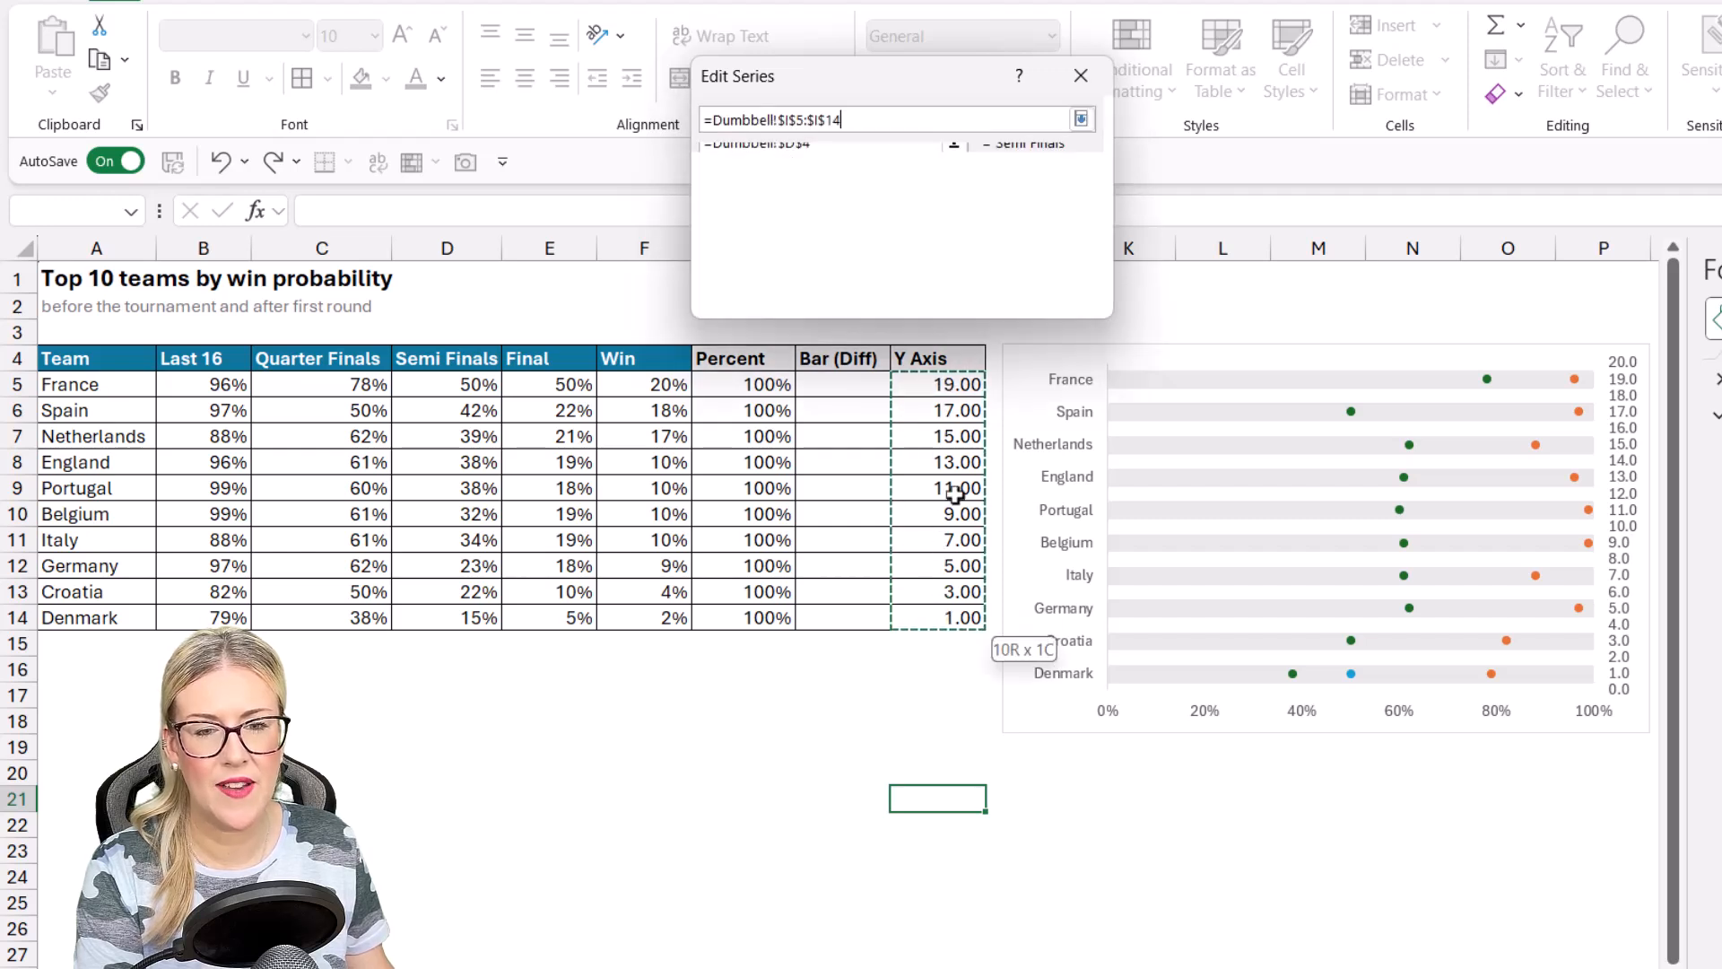
left_click(1080, 118)
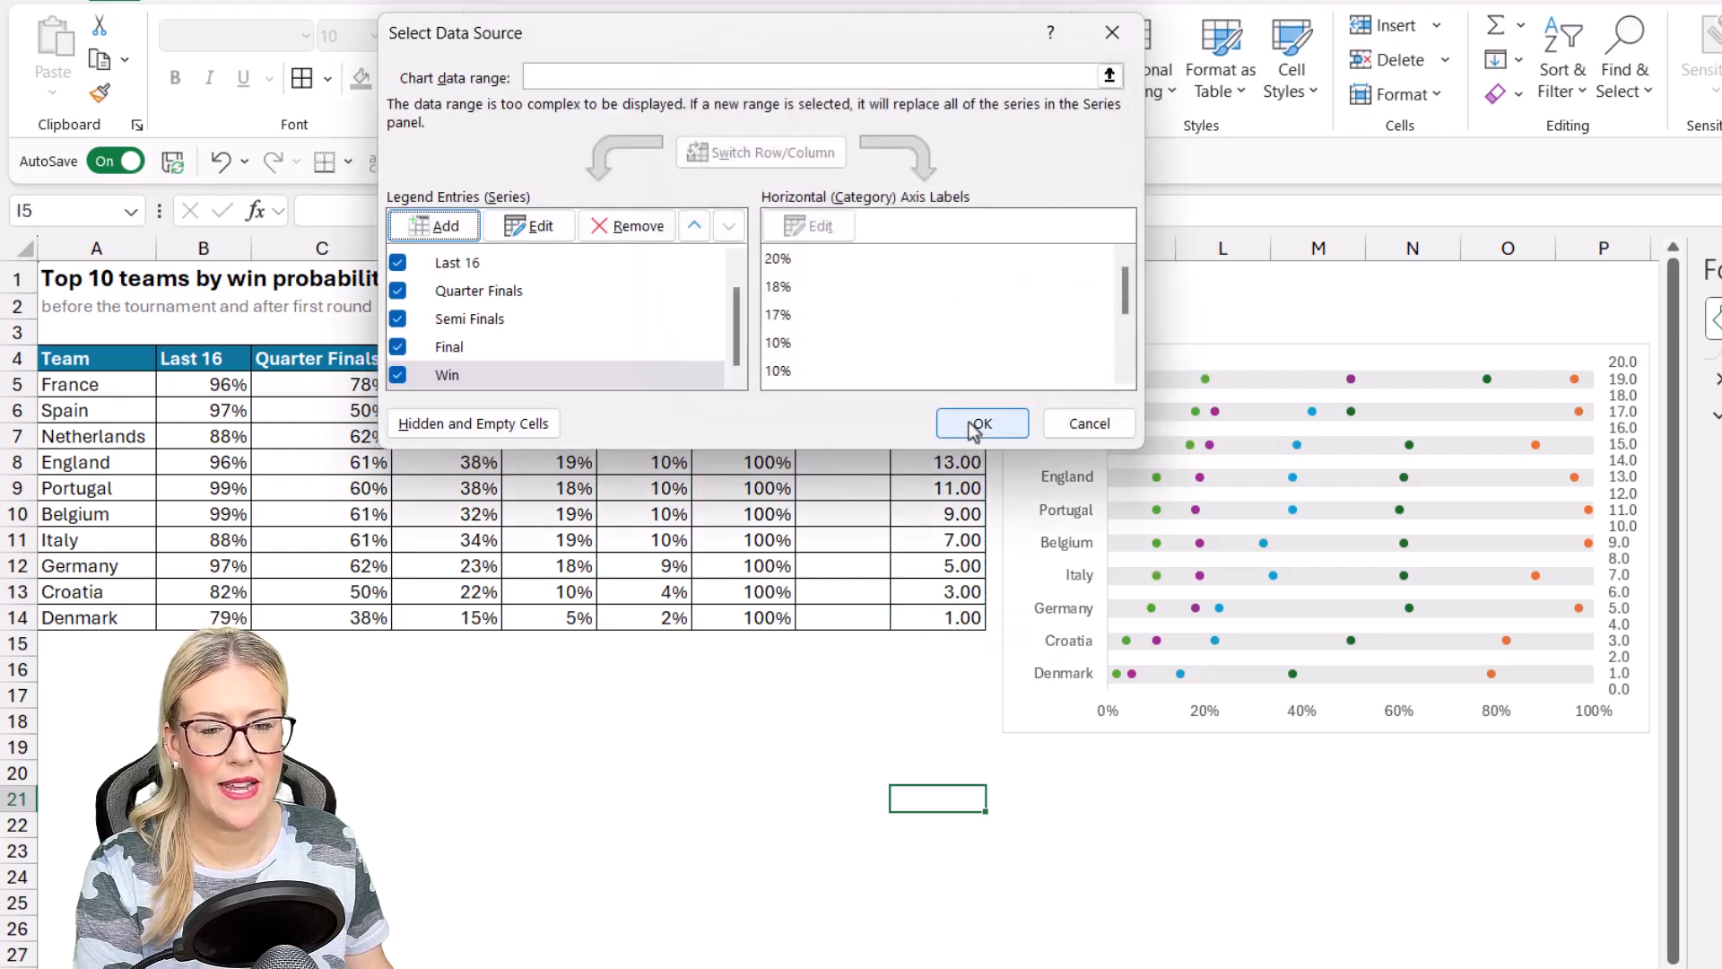
left_click(978, 424)
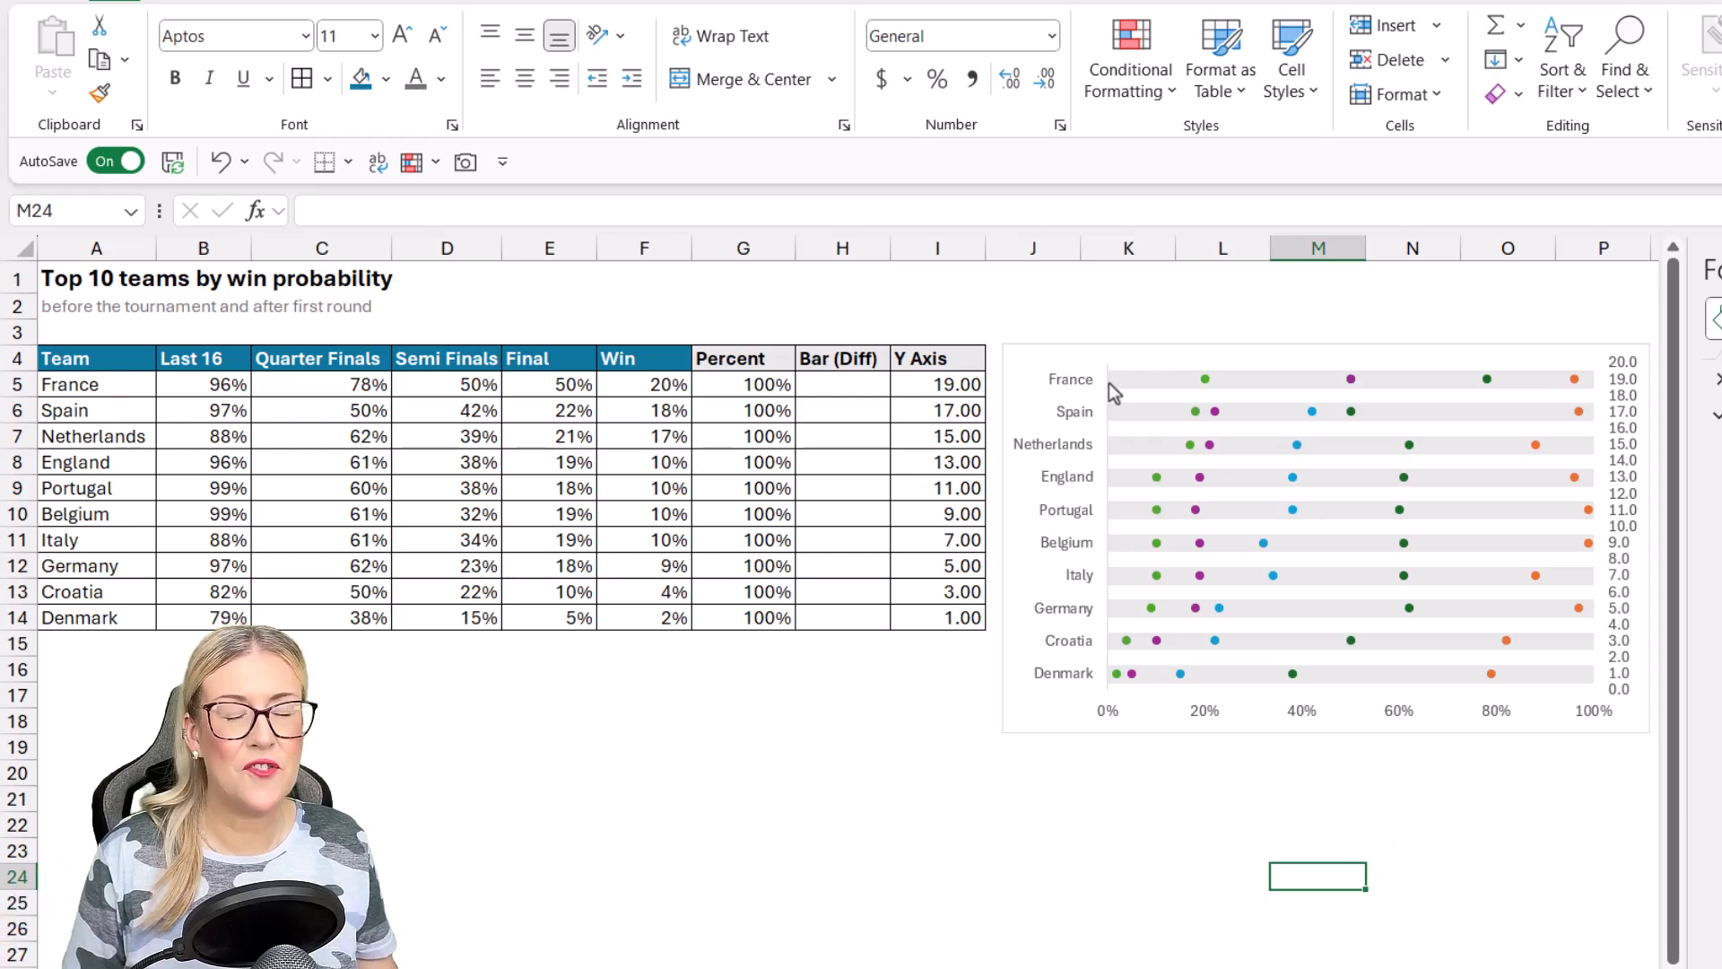
mouse_move(1576, 387)
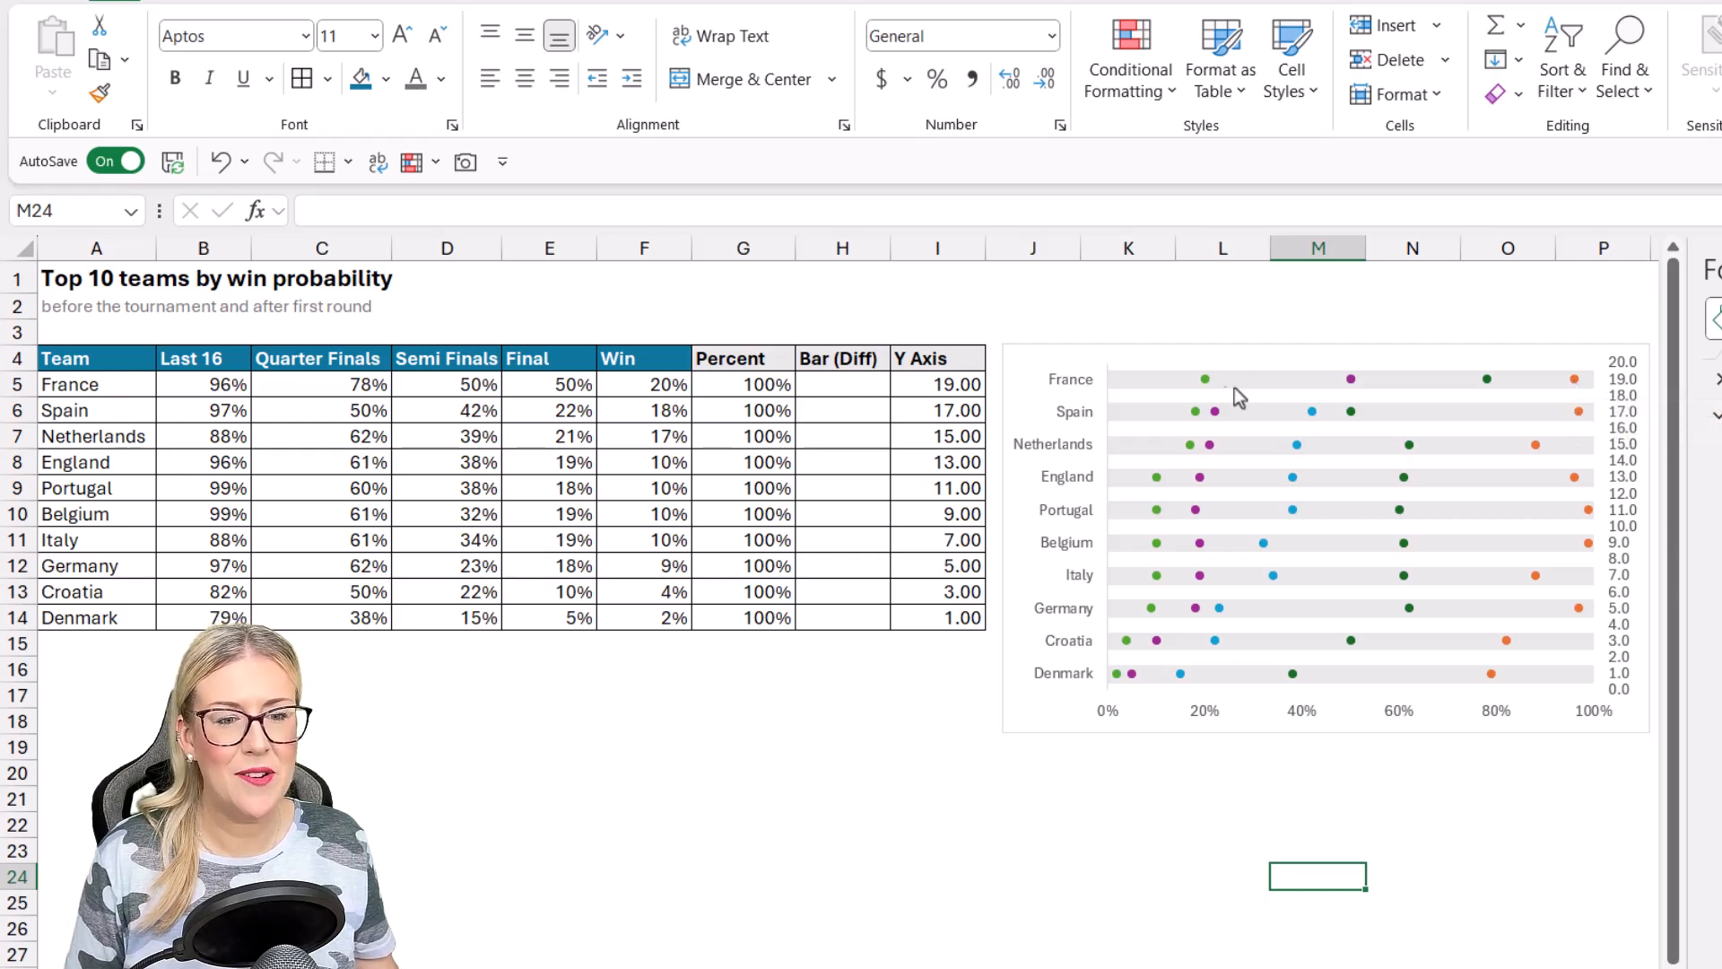
mouse_move(1205, 379)
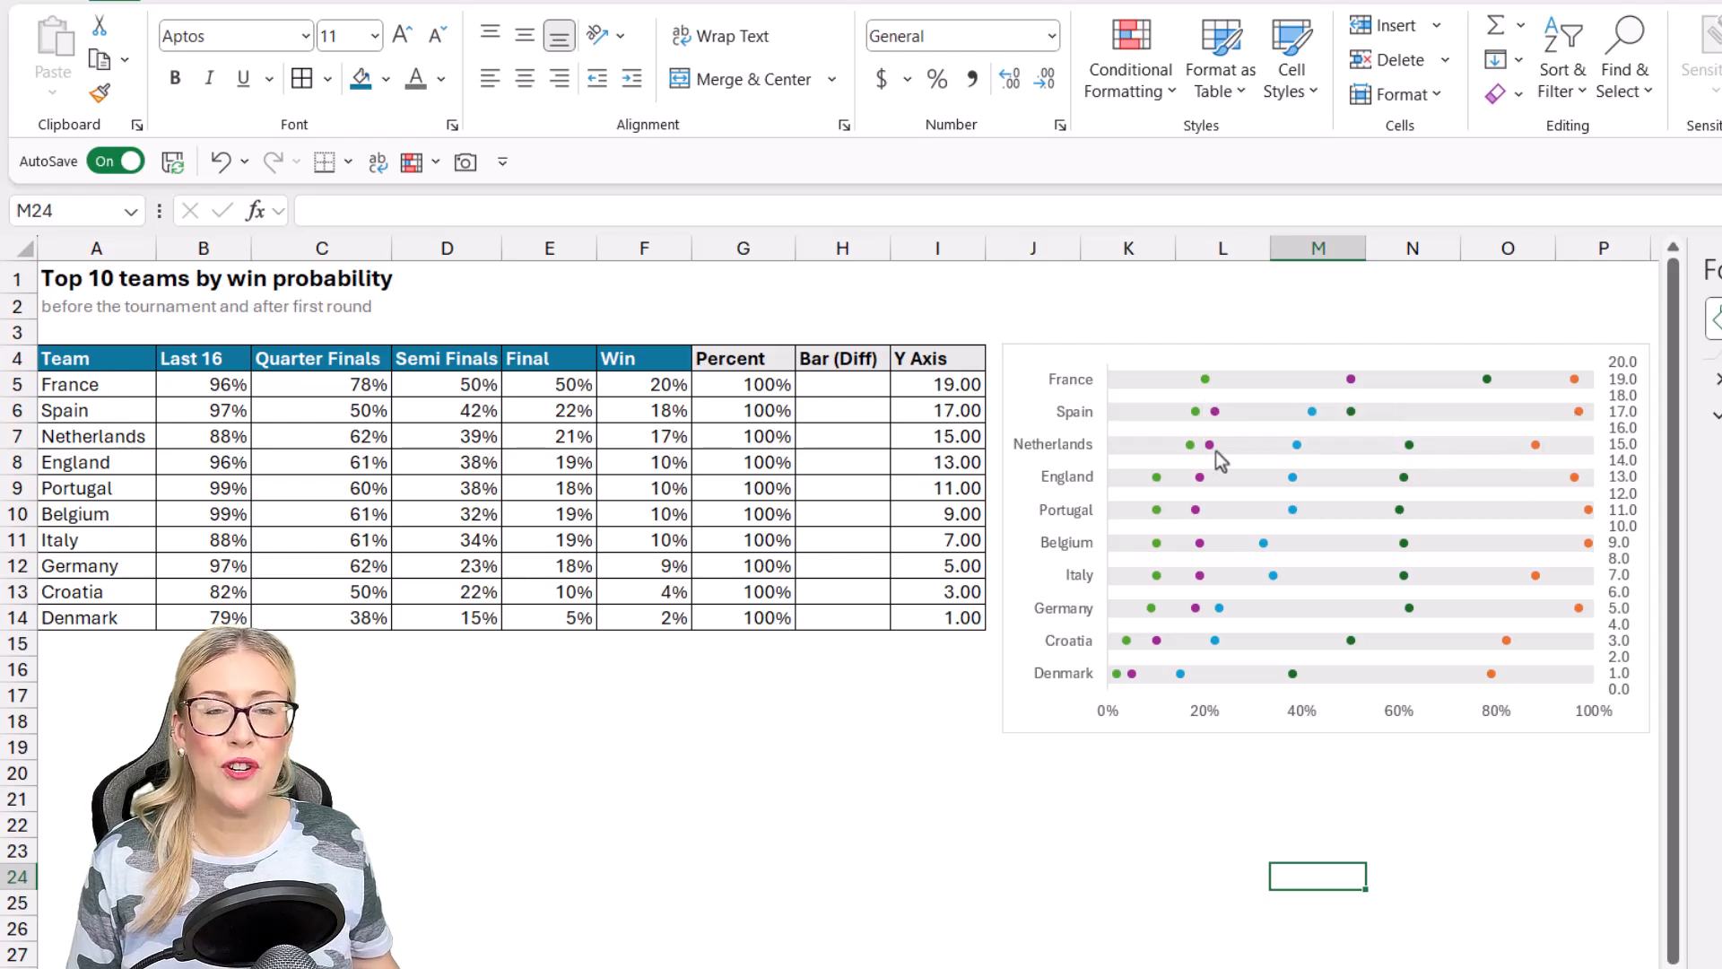
mouse_move(1289, 747)
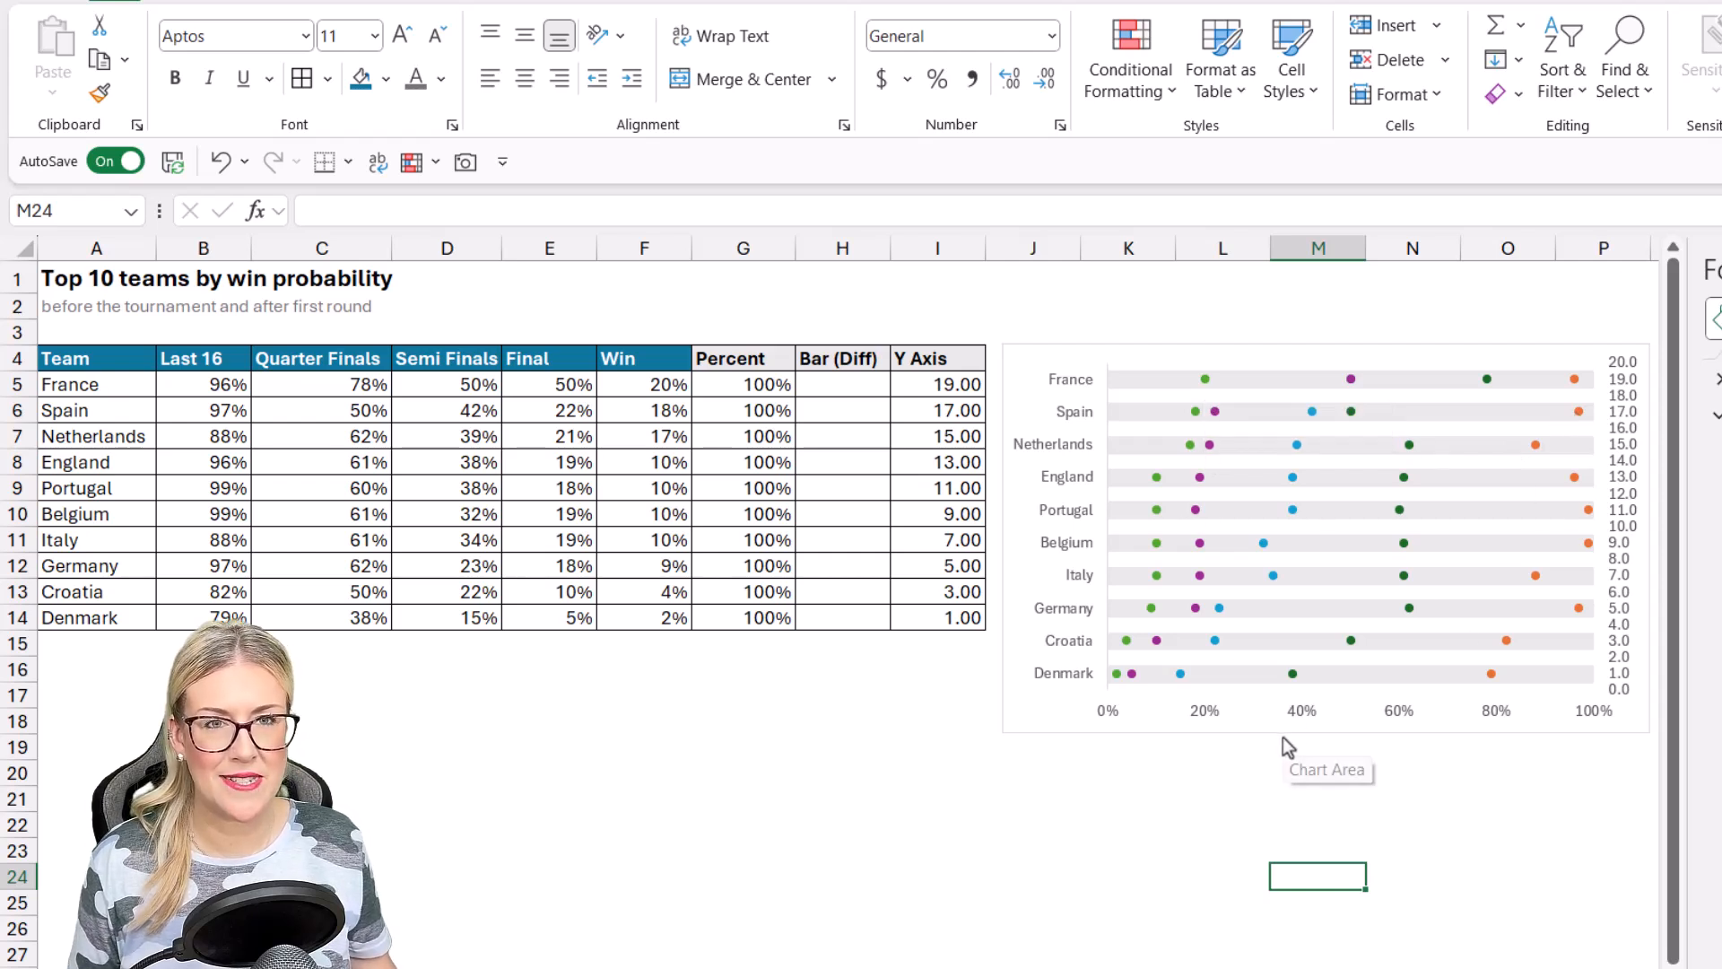
mouse_move(1573, 378)
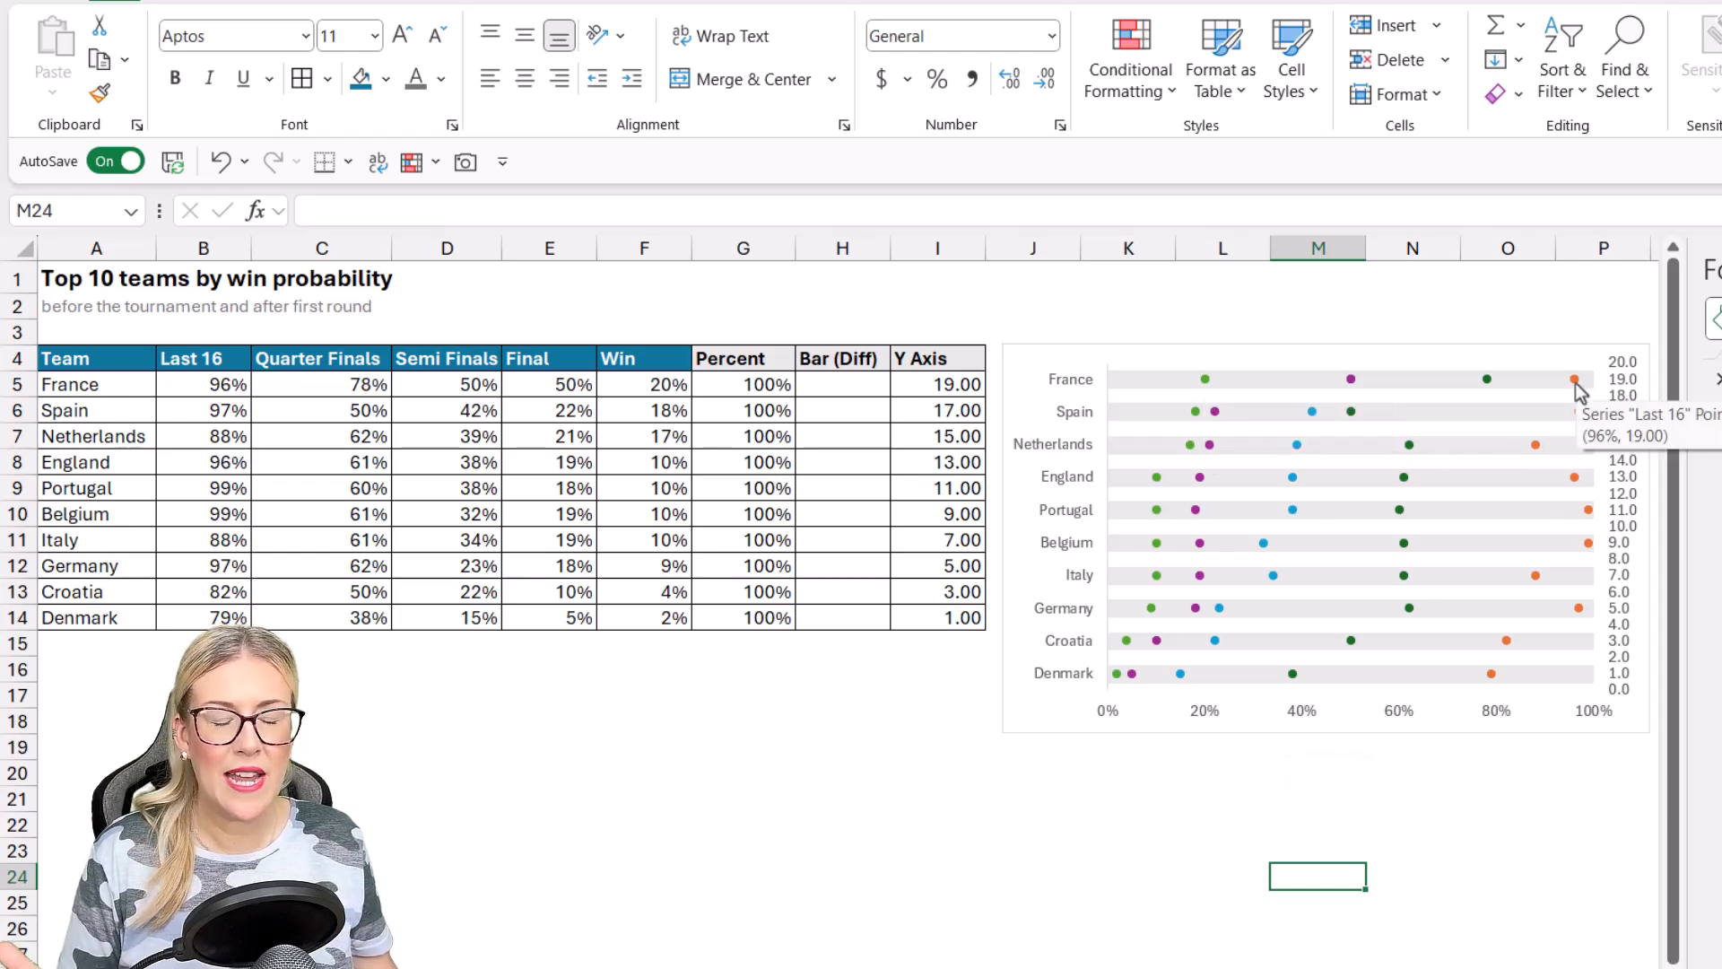
mouse_move(1165, 395)
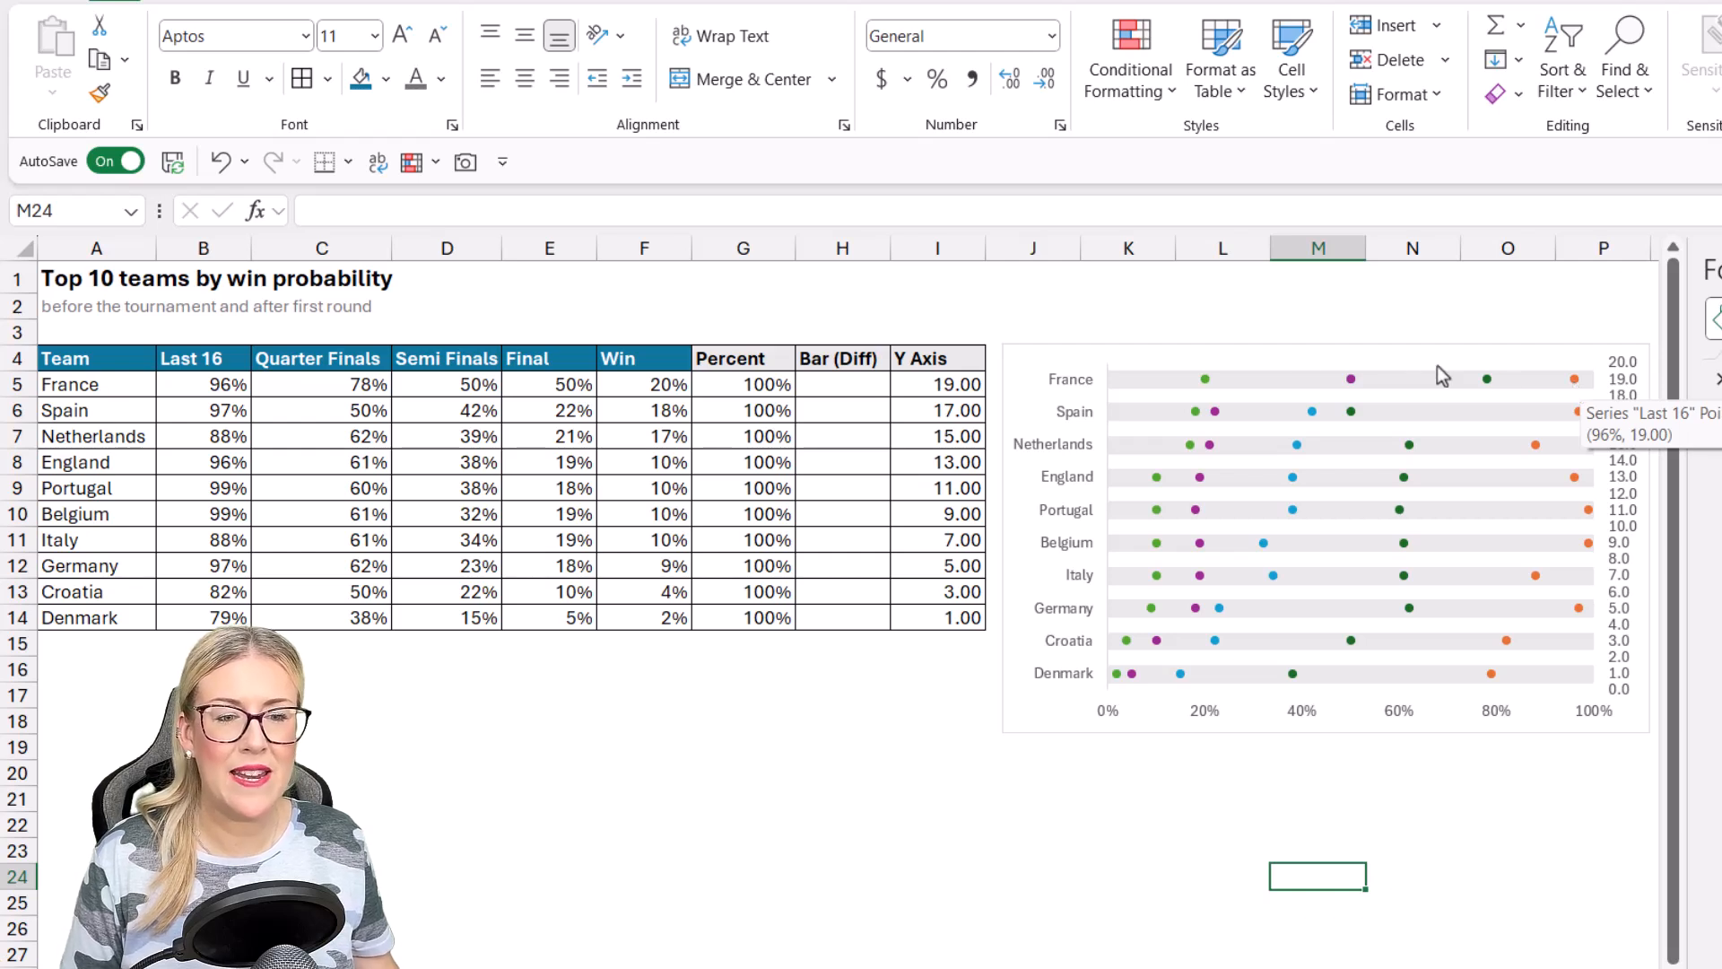
mouse_move(1213, 392)
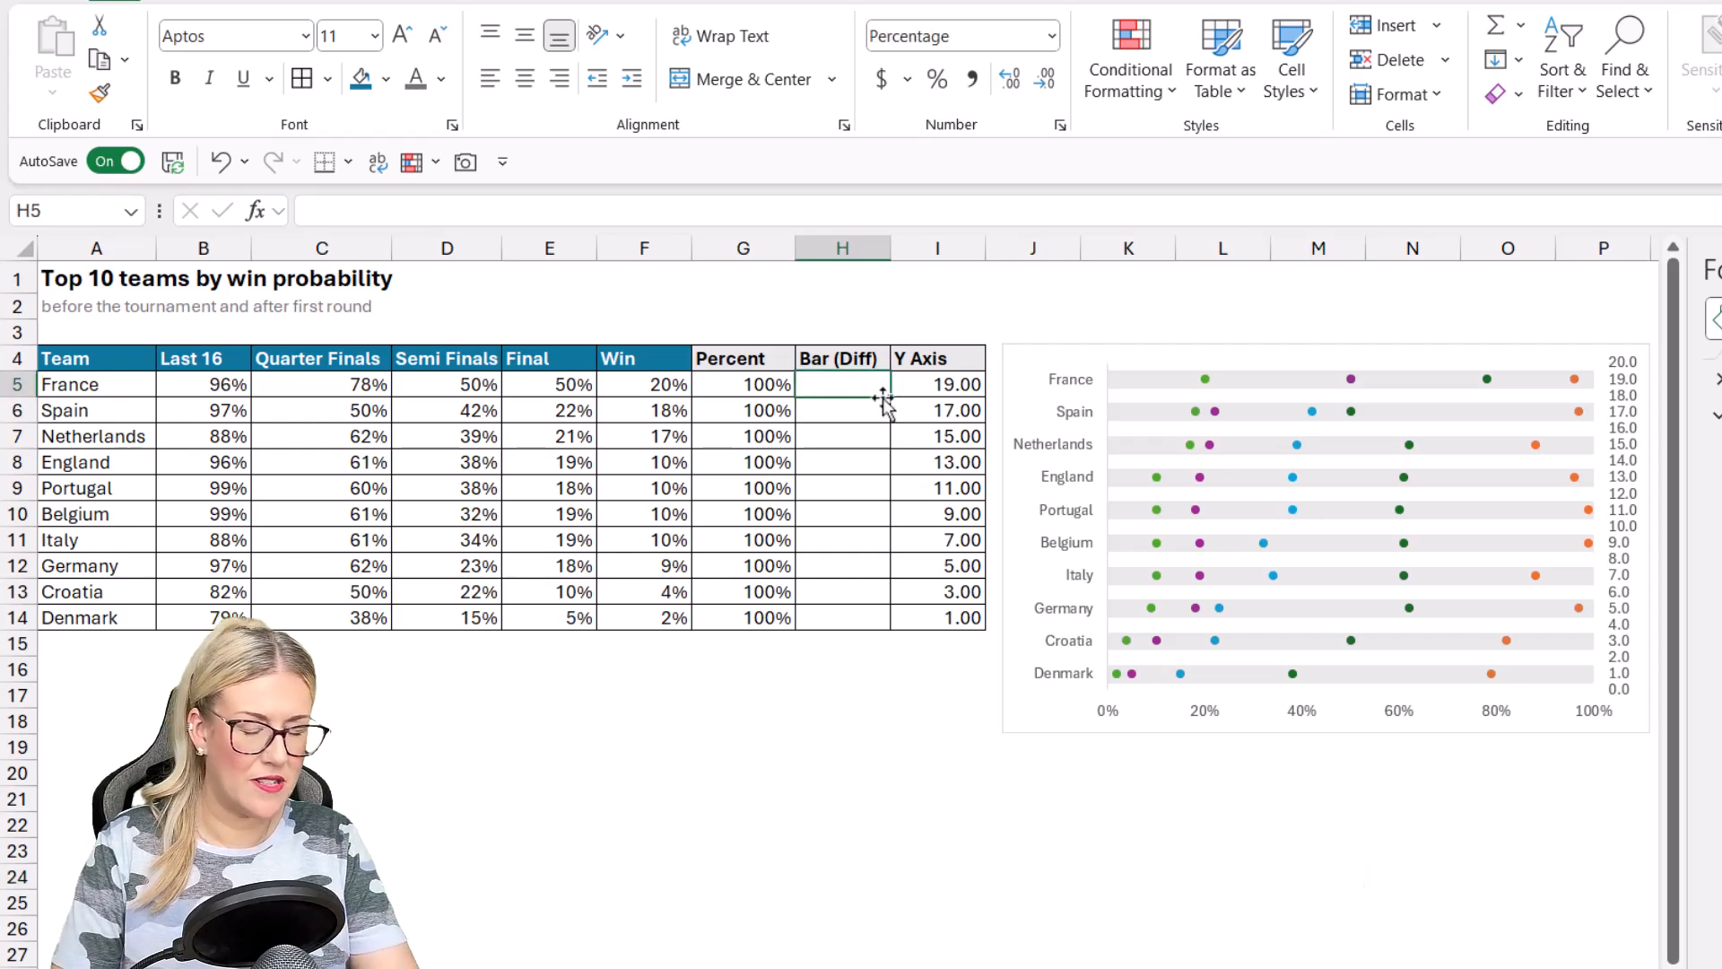
Step: Enter =MAX(B5:F5)-MIN(B5:F5) in H5 and fill it down to H14
type("=MAX(")
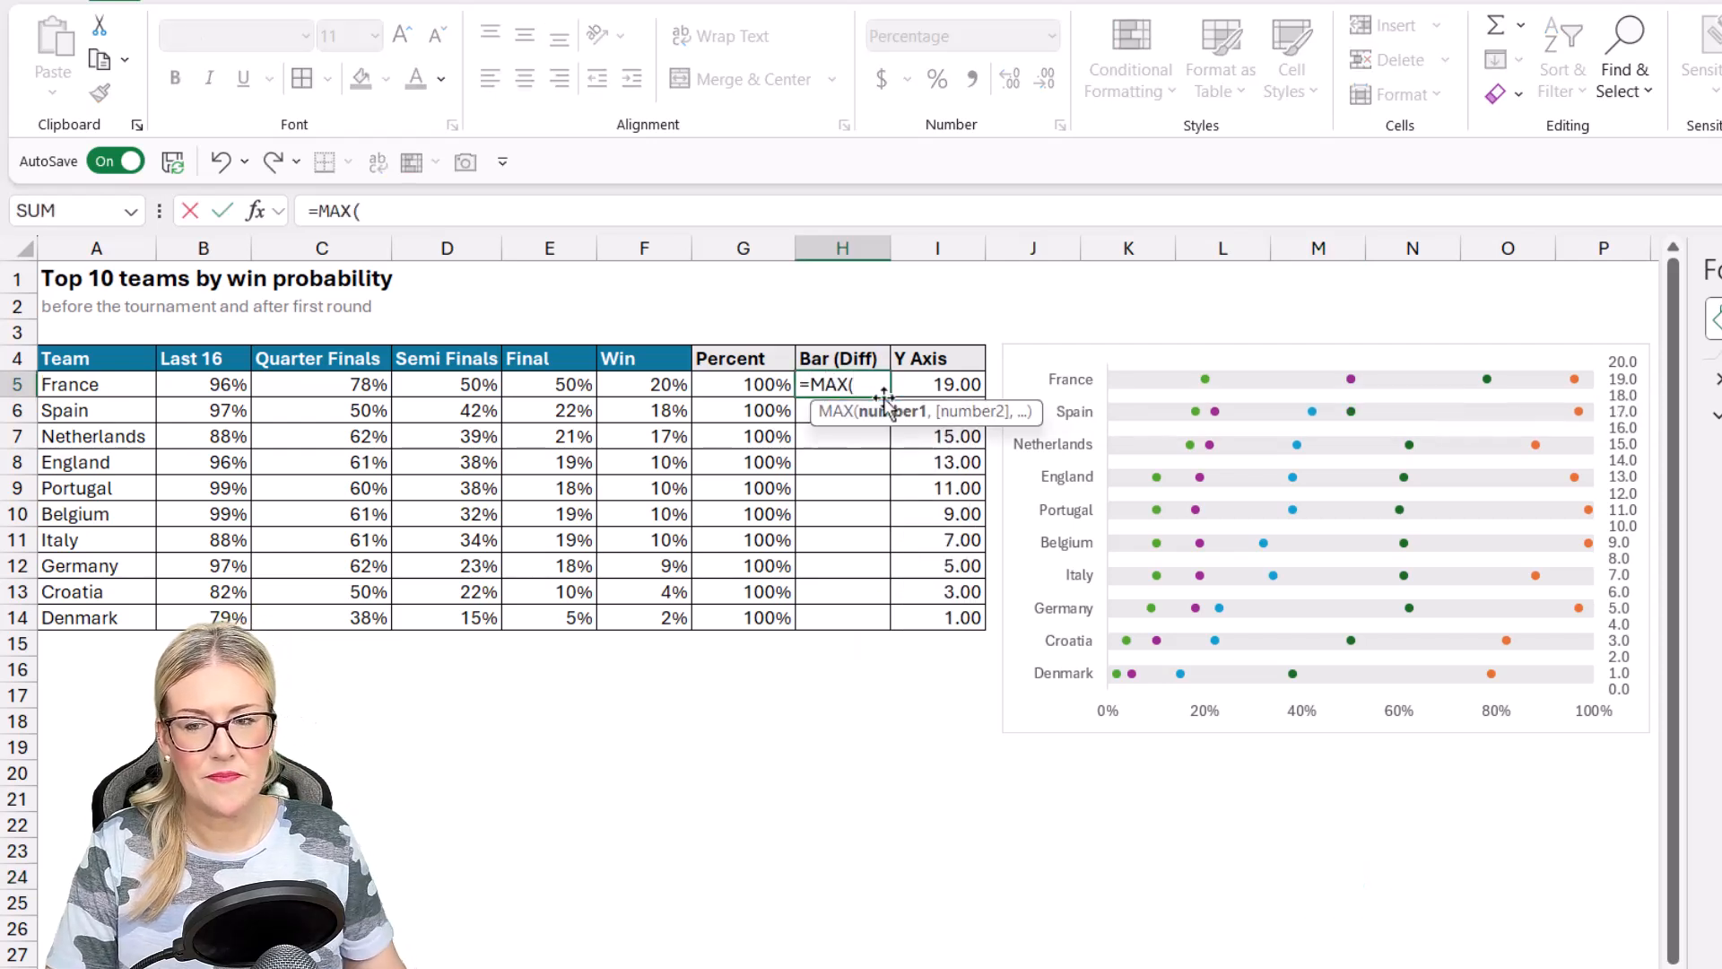
left_click_drag(203, 383, 660, 383)
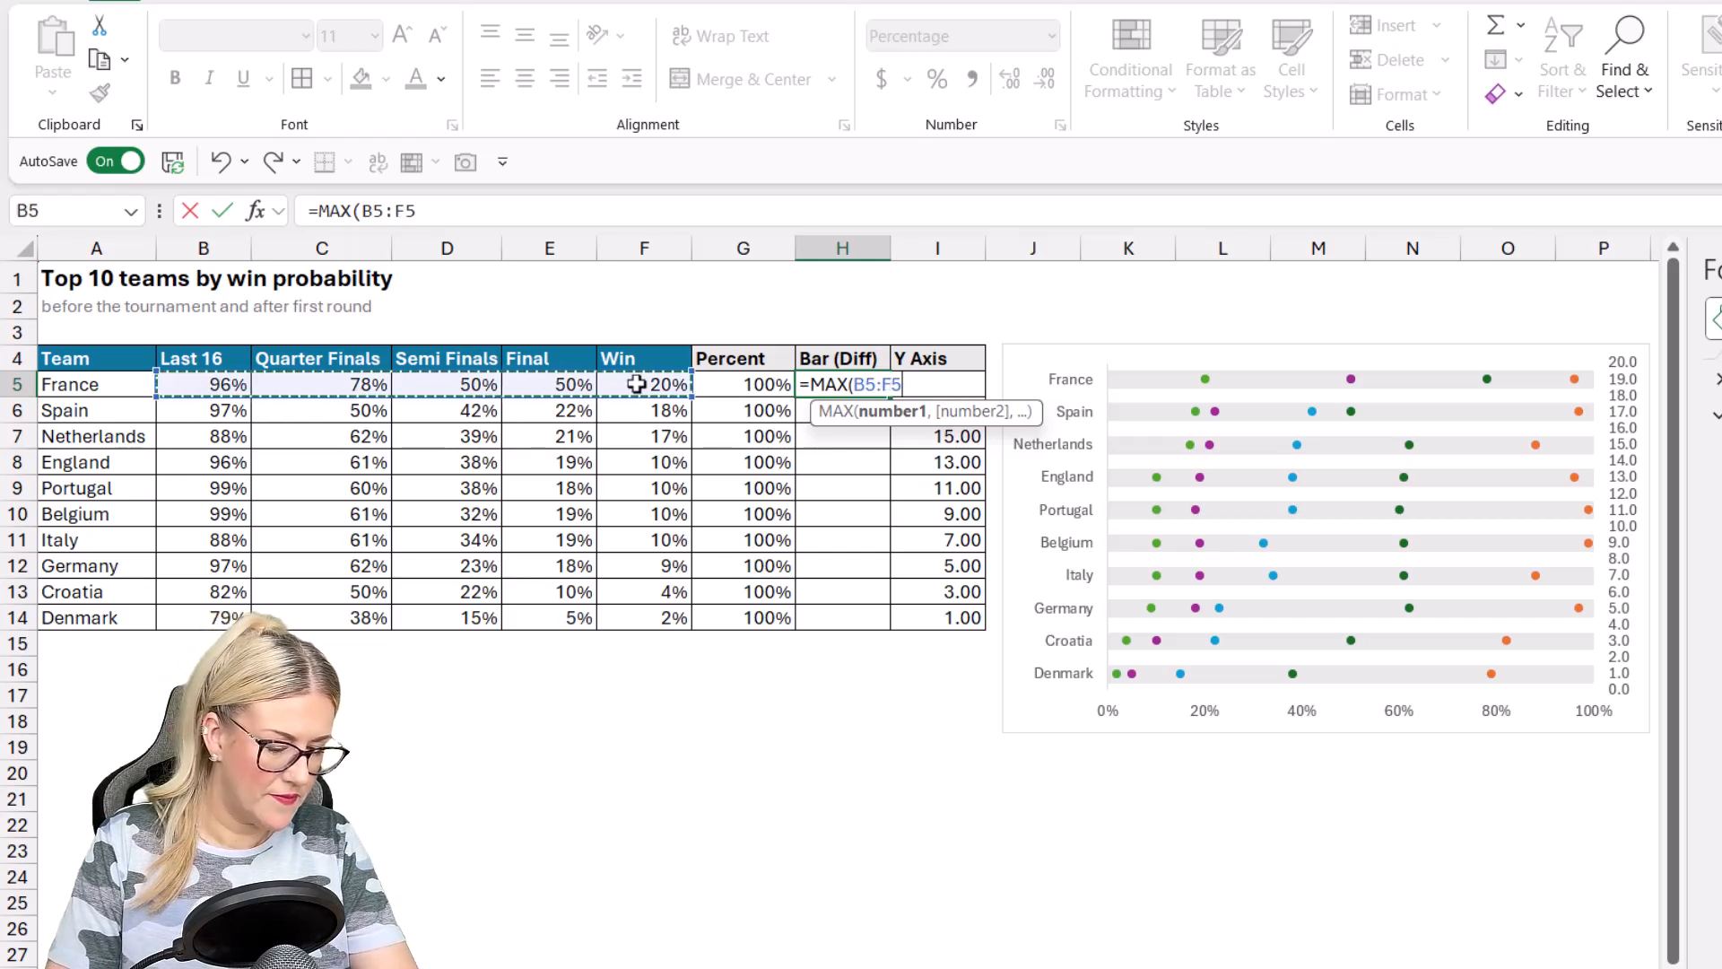
type(")-MIN")
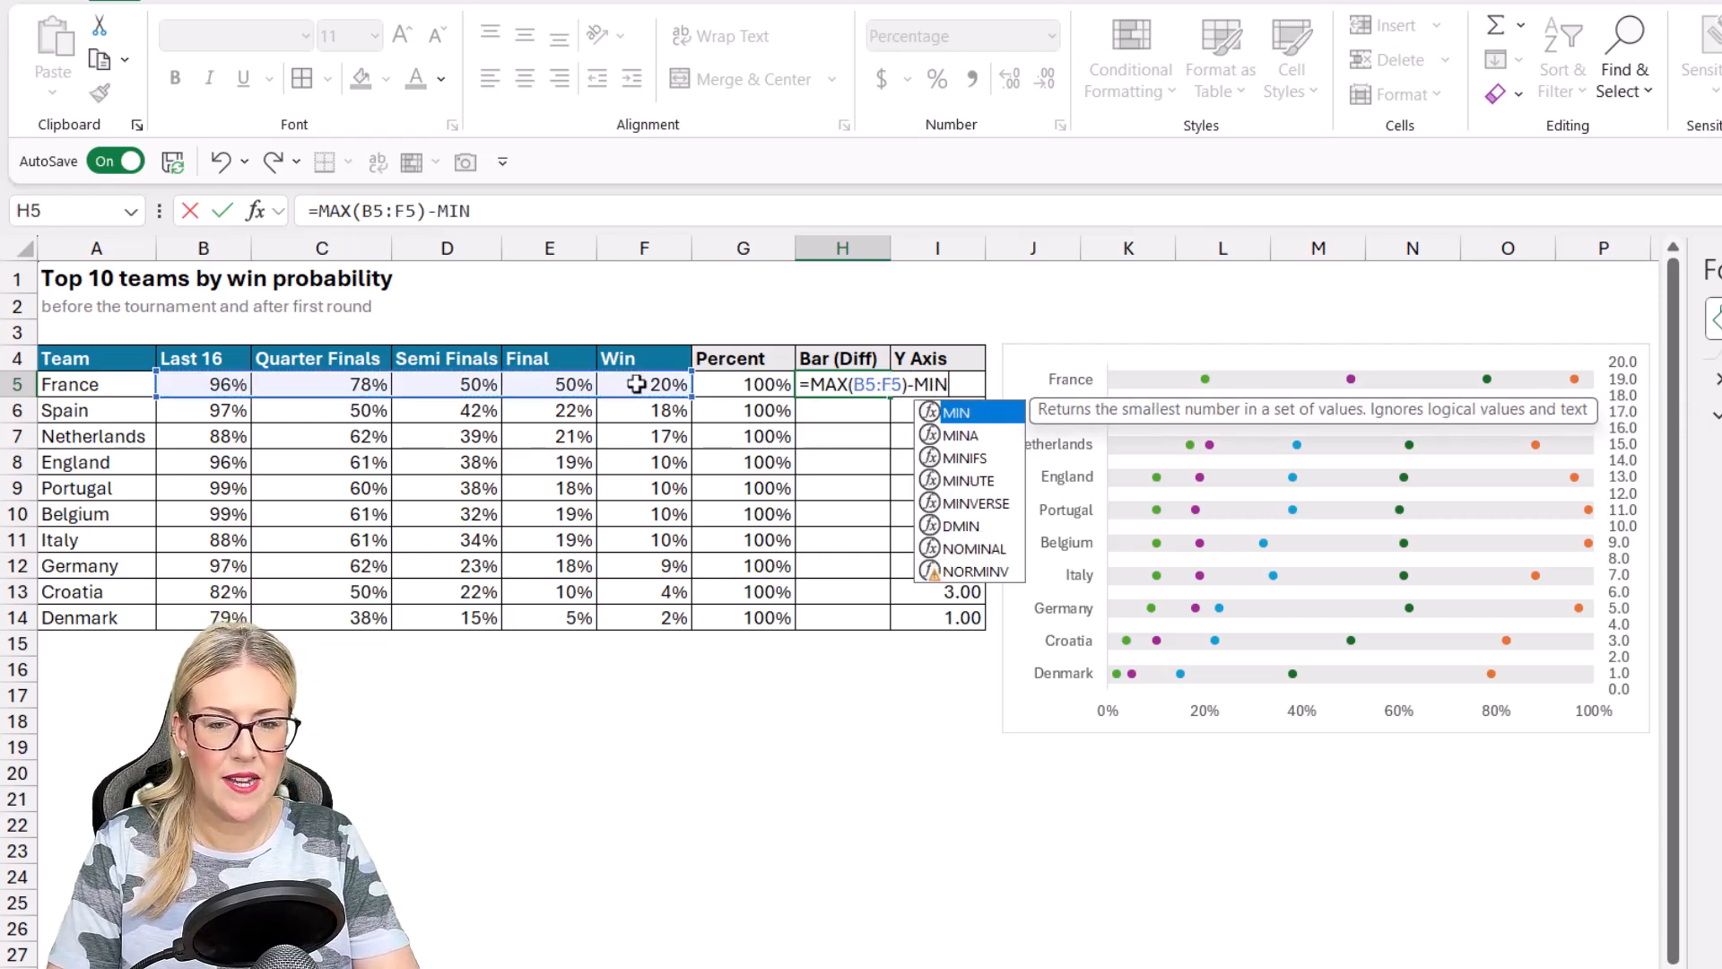
left_click_drag(204, 385, 447, 410)
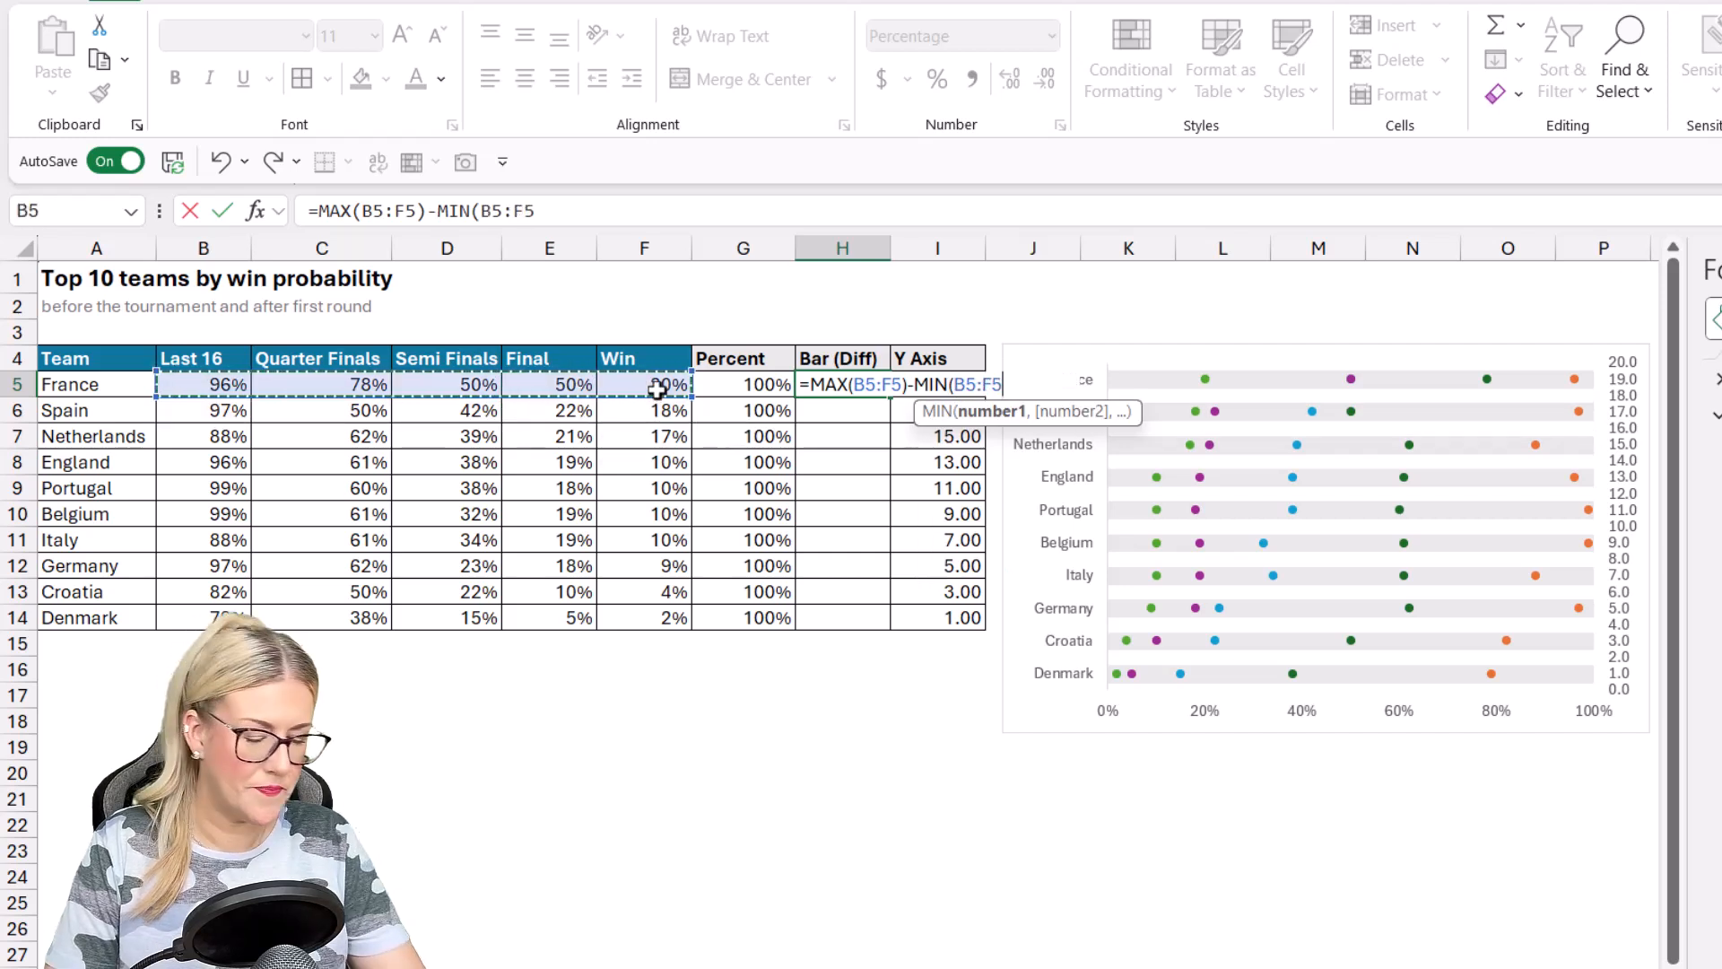
key("Enter")
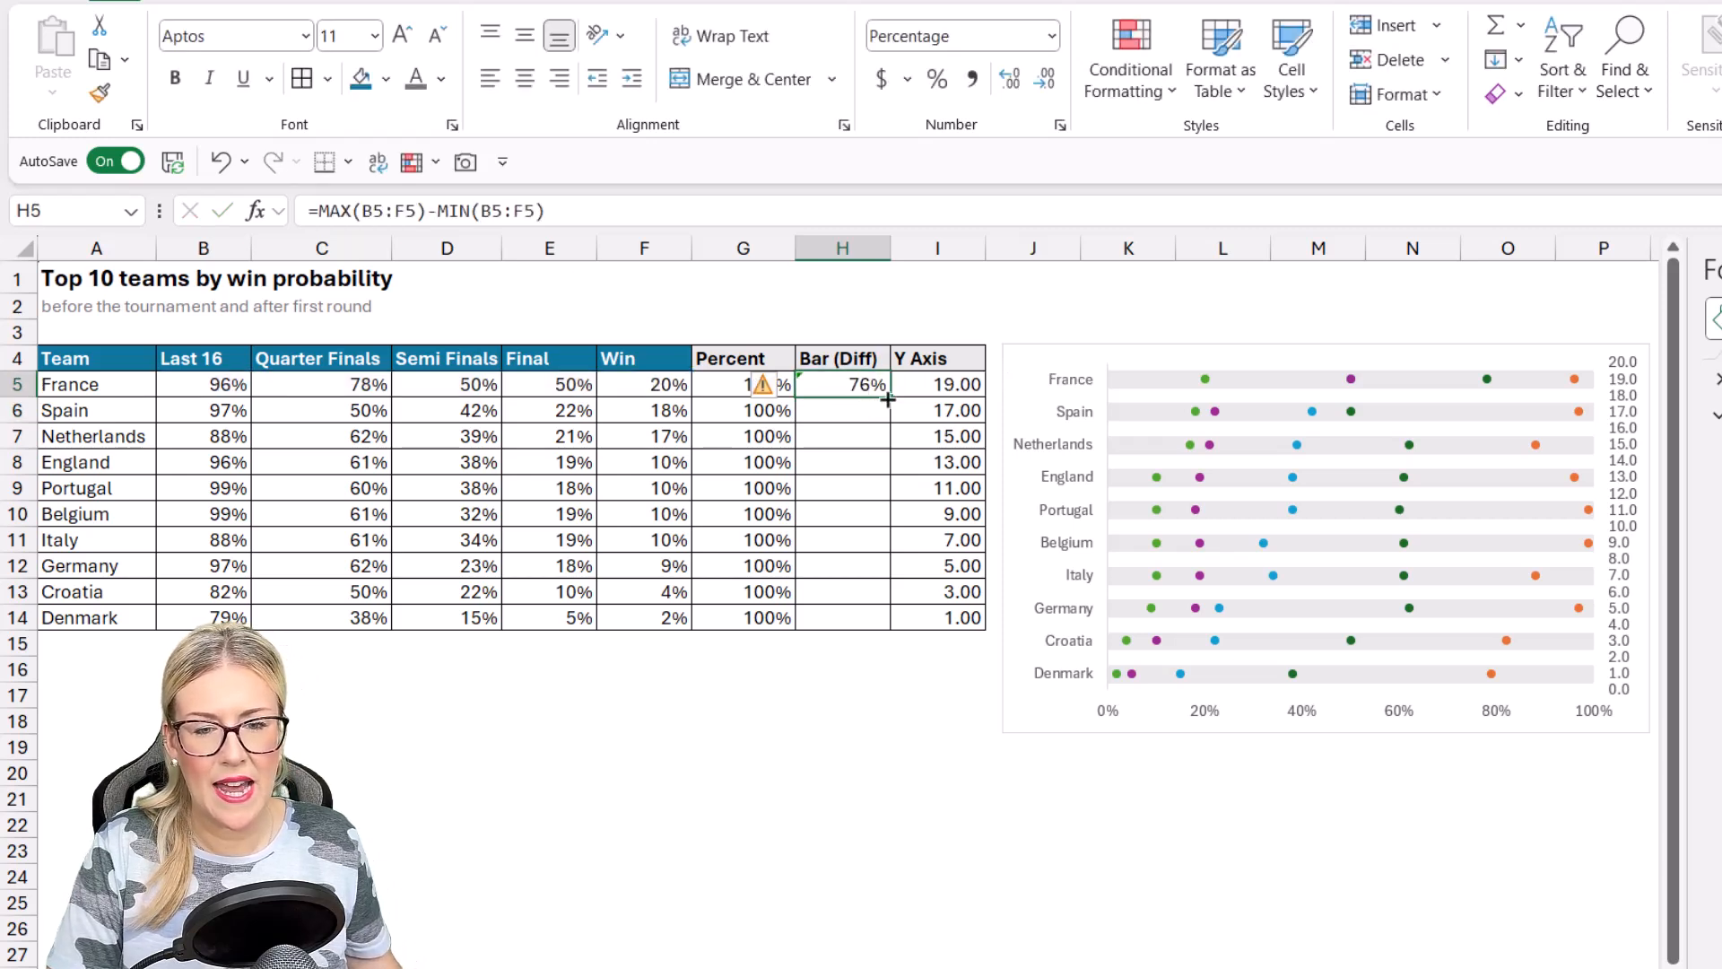
left_click_drag(889, 398, 889, 617)
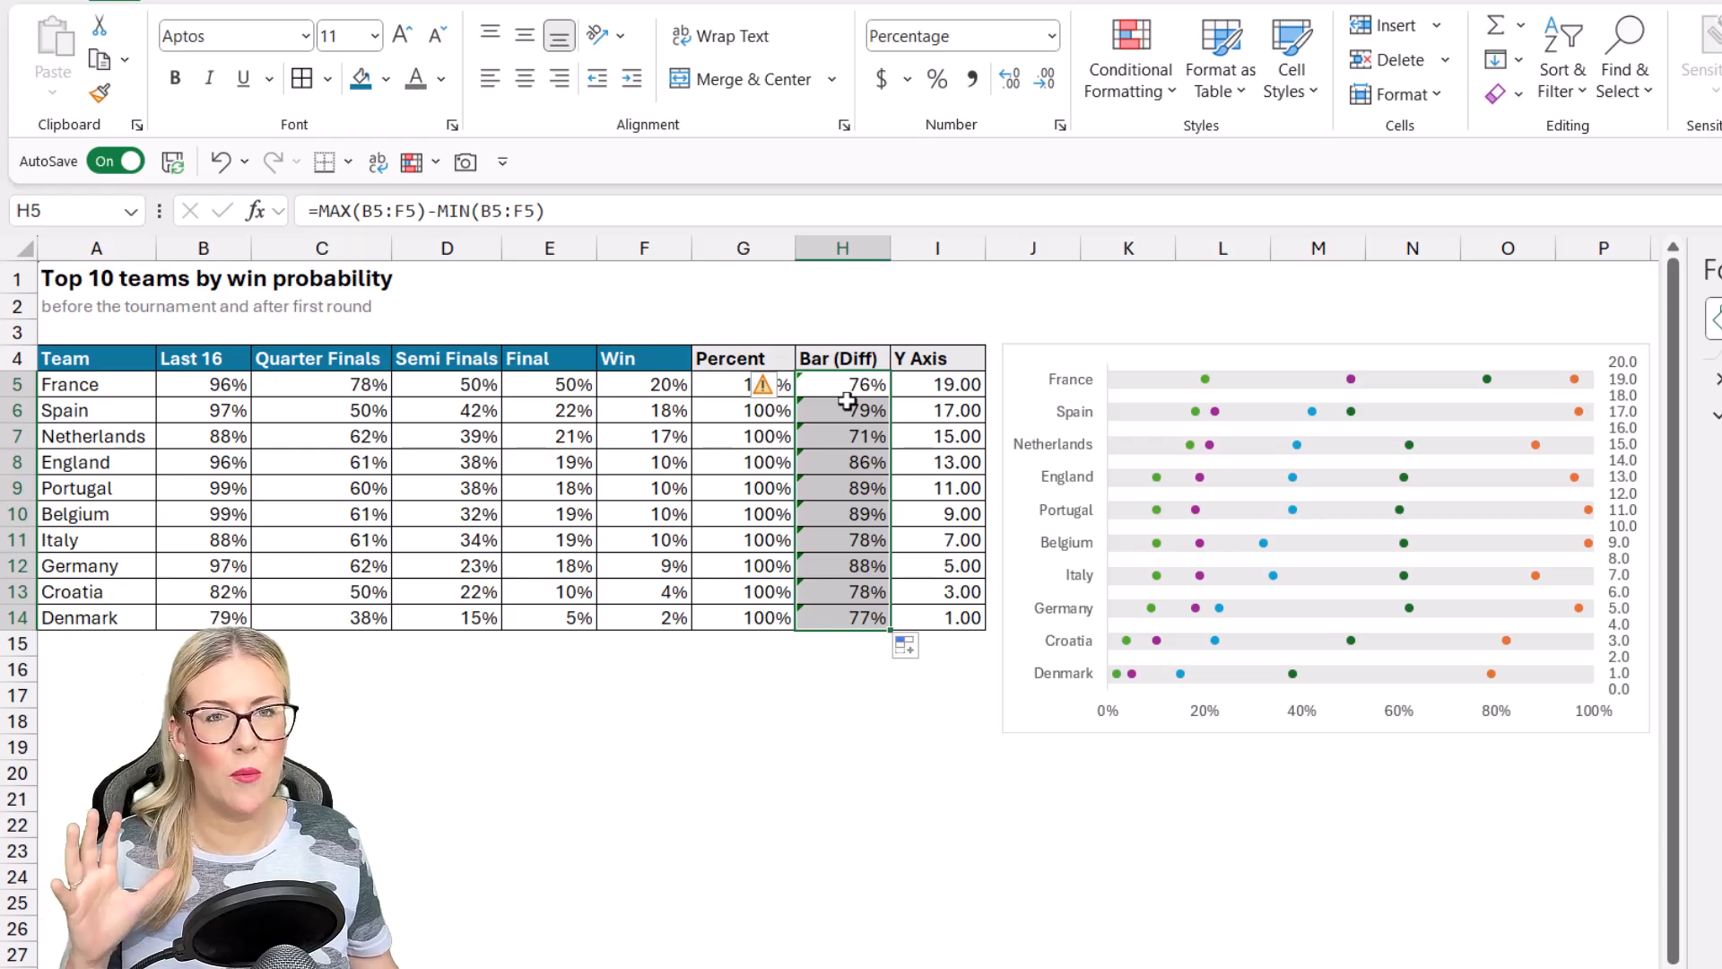
left_click(782, 385)
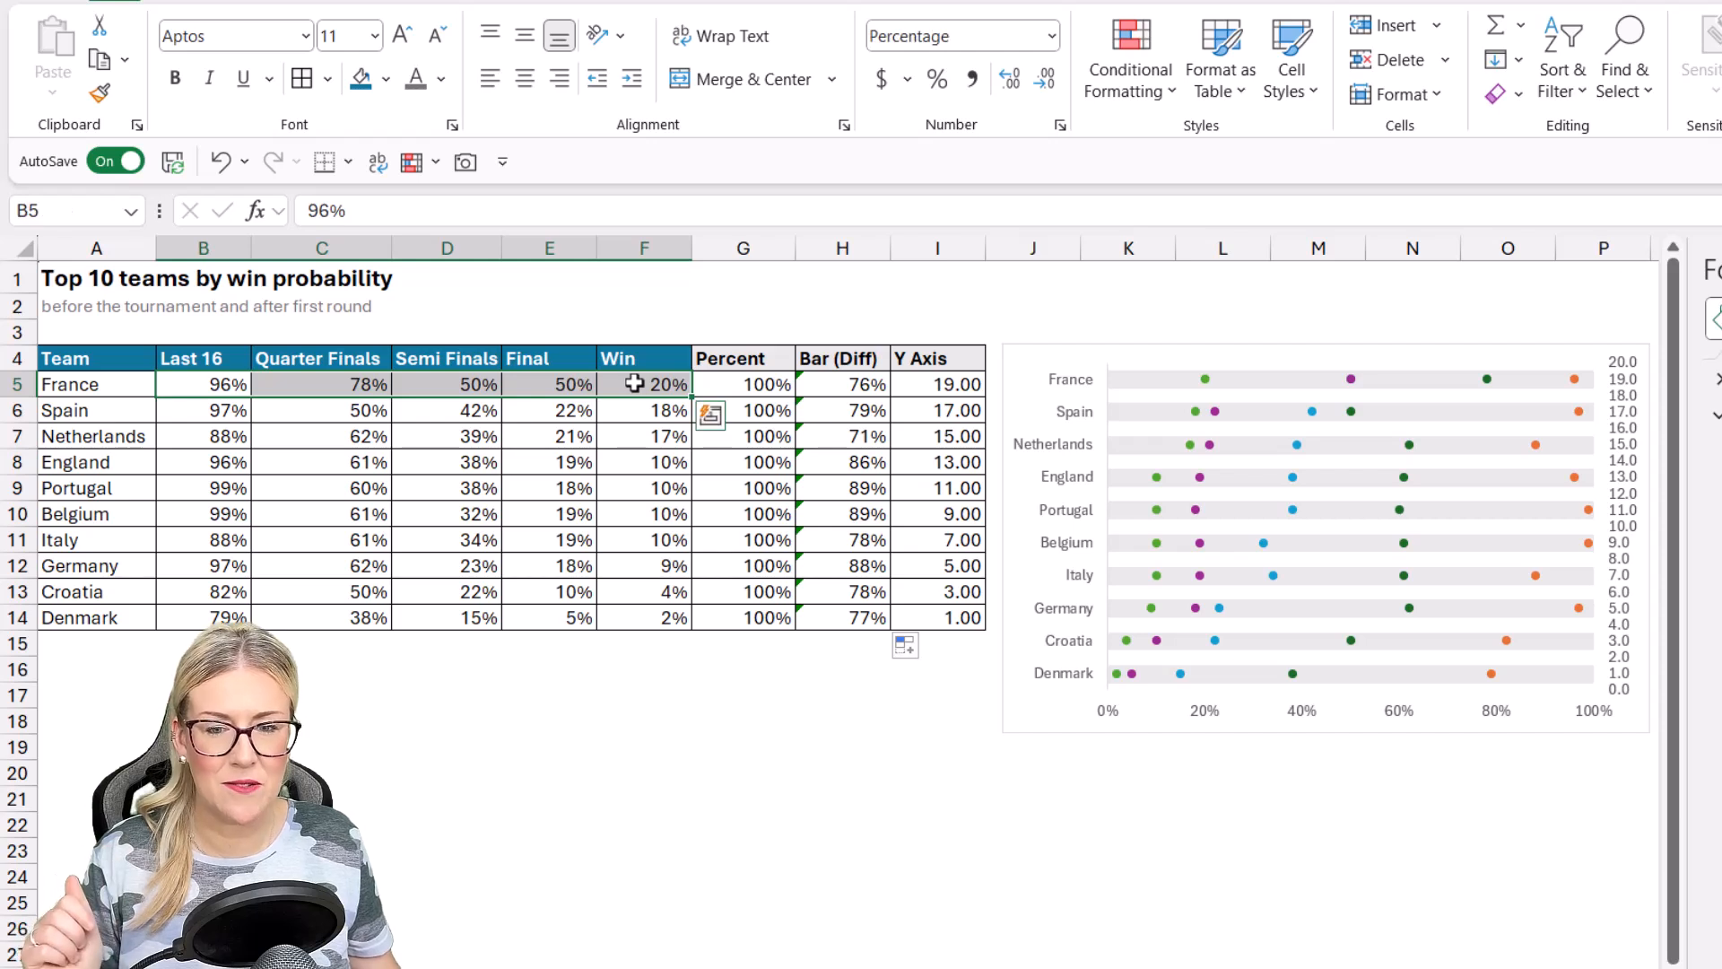
left_click(742, 383)
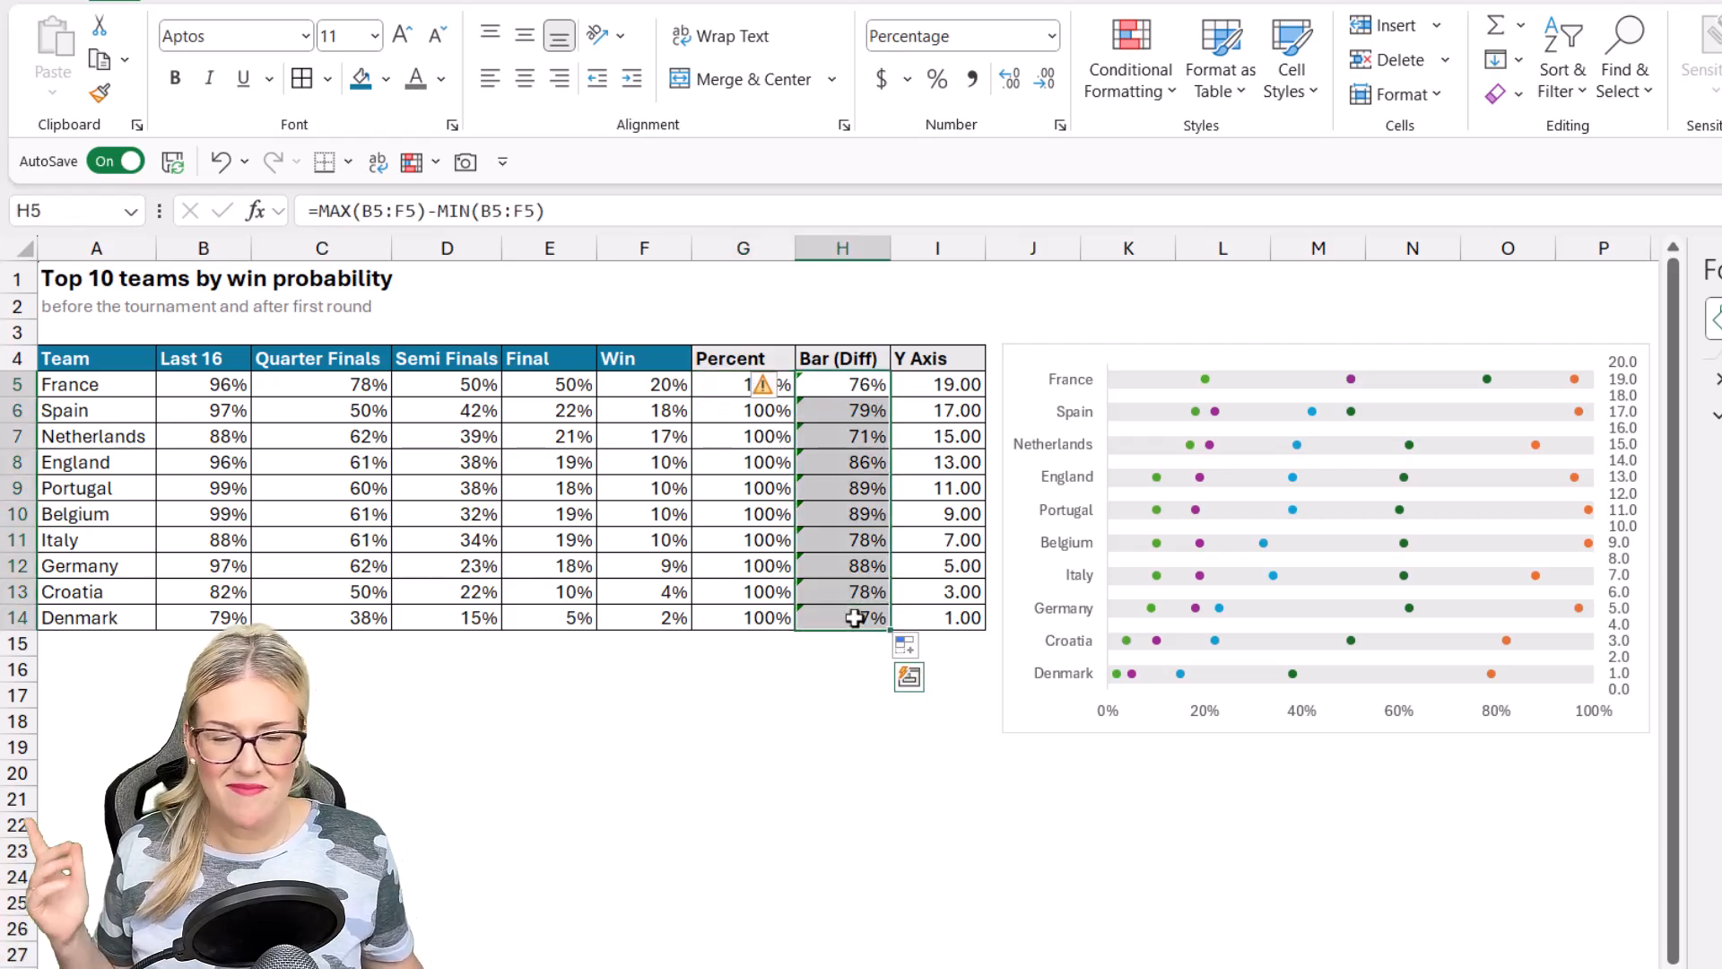
Step: Choose Ignore Error on the warning flag beside the Percent cells
left_click(785, 385)
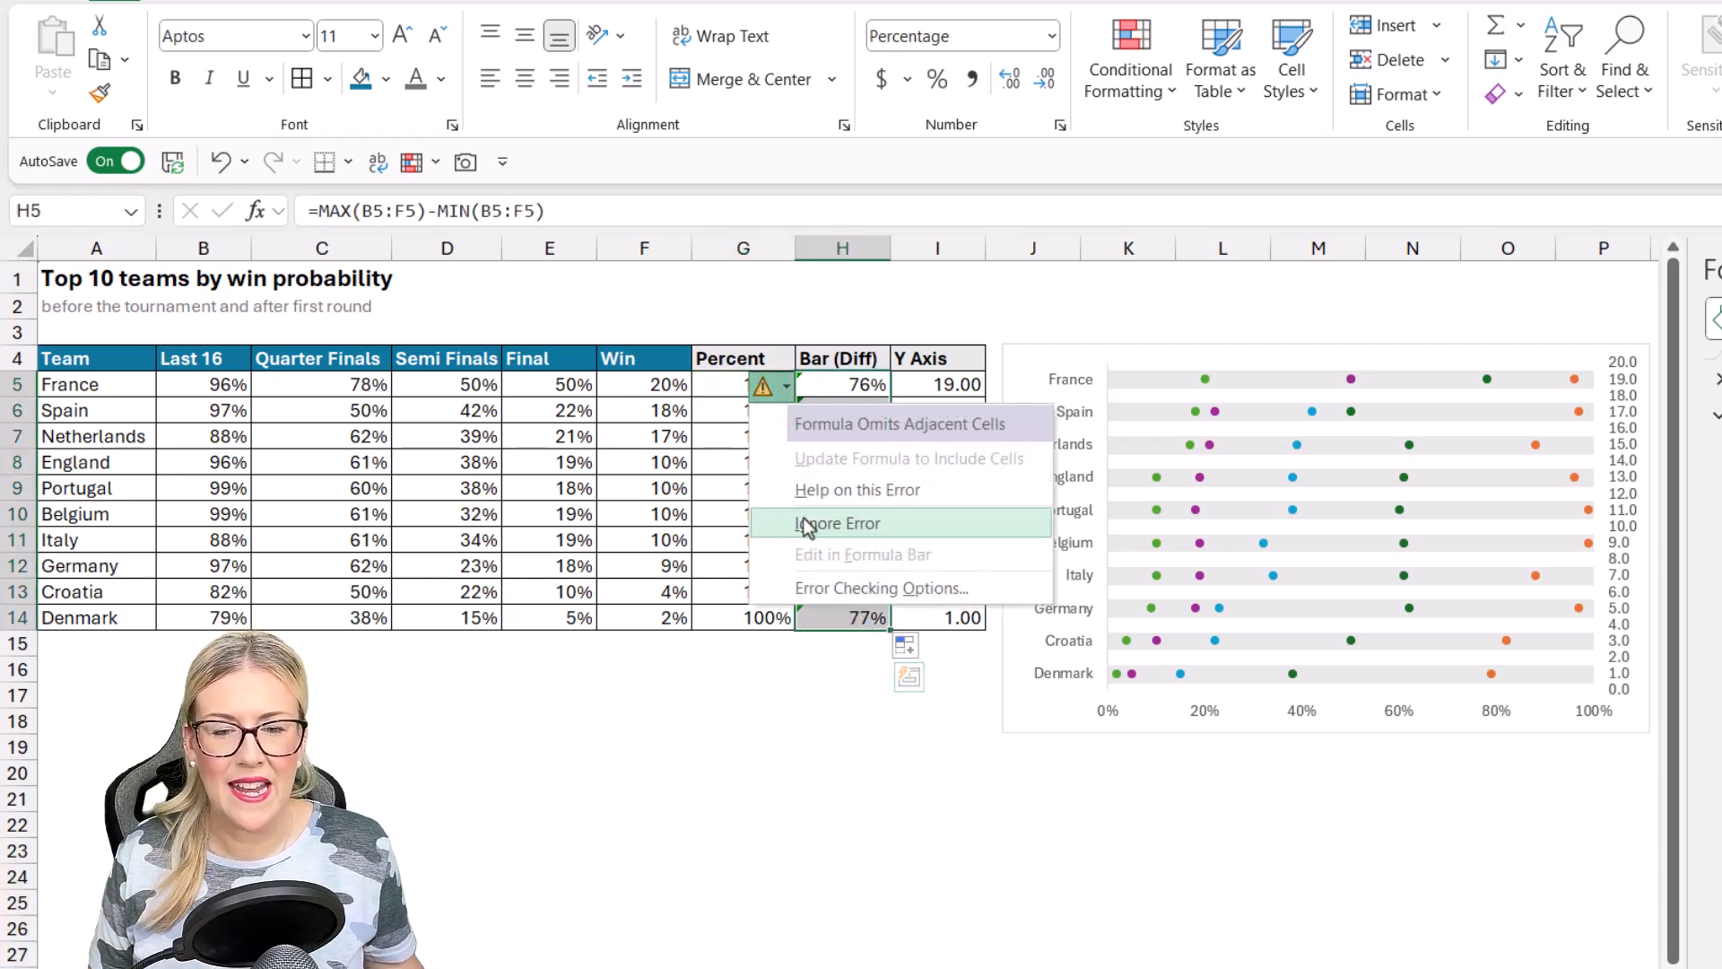
left_click(838, 523)
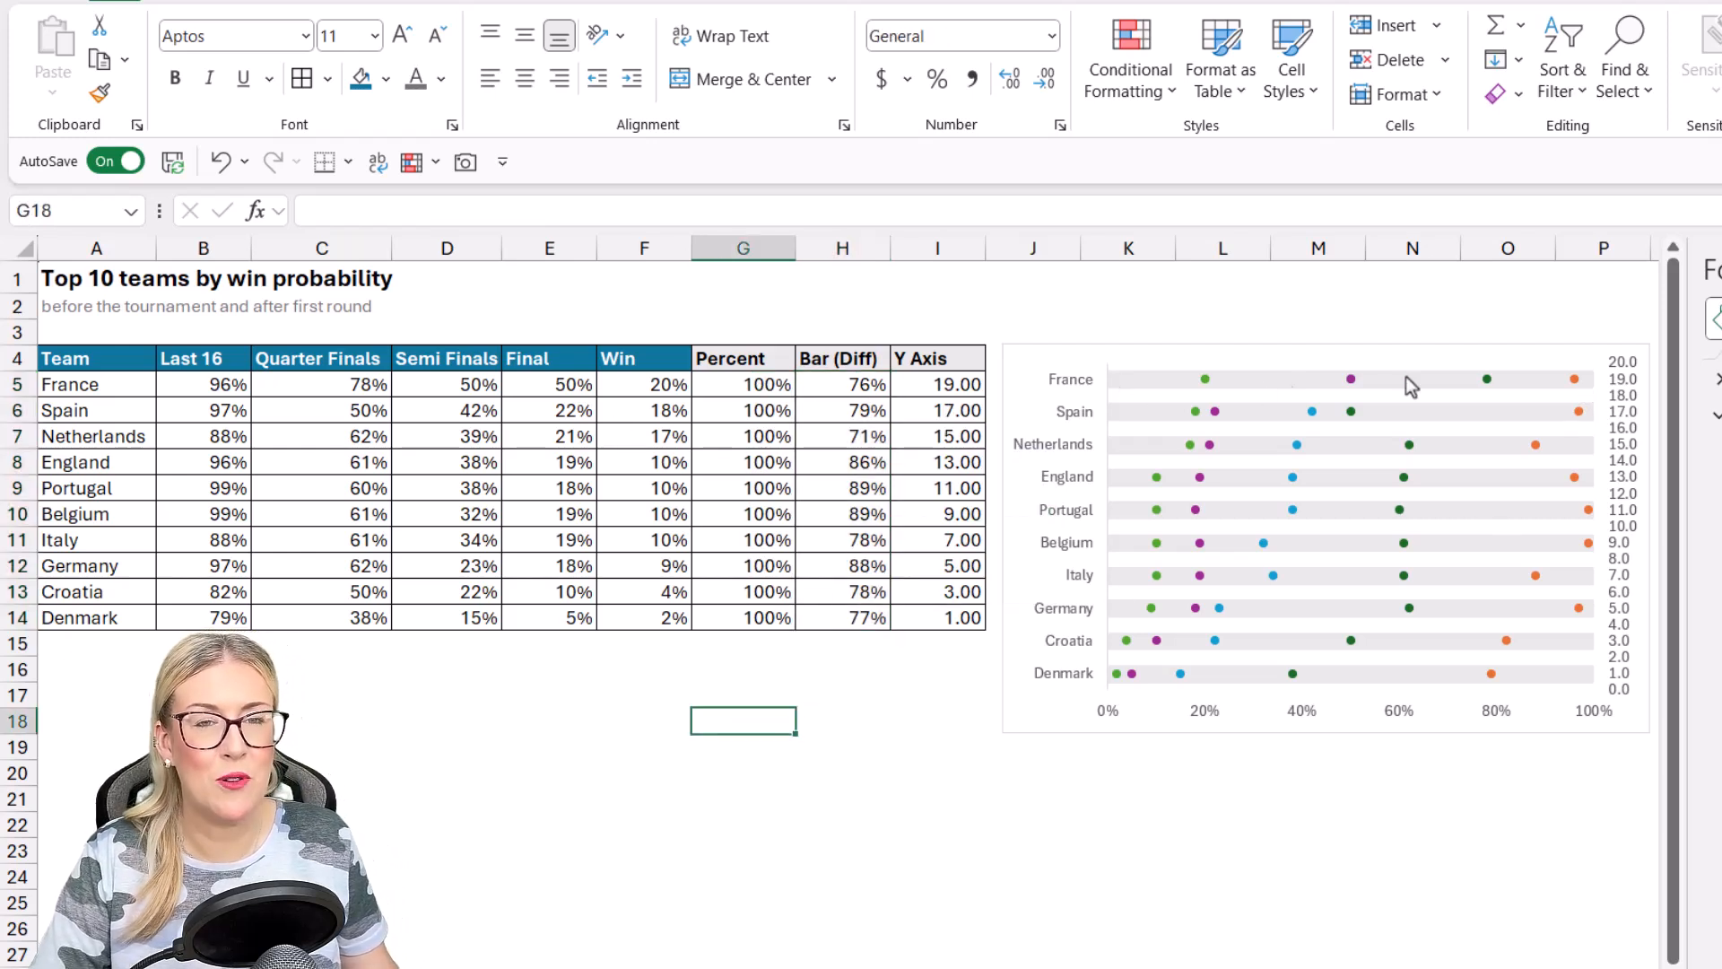
mouse_move(1573, 411)
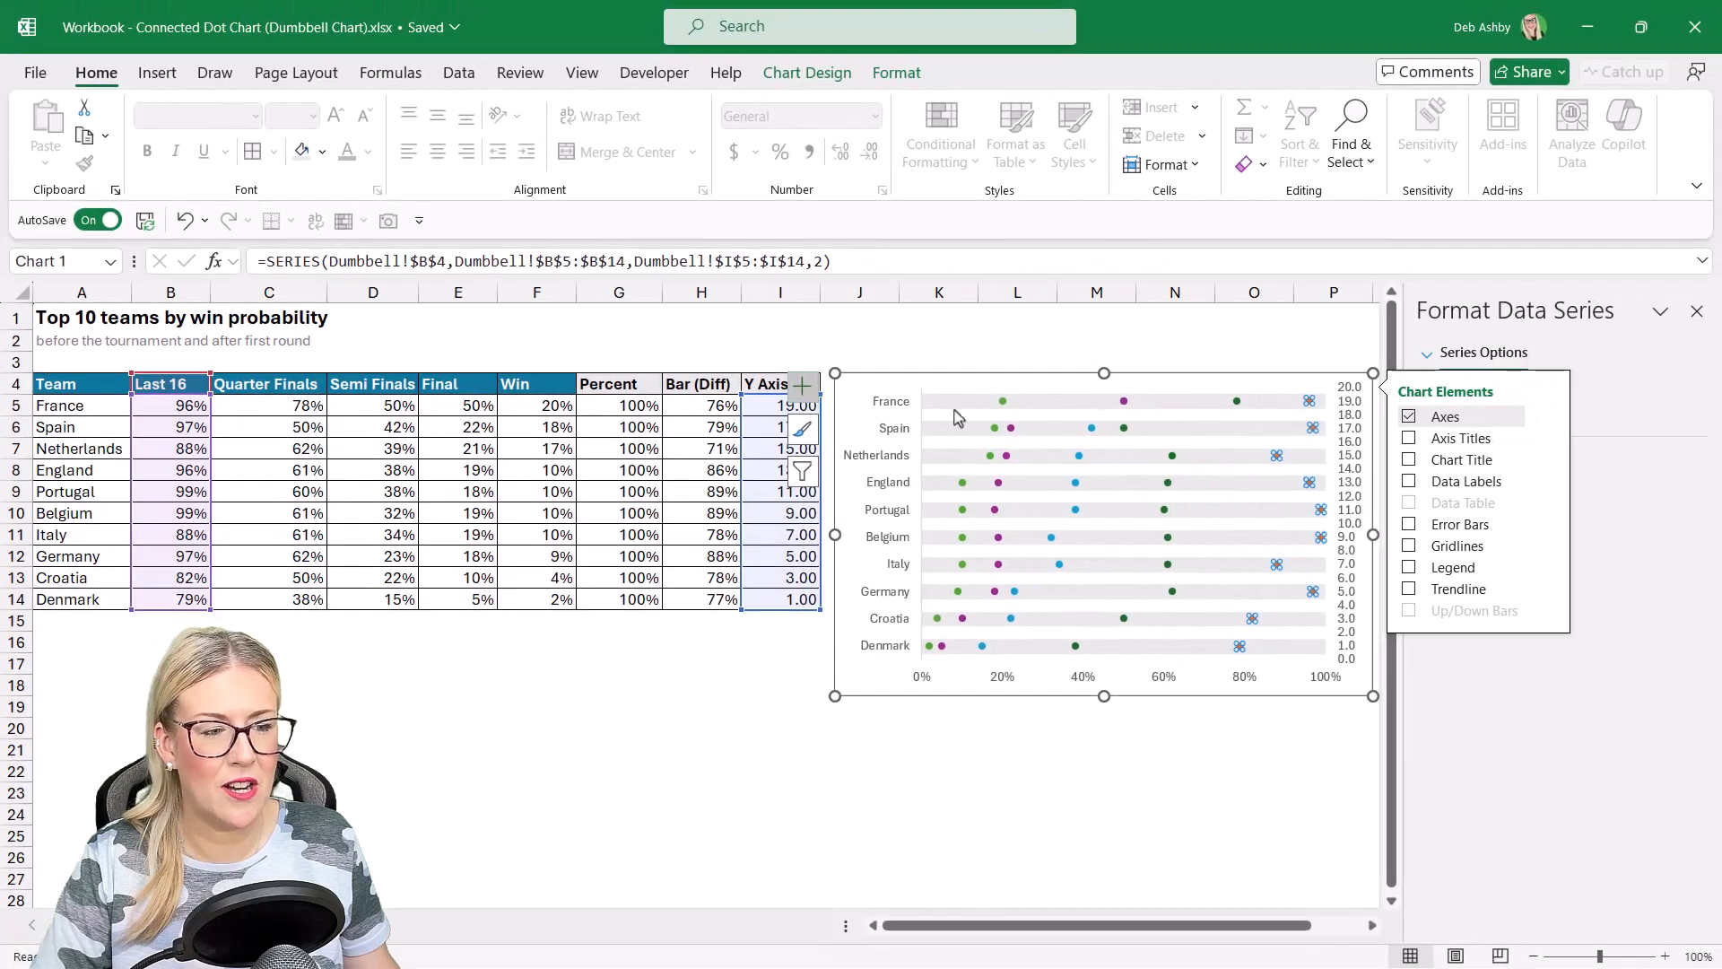
Step: Turn on error bars for the Last 16 dots and delete the vertical bars
left_click(1410, 523)
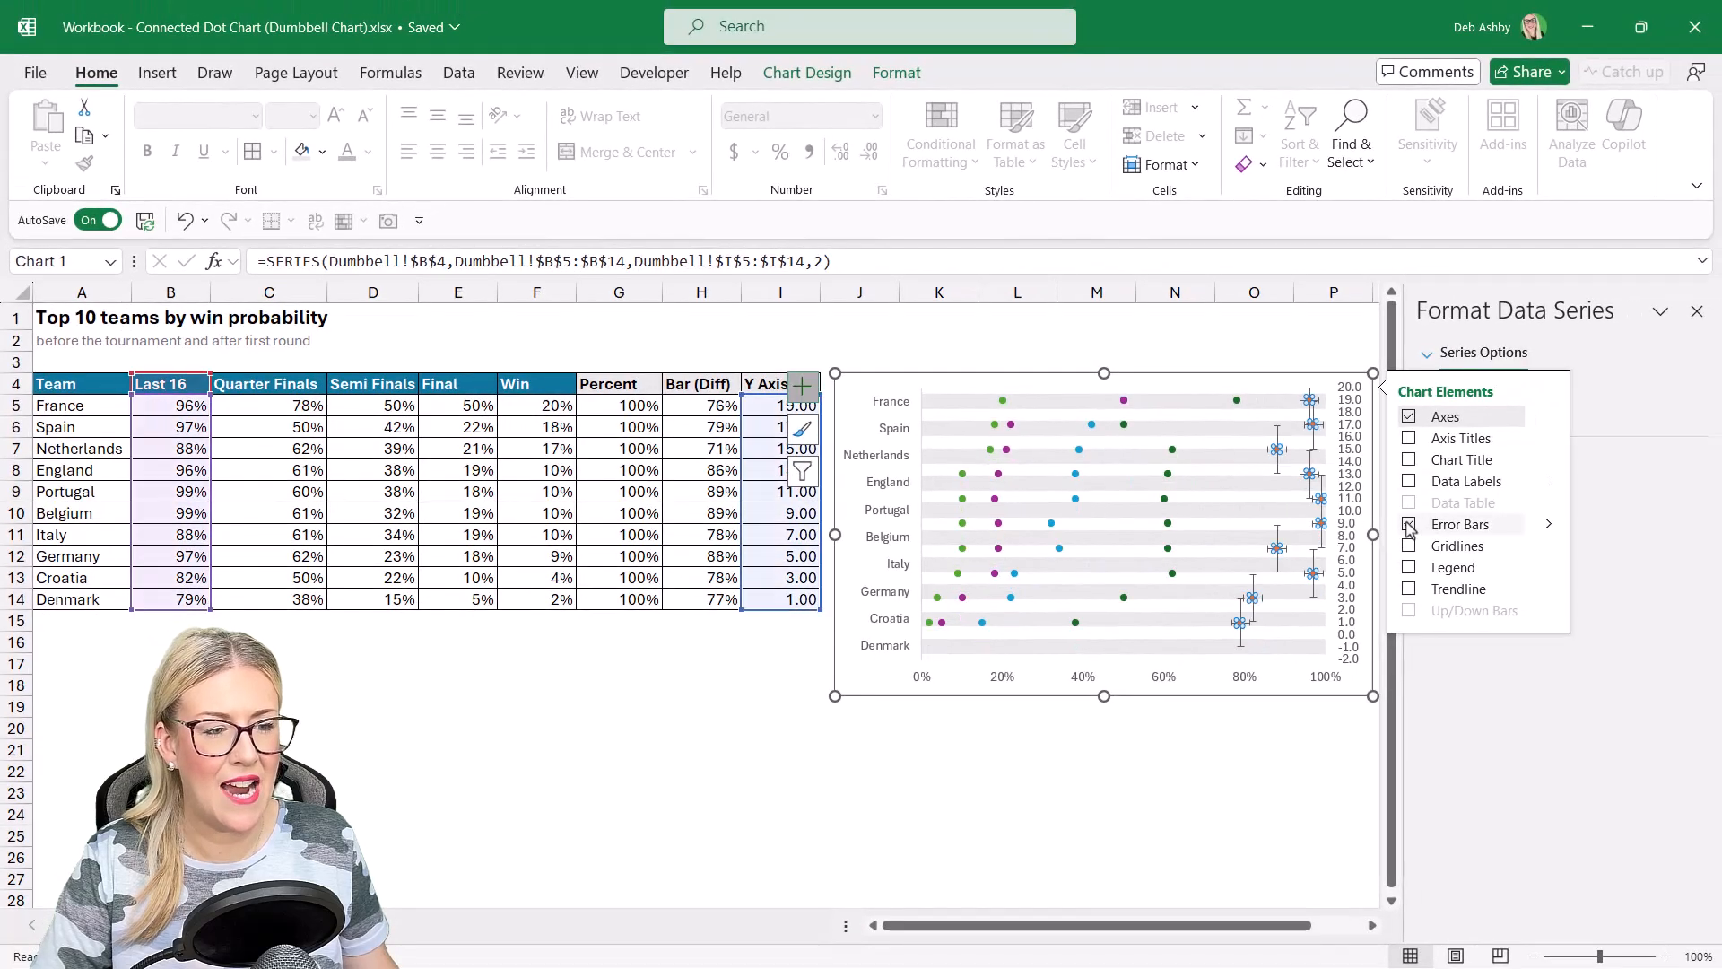
left_click(1410, 524)
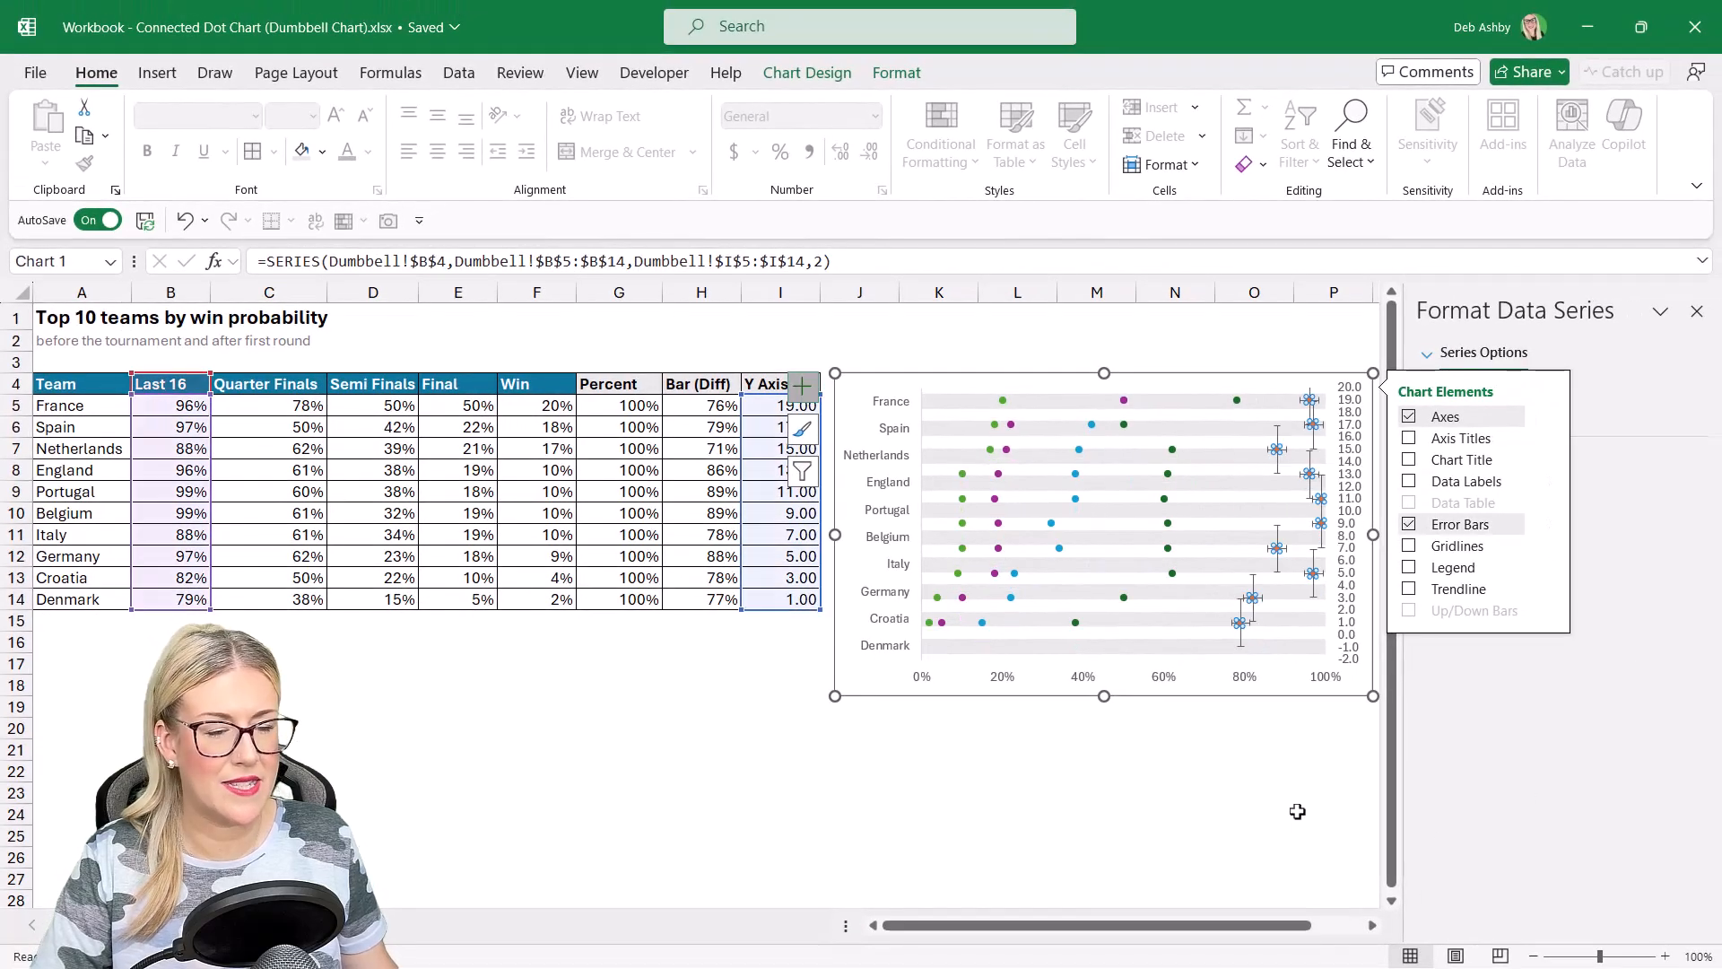
left_click(1332, 813)
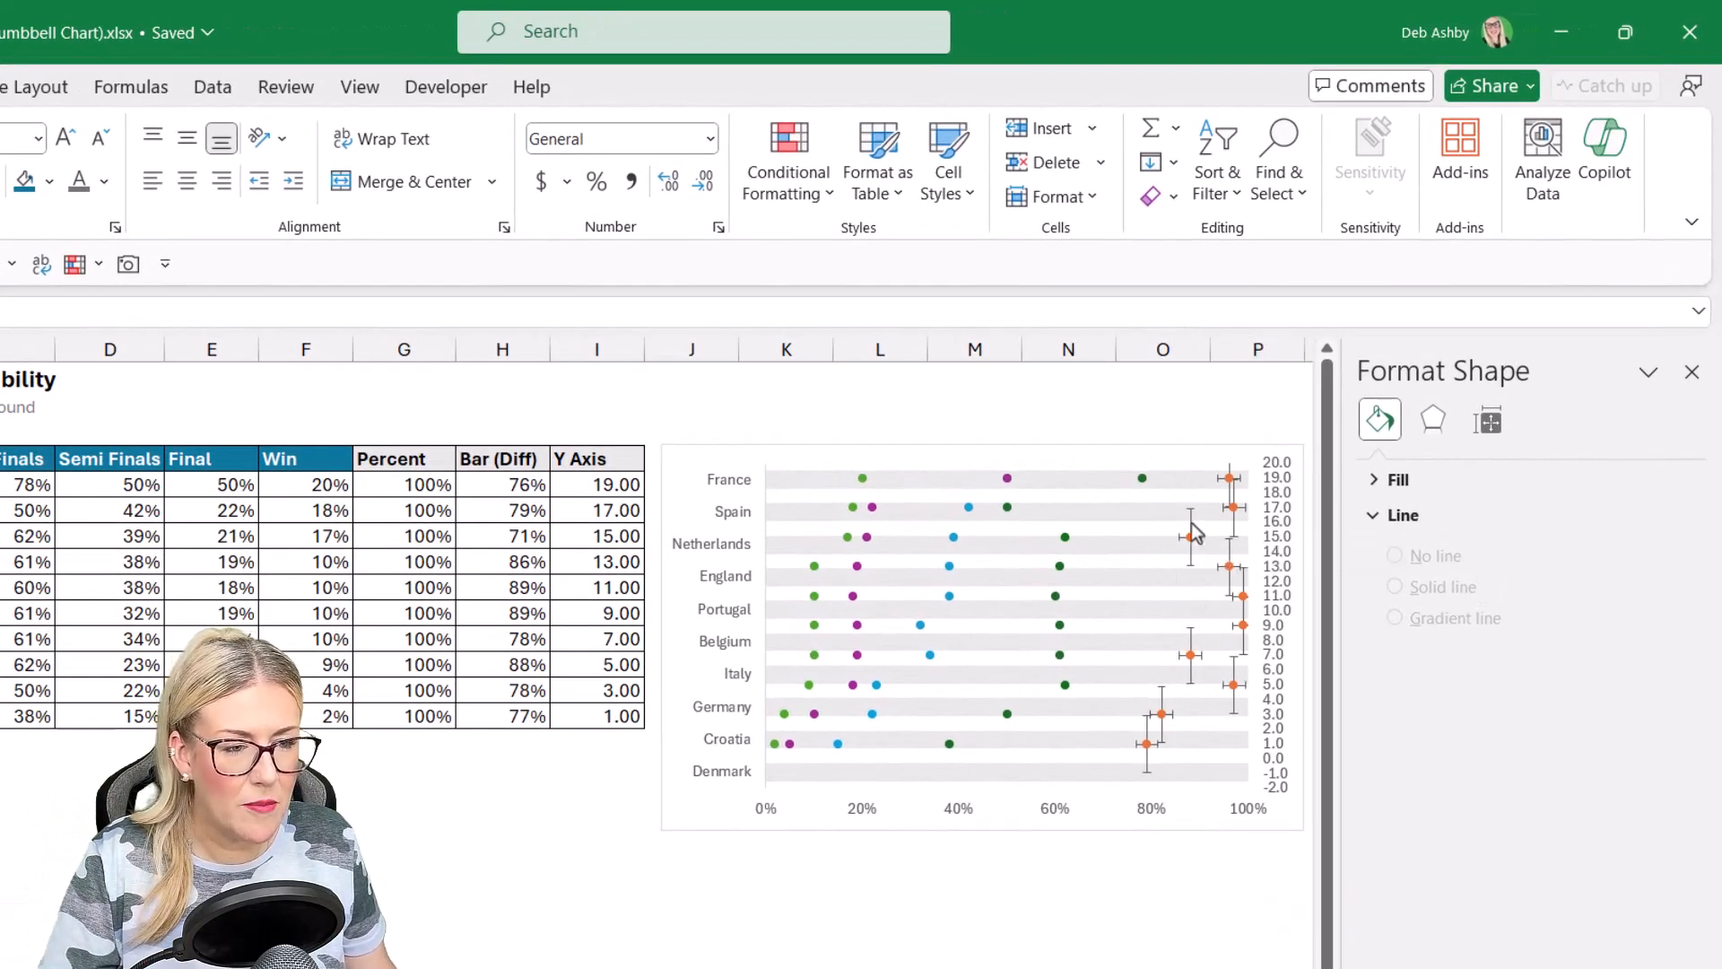
left_click(1230, 538)
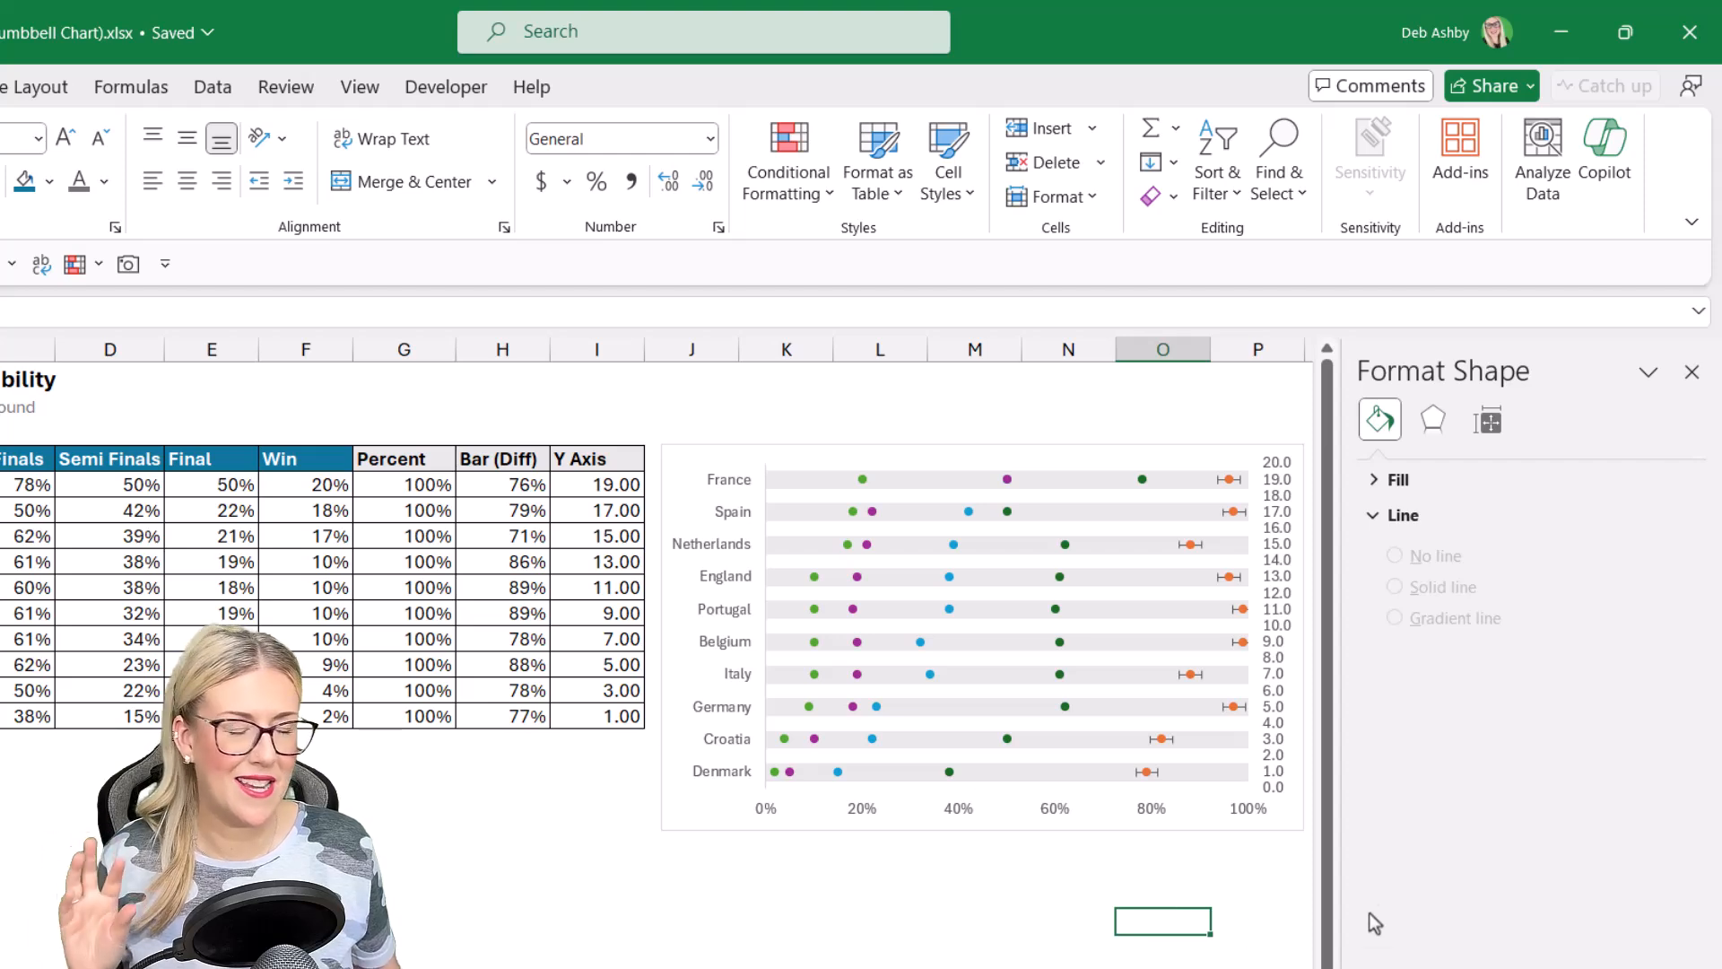
scroll("down", 3)
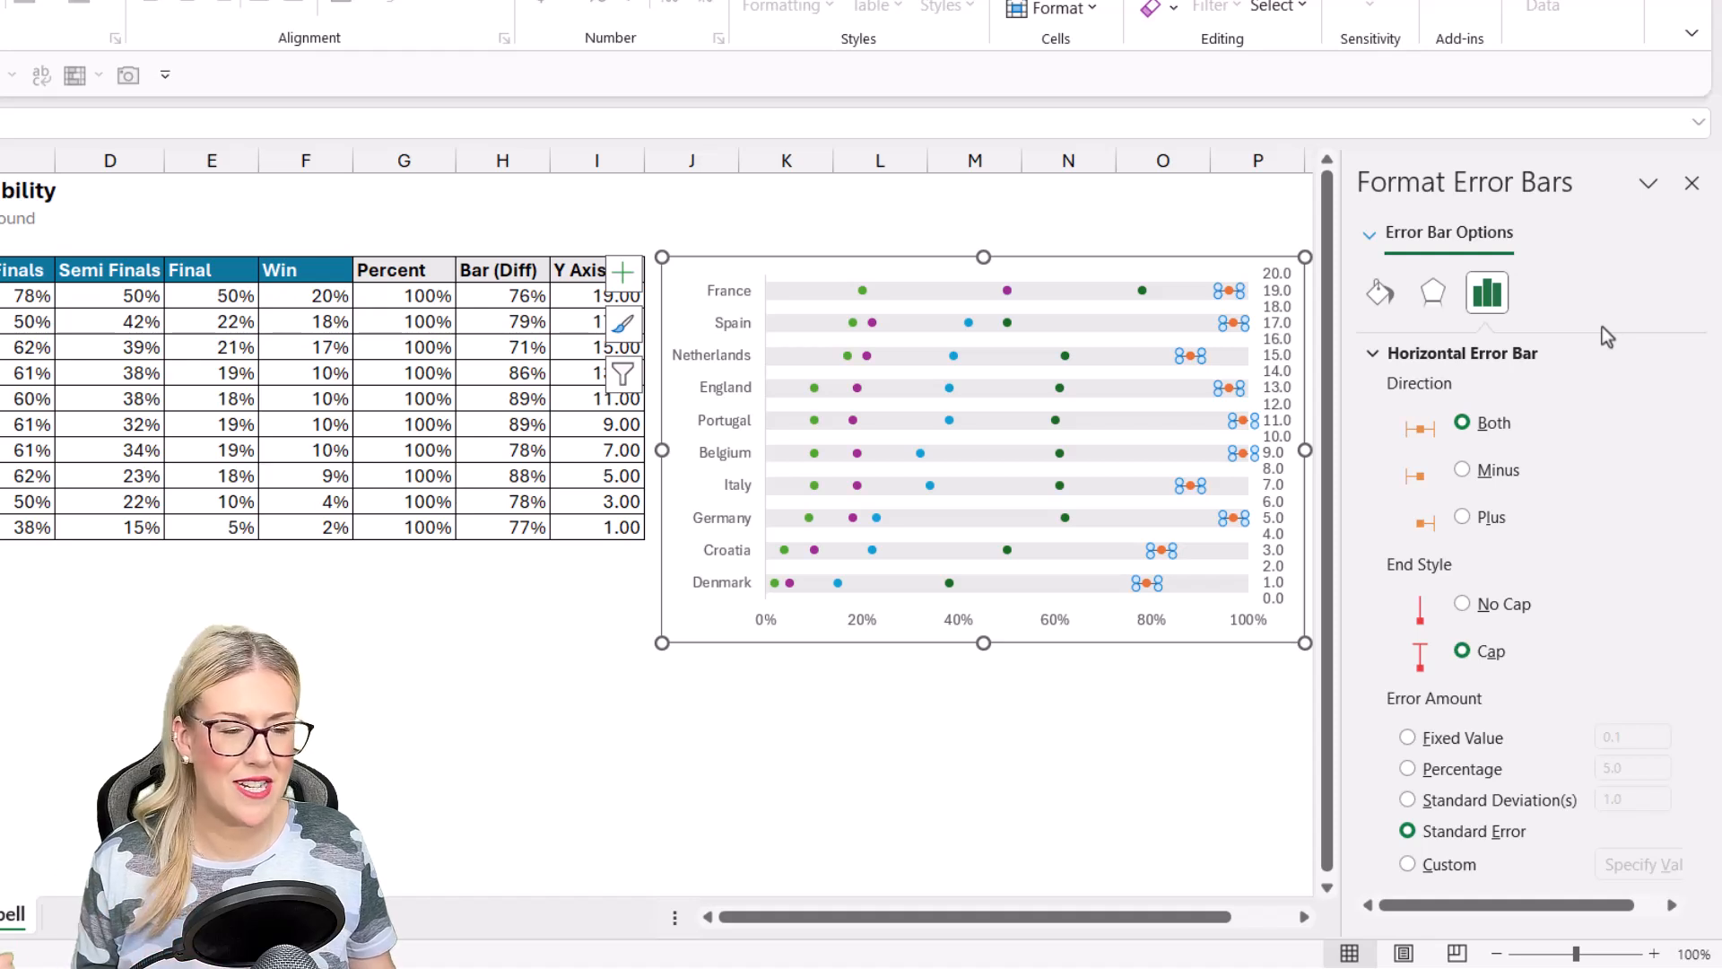
mouse_move(1458, 485)
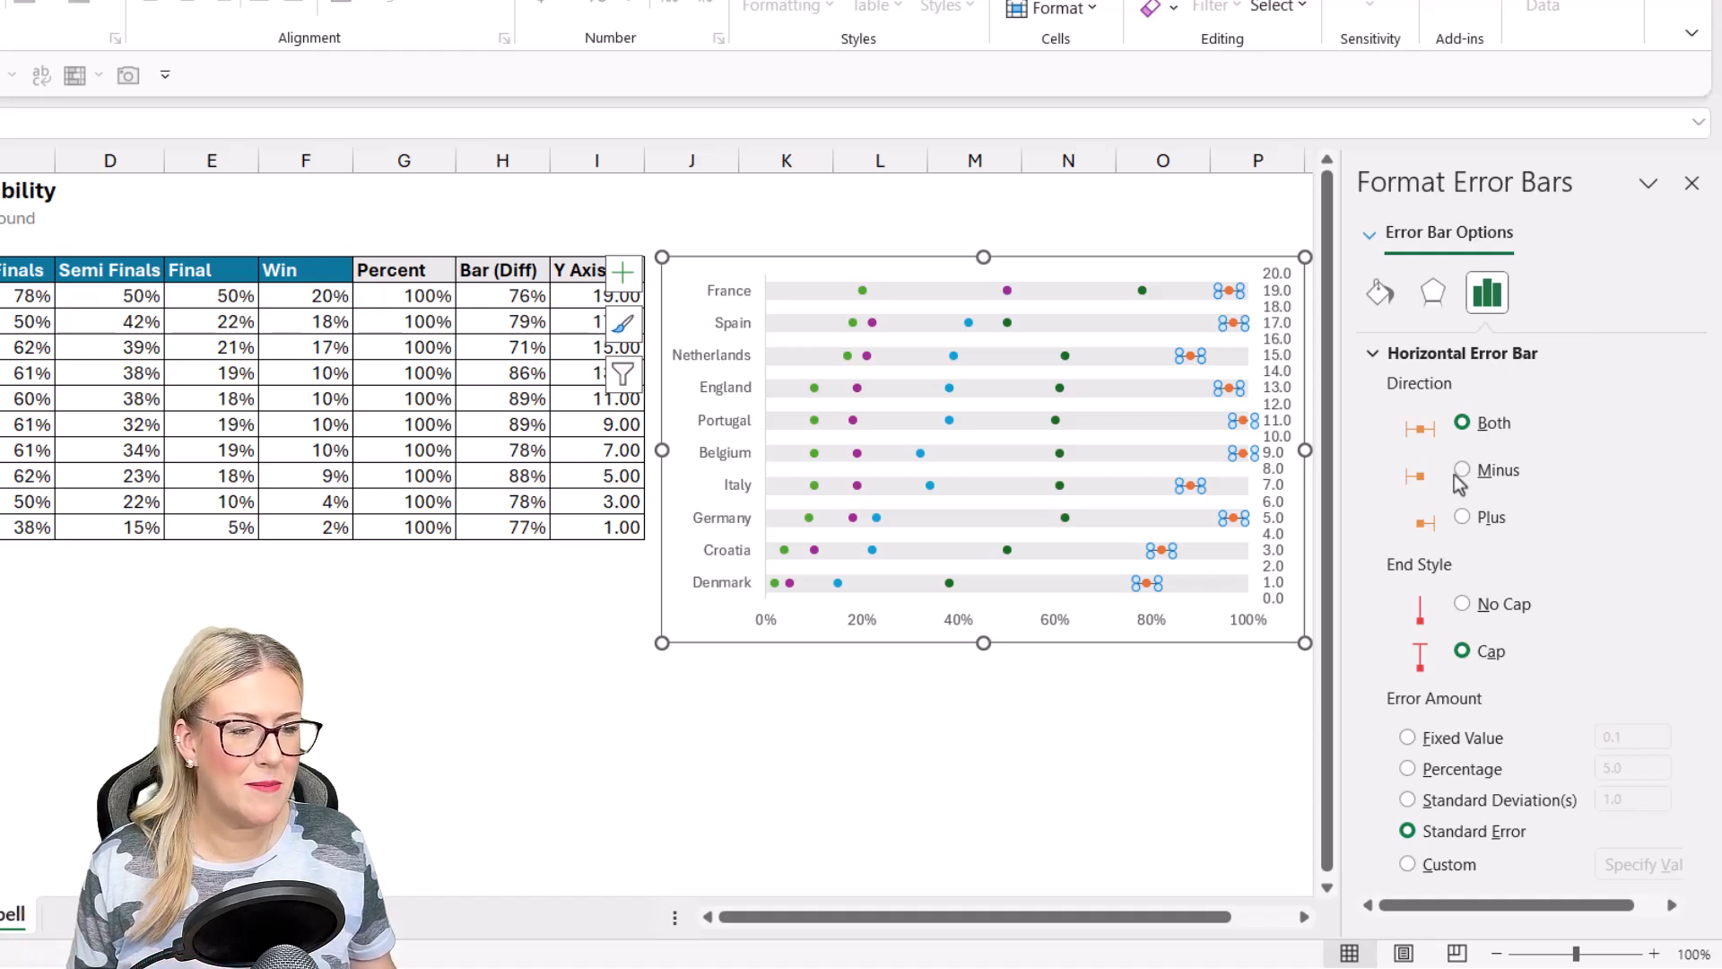
Step: Set the Last 16 error bars to Minus direction, No Cap, and Custom error amount
left_click(1462, 470)
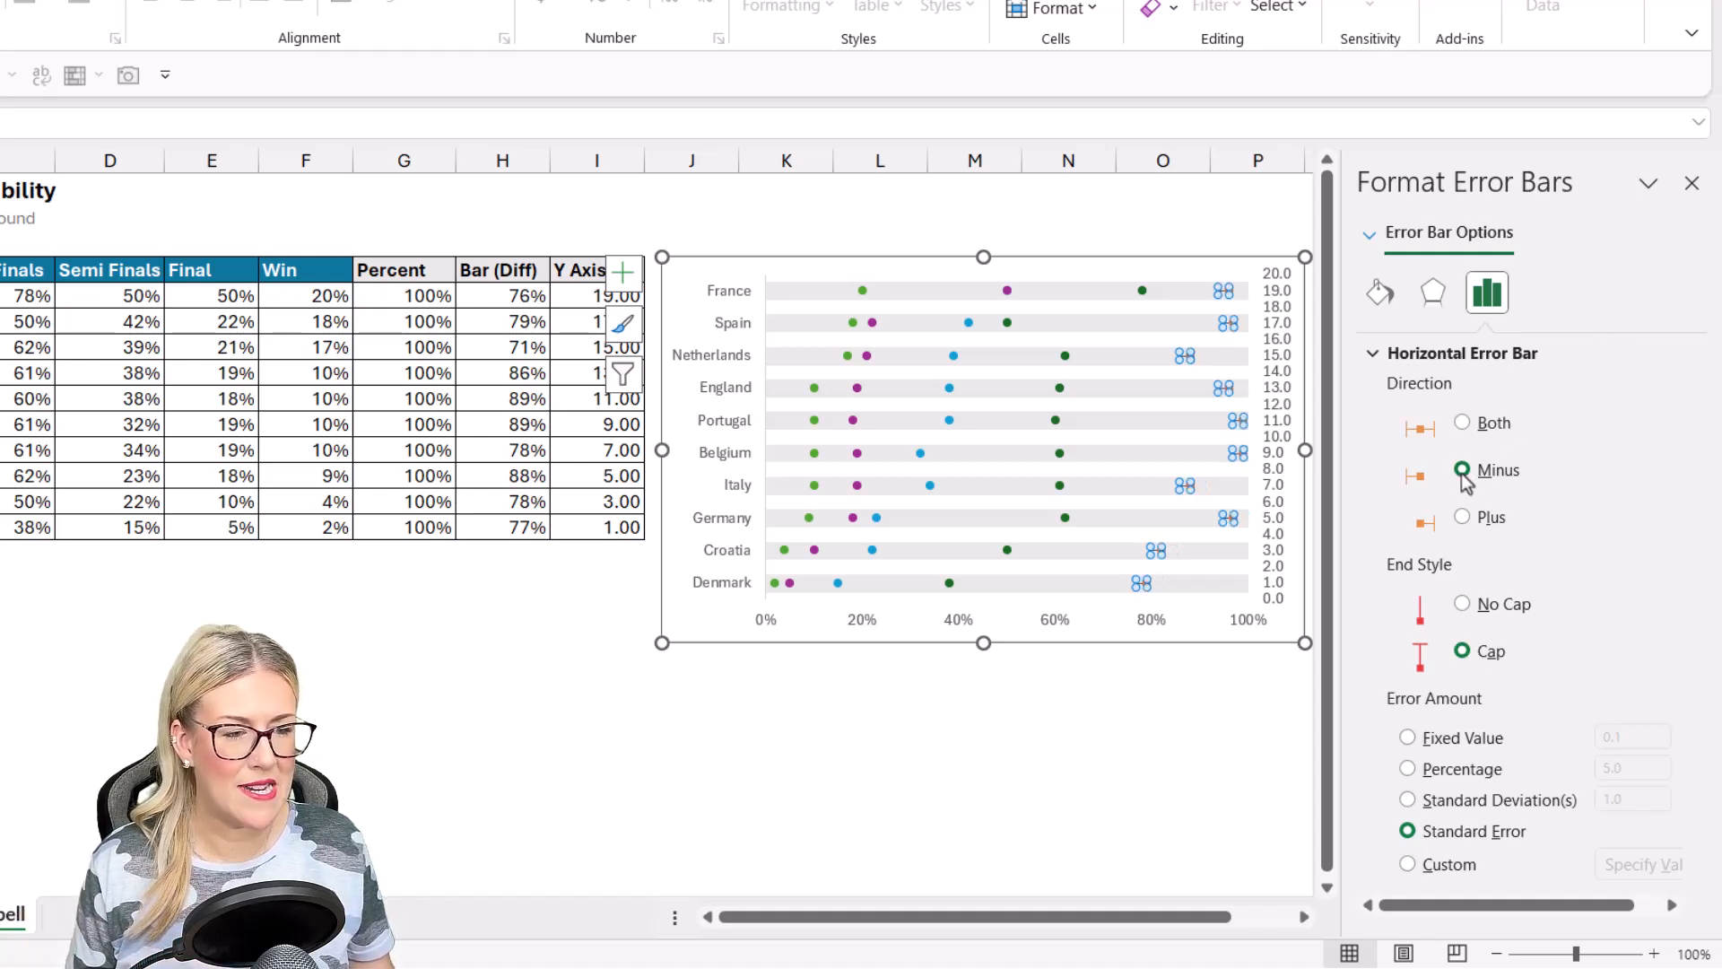
left_click(1462, 470)
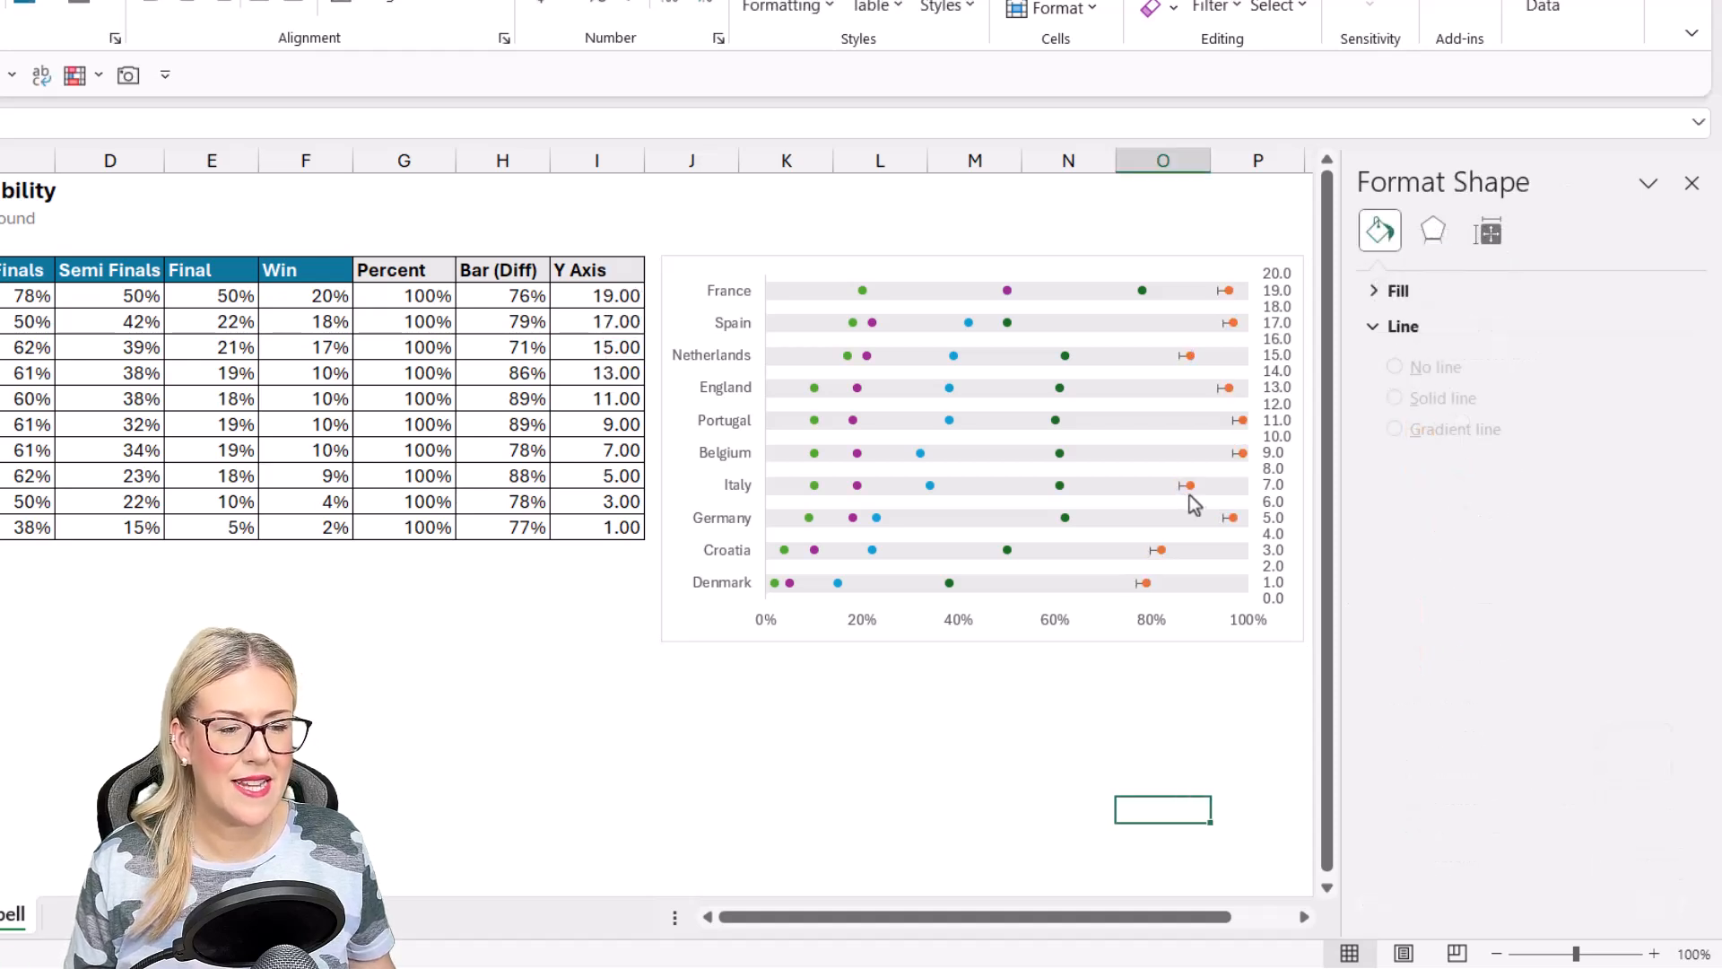
mouse_move(1185, 485)
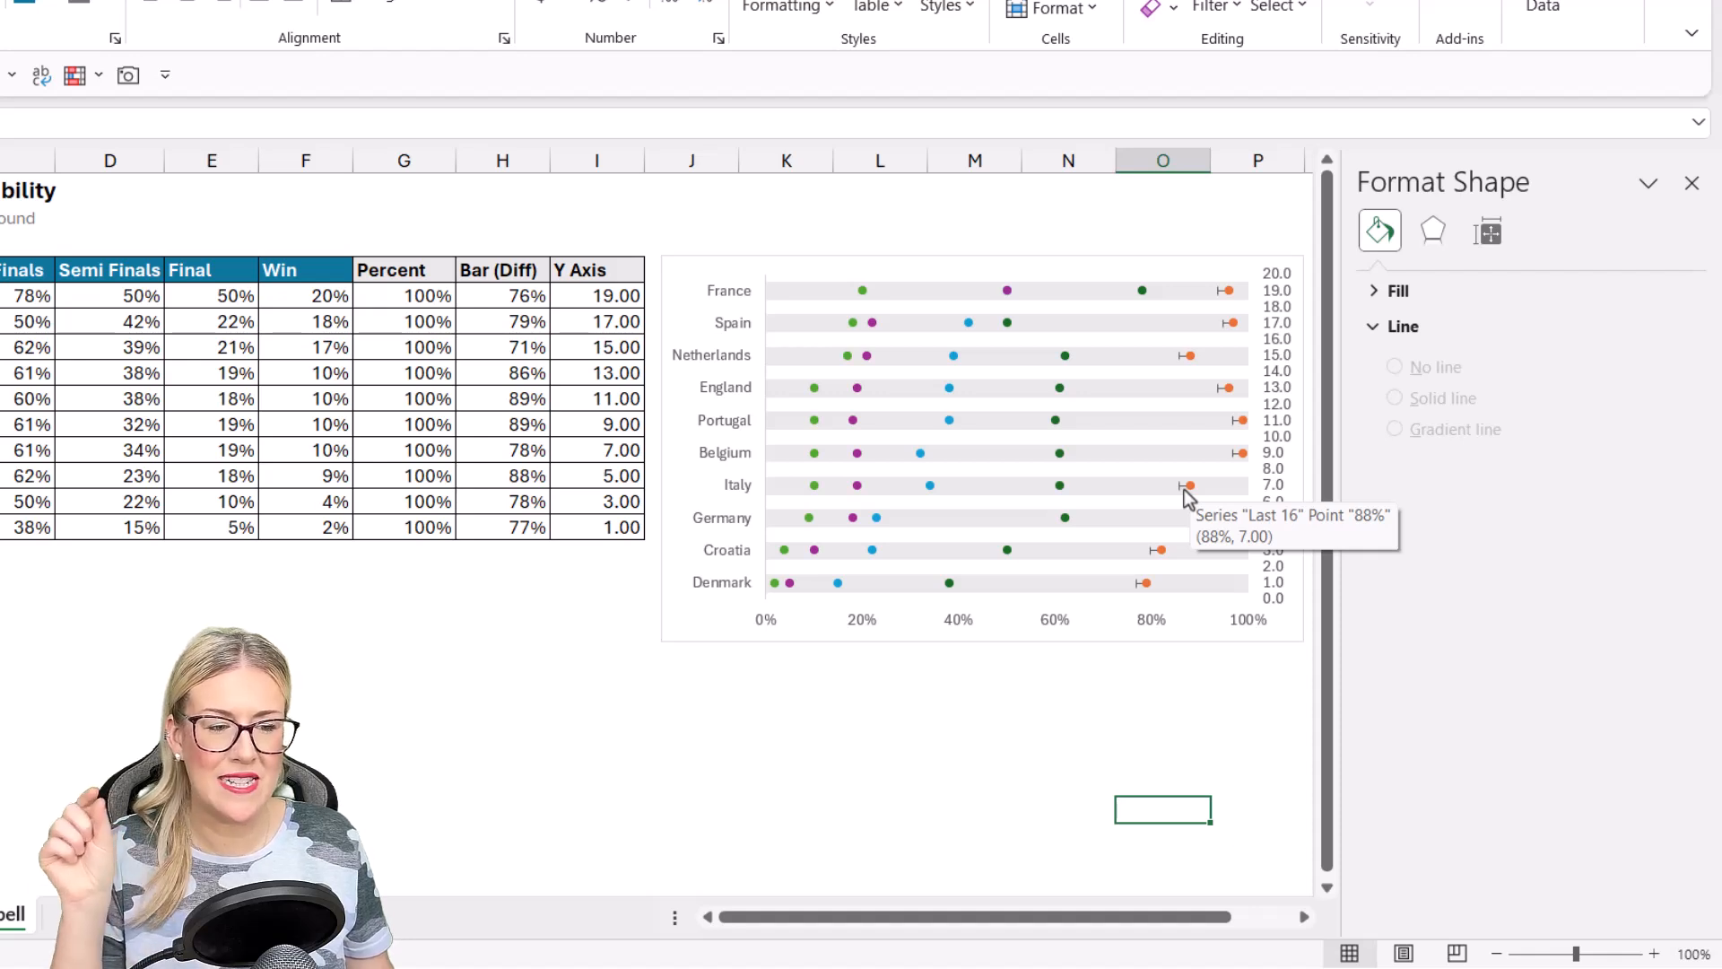
mouse_move(1194, 496)
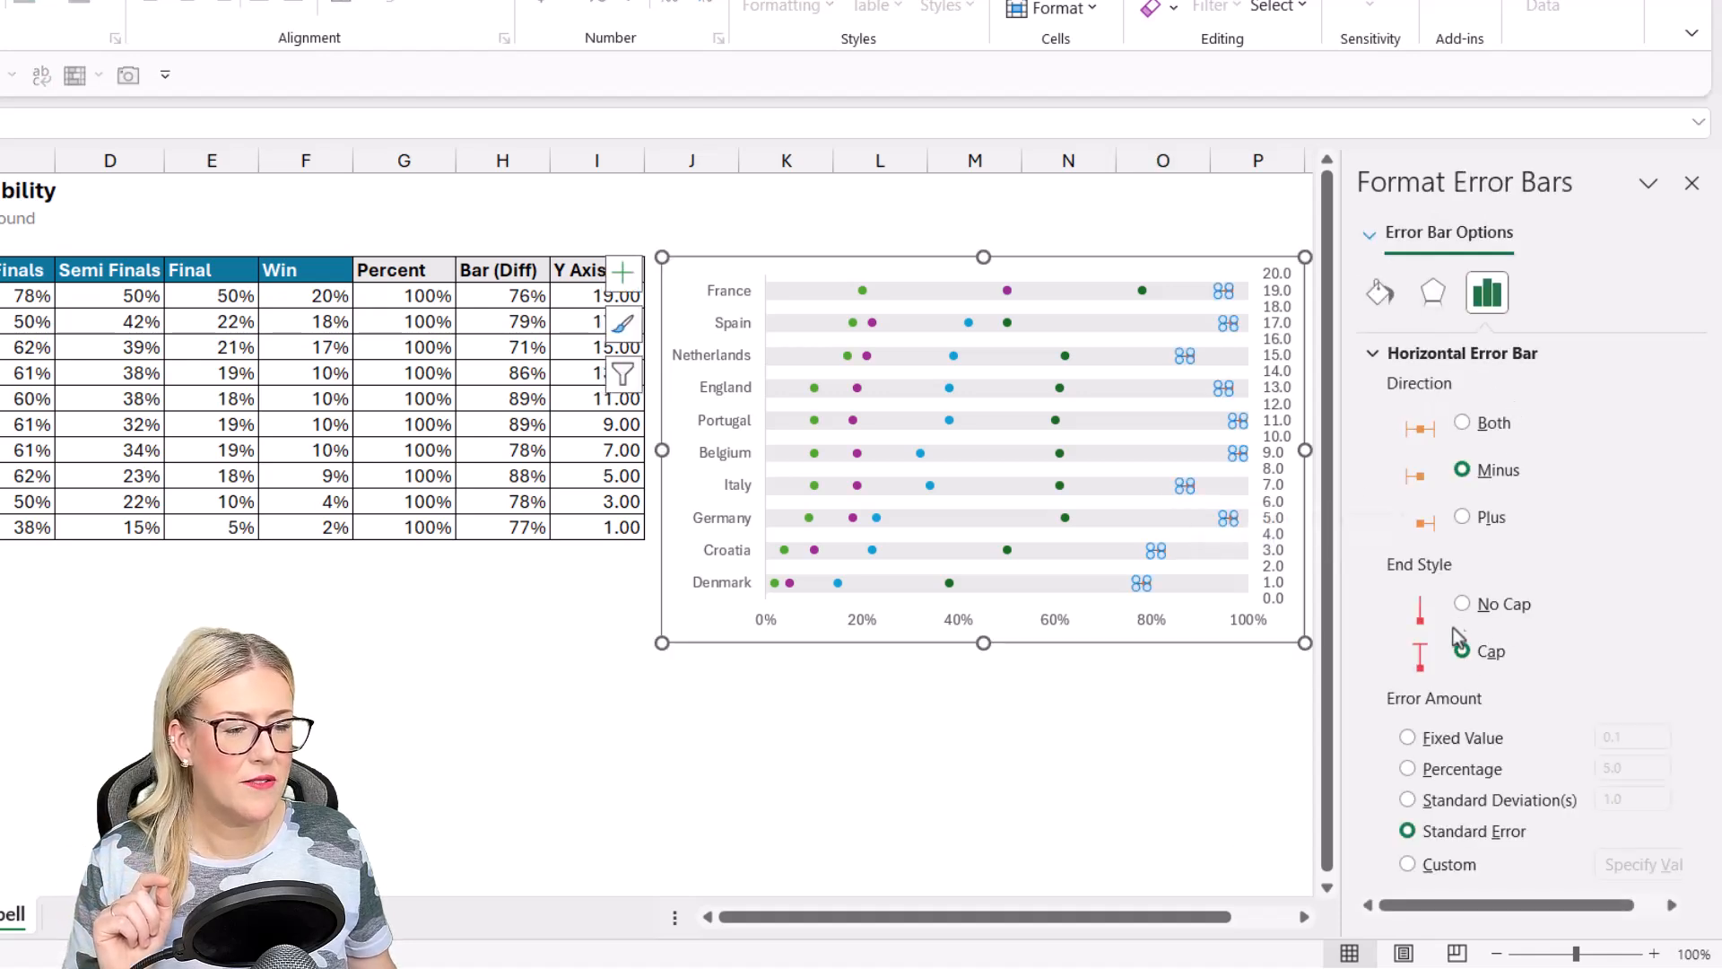
left_click(1462, 602)
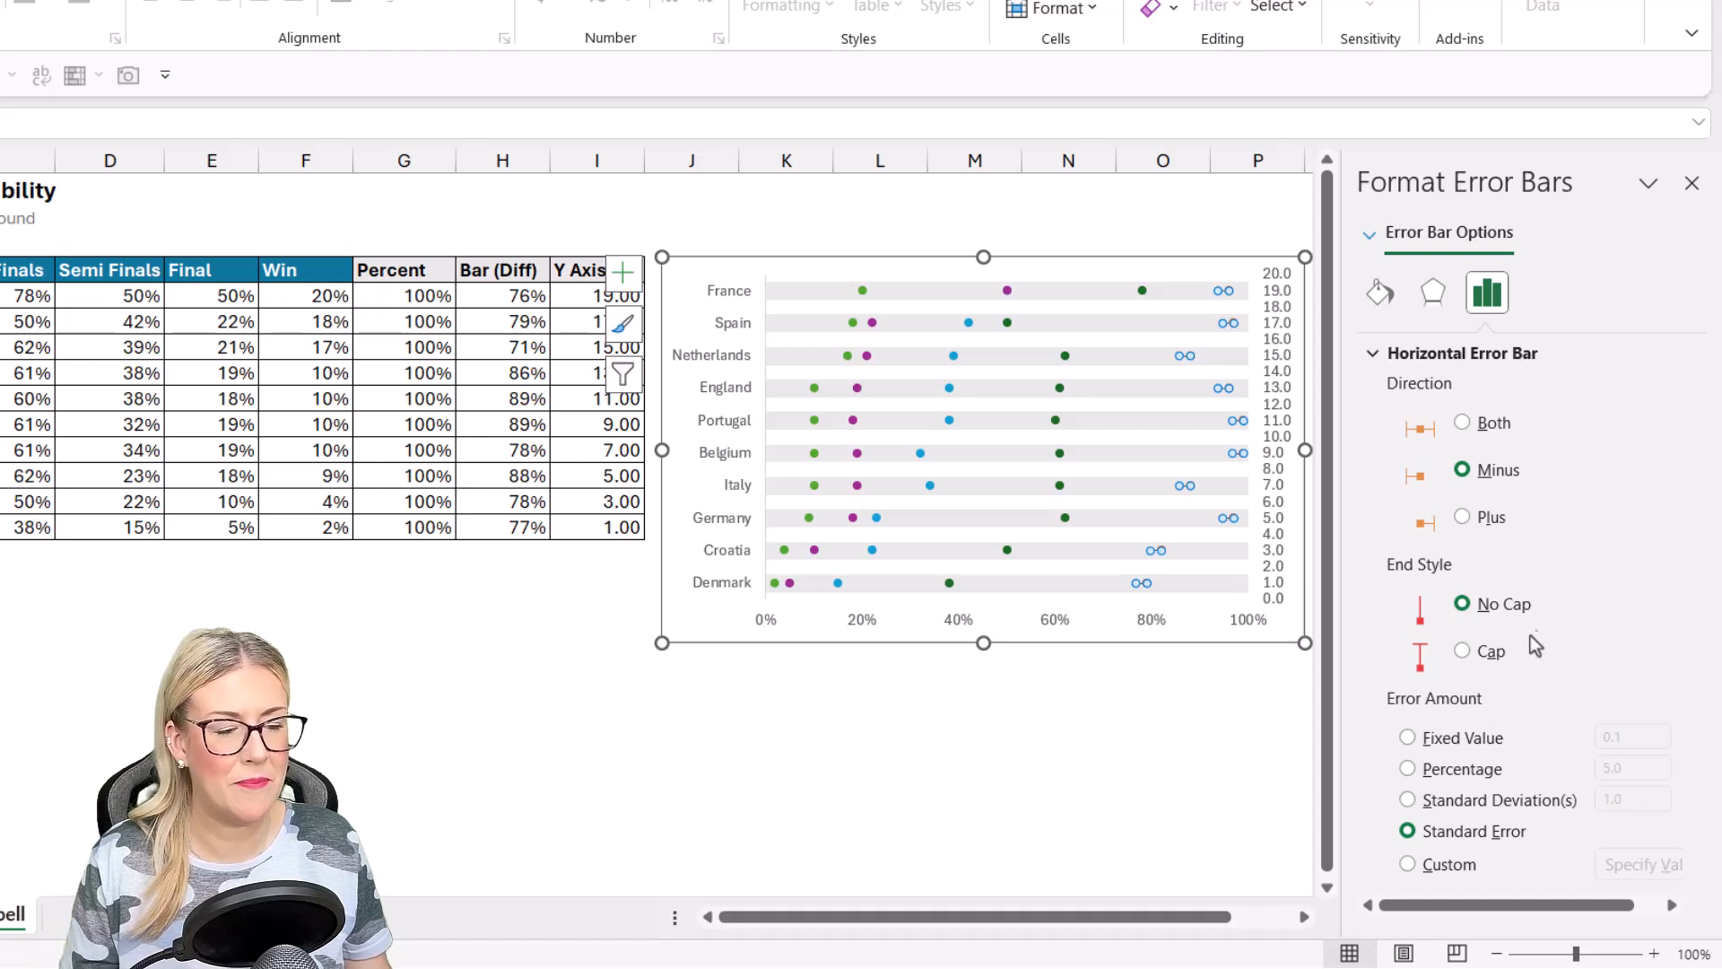
mouse_move(1522, 768)
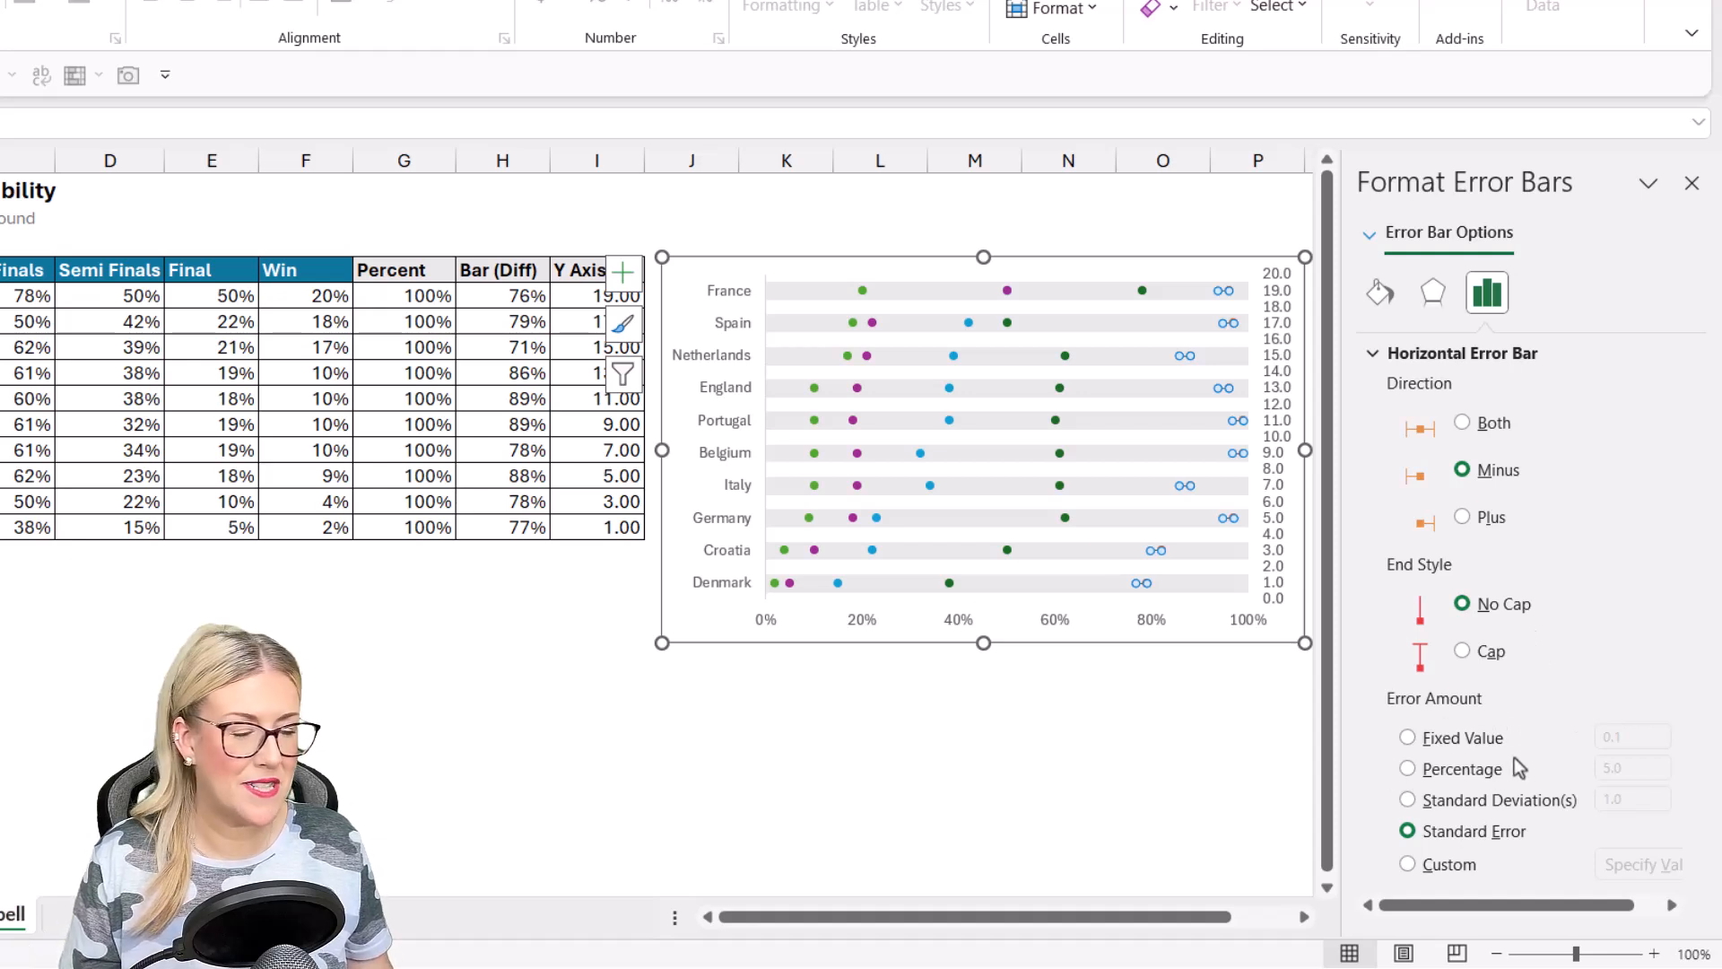
left_click(1407, 865)
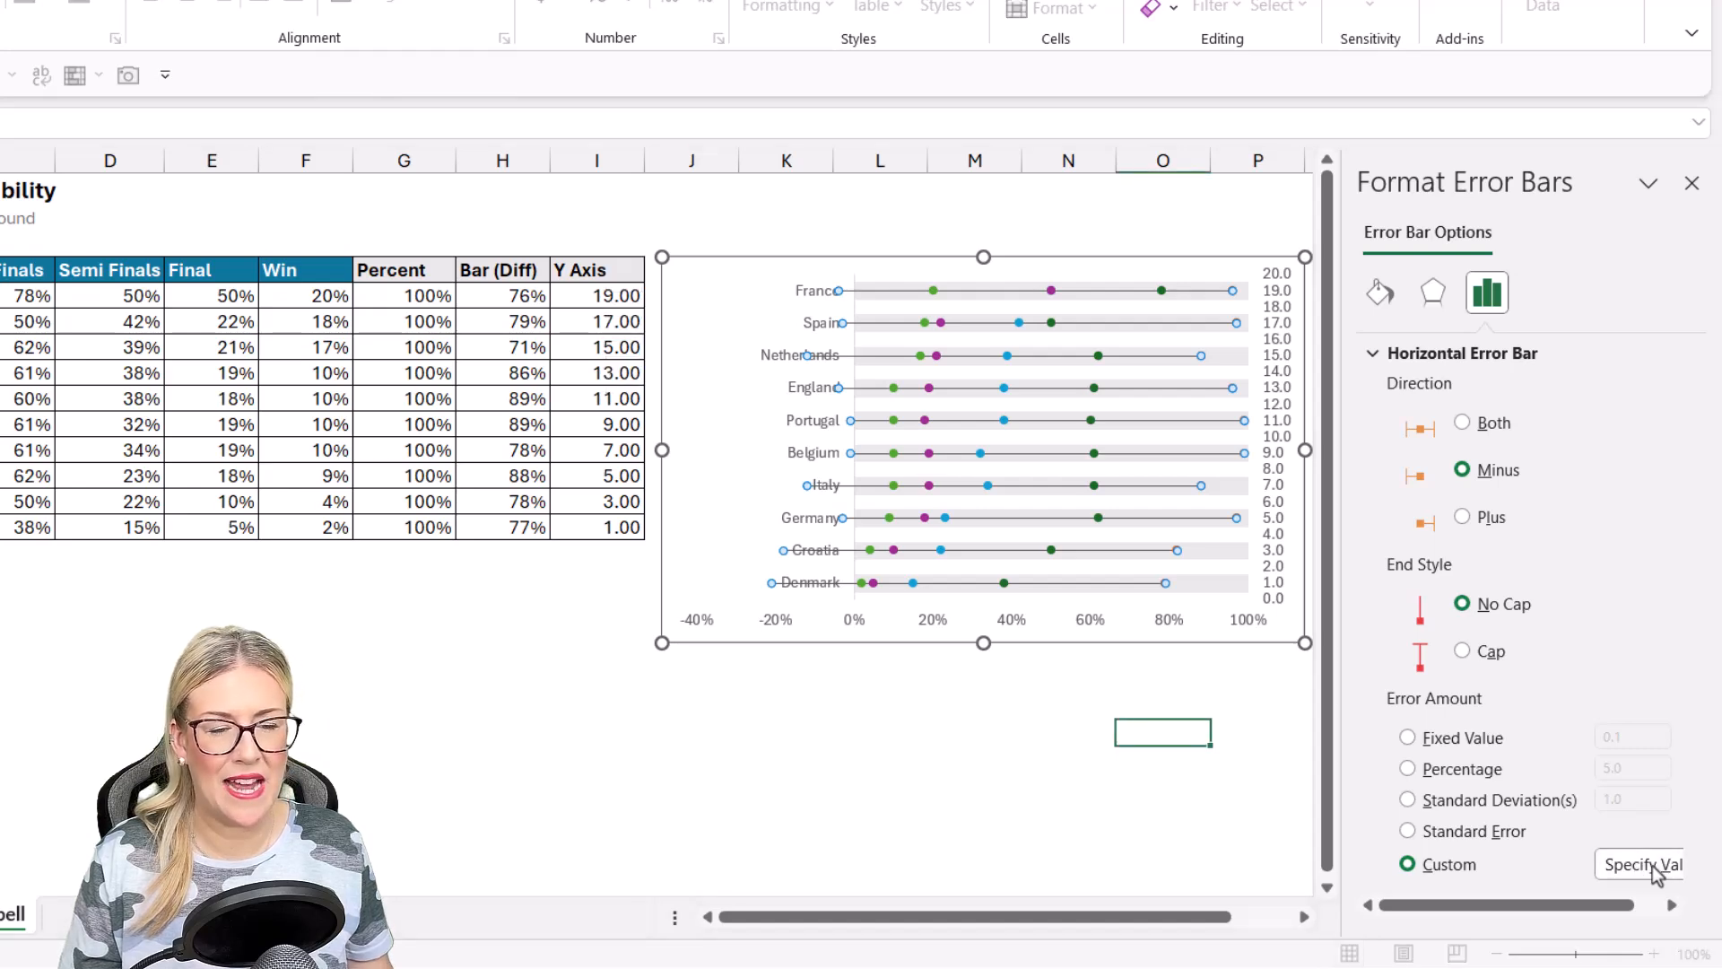
Step: Set both positive and negative custom error values to =Dumbbell!$H$5:$H$14
left_click(1638, 864)
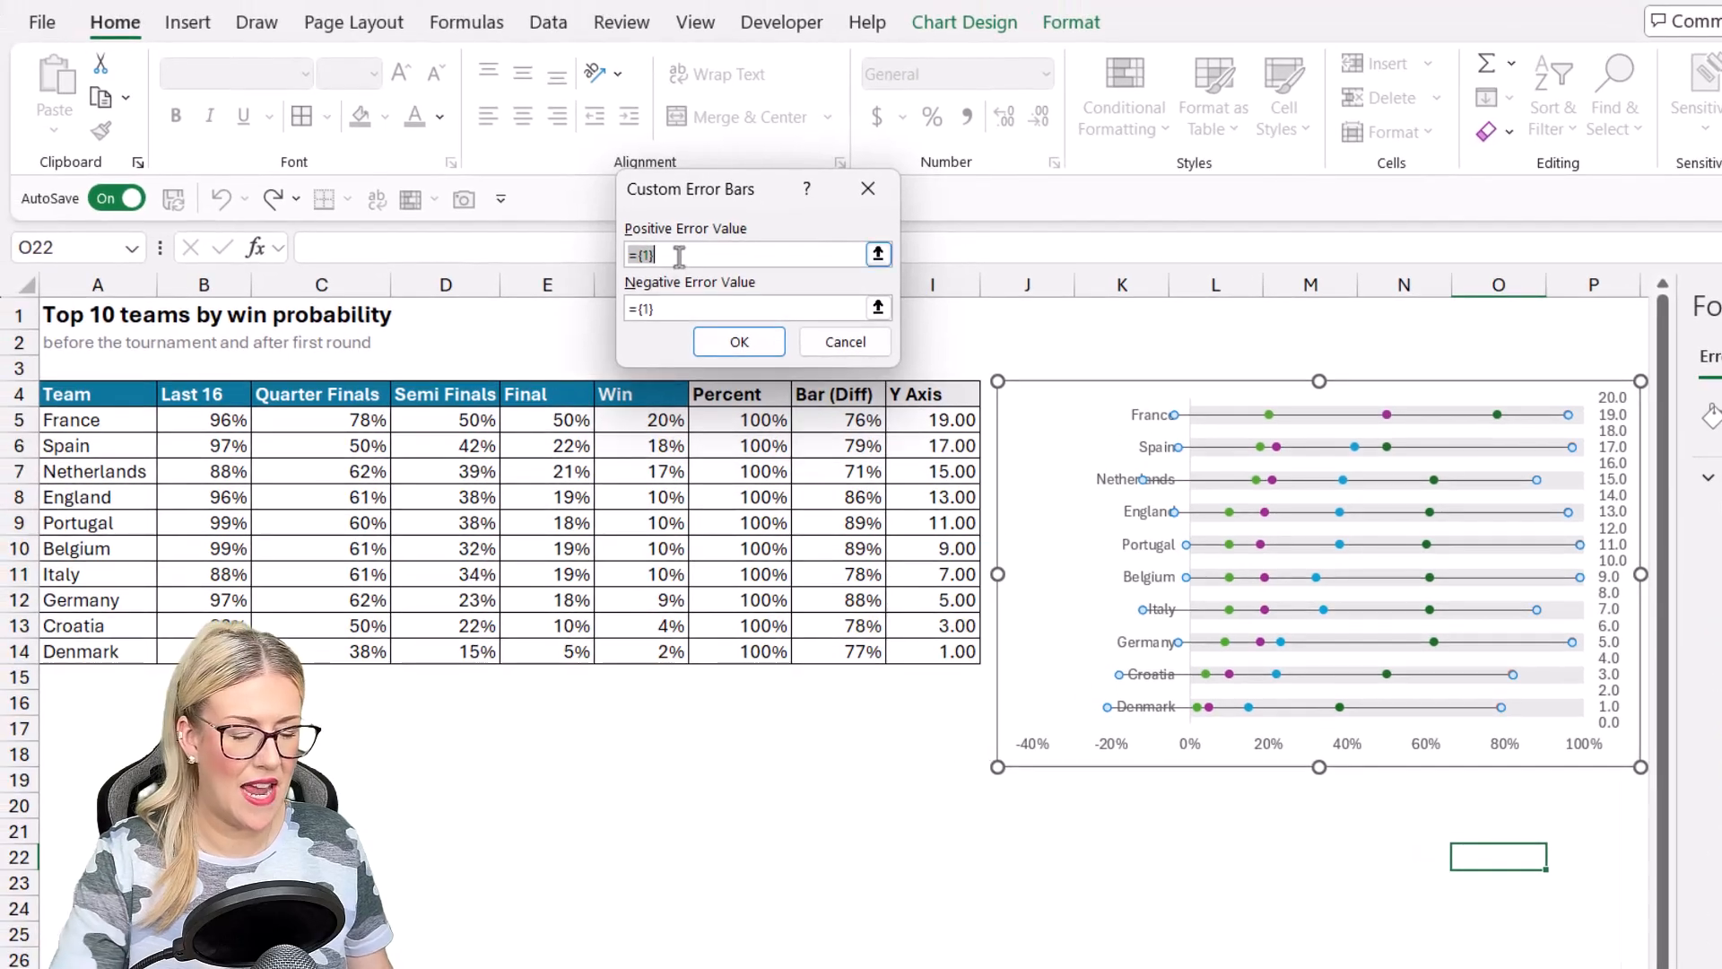
left_click(850, 420)
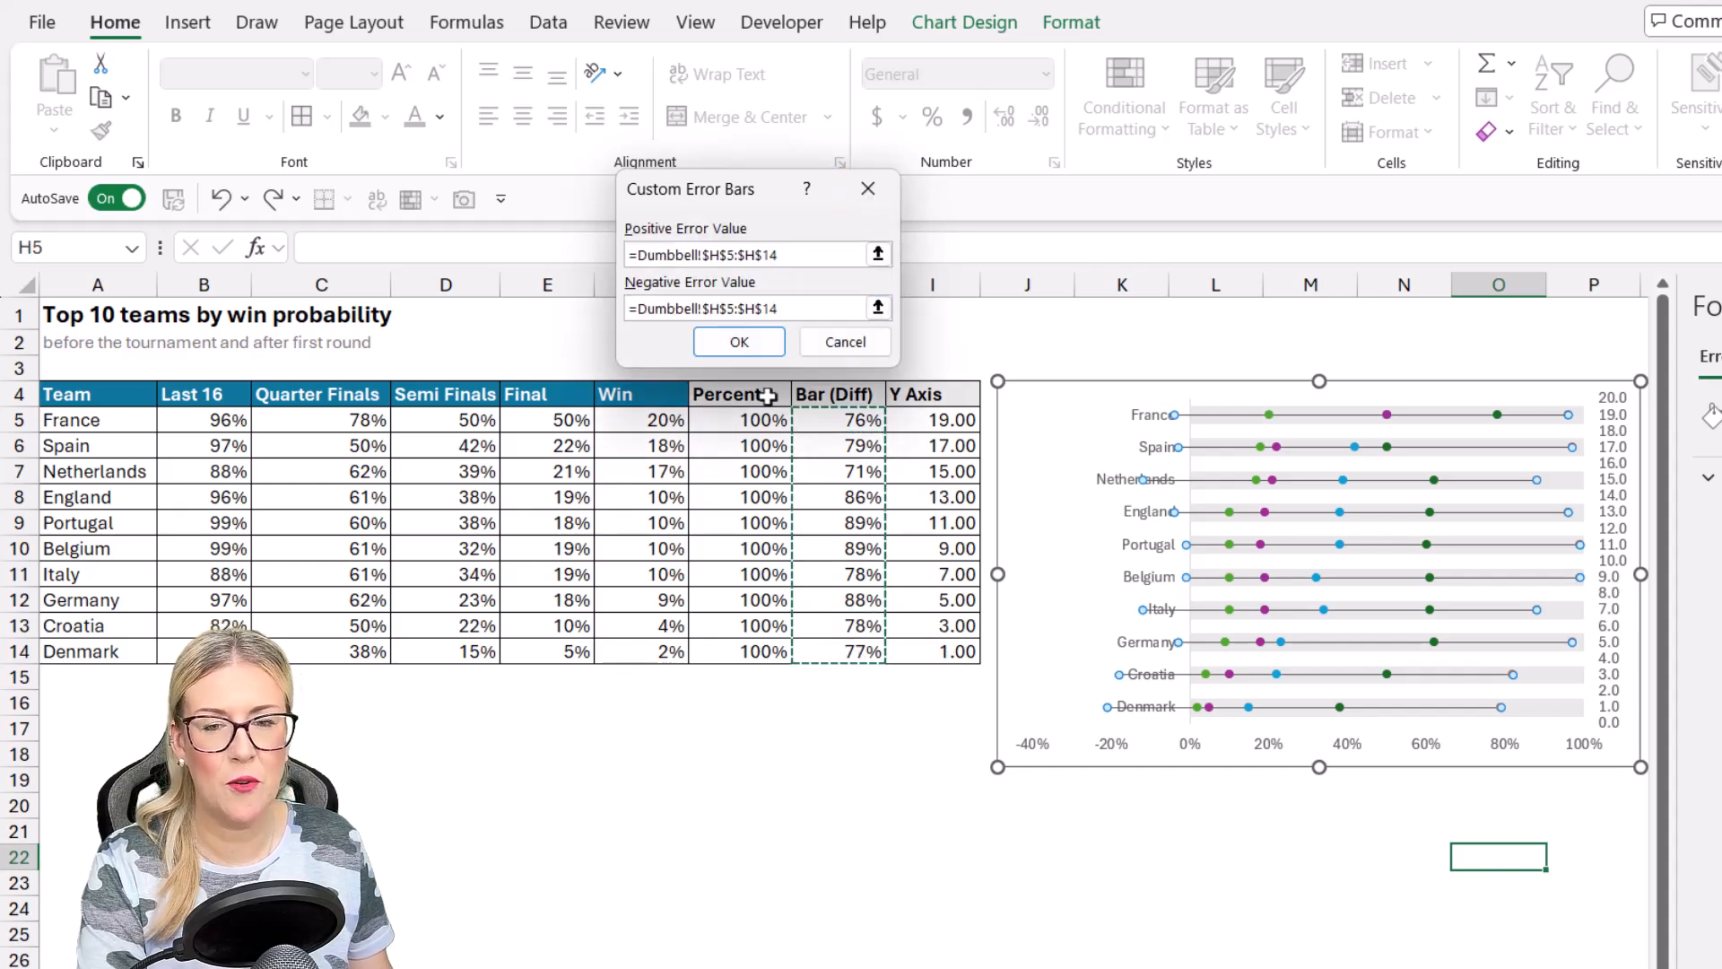
left_click(738, 342)
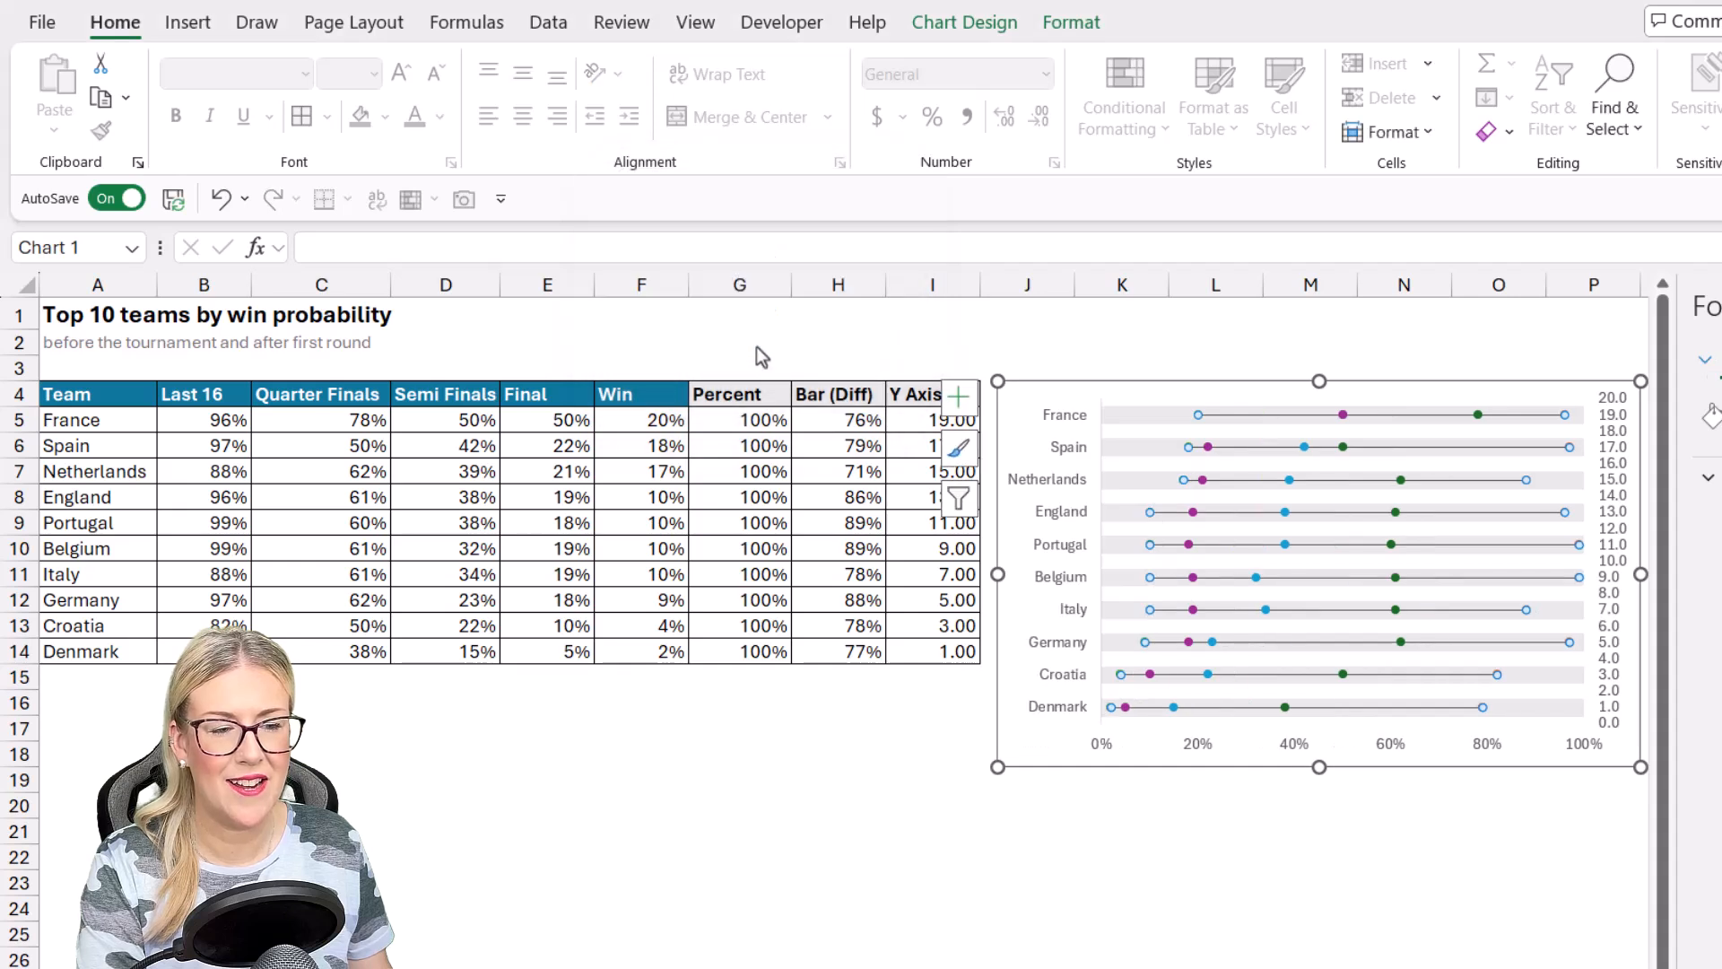
Step: Remove the right-hand 0–20 secondary vertical axis from the chart
left_click(1217, 857)
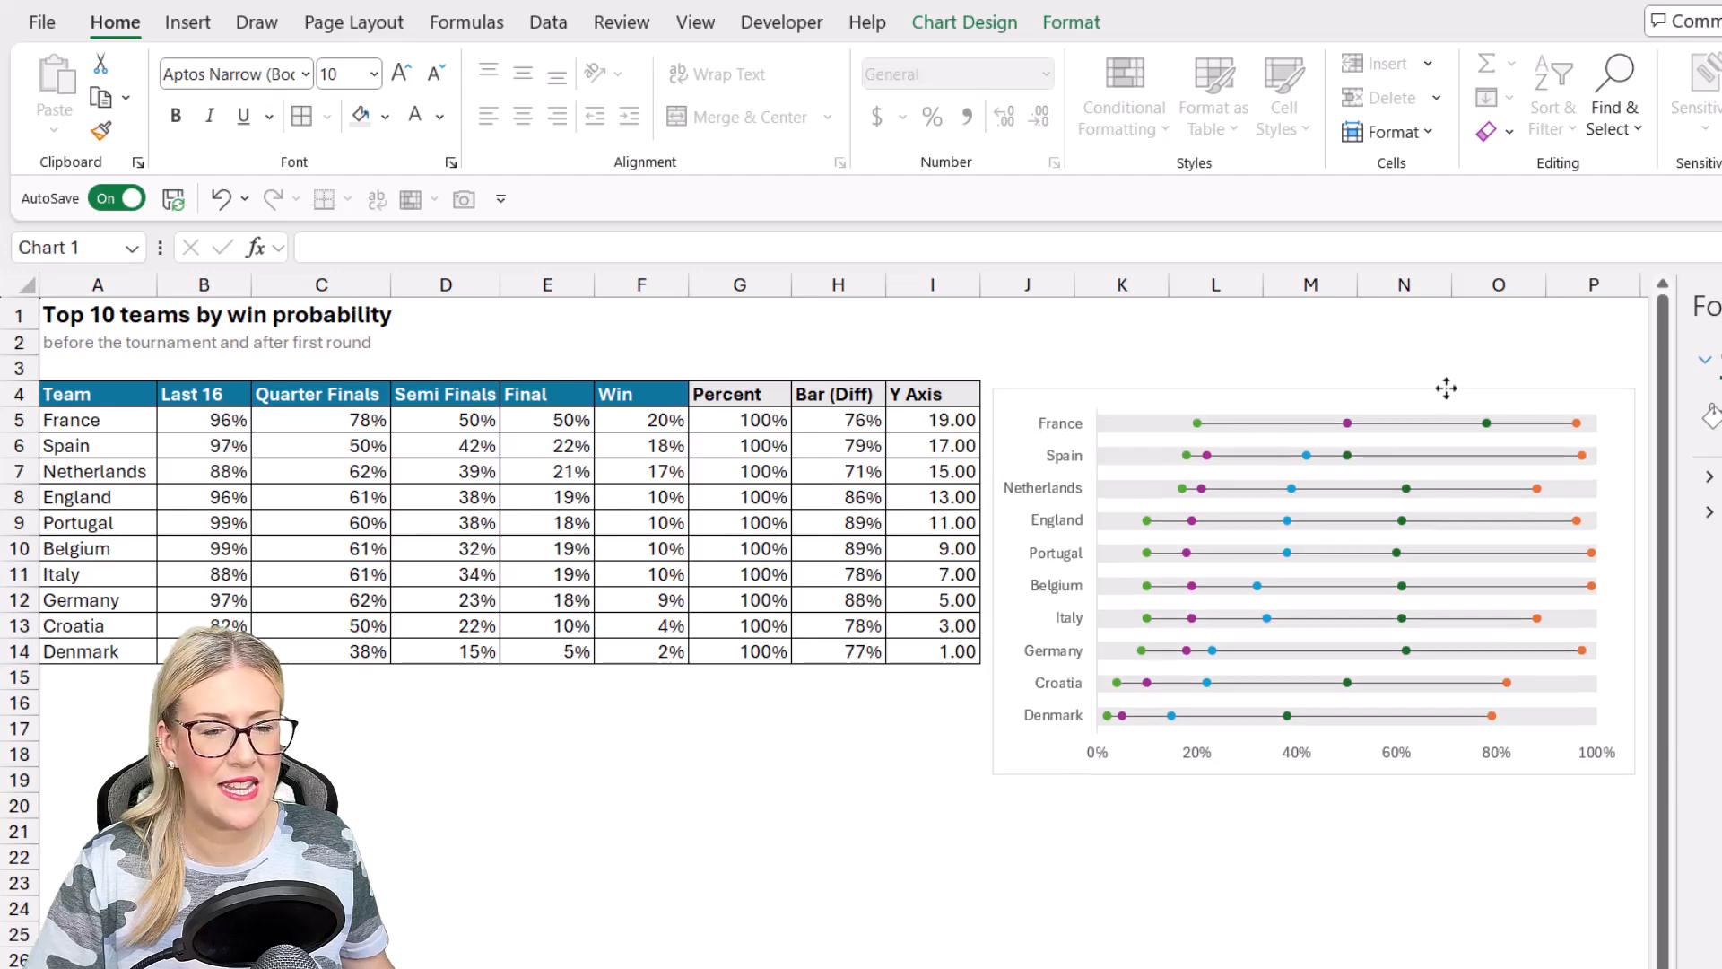
left_click(1312, 576)
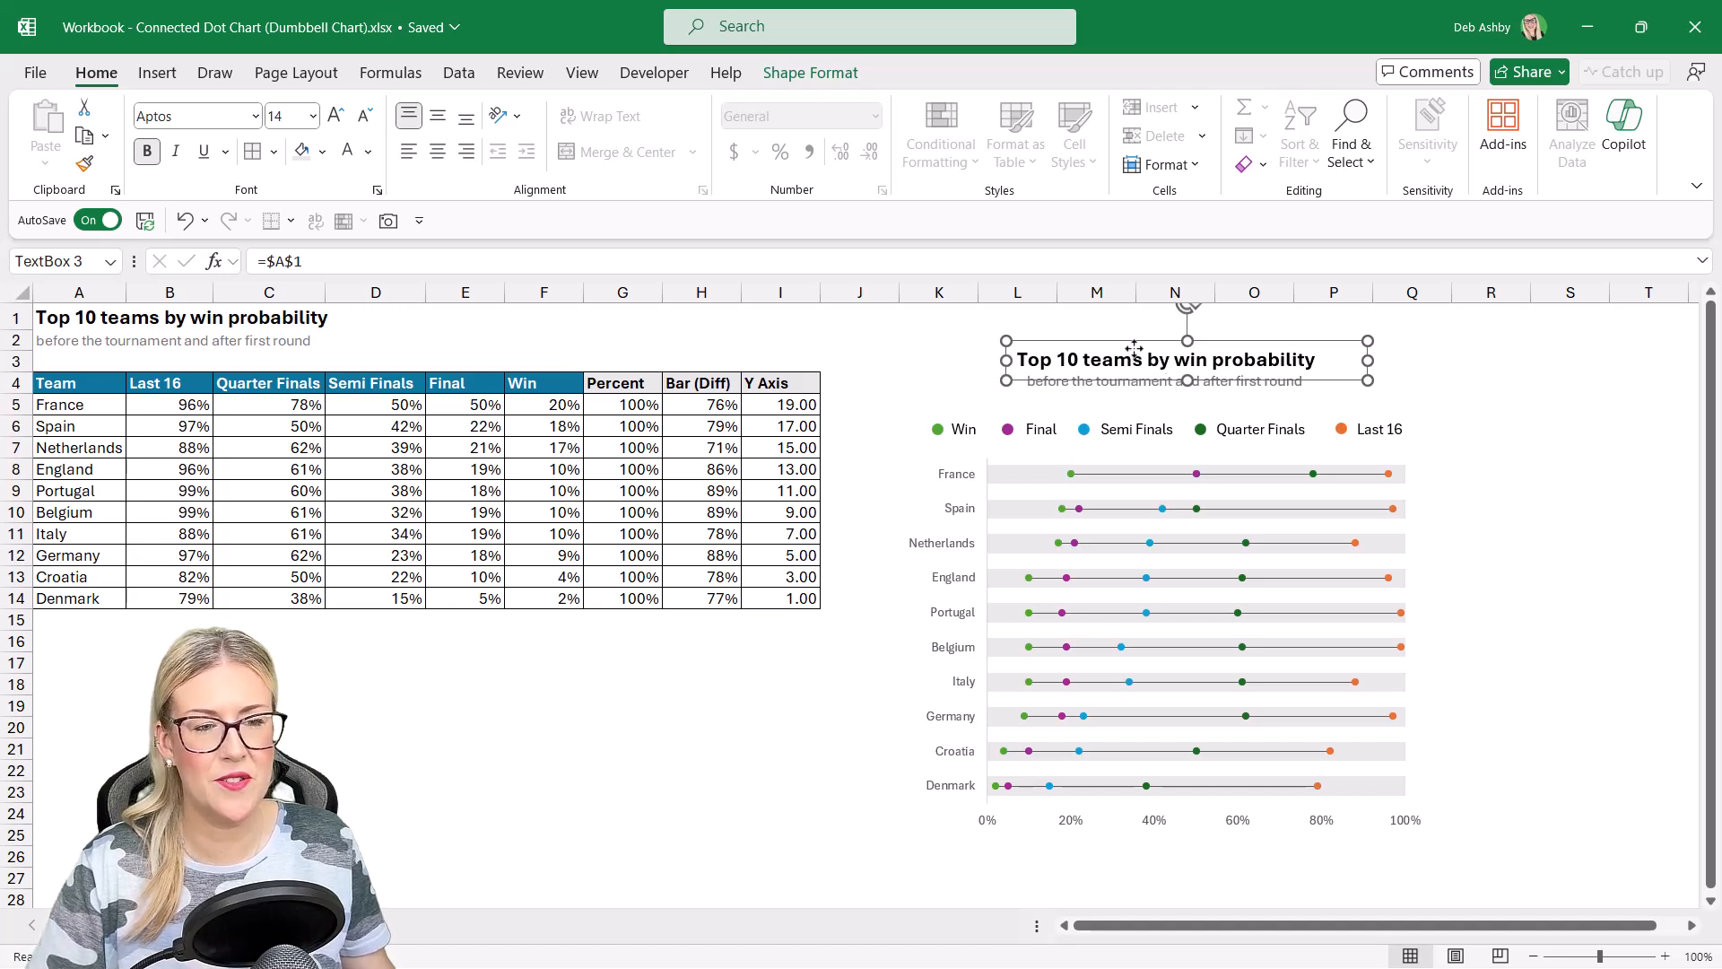
mouse_move(561, 395)
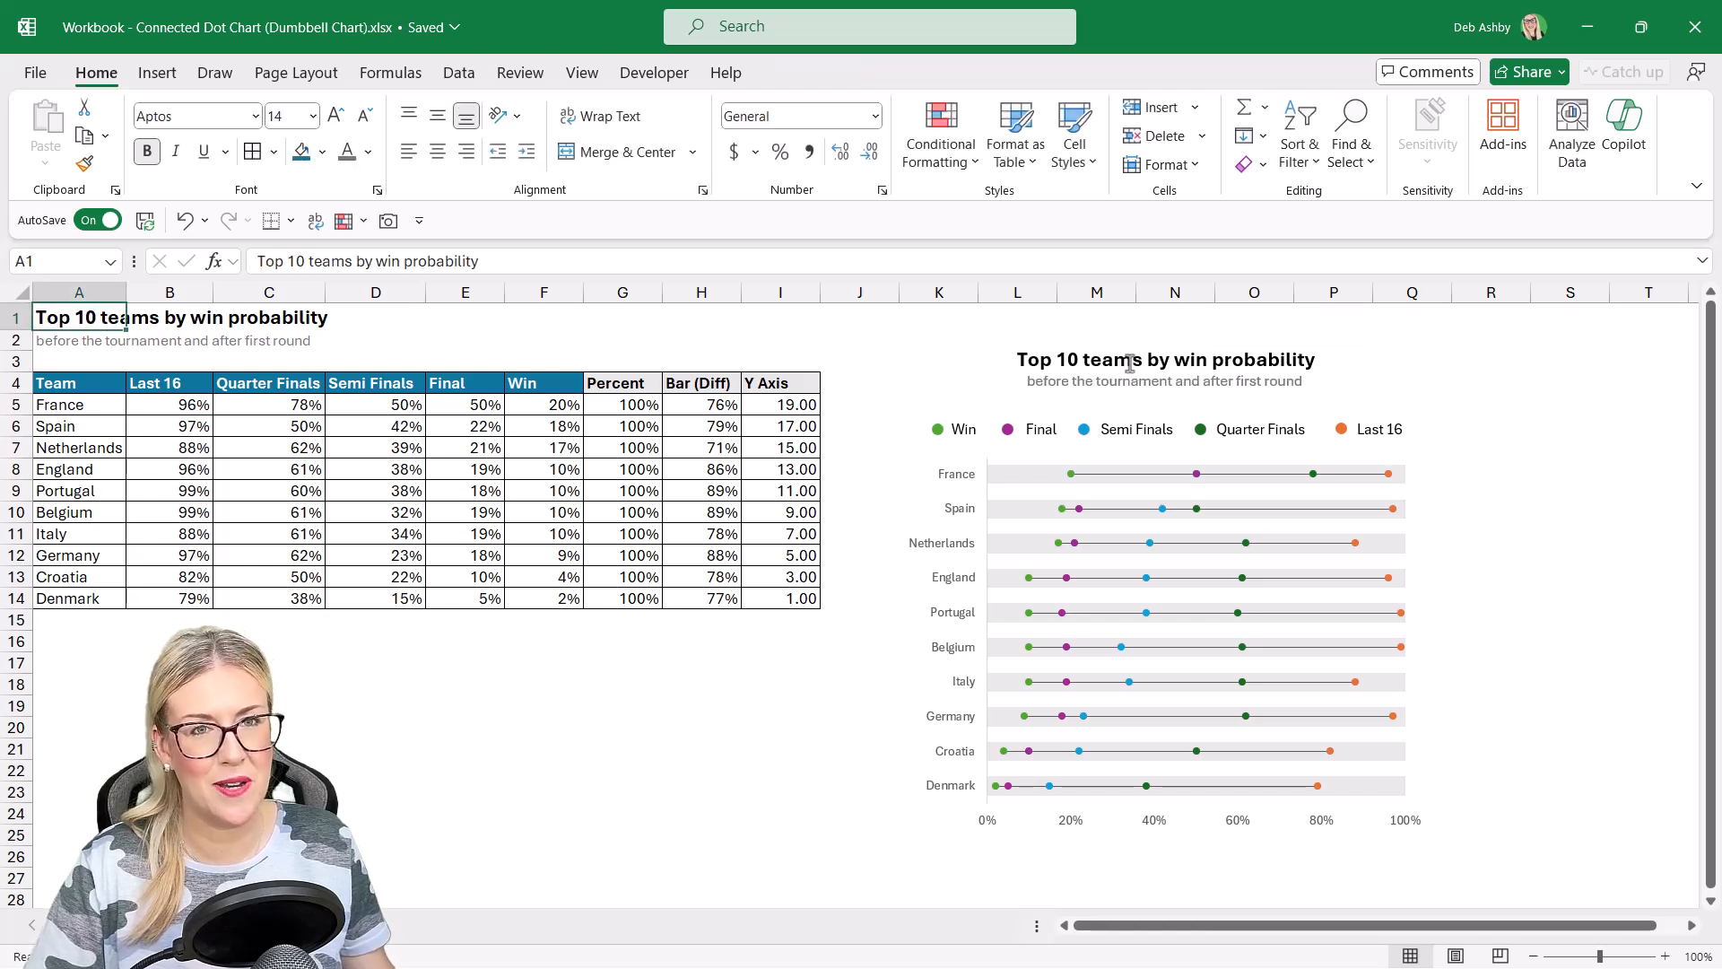
Step: Deselect the linked title text box to review the finished dumbbell chart
left_click(1490, 490)
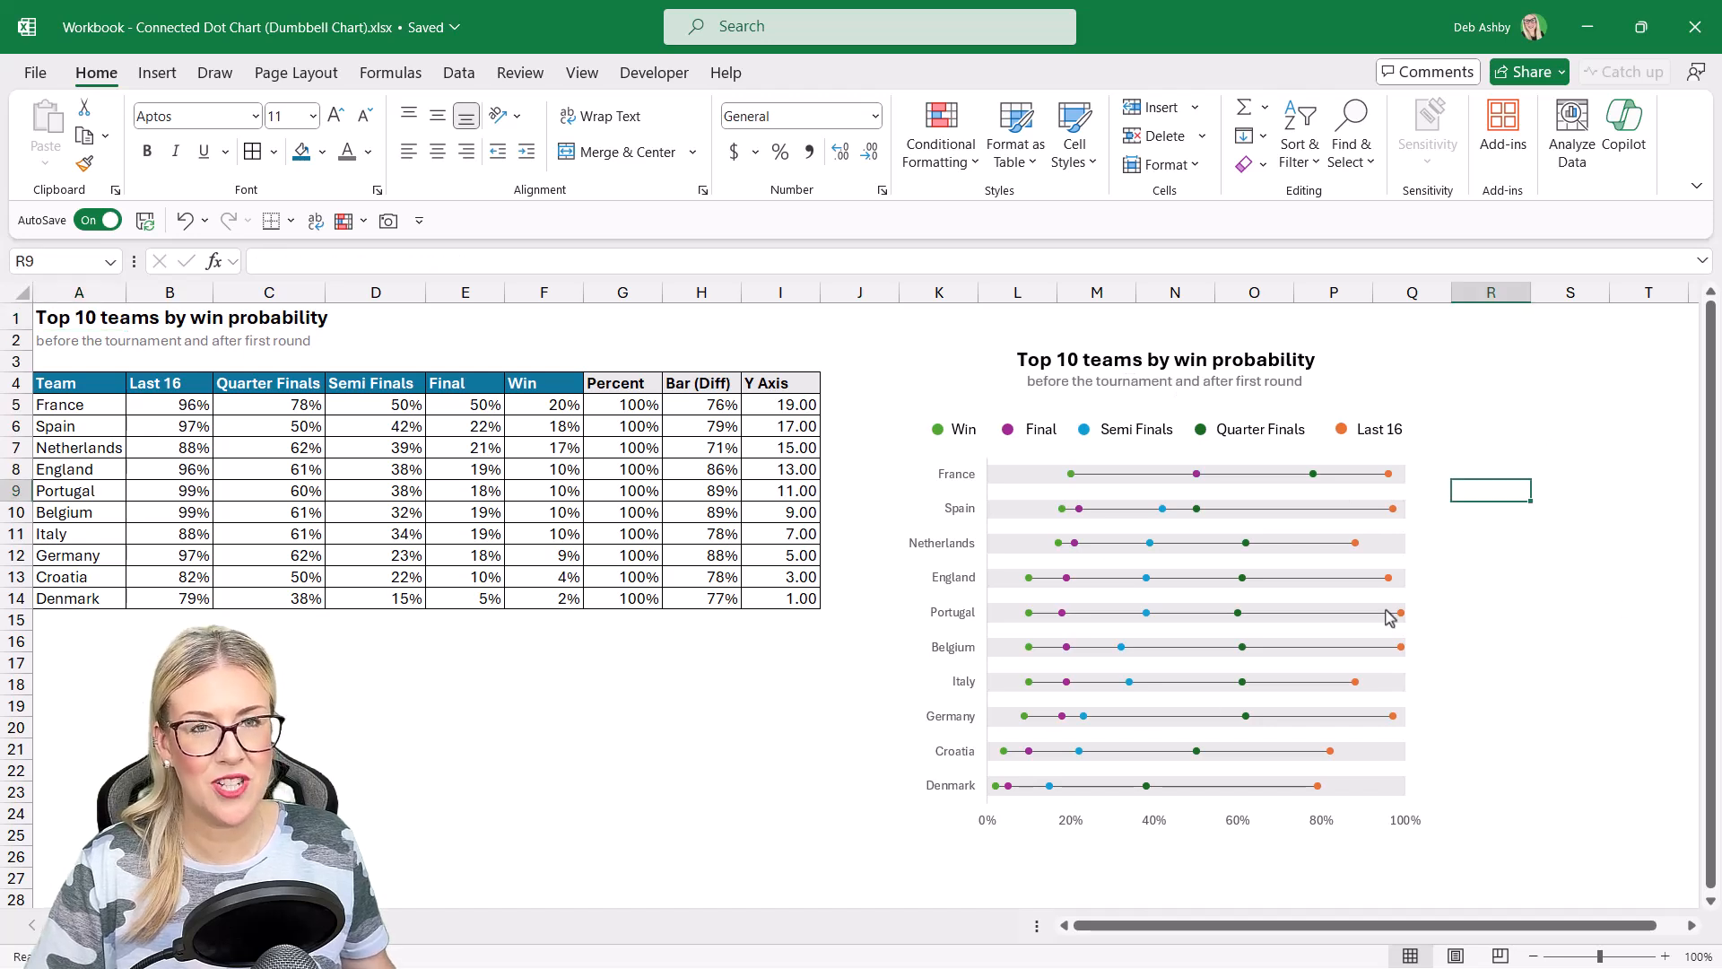
left_click(1570, 490)
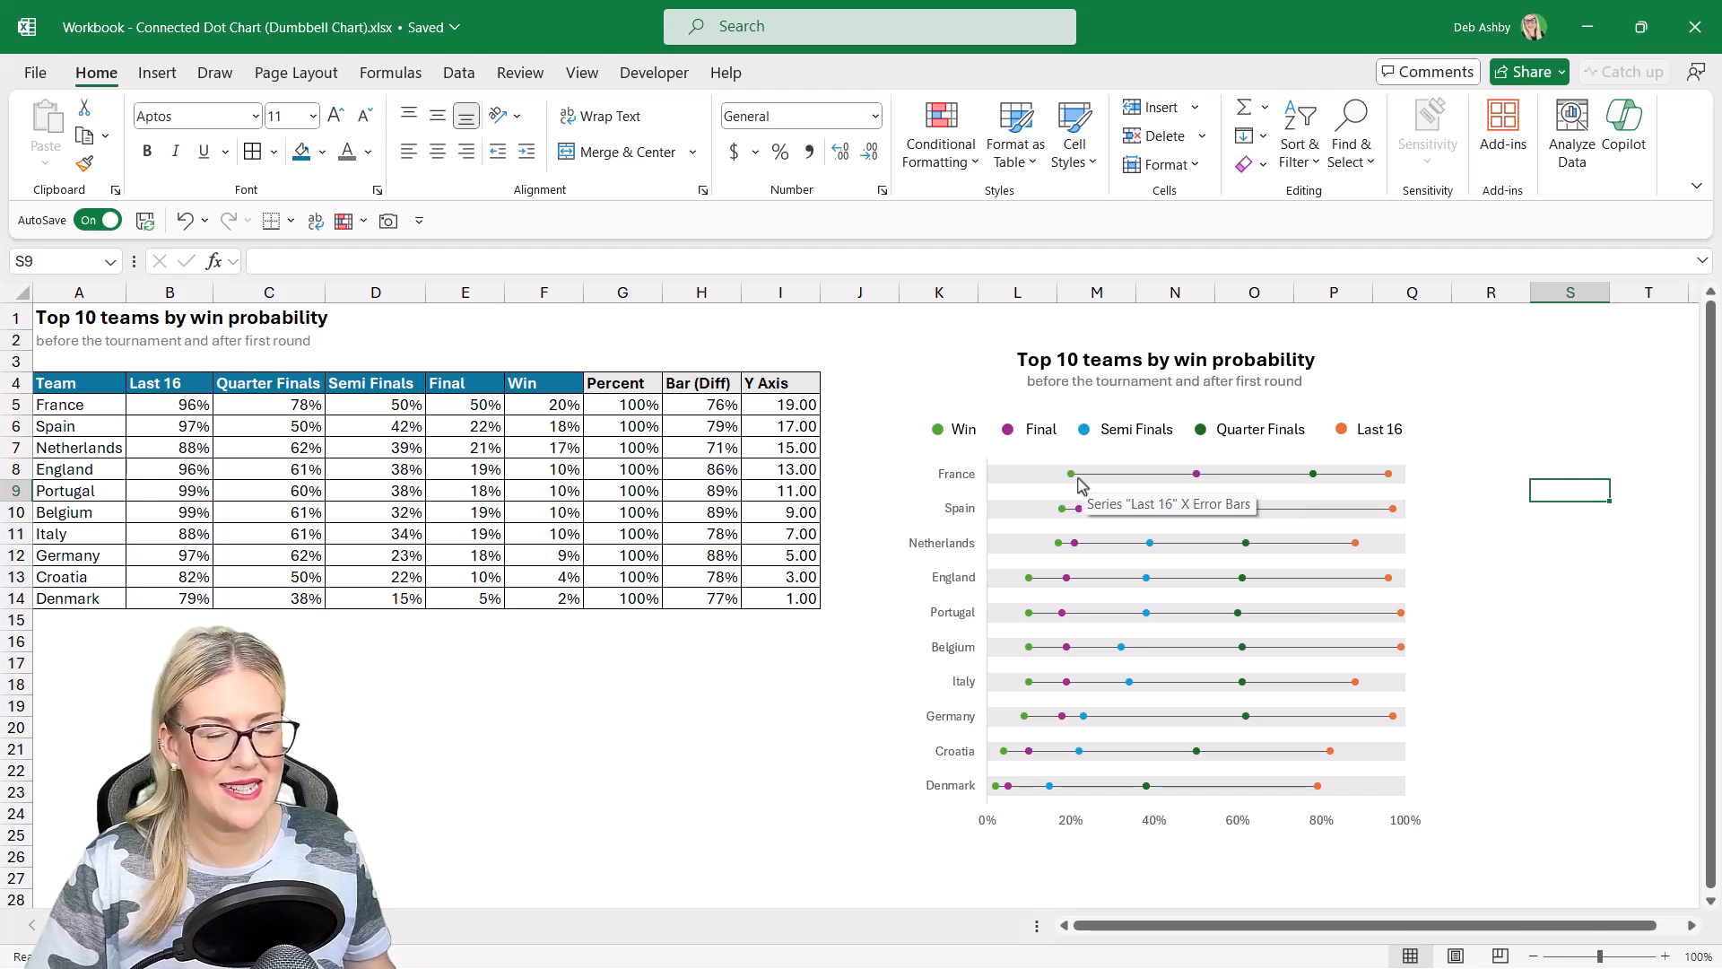
mouse_move(1359, 484)
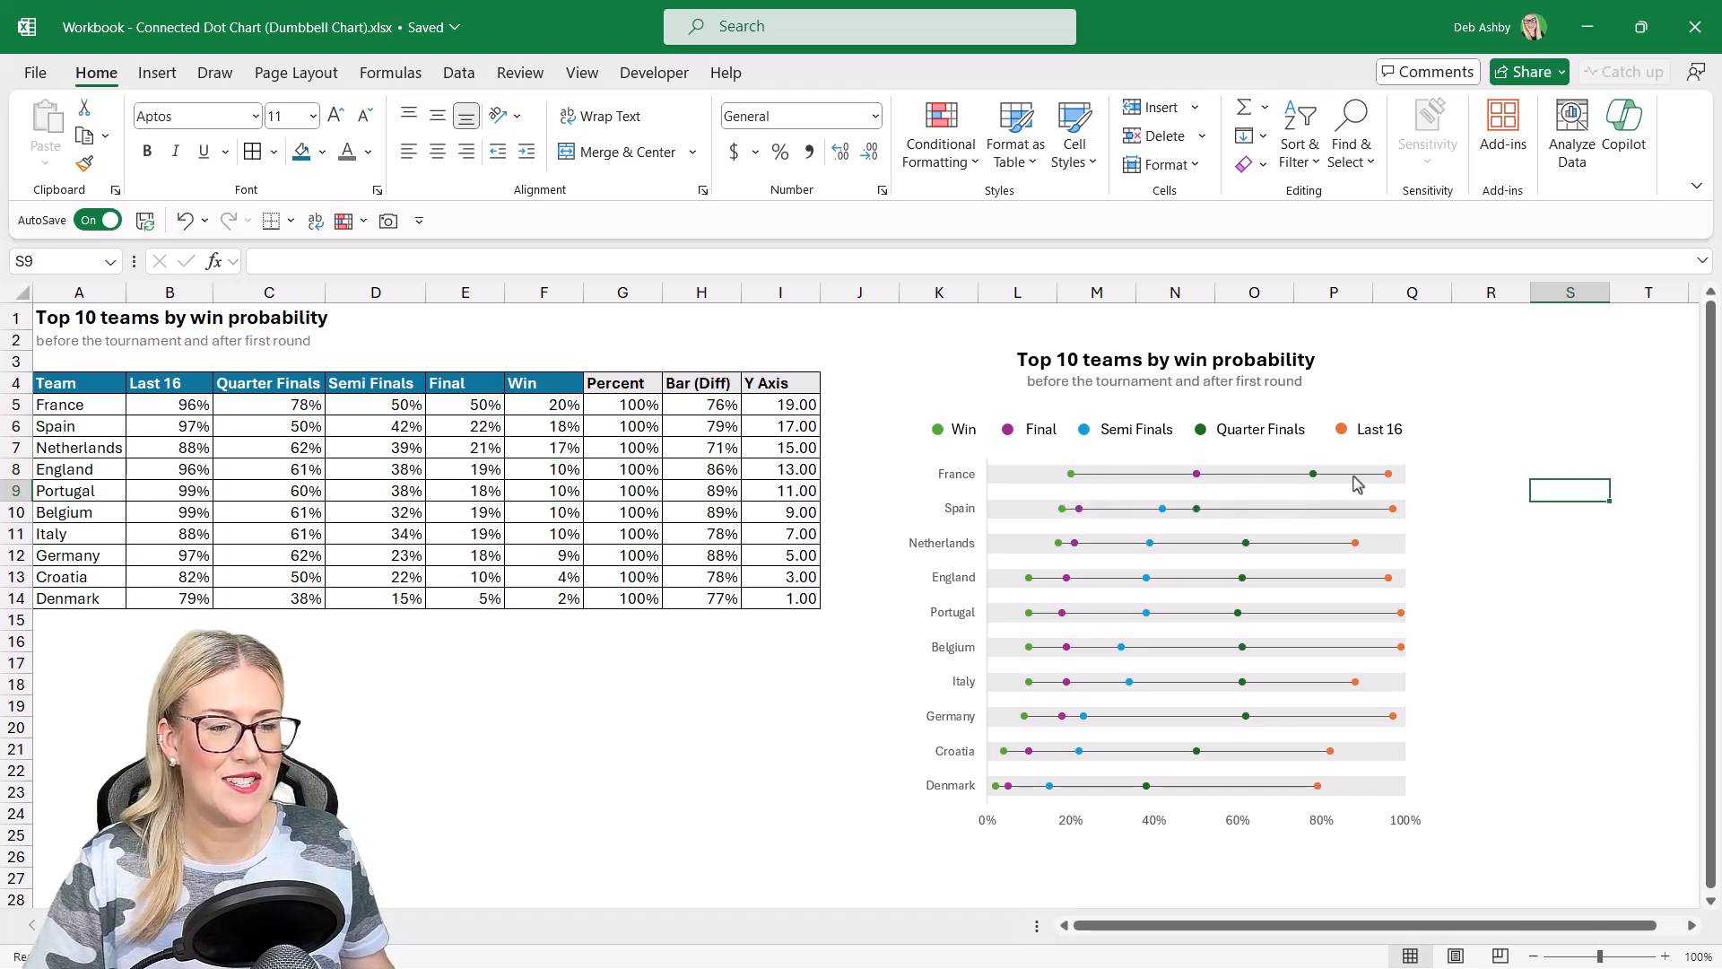
mouse_move(1076, 486)
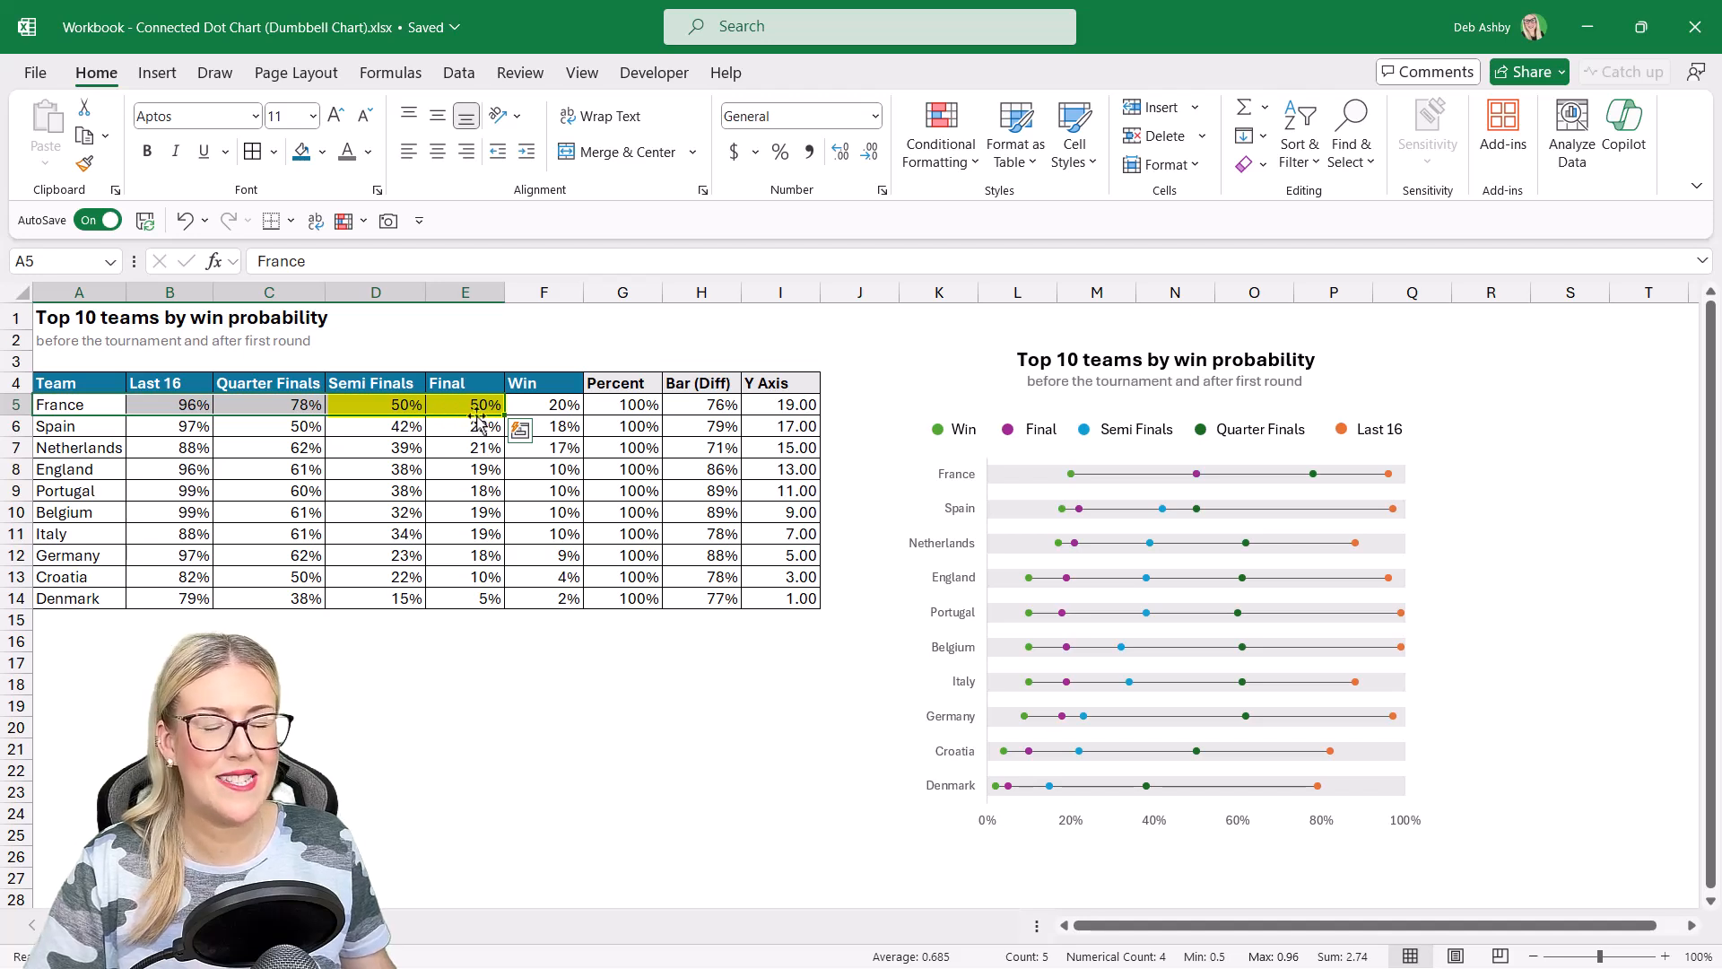
Step: Set France's Semi Finals probability to 62% and begin entering 5% as its Win value
left_click(375, 405)
type("62")
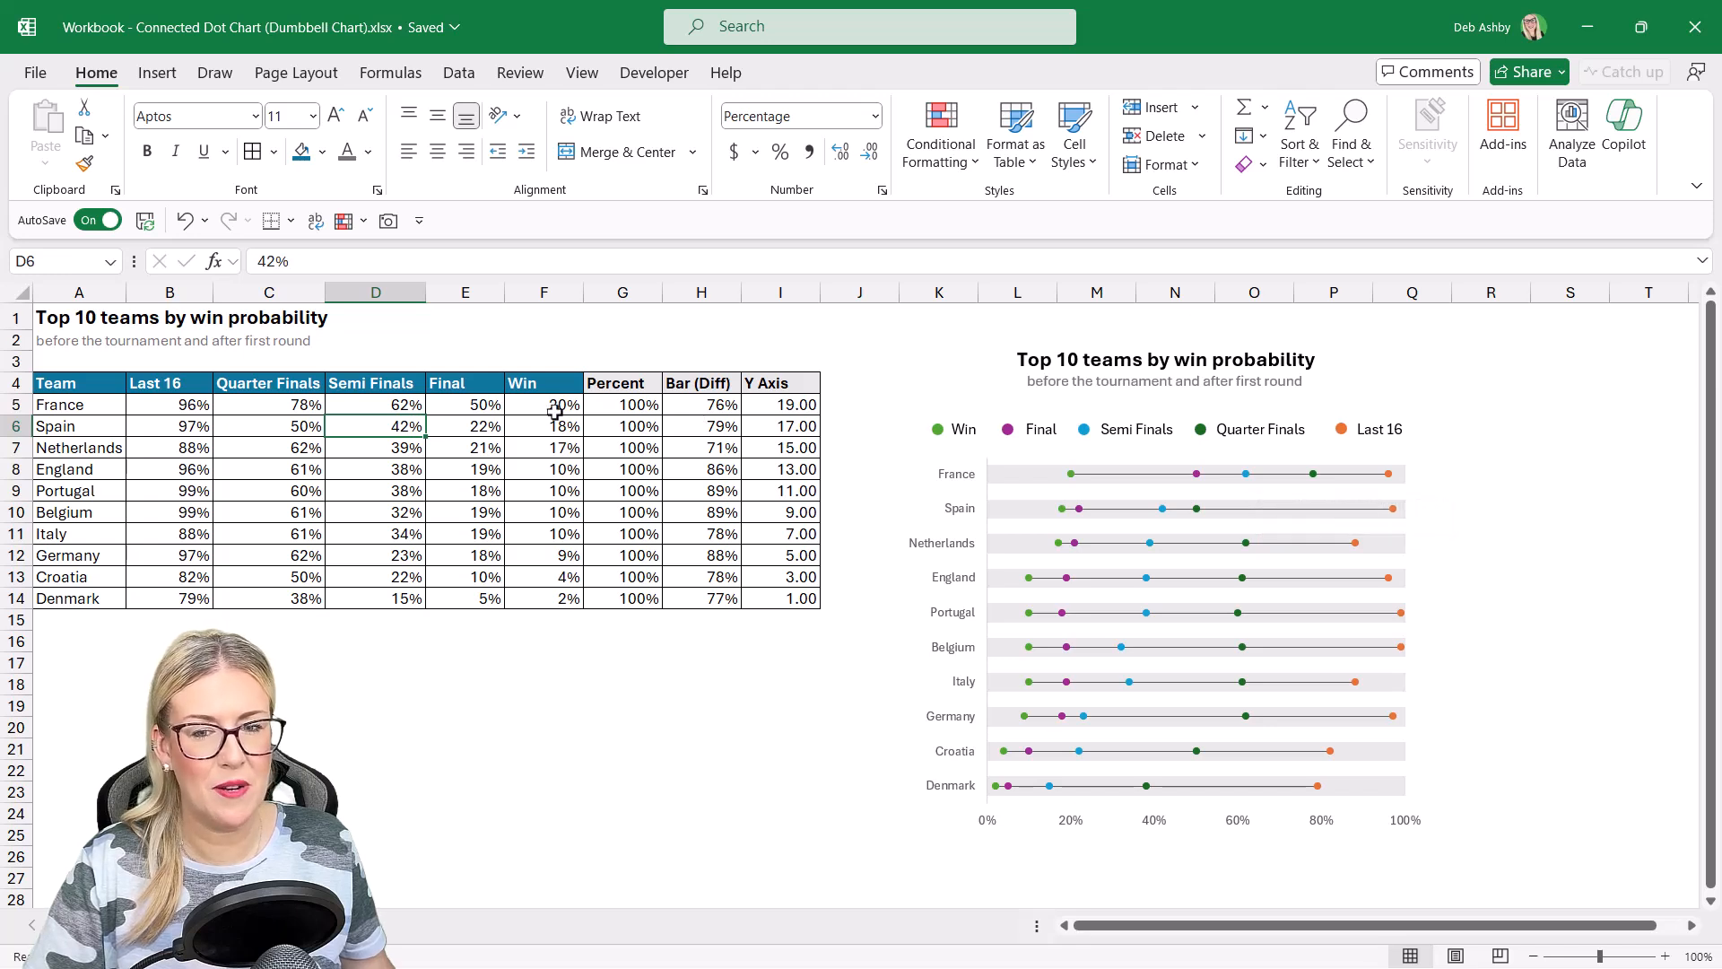
left_click(543, 405)
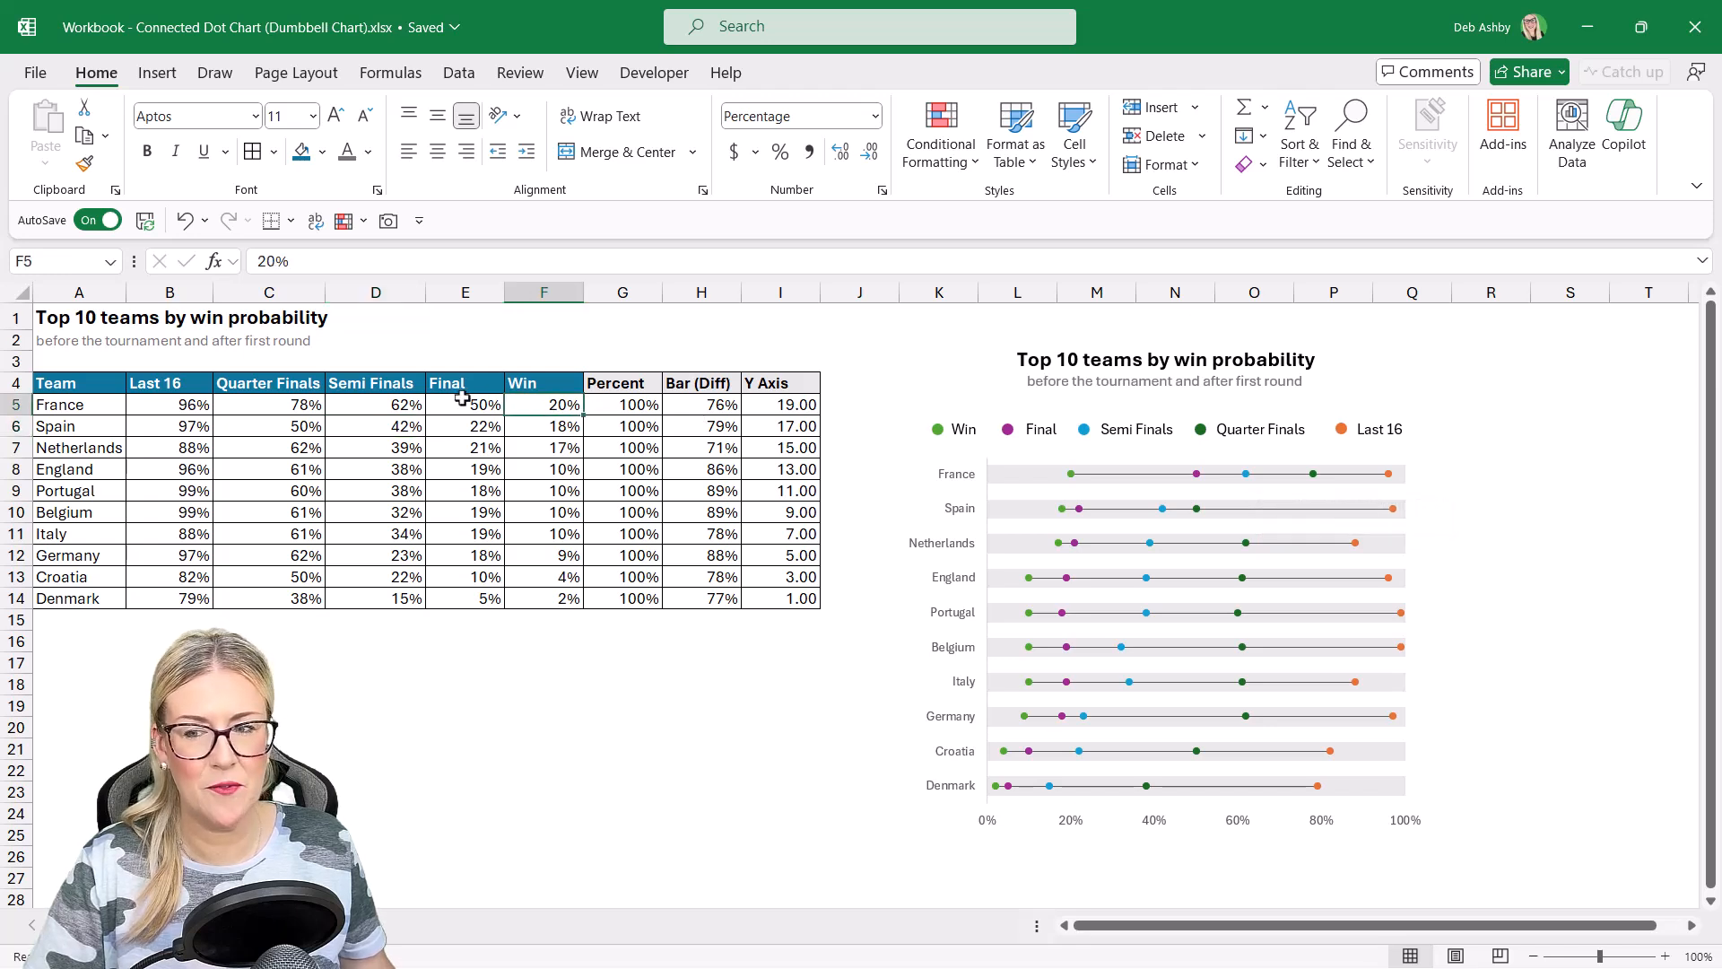
type("5%")
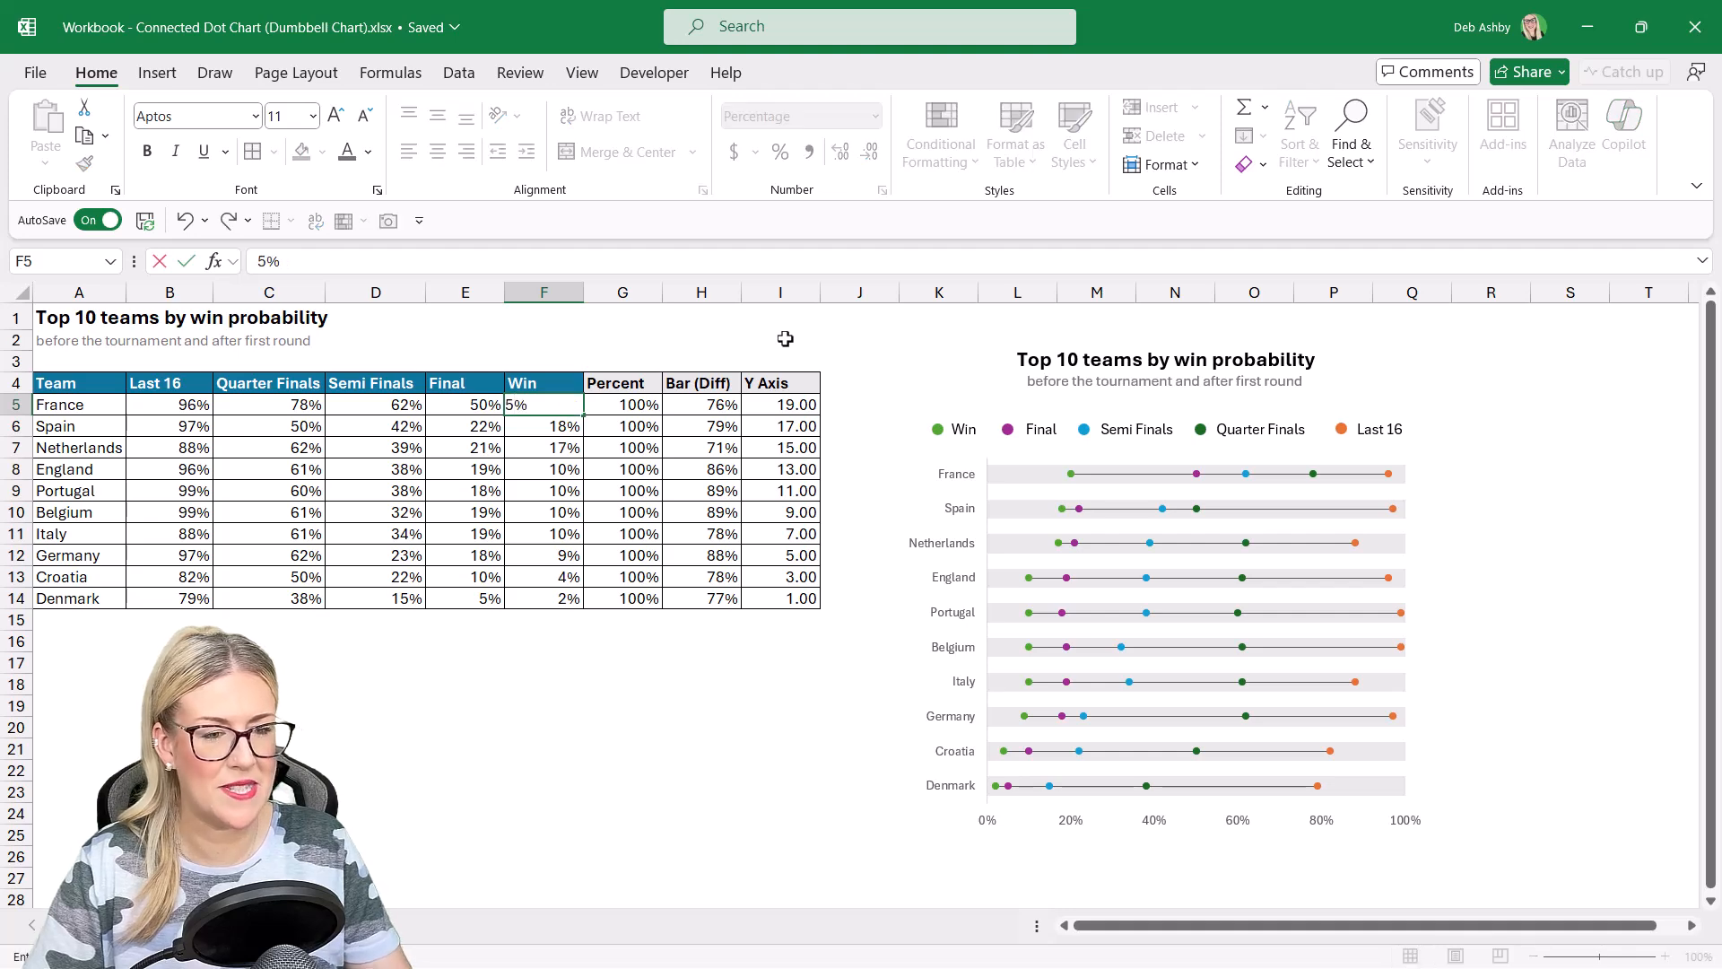